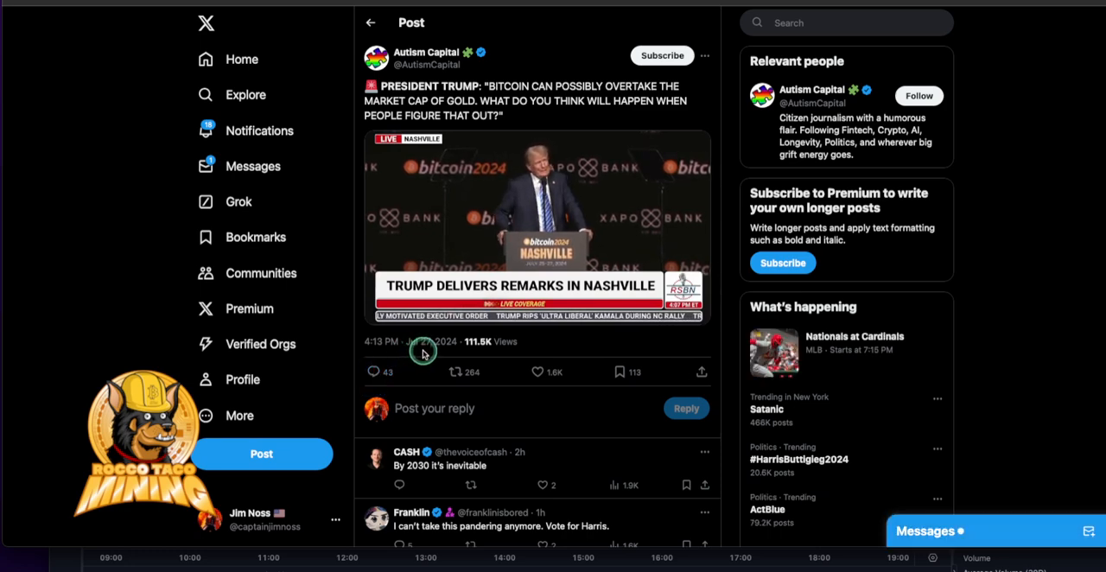
Play Trump's Nashville Bitcoin 2024 speech clip in the Autism Capital post, then restart it
left_click(536, 224)
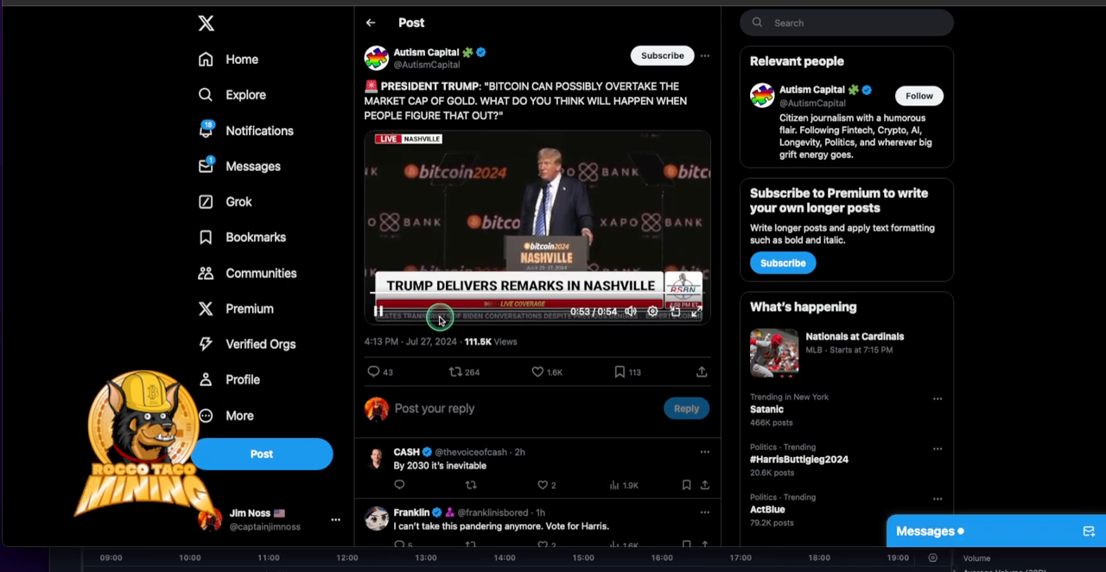
left_click(372, 311)
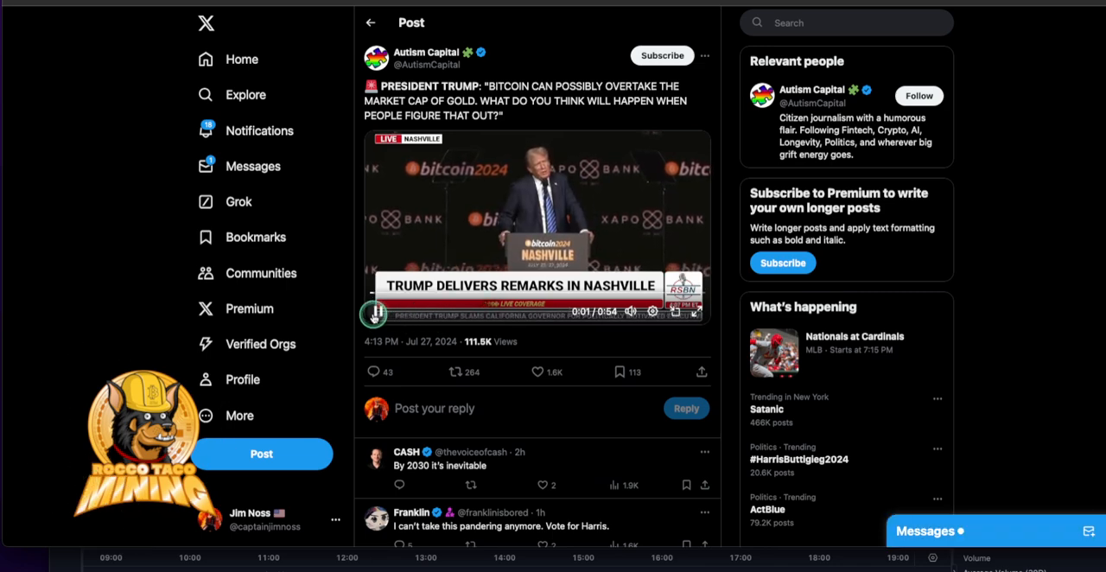
Open the RonPaul69 recap post of Trump's Bitcoin Conference pledges and the Lummis reserve bill
left_click(377, 311)
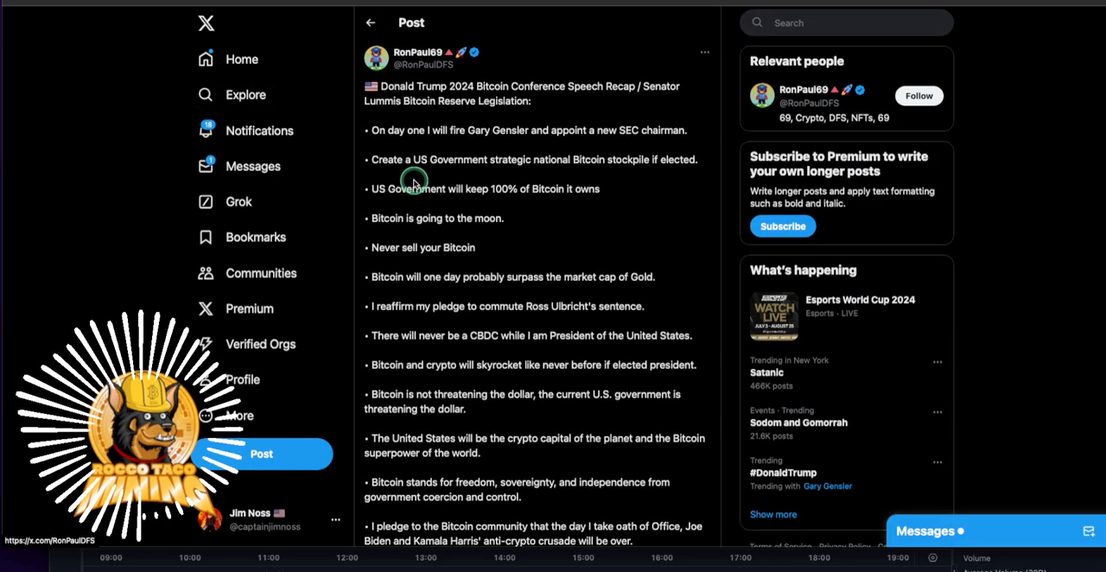
mouse_move(393, 78)
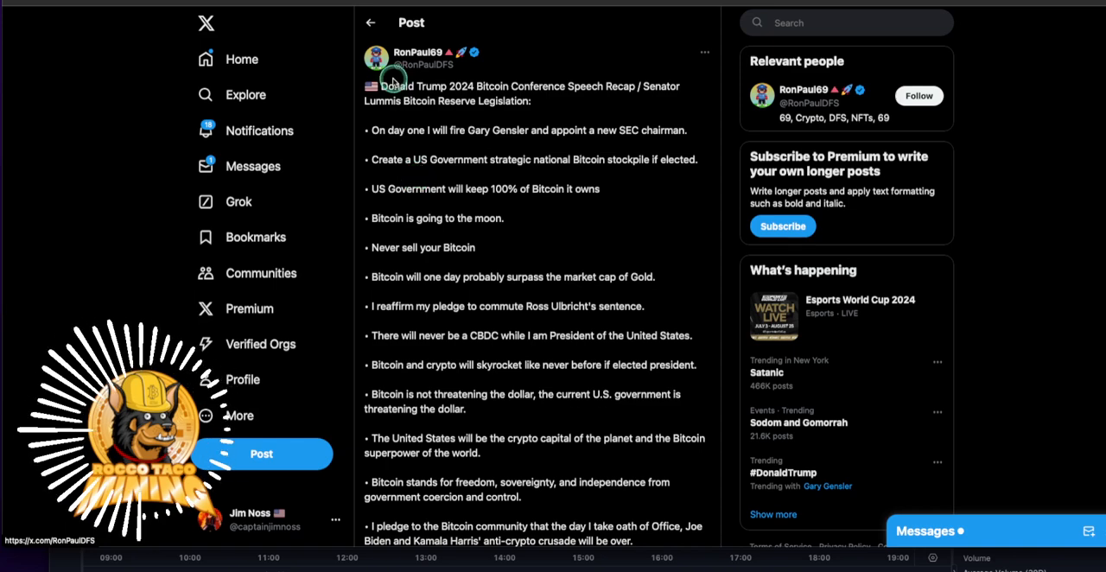
mouse_move(406, 52)
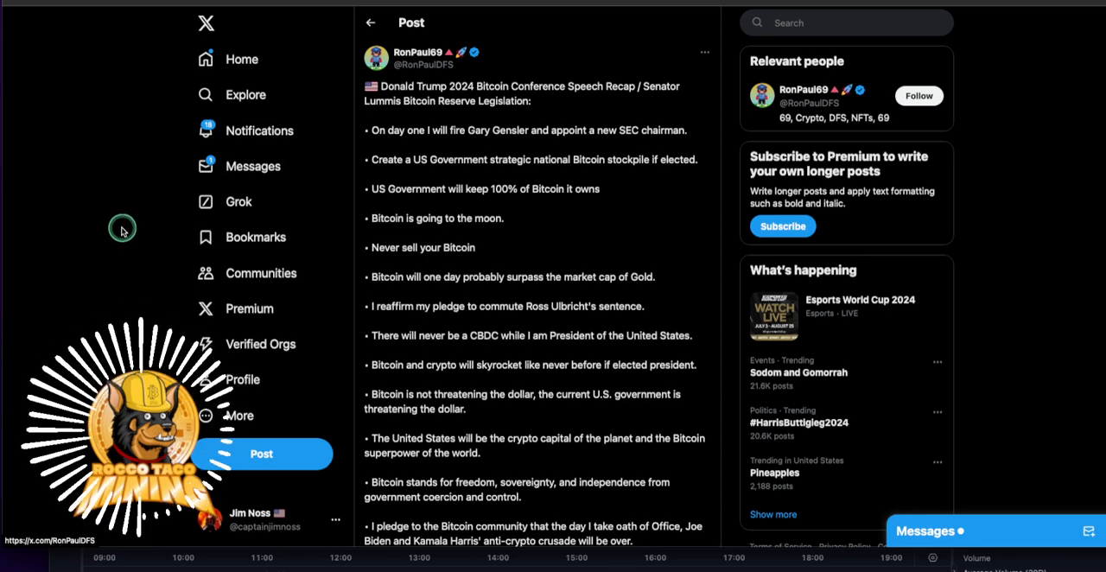
mouse_move(363, 145)
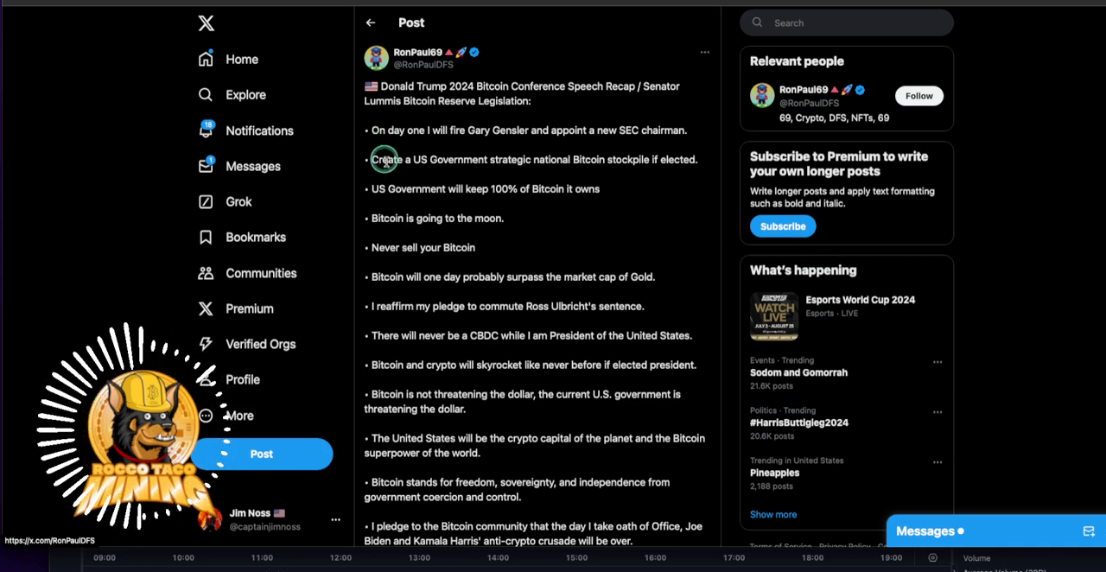
mouse_move(494, 226)
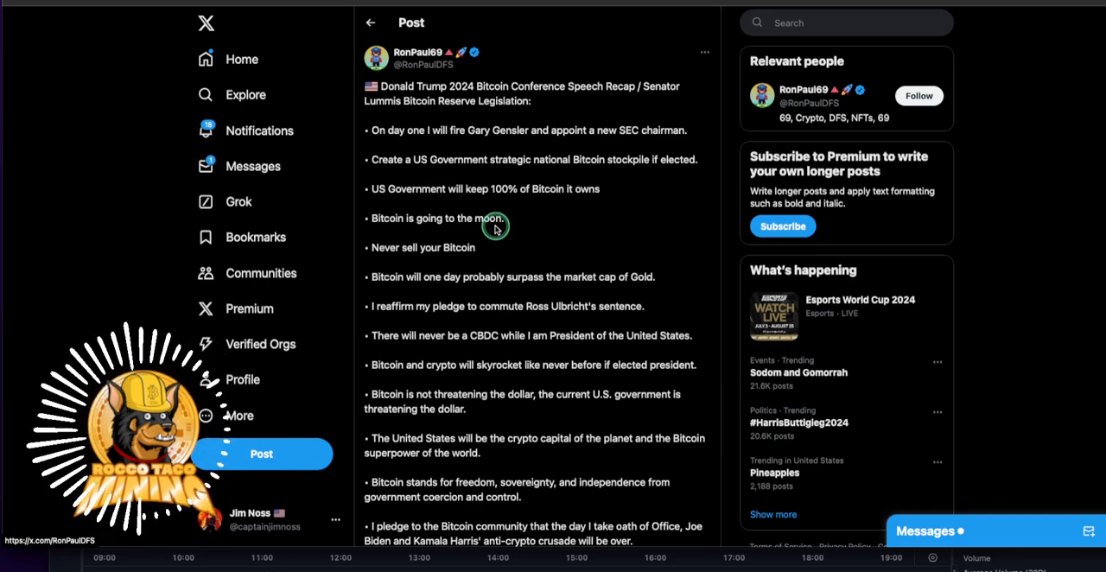
mouse_move(453, 249)
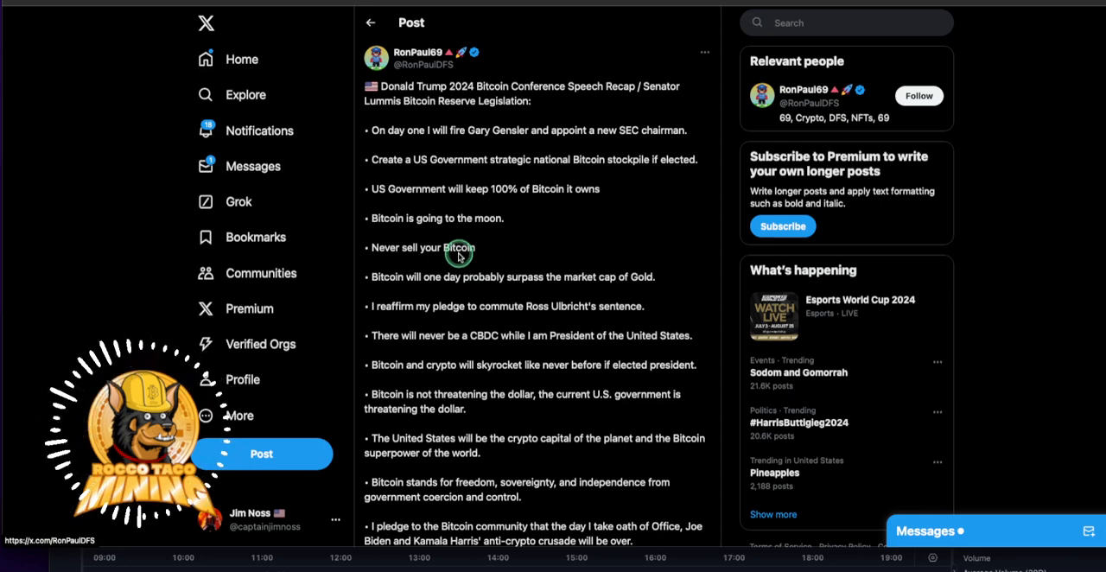
mouse_move(536, 263)
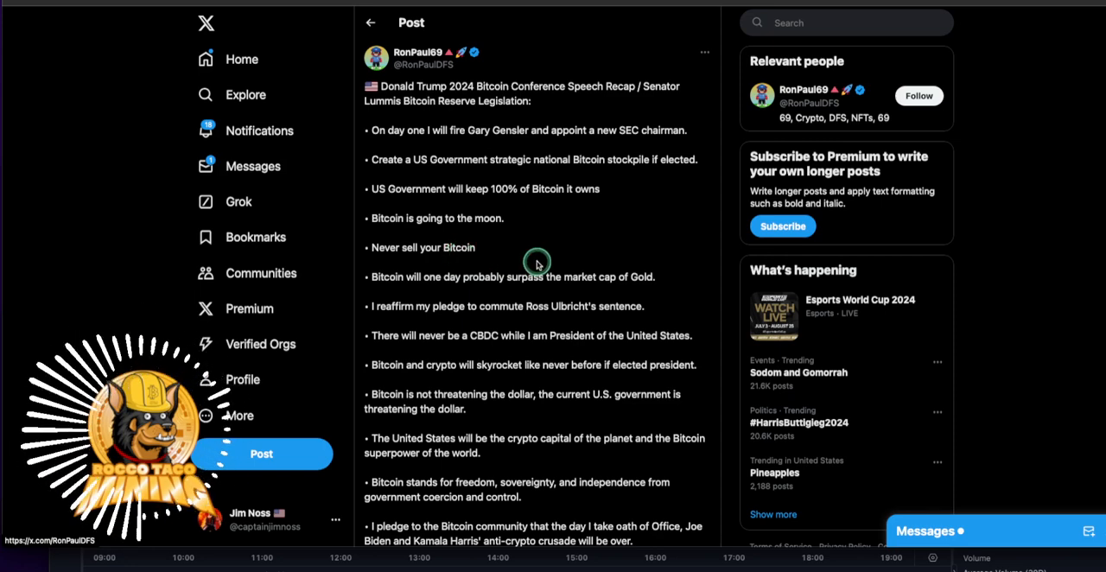
mouse_move(522, 266)
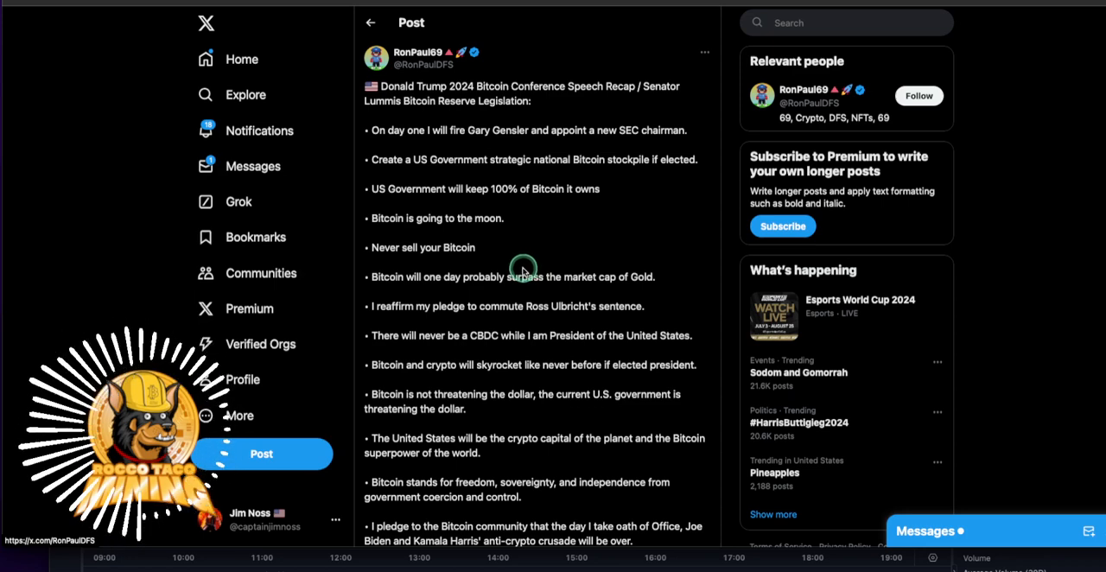
mouse_move(525, 301)
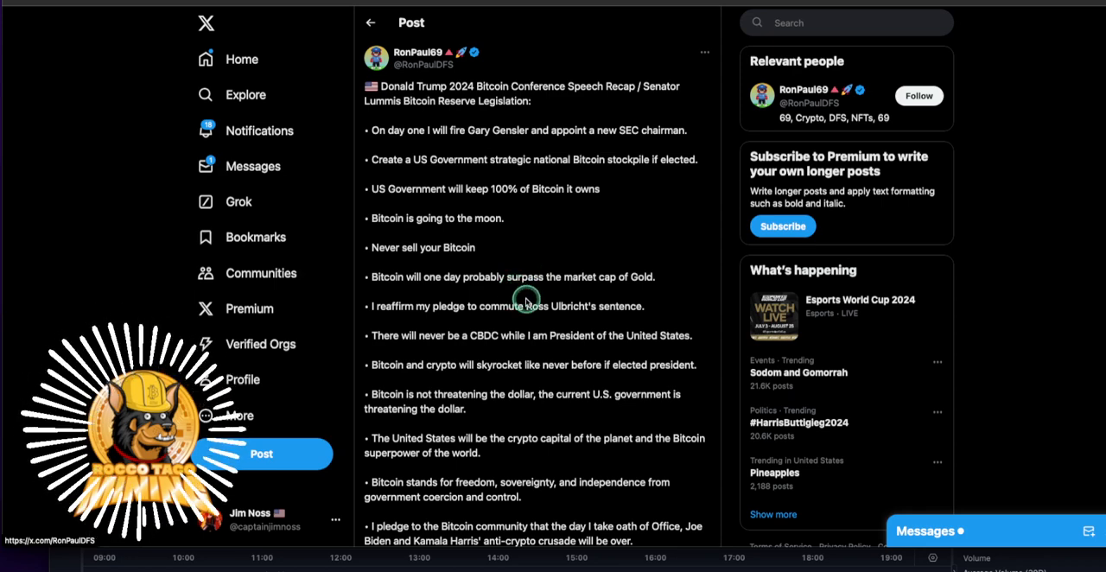
mouse_move(629, 283)
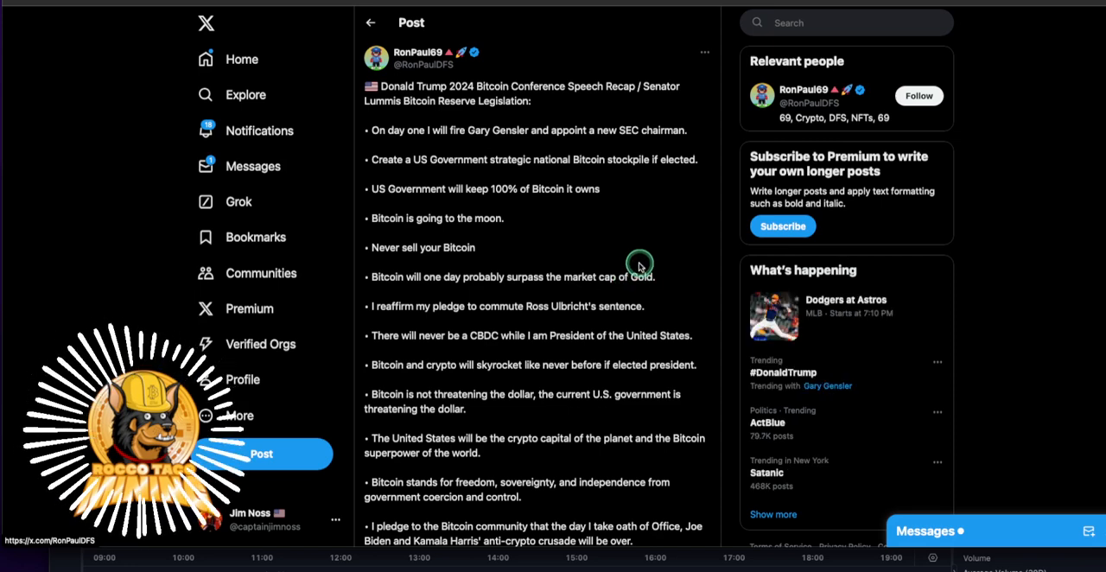
mouse_move(618, 325)
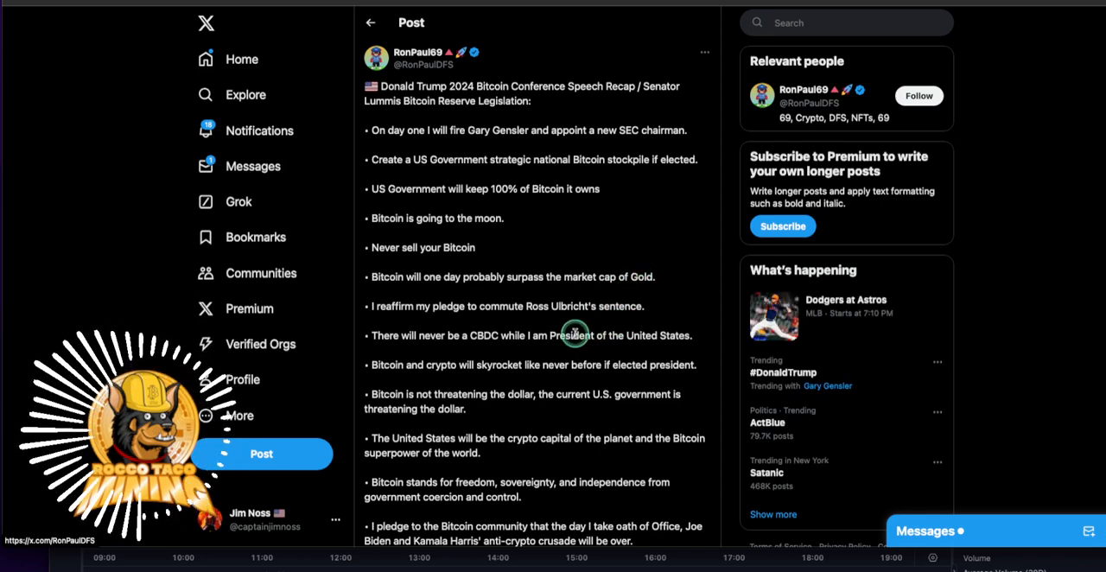
mouse_move(561, 346)
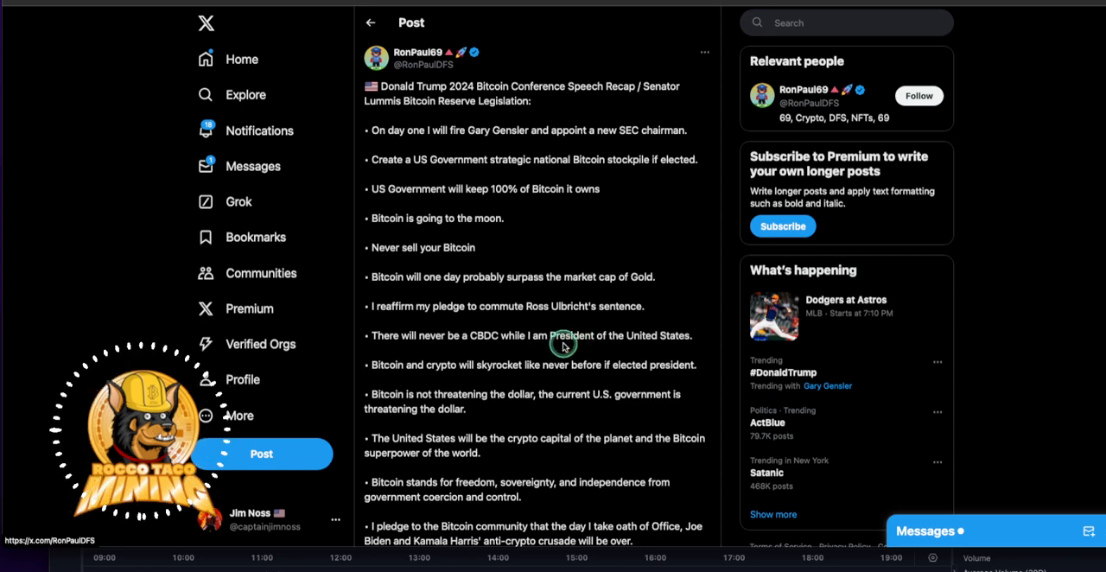
mouse_move(515, 374)
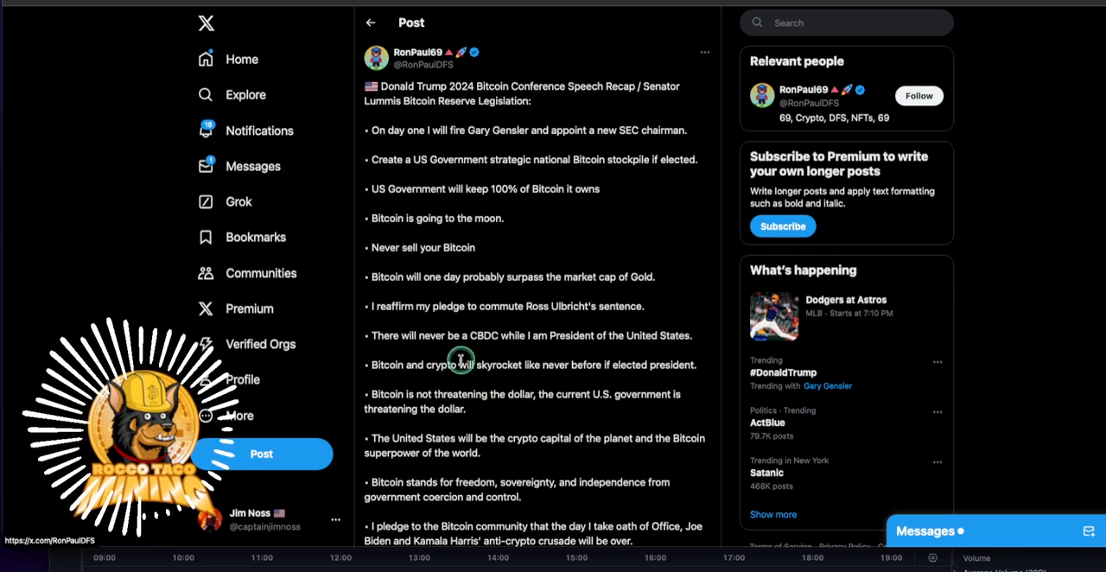
mouse_move(477, 318)
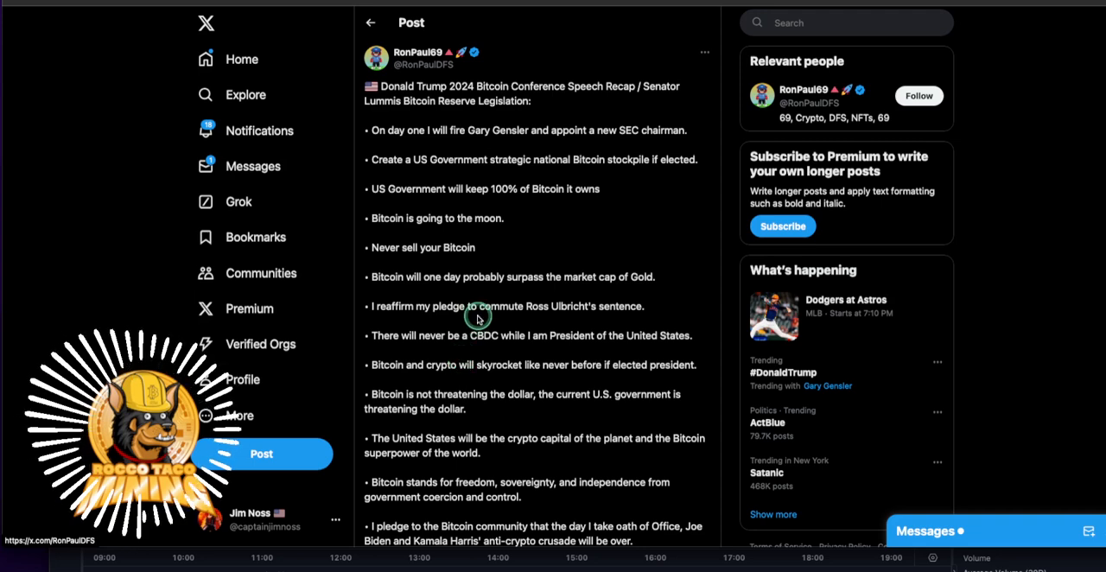
mouse_move(553, 309)
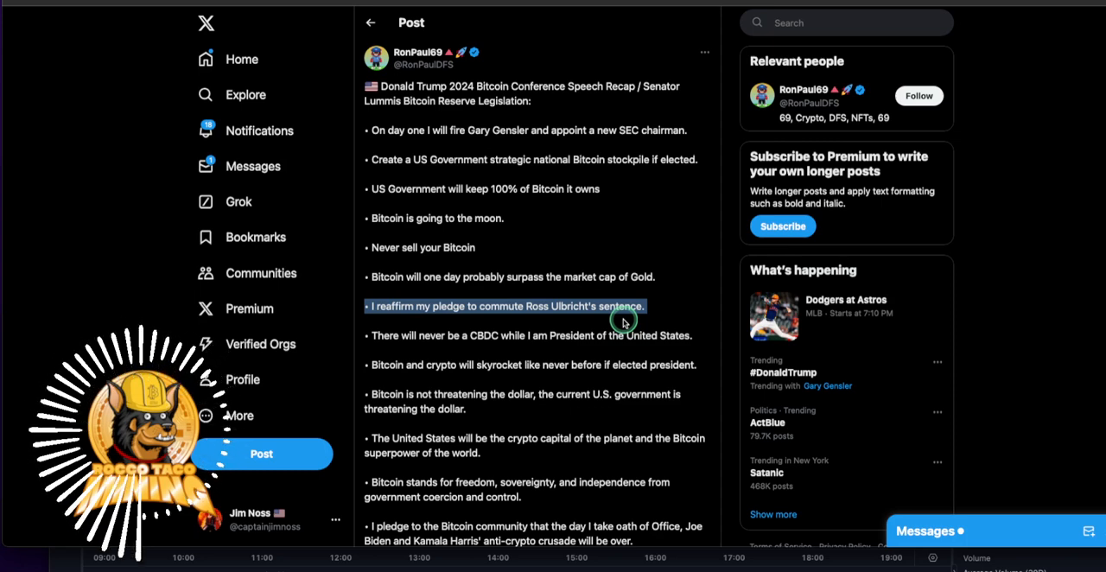
mouse_move(655, 346)
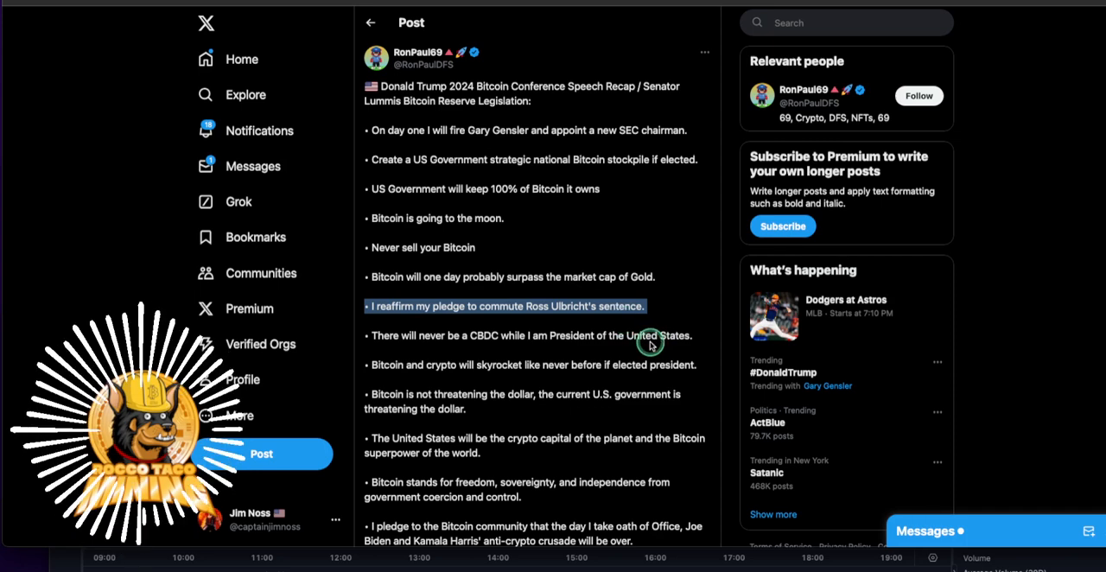
mouse_move(510, 383)
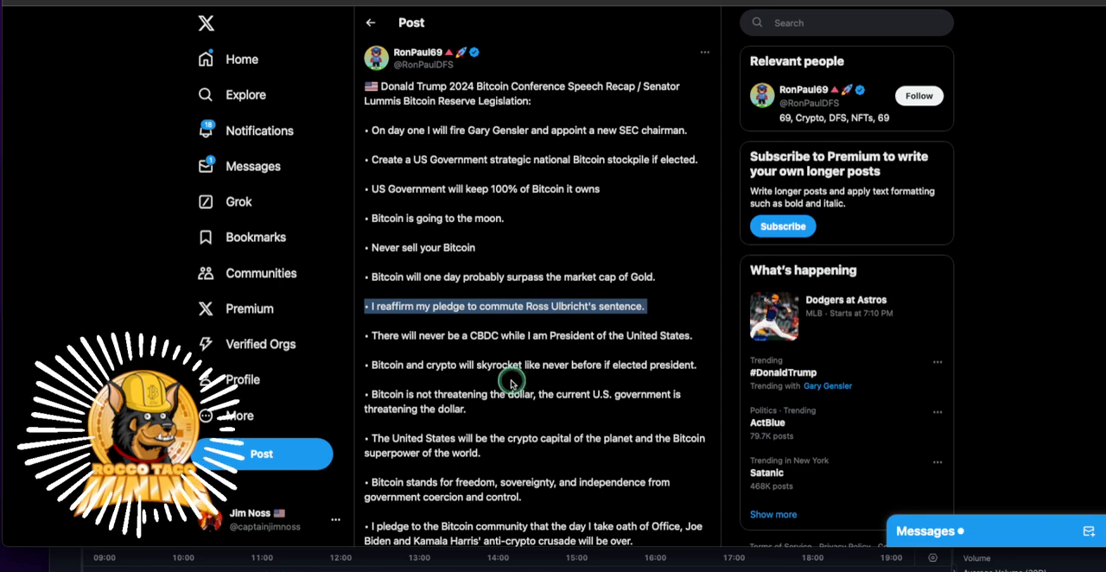
mouse_move(480, 380)
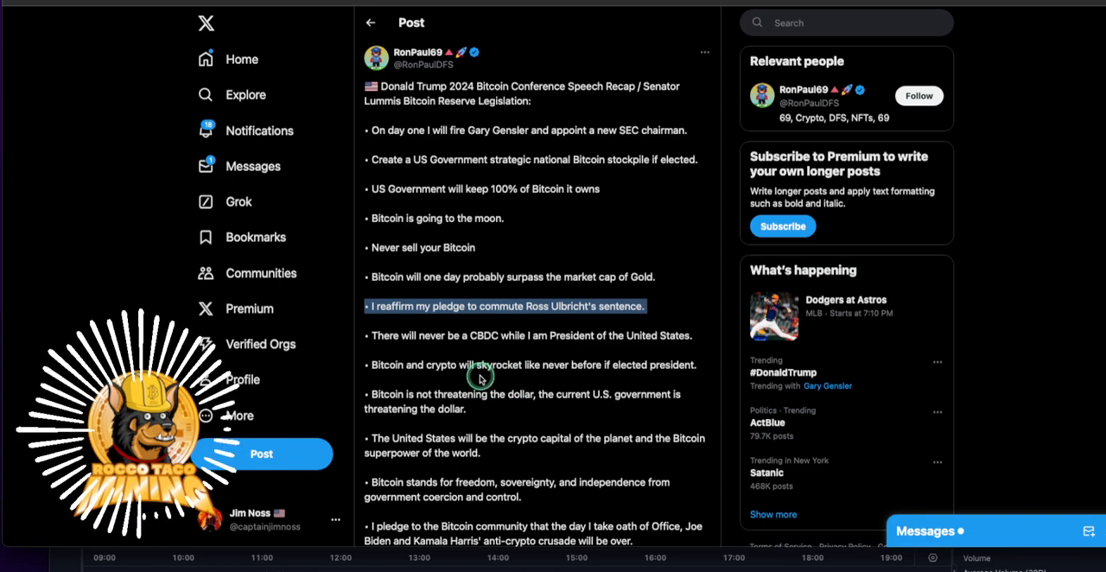
mouse_move(494, 349)
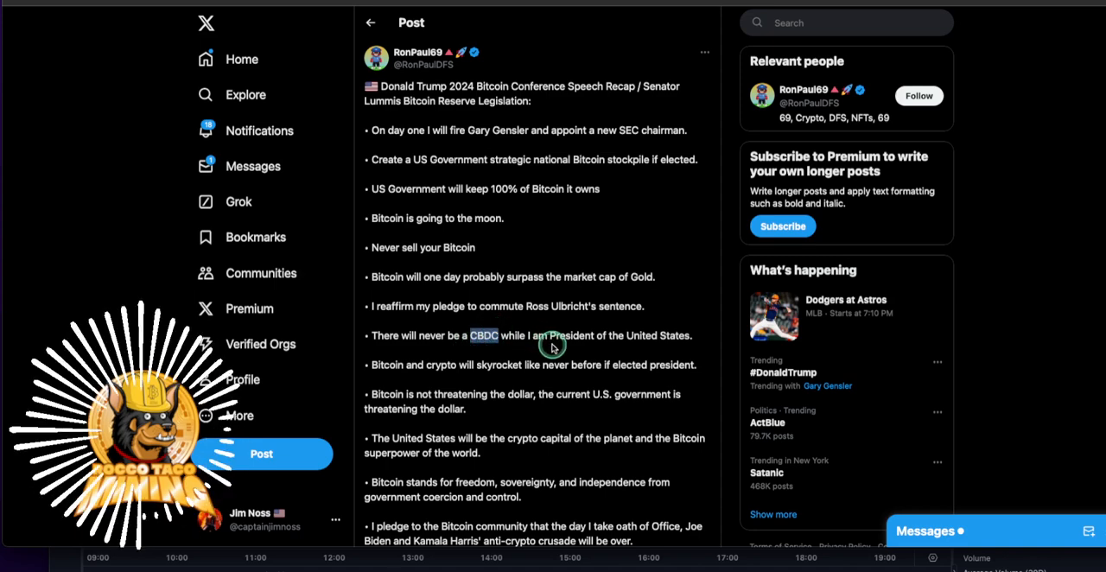
mouse_move(473, 391)
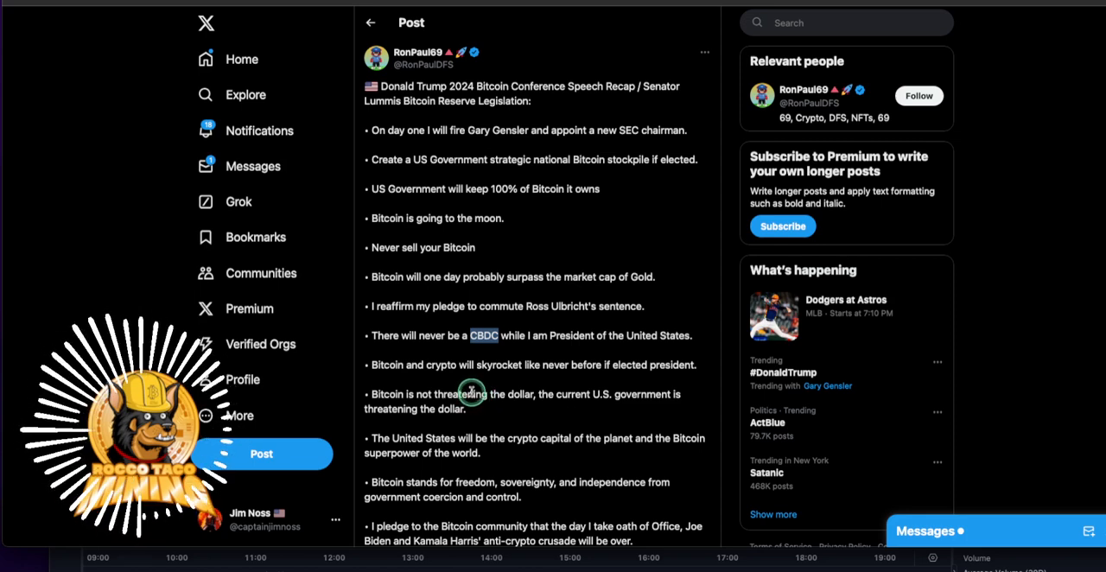
mouse_move(488, 371)
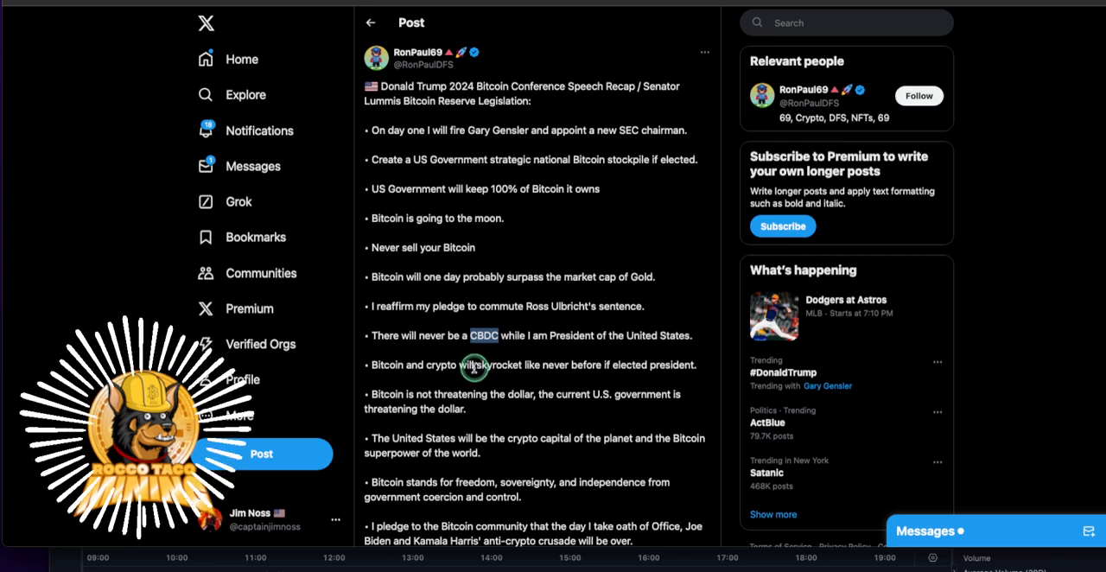
mouse_move(465, 382)
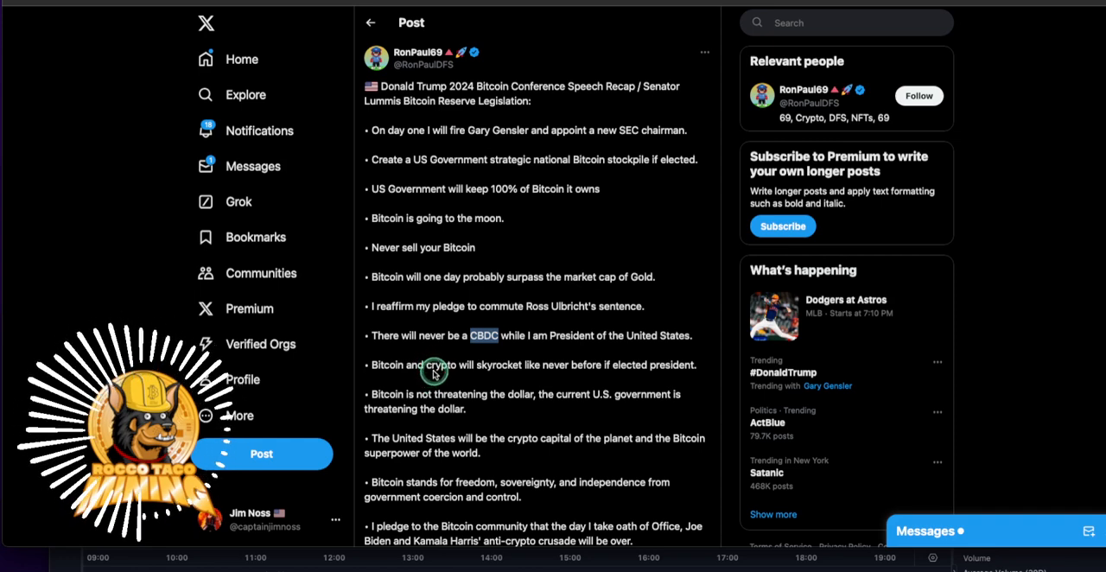
mouse_move(464, 394)
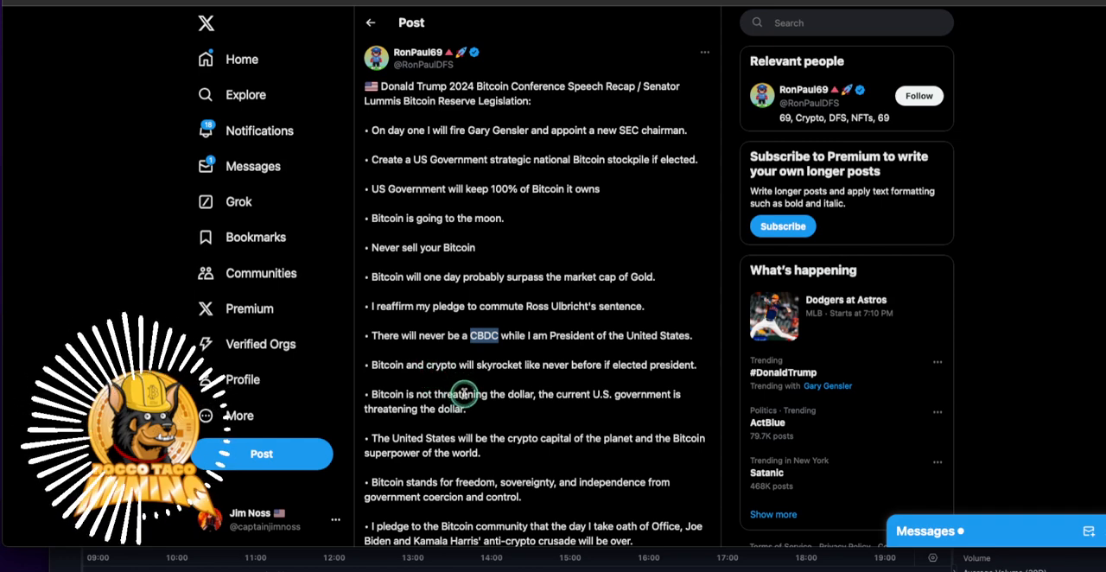
mouse_move(413, 406)
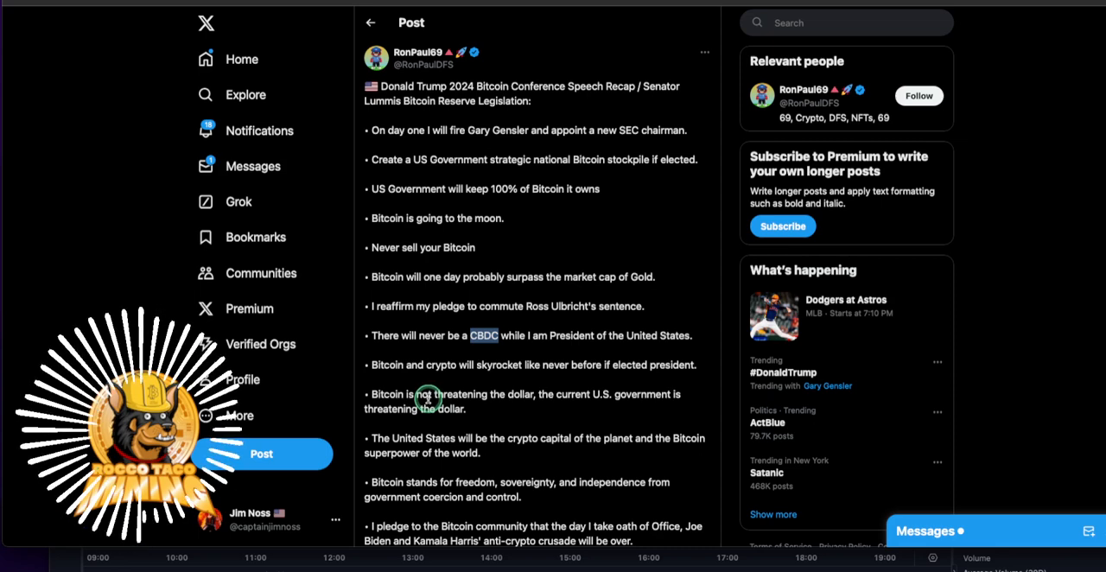
mouse_move(501, 413)
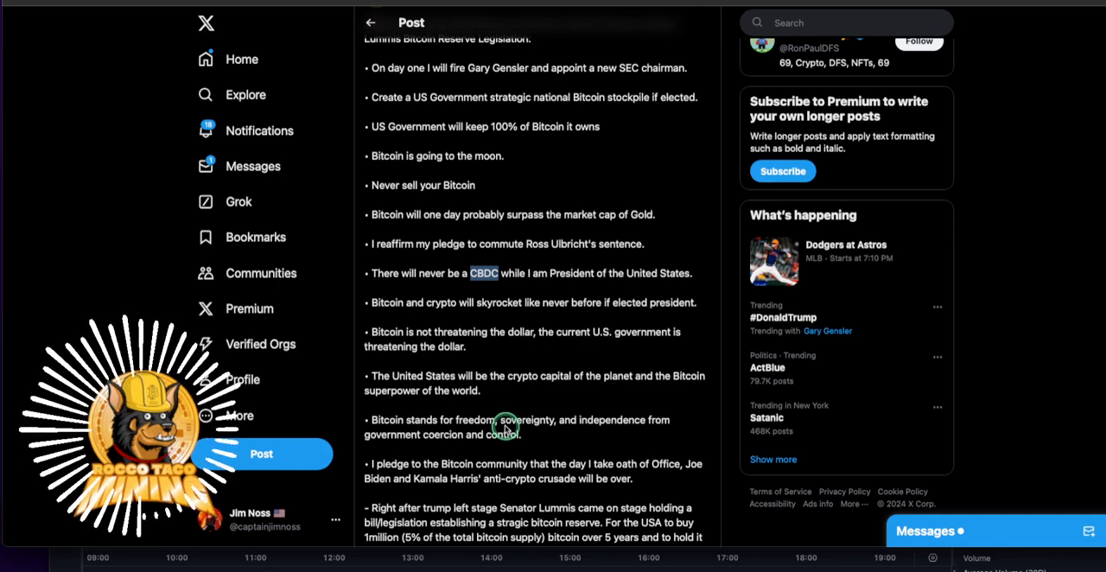
scroll("down", 3)
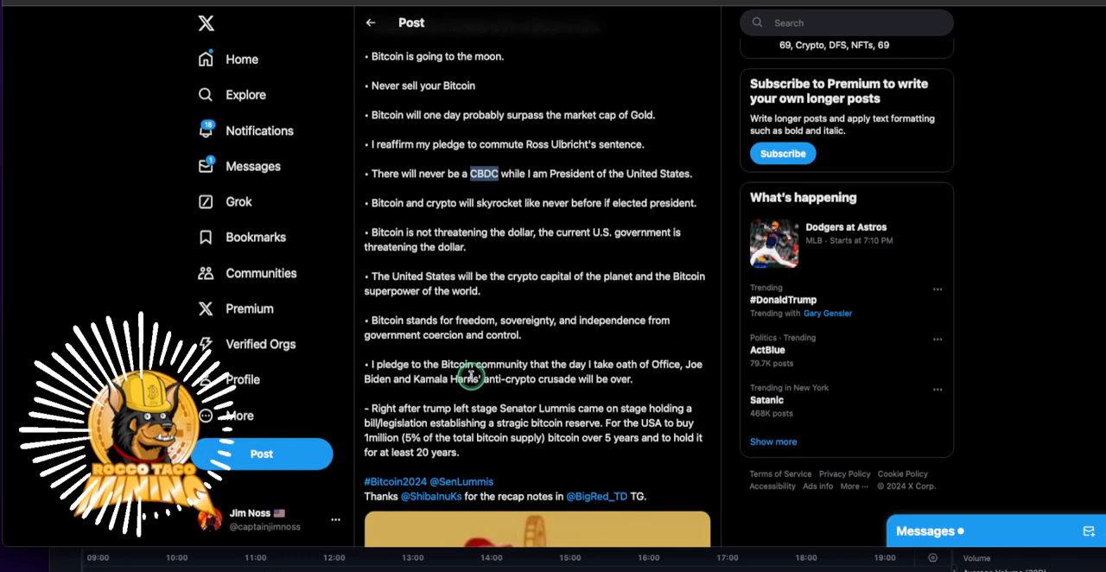
mouse_move(431, 362)
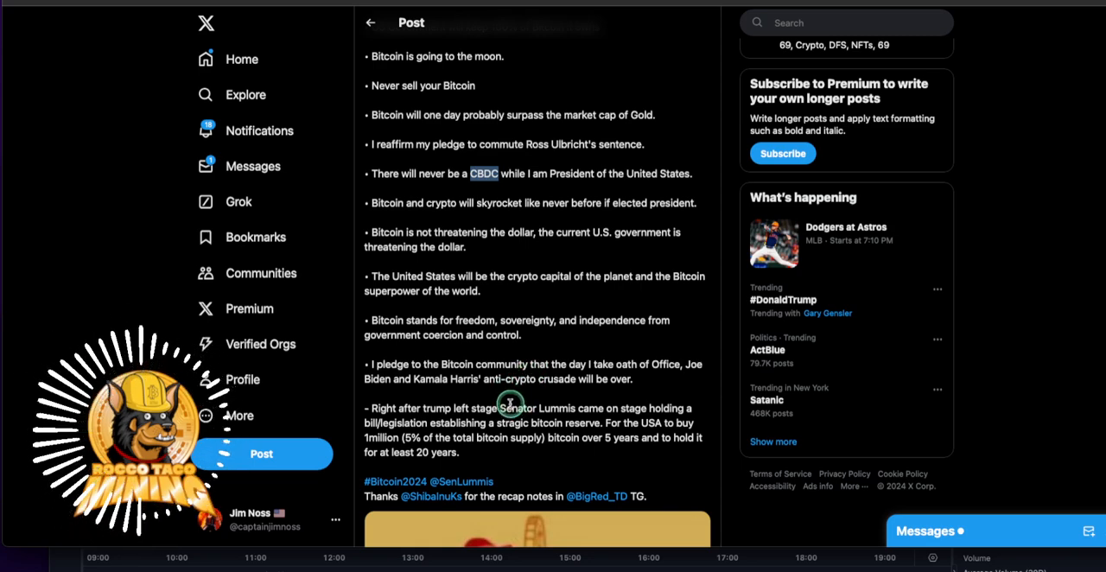
mouse_move(491, 439)
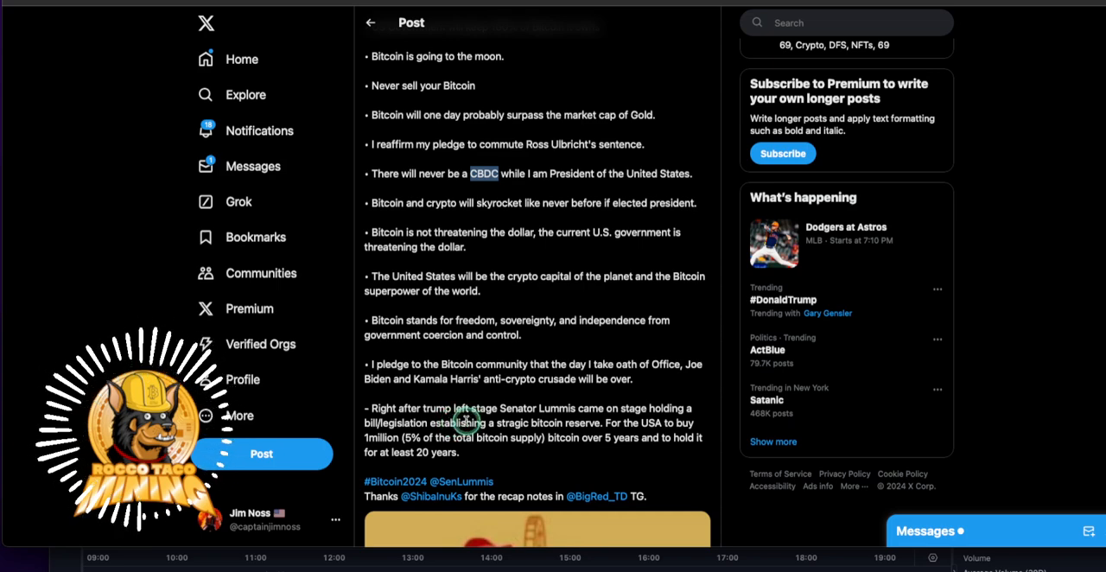
mouse_move(532, 377)
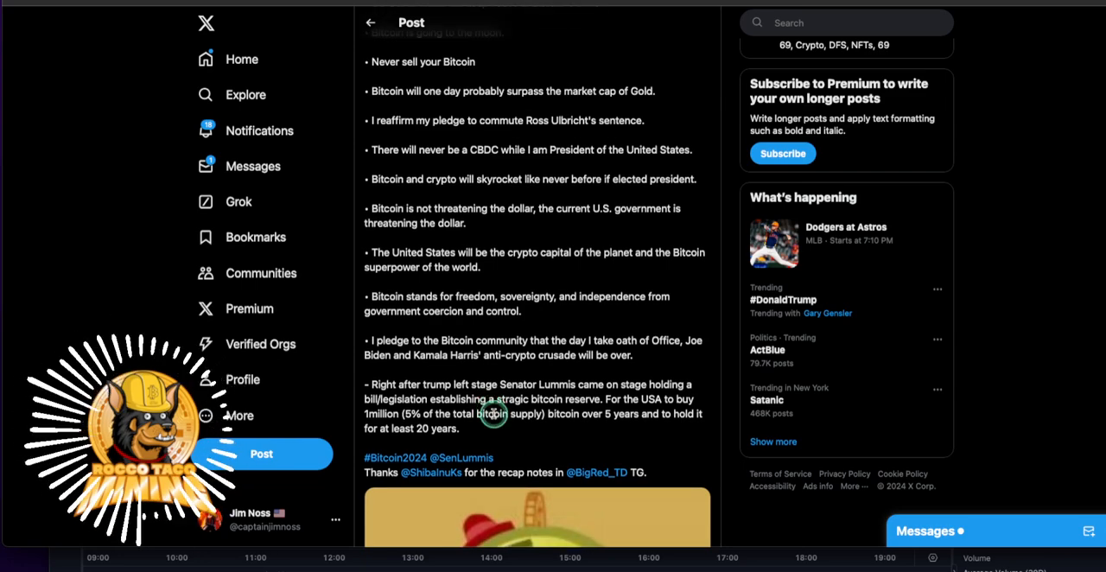
scroll("up", 3)
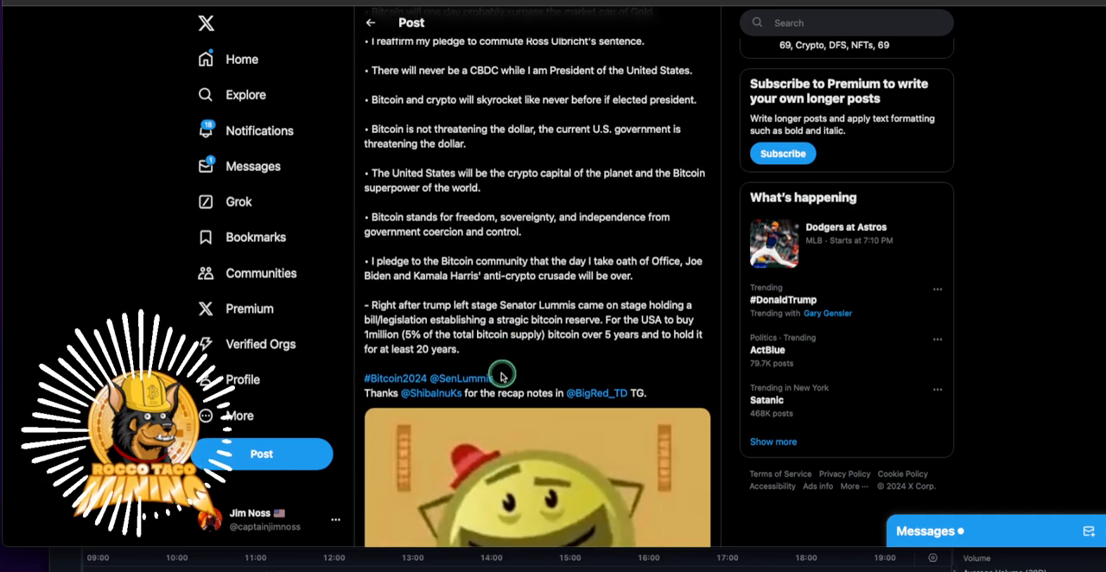
scroll("up", 3)
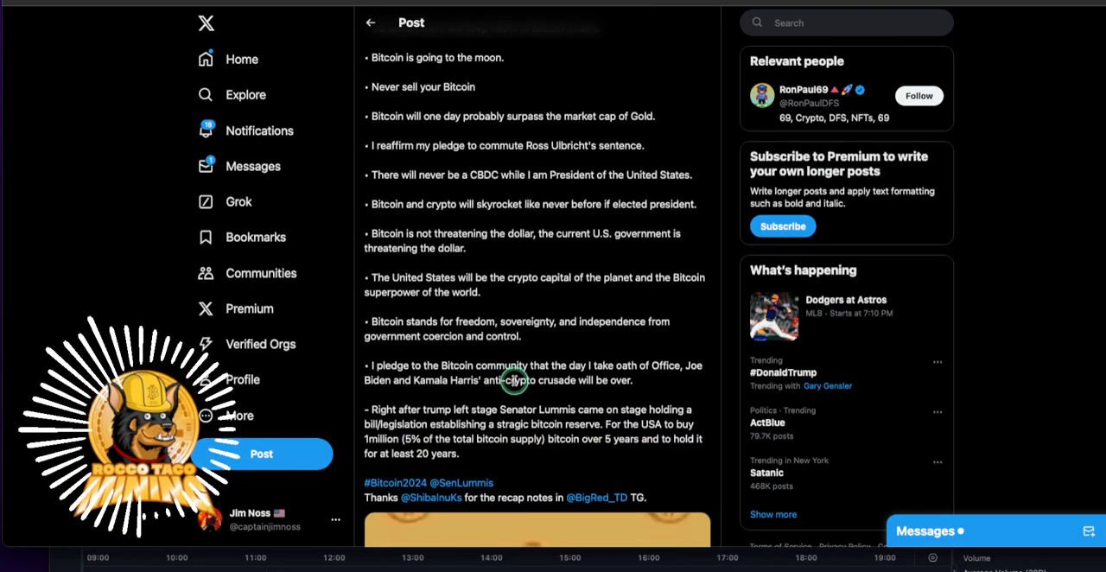
mouse_move(435, 266)
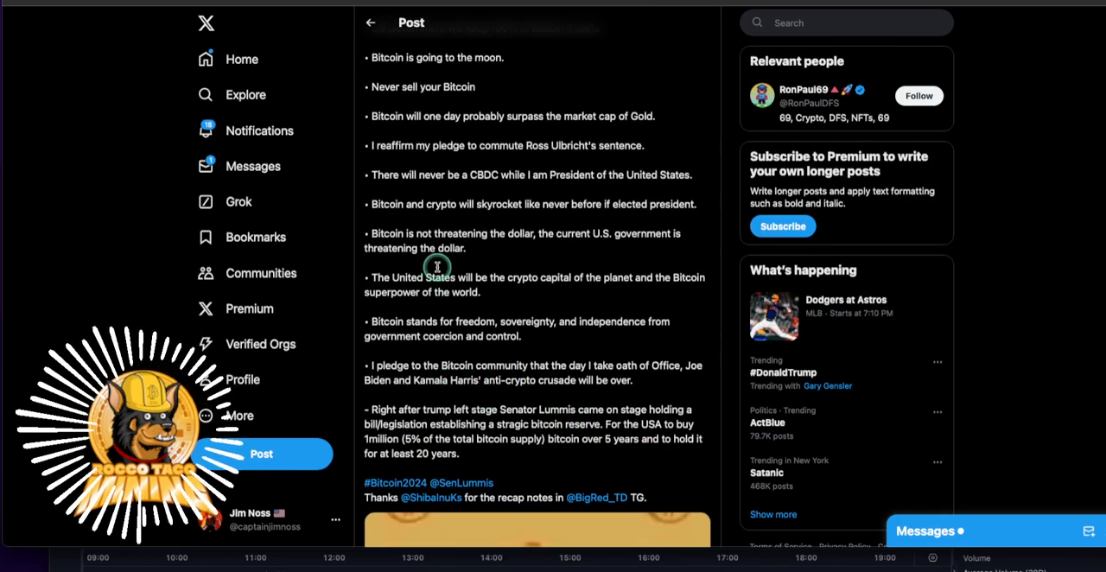
mouse_move(439, 360)
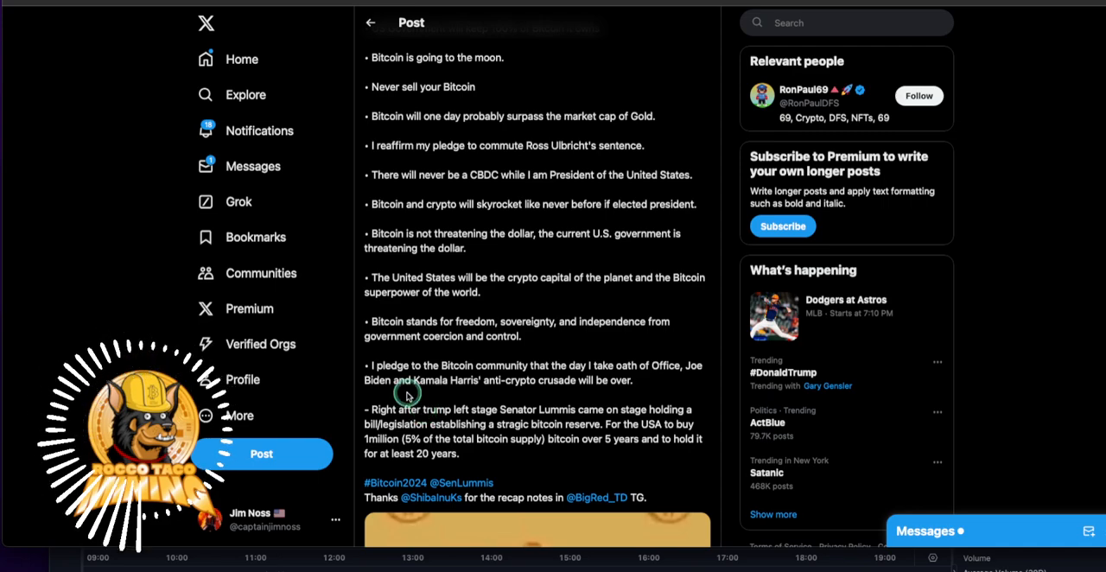
mouse_move(636, 553)
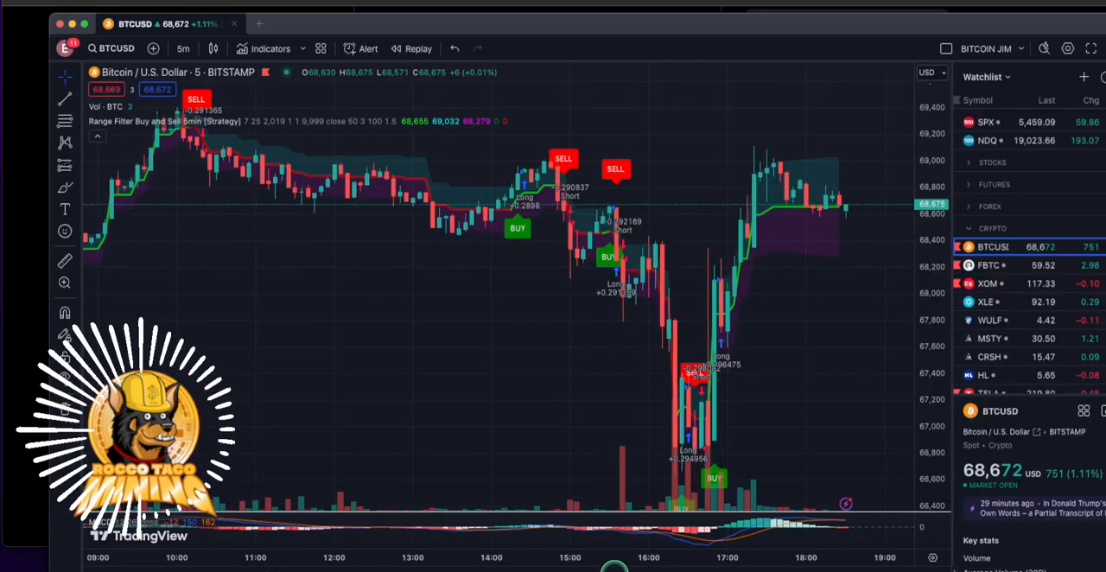
mouse_move(650, 316)
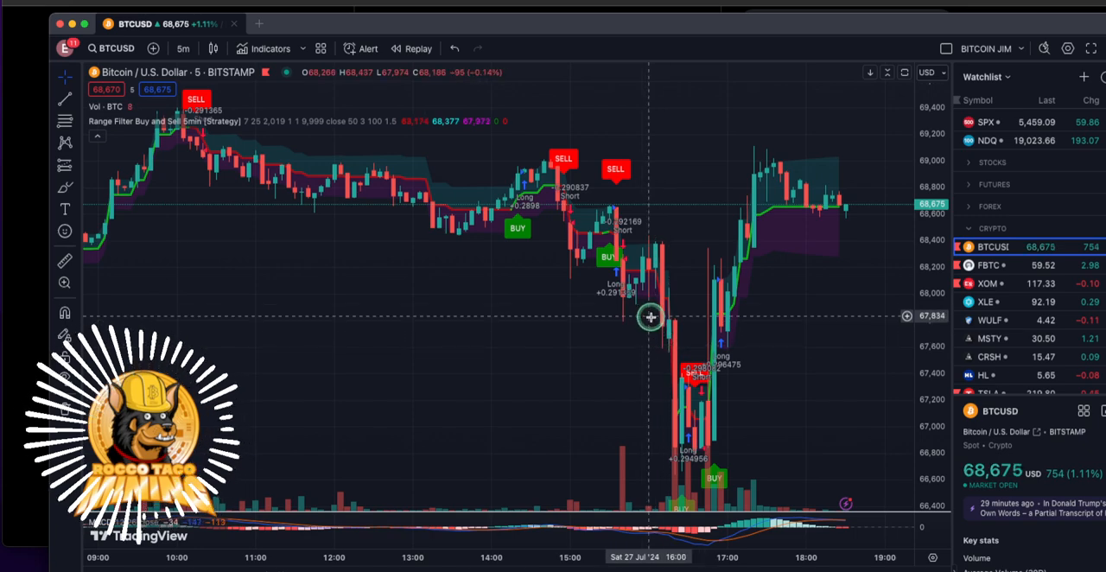
mouse_move(674, 369)
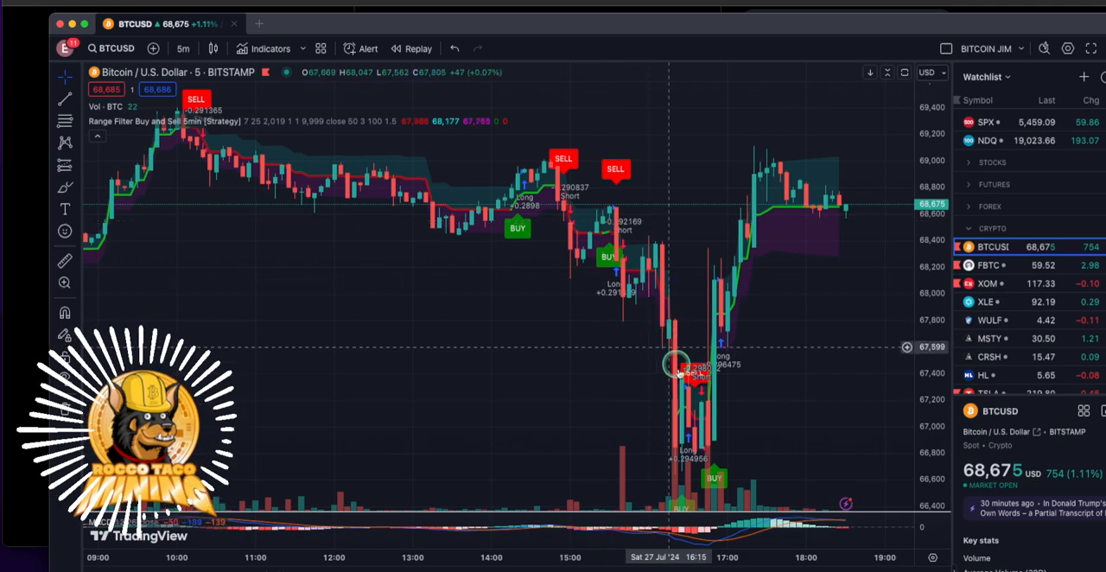
mouse_move(677, 441)
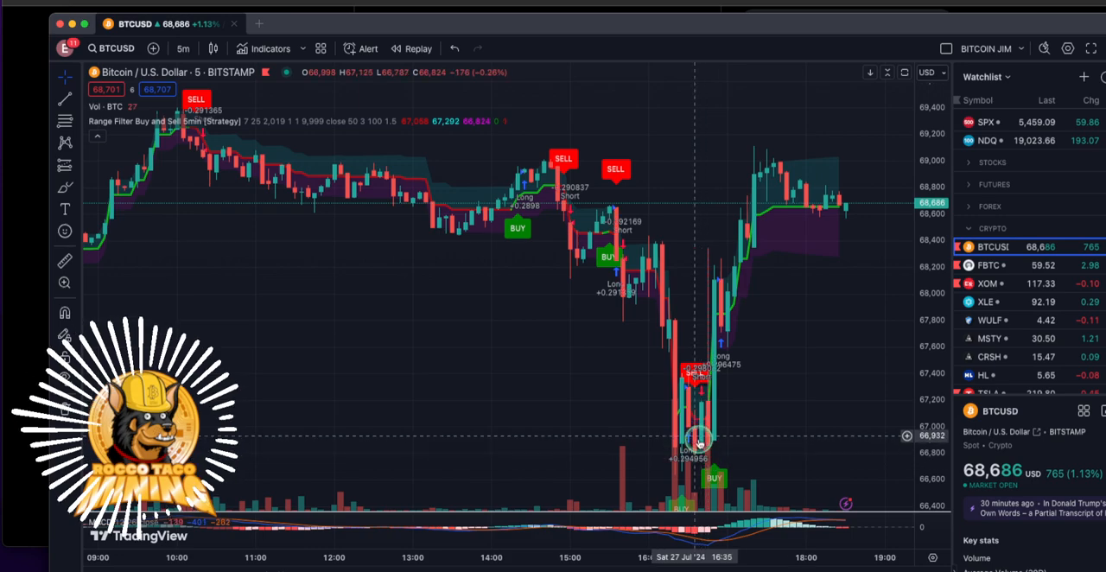
mouse_move(726, 394)
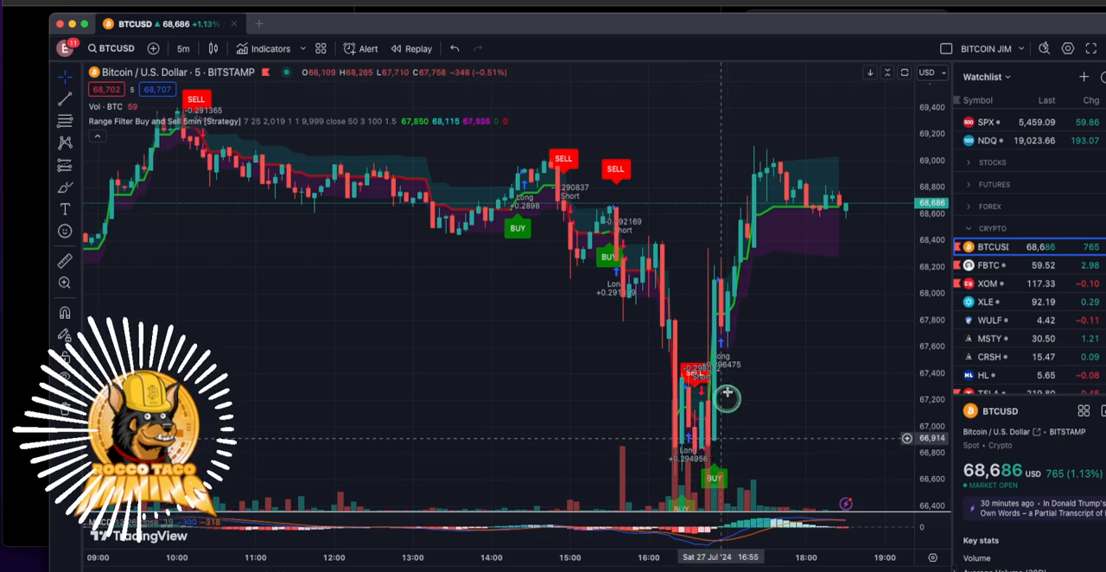
mouse_move(719, 304)
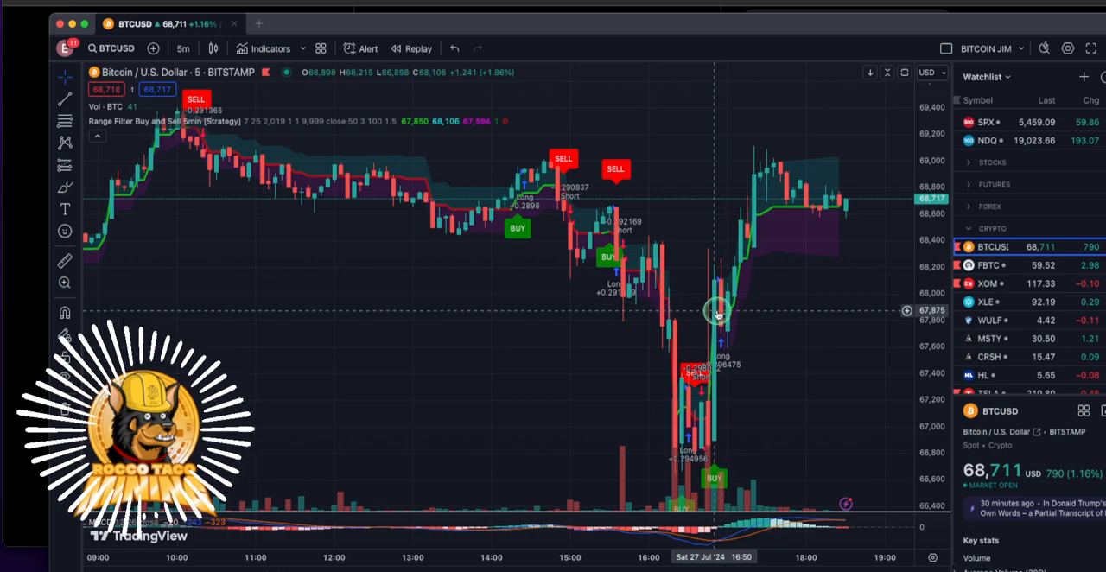
mouse_move(709, 307)
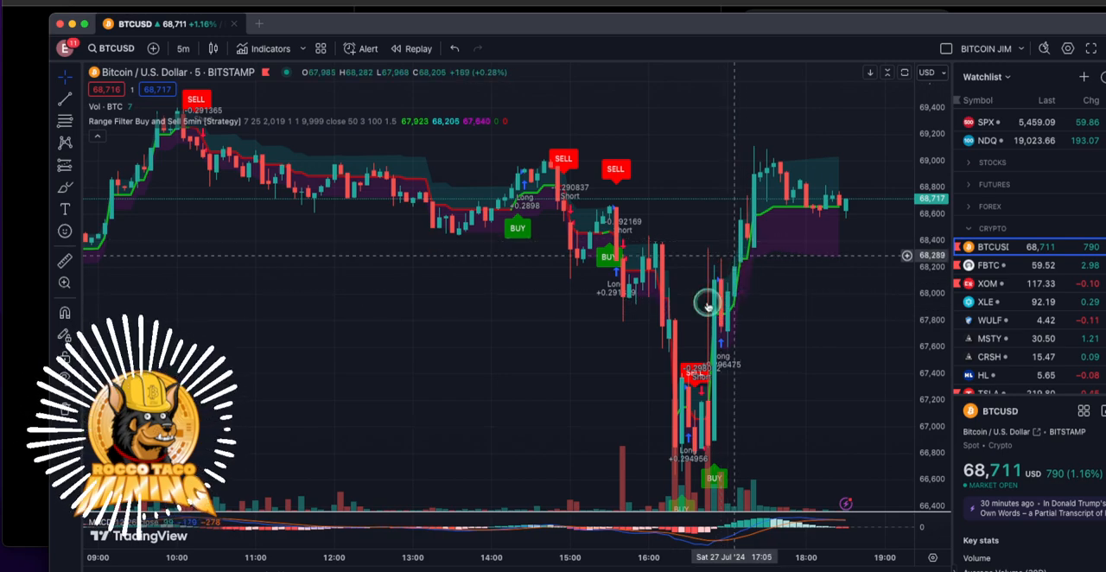
mouse_move(675, 445)
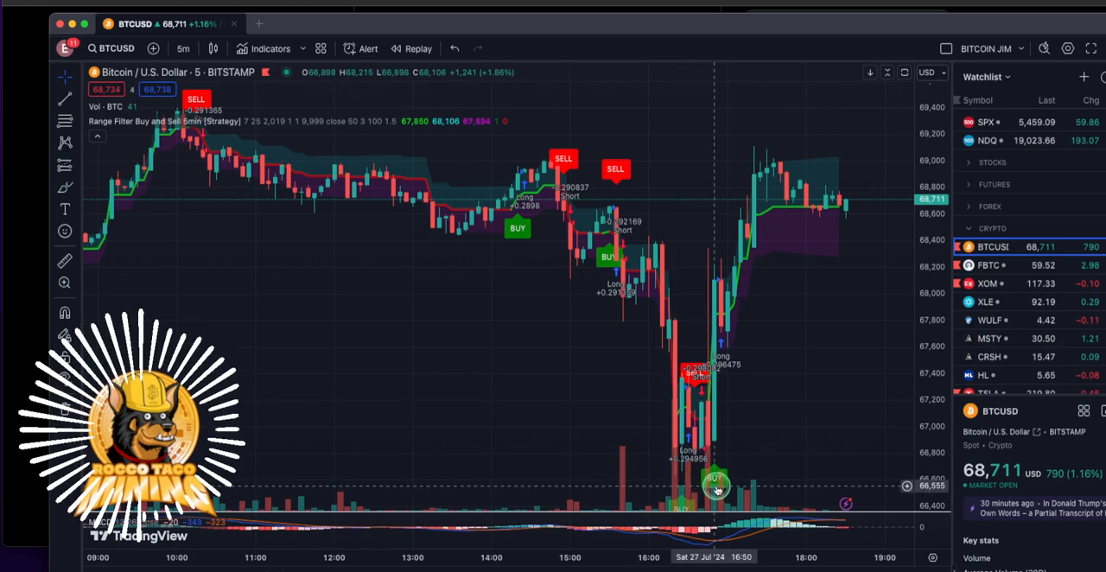
mouse_move(786, 199)
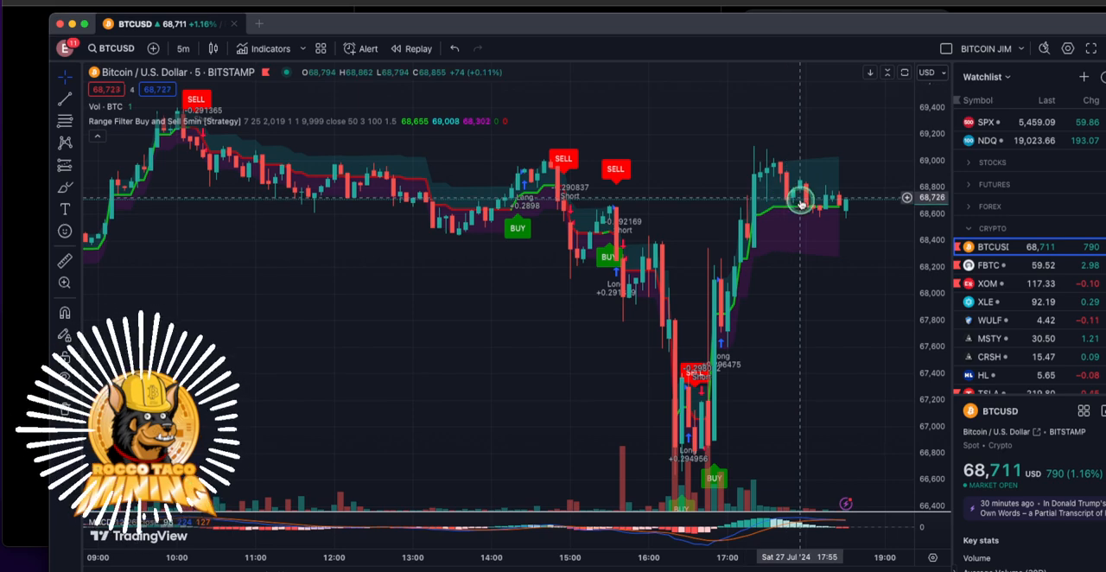
mouse_move(702, 190)
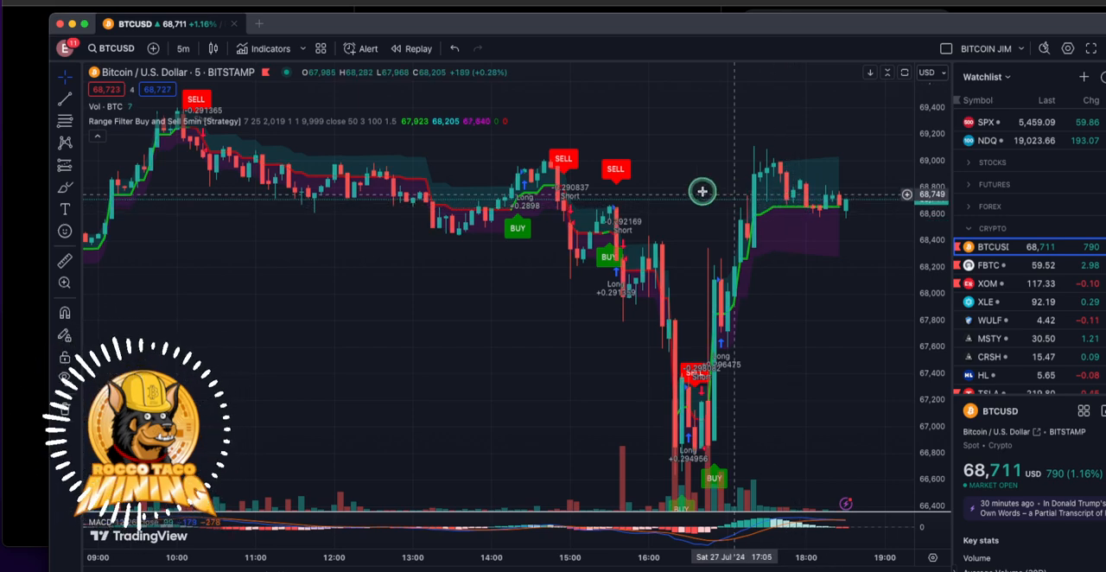
mouse_move(730, 249)
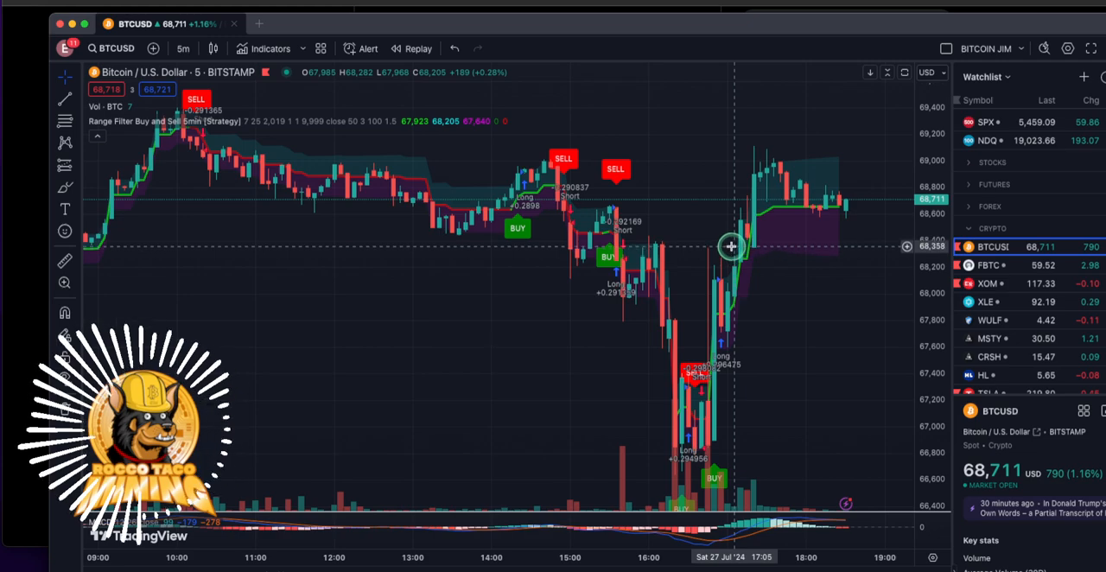
mouse_move(691, 378)
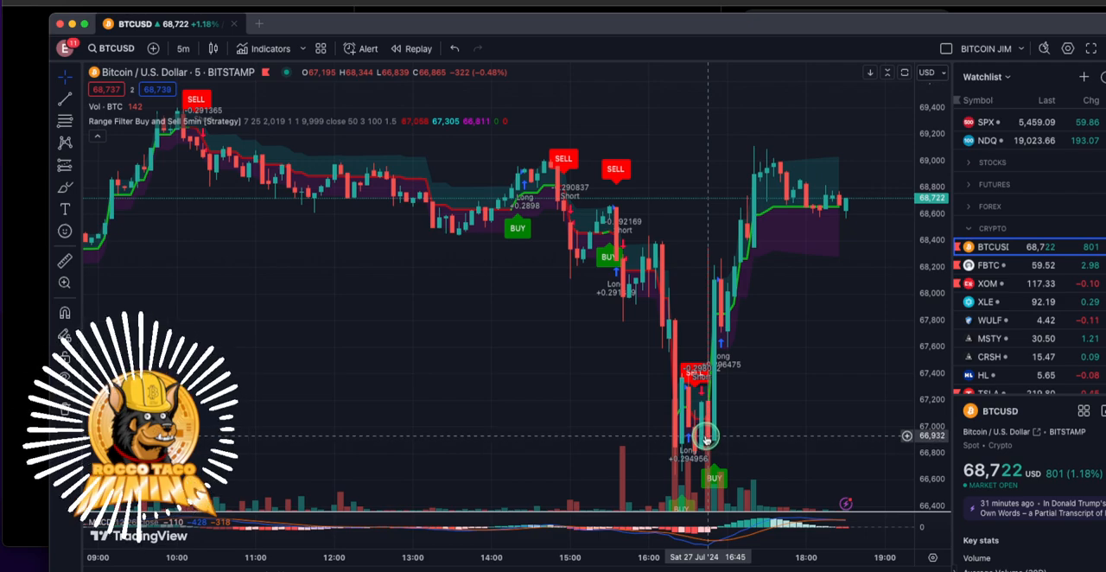
mouse_move(712, 440)
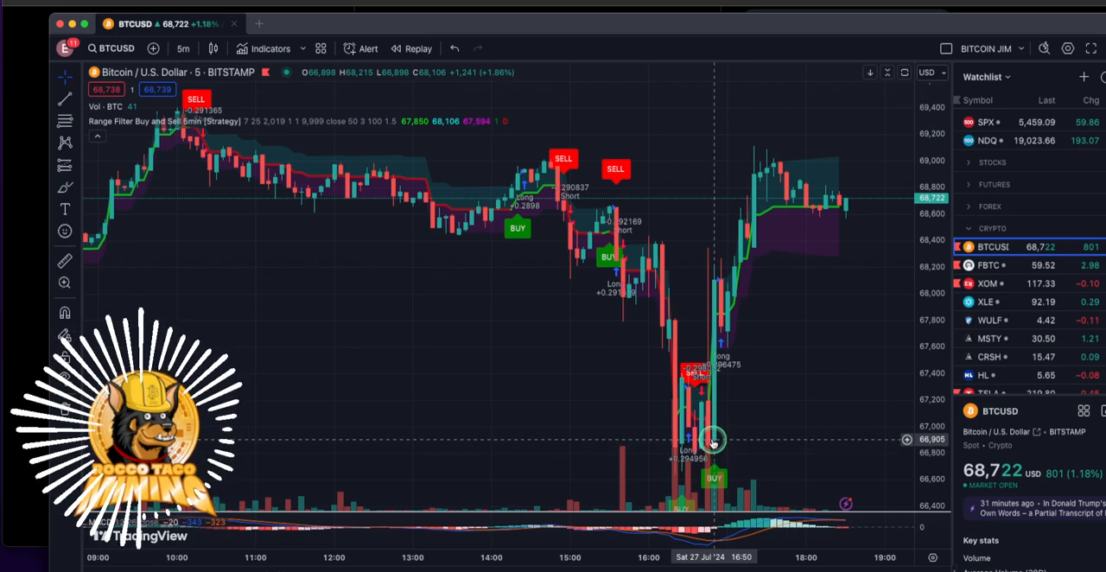
mouse_move(663, 287)
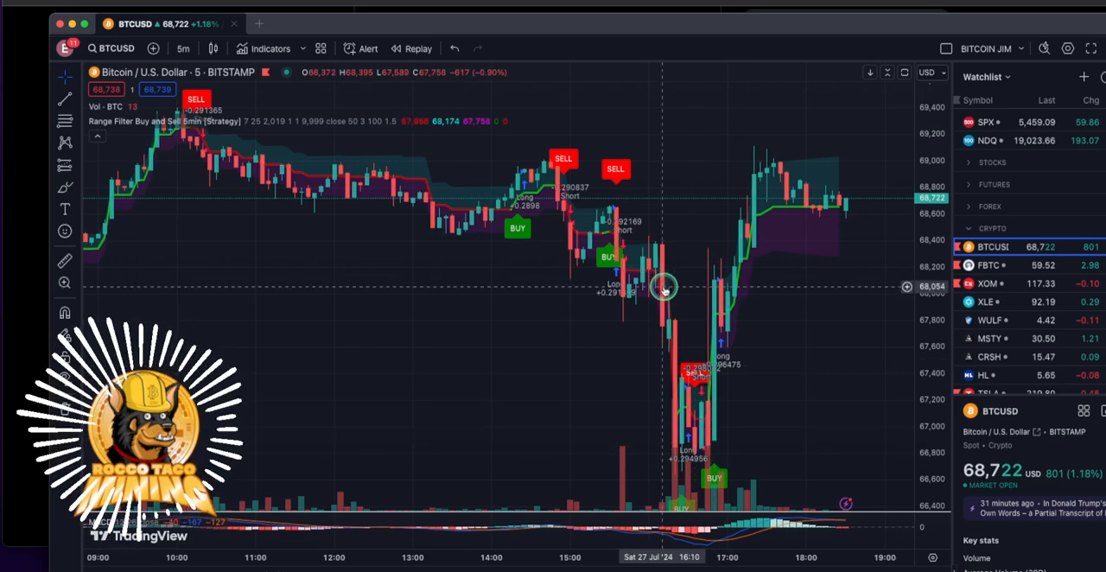
mouse_move(643, 279)
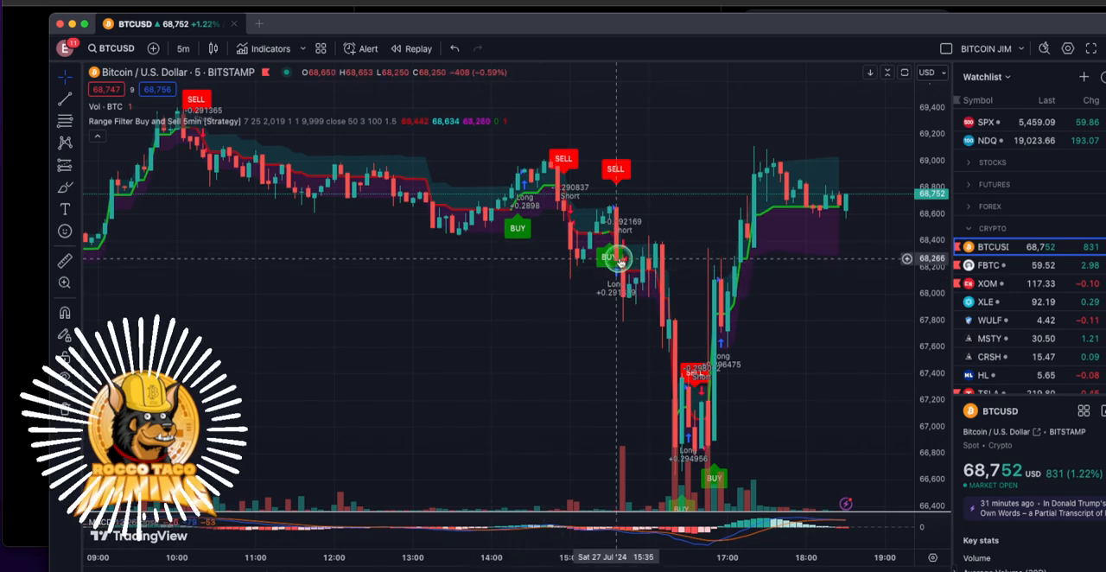
mouse_move(724, 346)
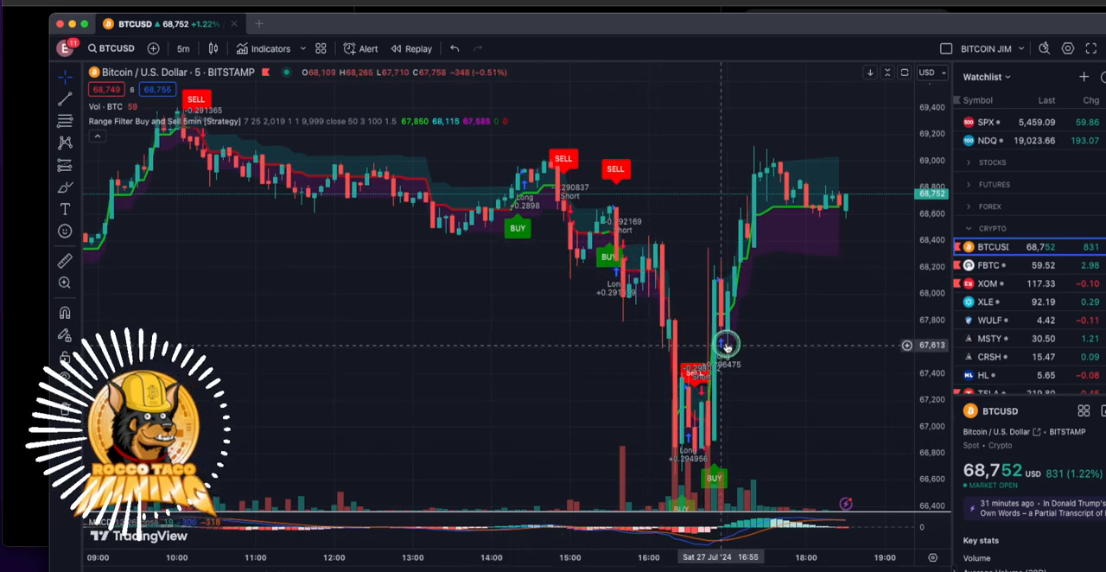
mouse_move(699, 389)
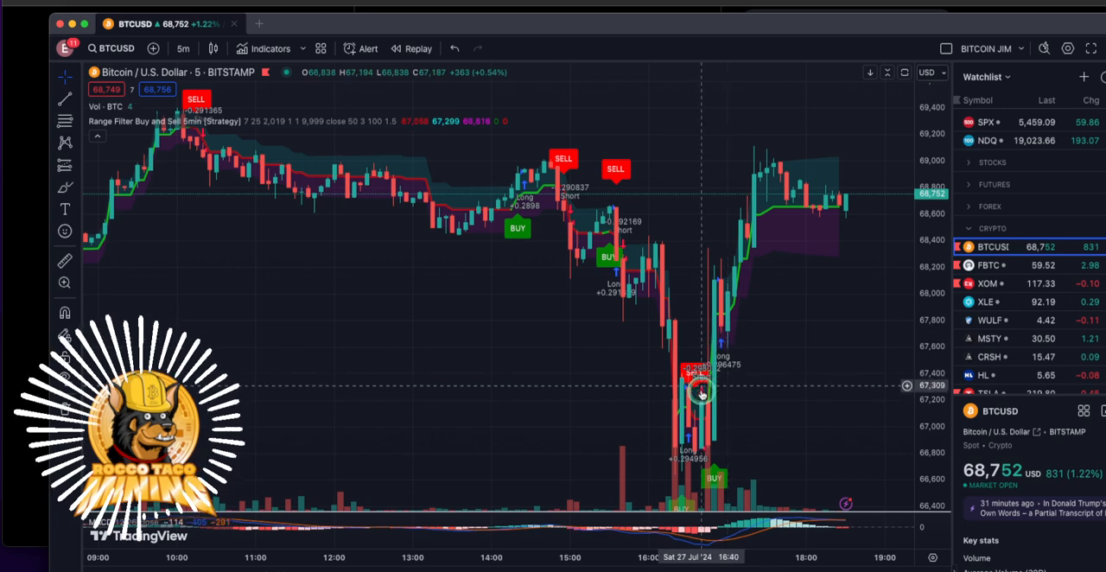
mouse_move(664, 354)
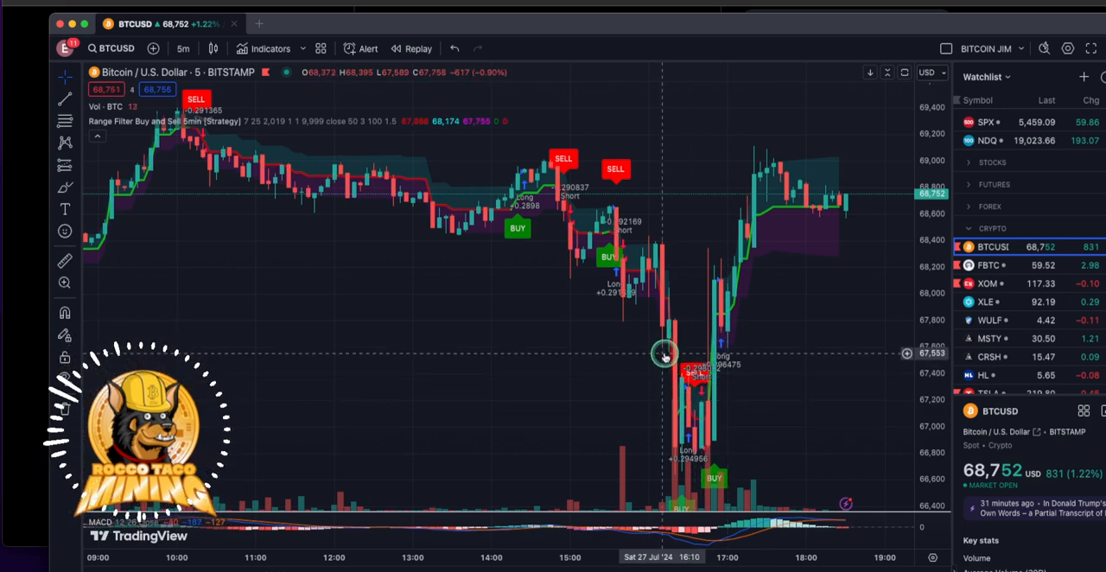
mouse_move(670, 423)
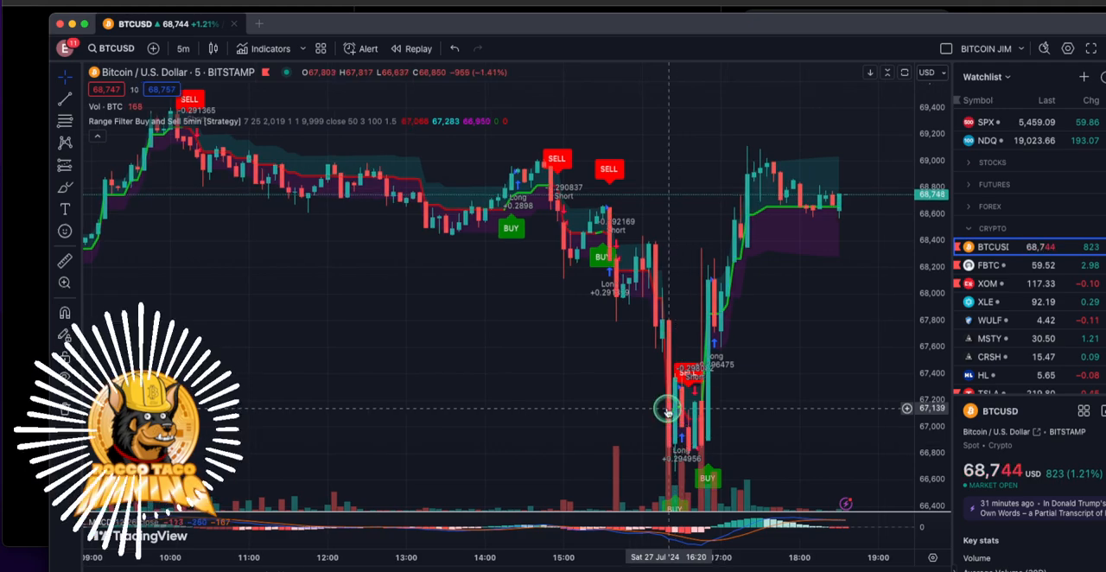
mouse_move(774, 354)
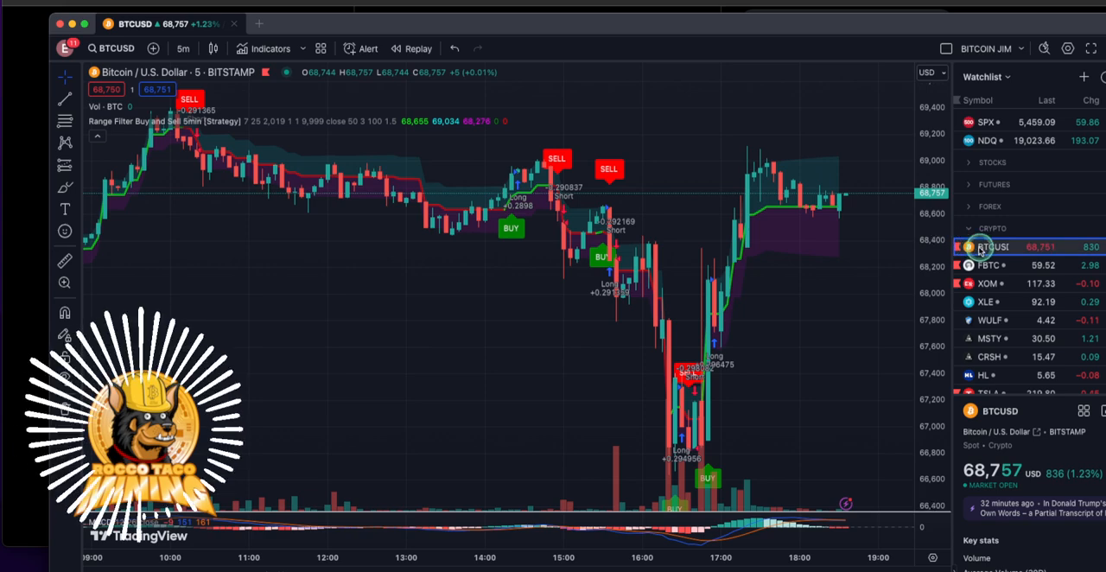
mouse_move(1003, 248)
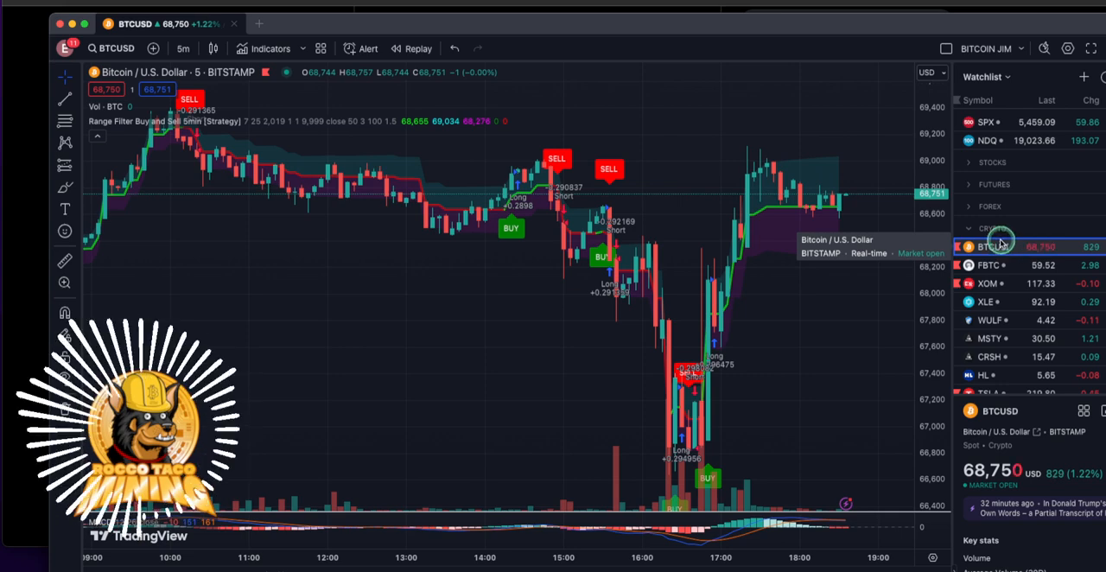
mouse_move(985, 266)
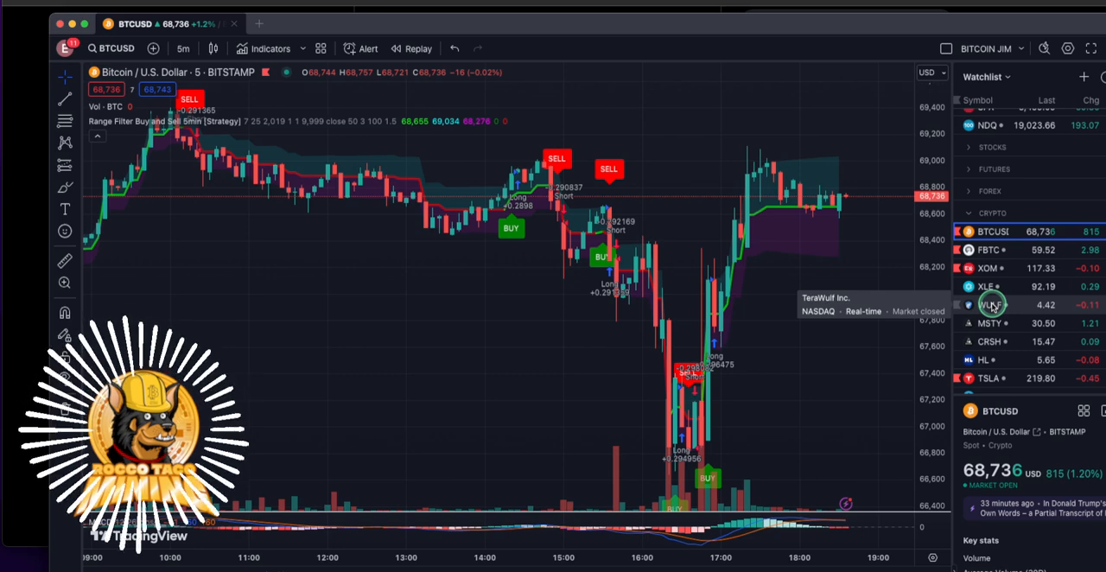
mouse_move(1016, 307)
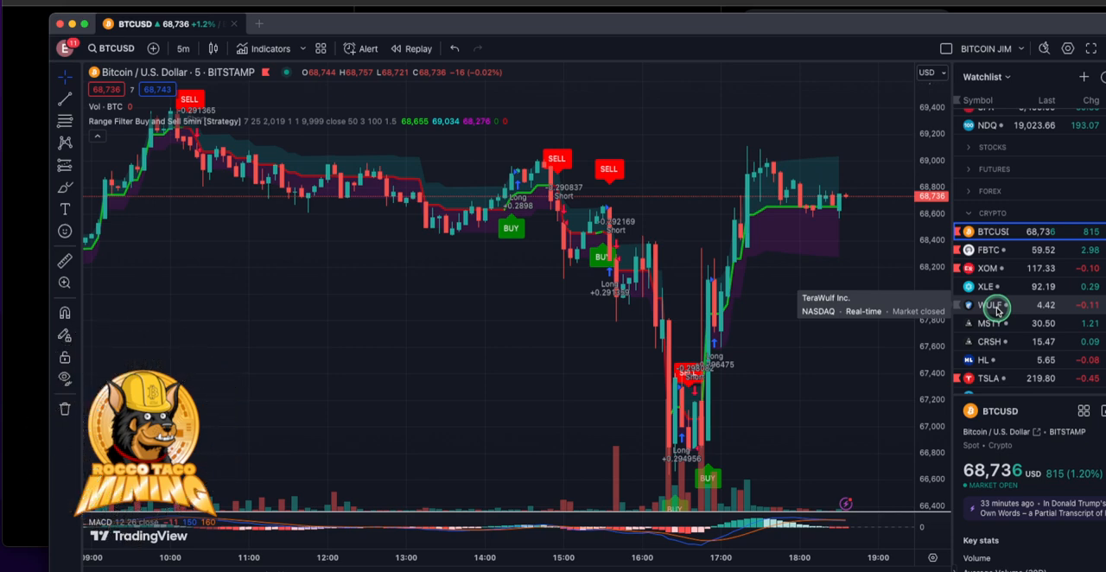
mouse_move(965, 332)
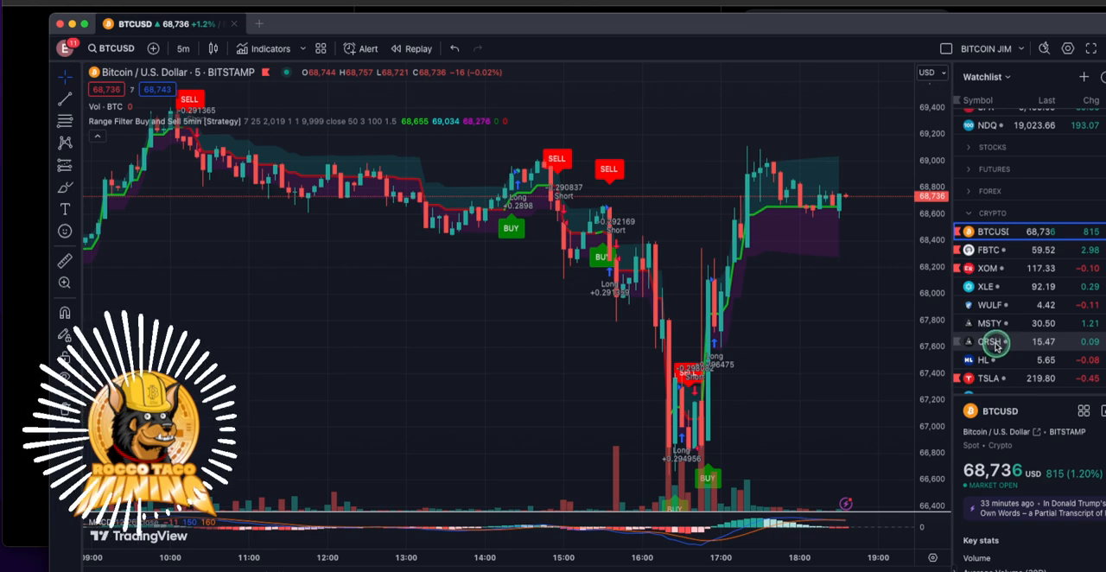
mouse_move(994, 342)
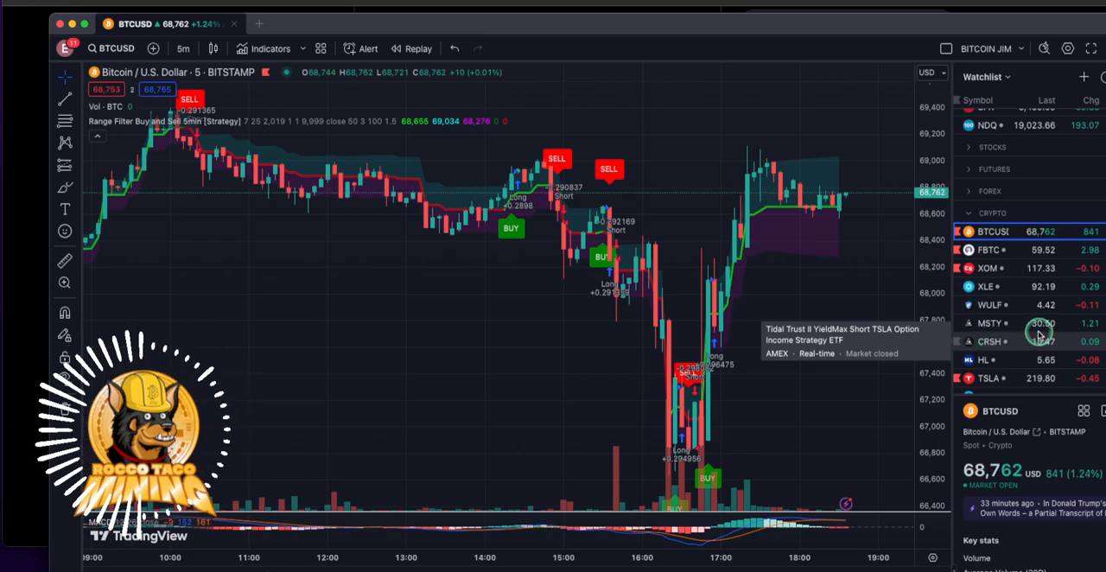
Load the MSTY ETF from the watchlist to inspect its 5-minute Range Filter BUY/SELL markers
left_click(989, 322)
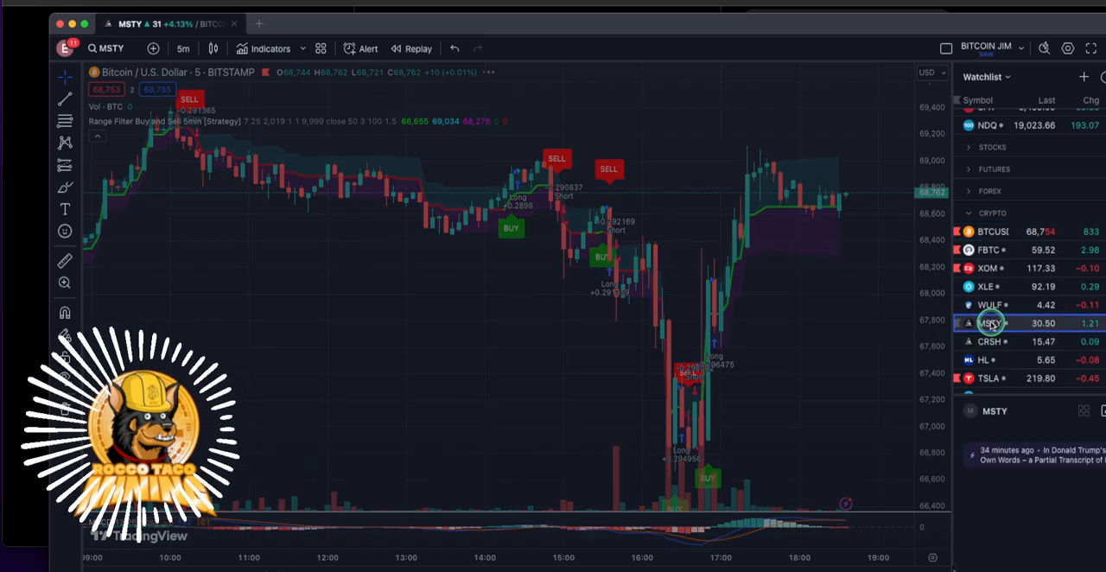
left_click(990, 321)
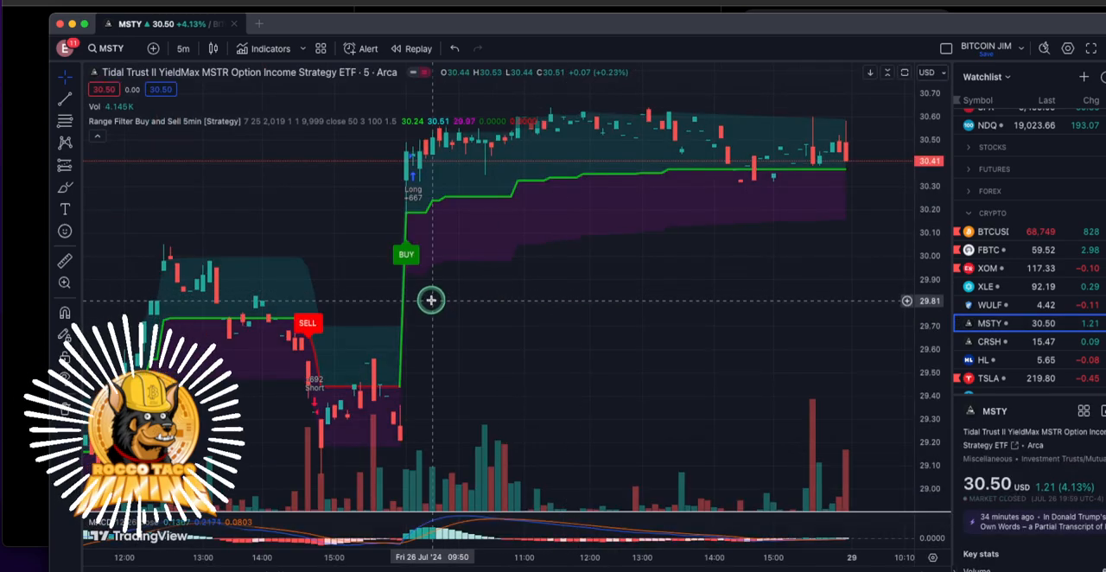
mouse_move(475, 239)
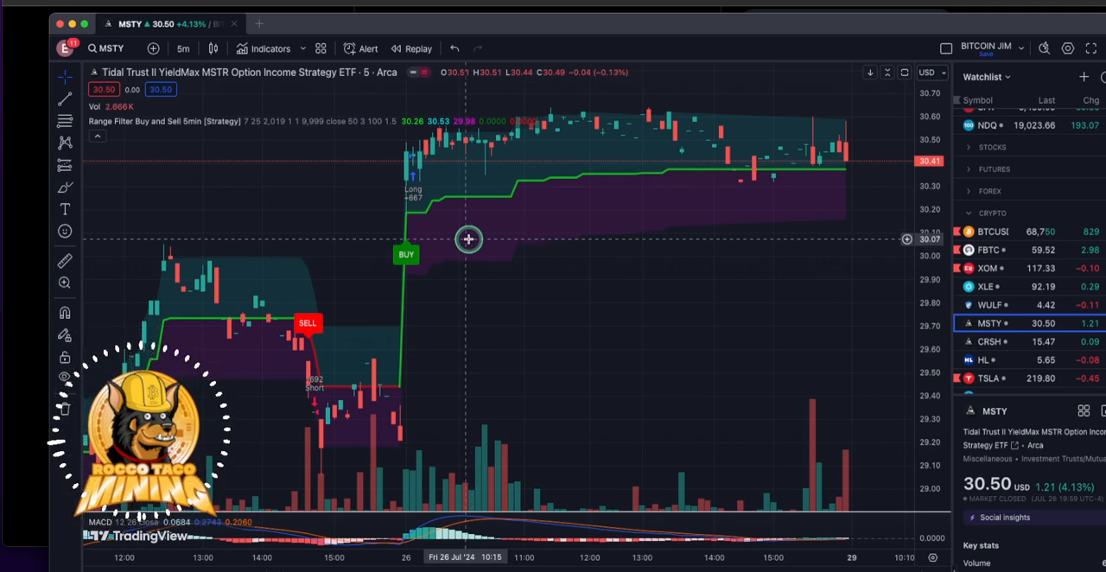
mouse_move(489, 228)
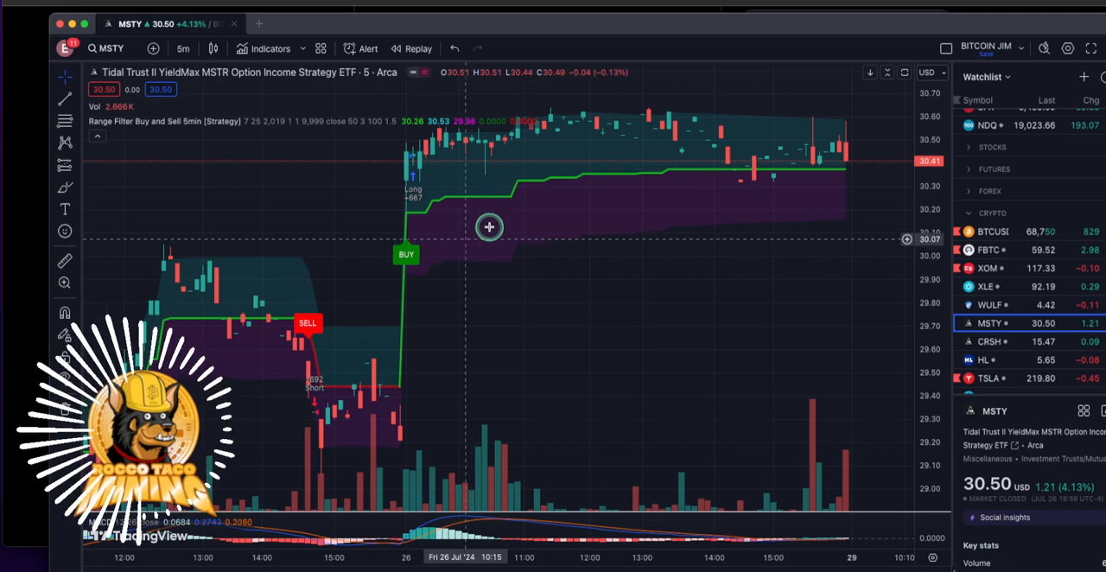
mouse_move(391, 420)
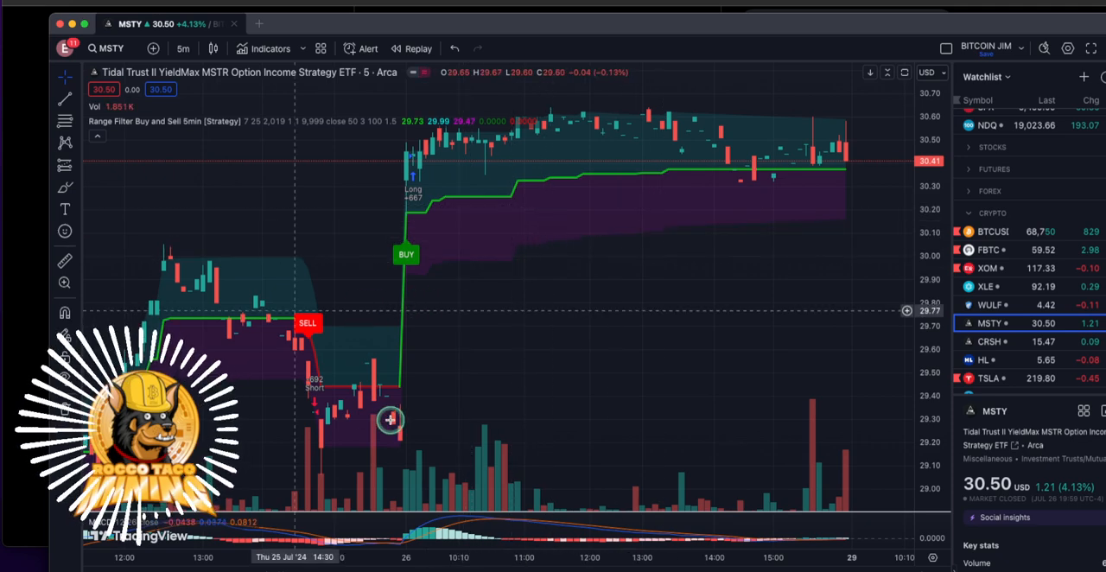
mouse_move(428, 413)
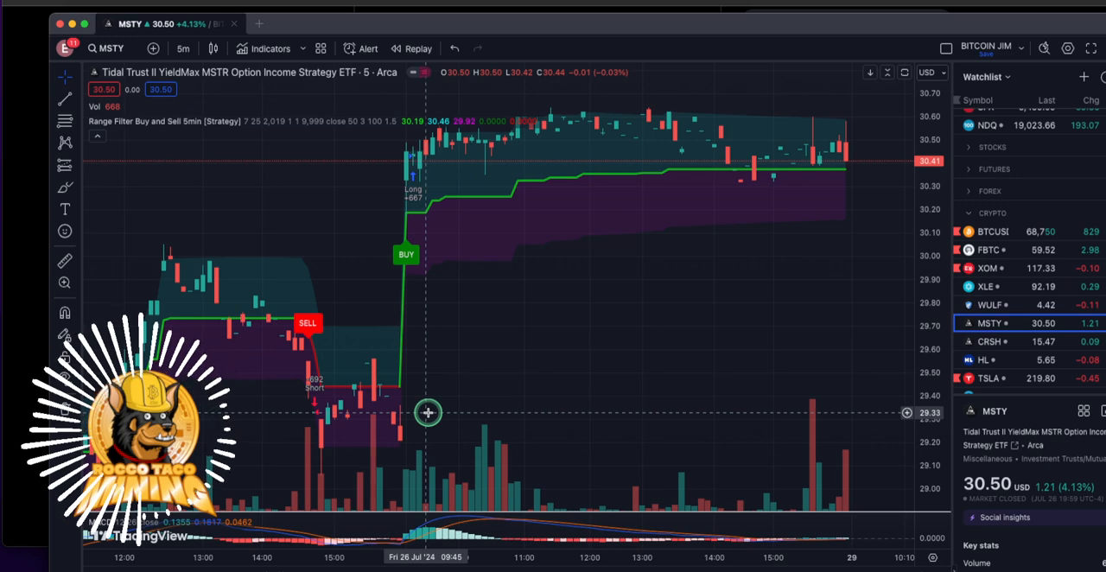
mouse_move(473, 387)
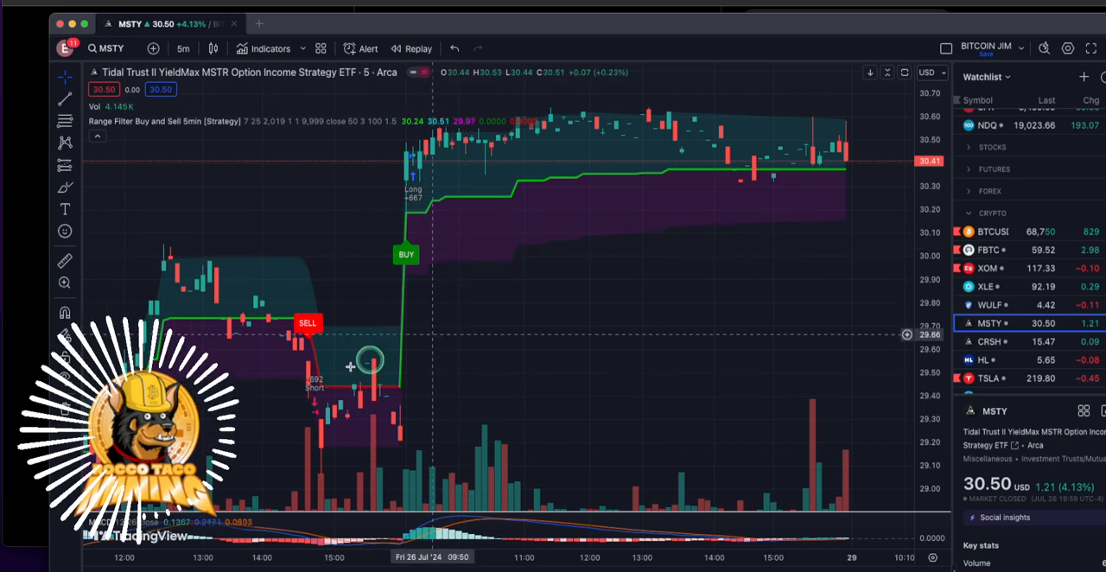
mouse_move(342, 383)
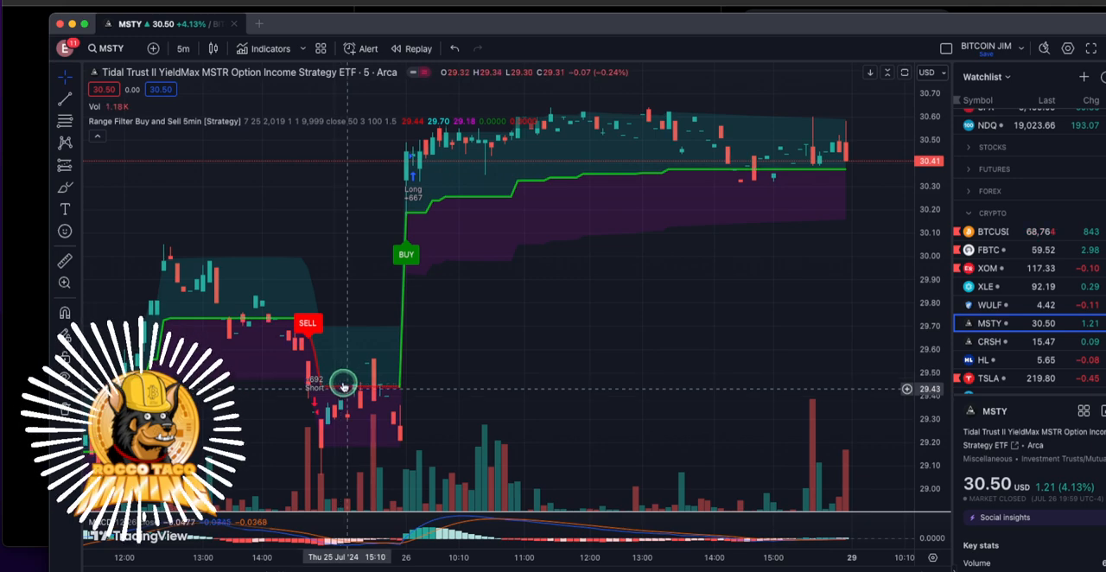
mouse_move(335, 342)
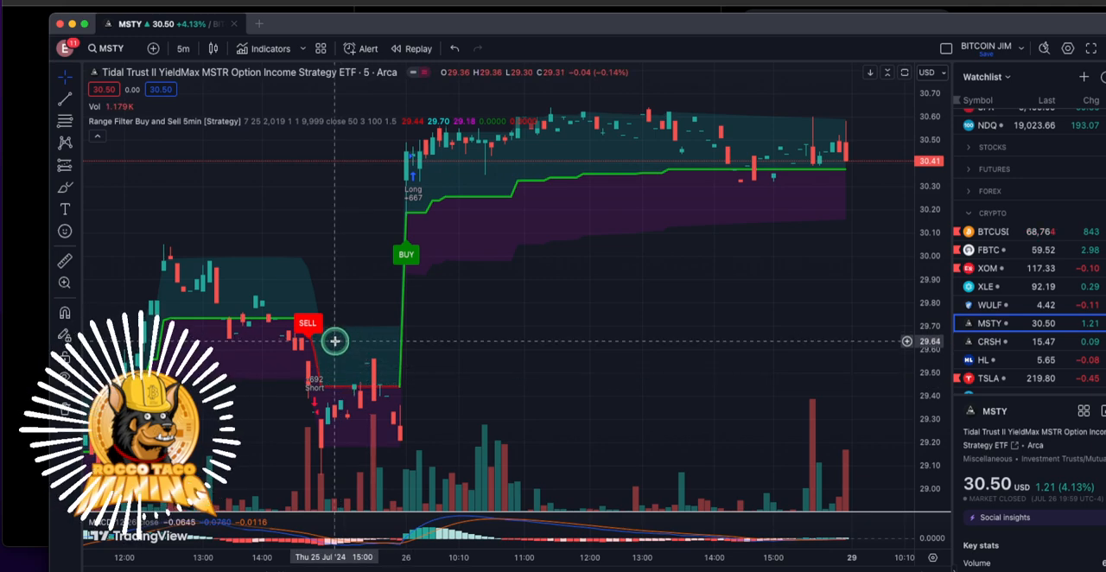
mouse_move(384, 378)
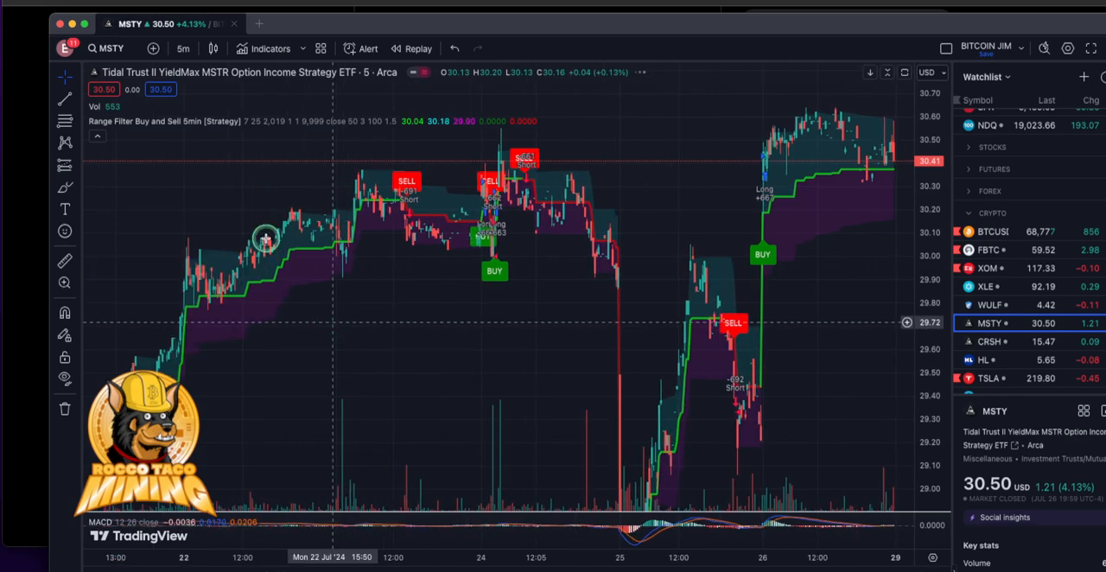
Switch the MSTY chart interval from 5-minute candles to a longer timeframe via the interval menu
left_click(183, 48)
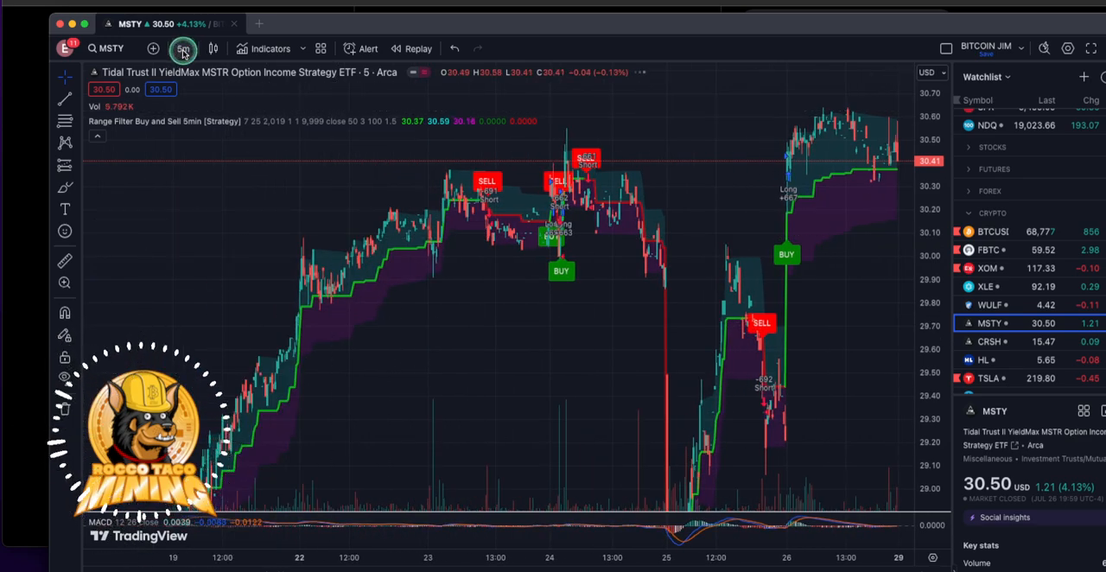
left_click(183, 49)
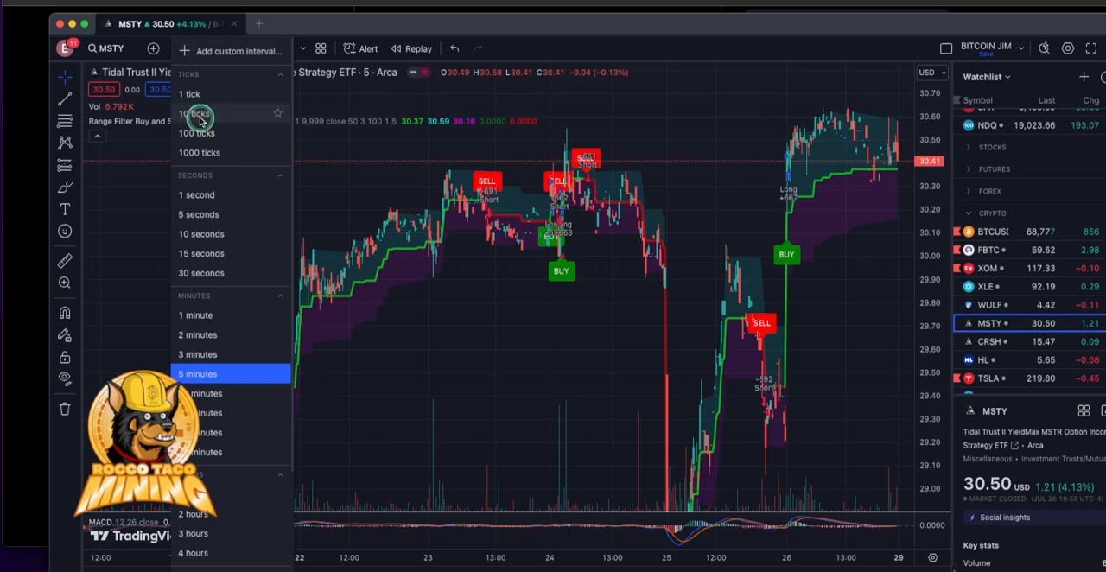
mouse_move(205, 532)
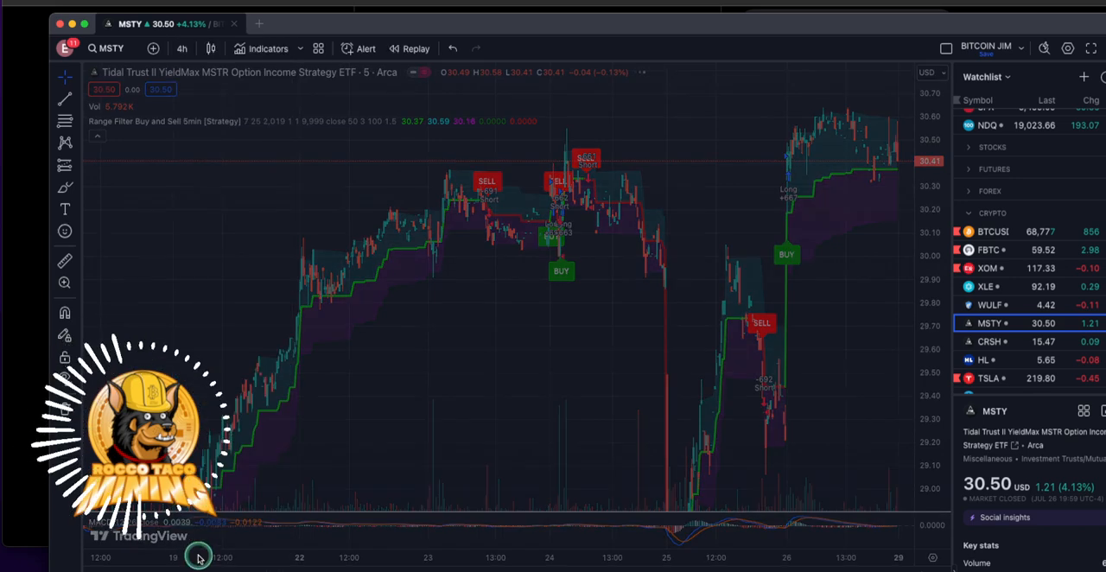
left_click(181, 48)
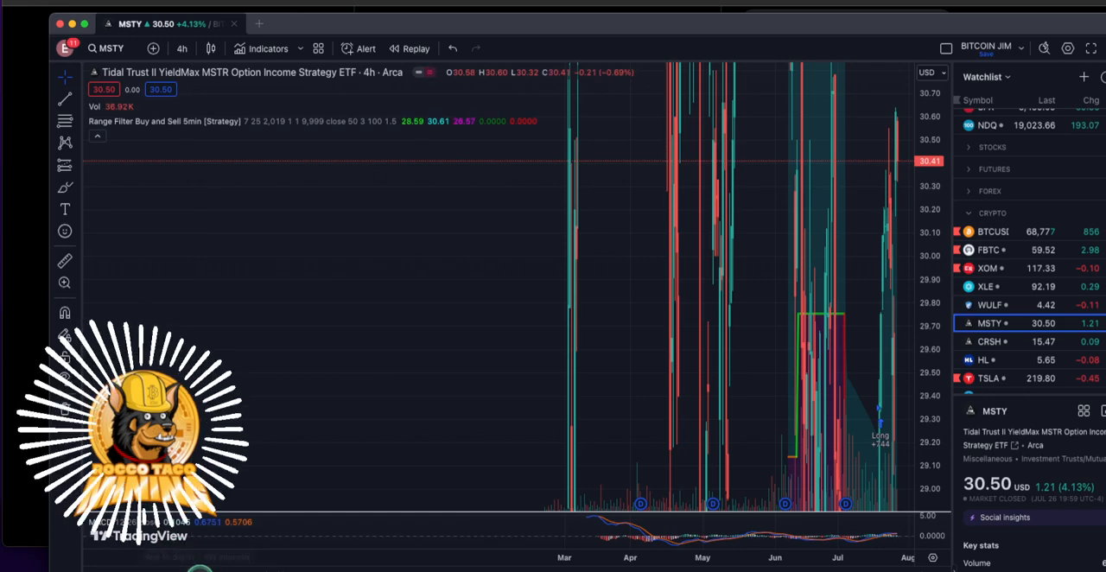
left_click(181, 49)
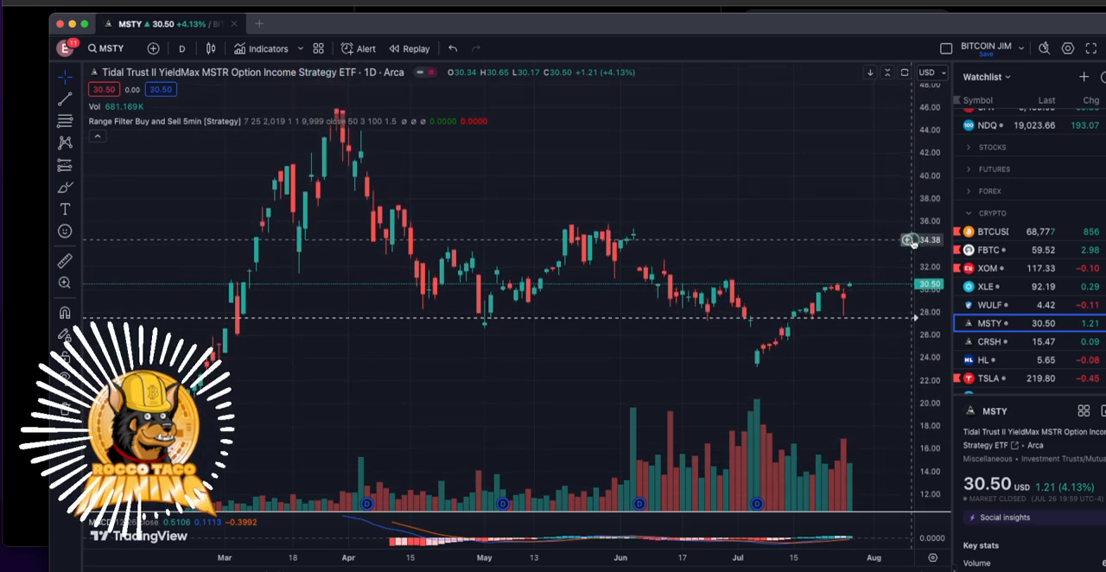
mouse_move(432, 100)
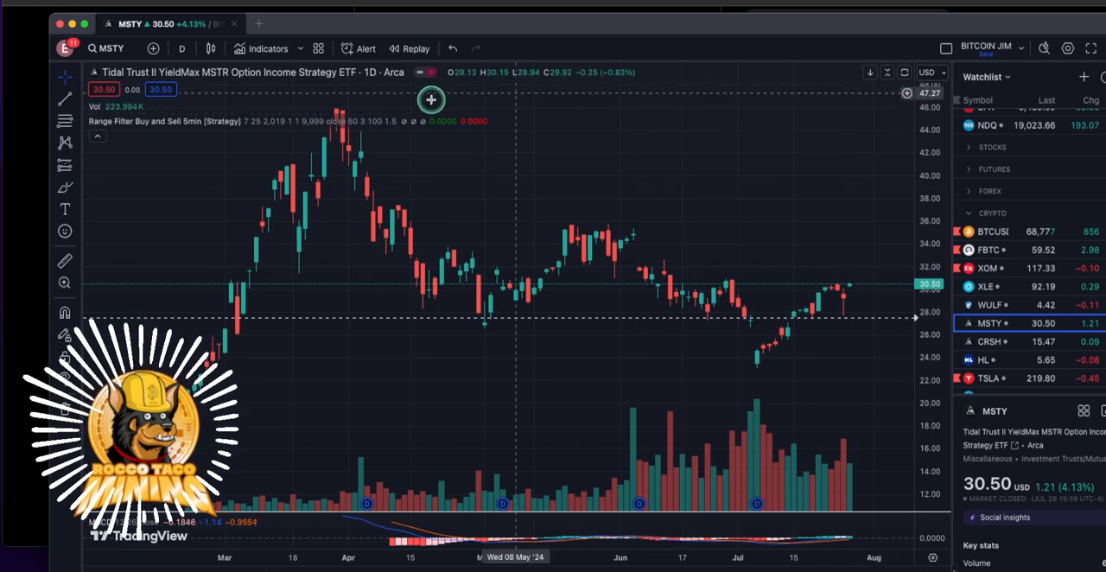
mouse_move(349, 109)
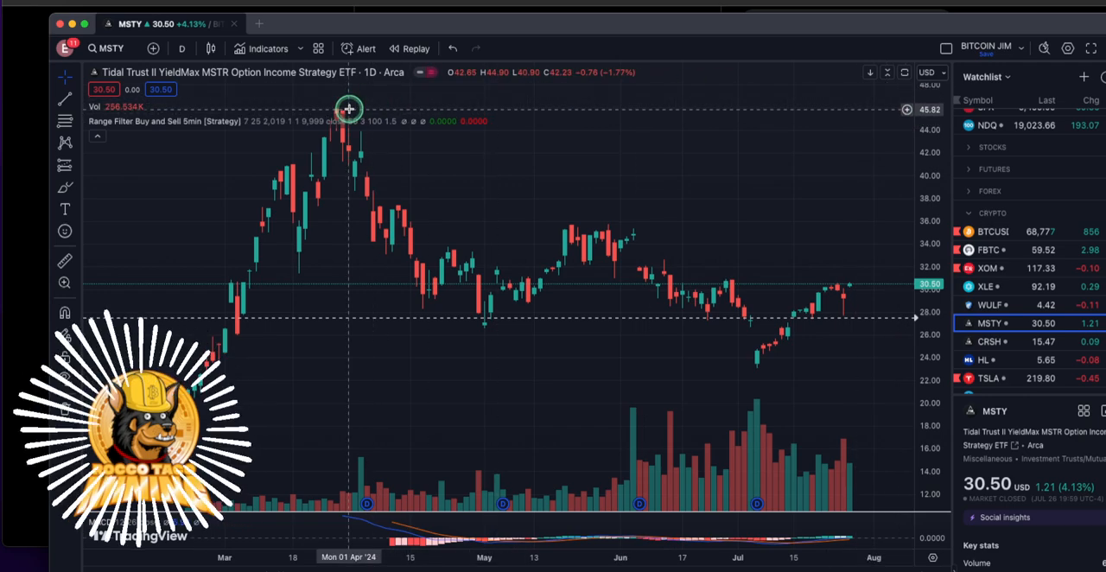
mouse_move(843, 290)
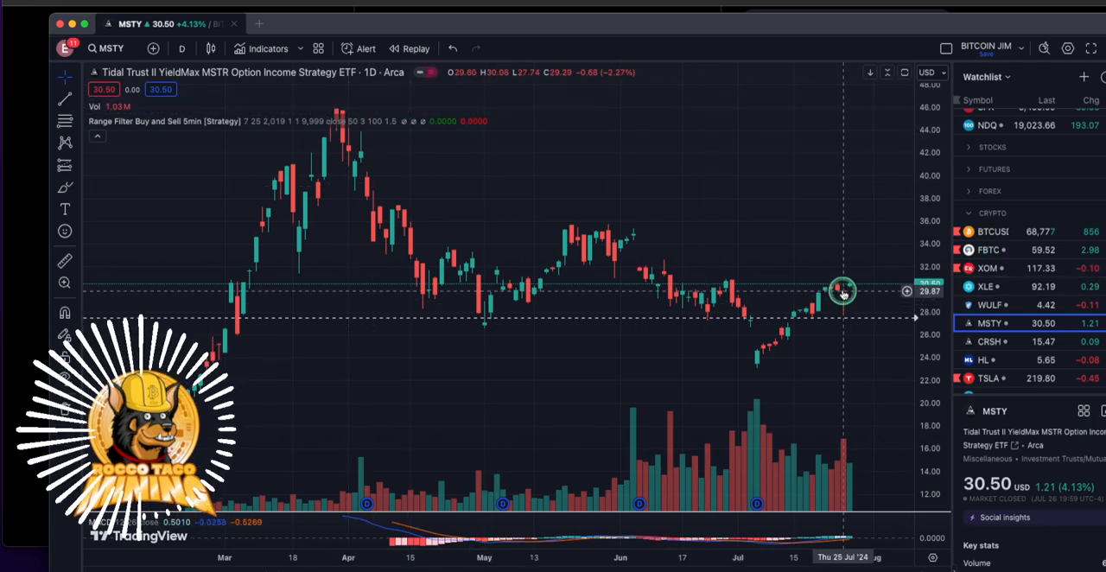
mouse_move(854, 166)
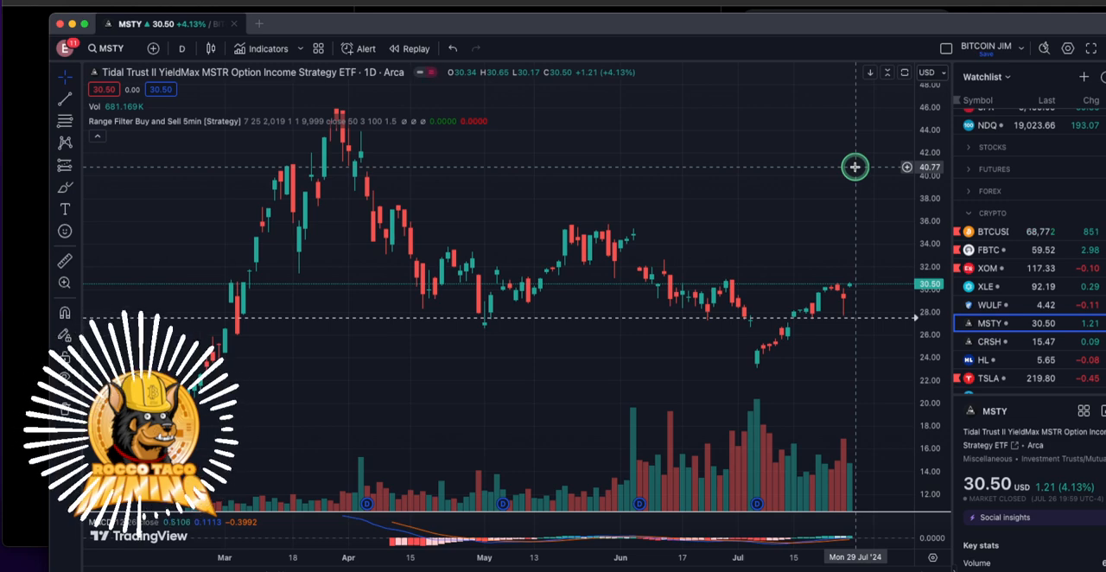
mouse_move(591, 490)
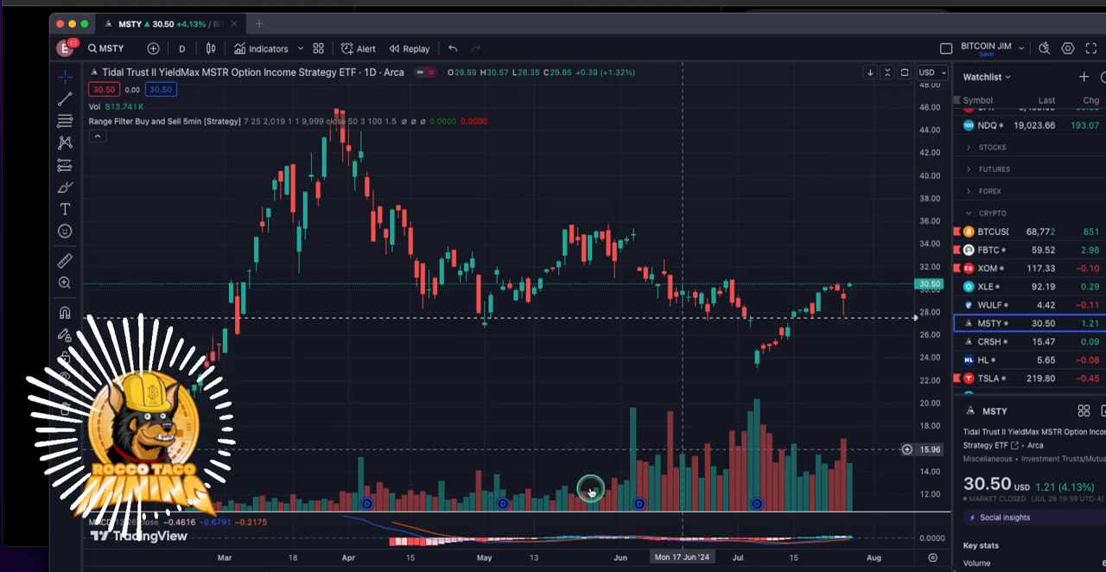
mouse_move(757, 504)
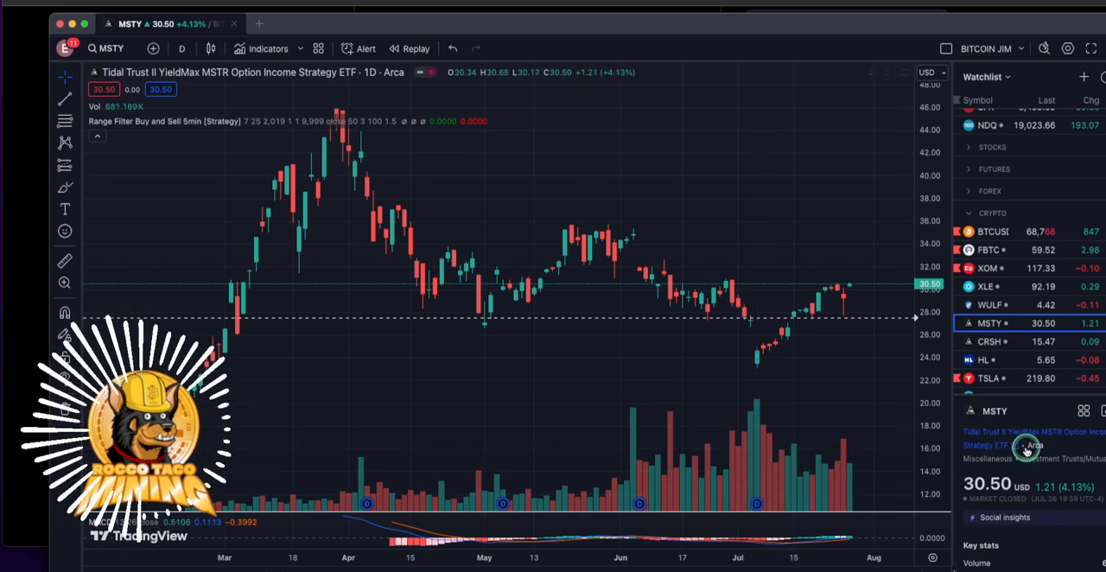
scroll("down", 3)
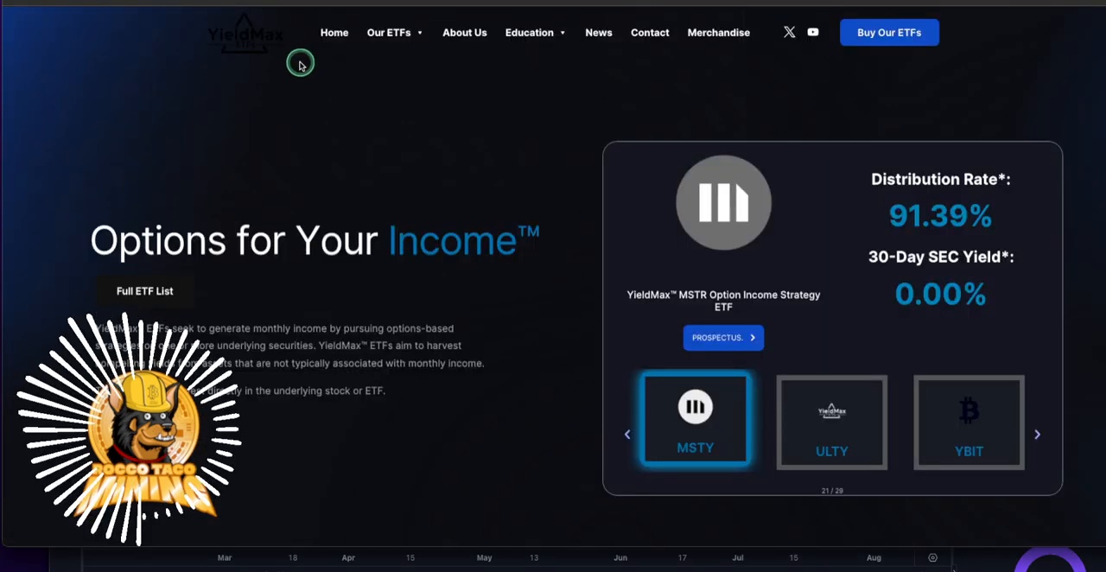
mouse_move(289, 142)
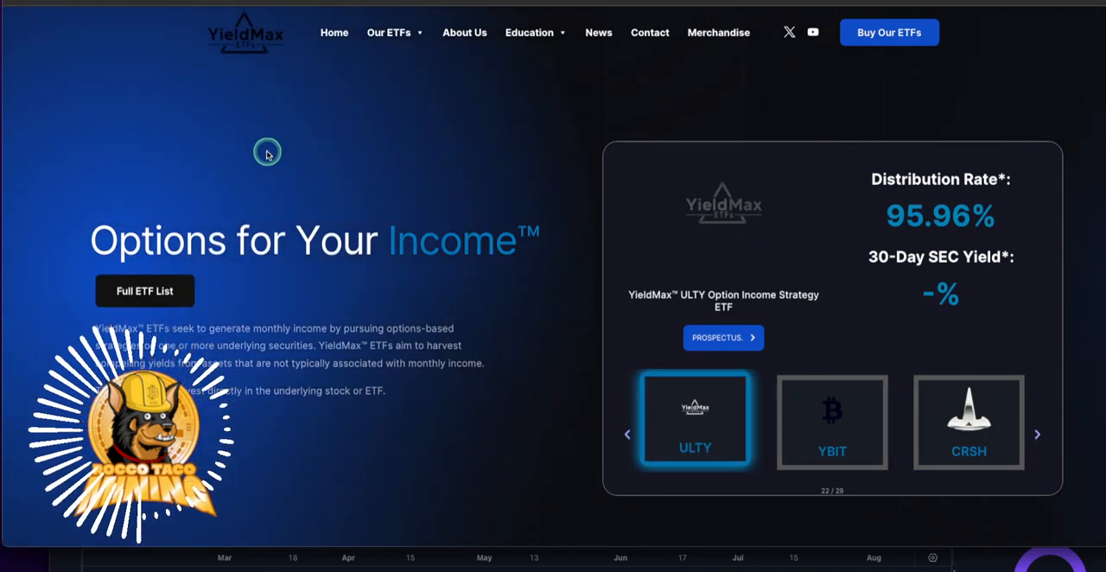
mouse_move(246, 154)
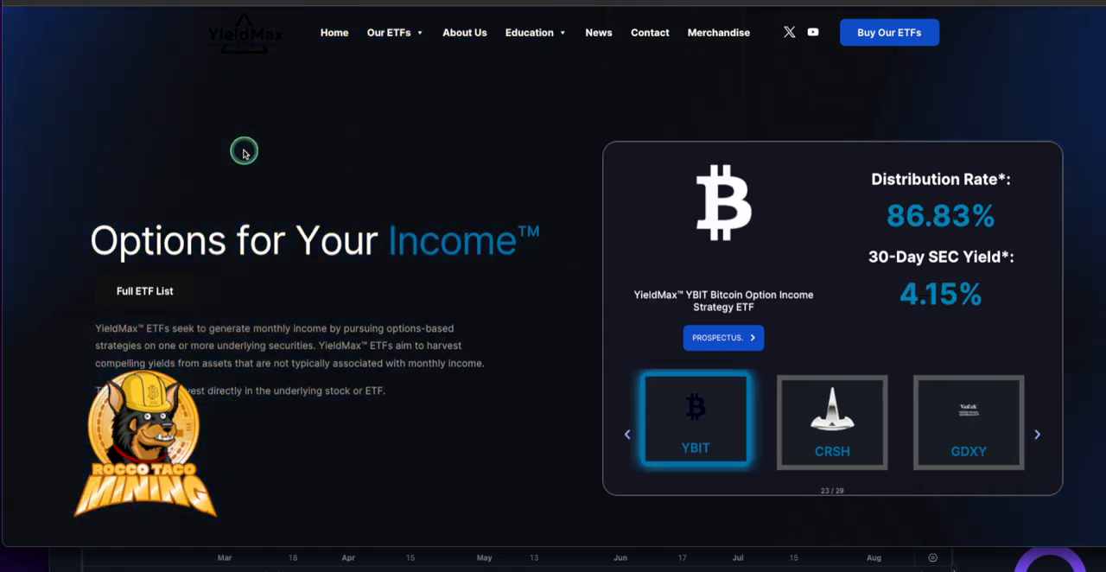
mouse_move(308, 200)
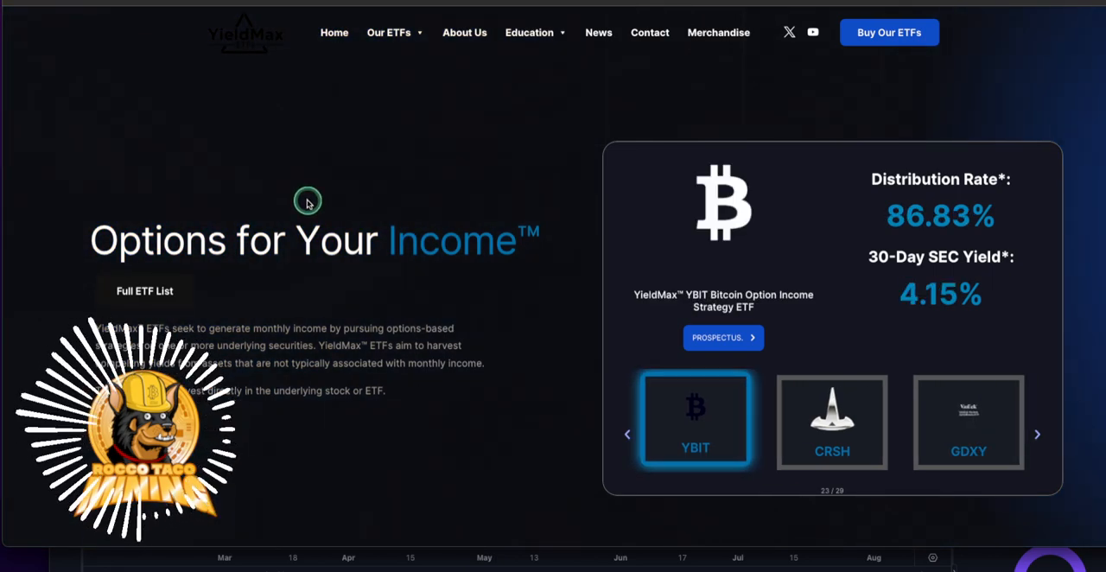
mouse_move(387, 31)
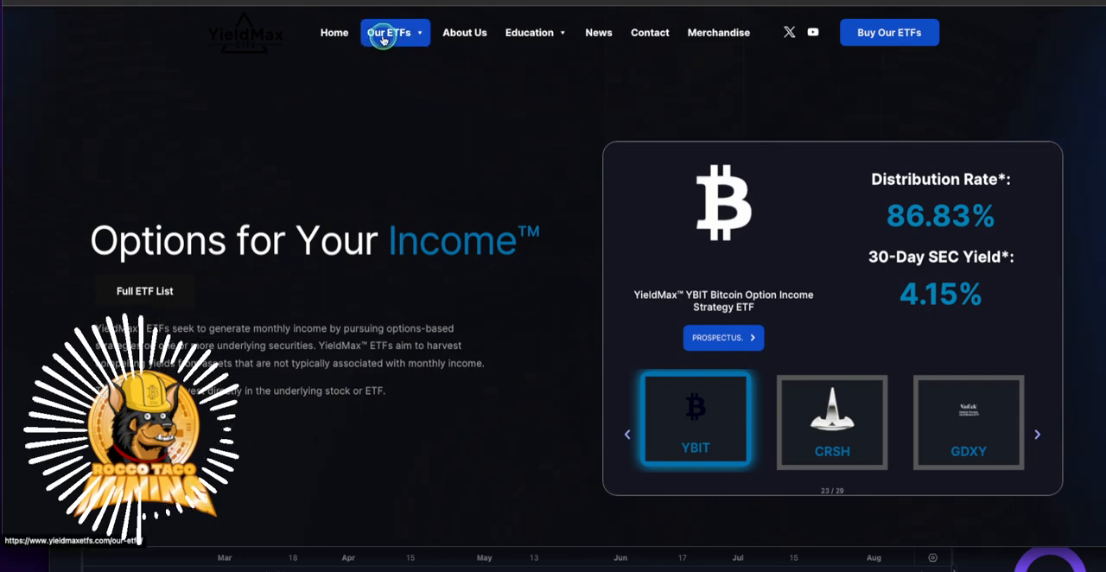
Show the Our ETFs menu listing all YieldMax funds by covered call, ultra, short and fund-of-funds
left_click(389, 31)
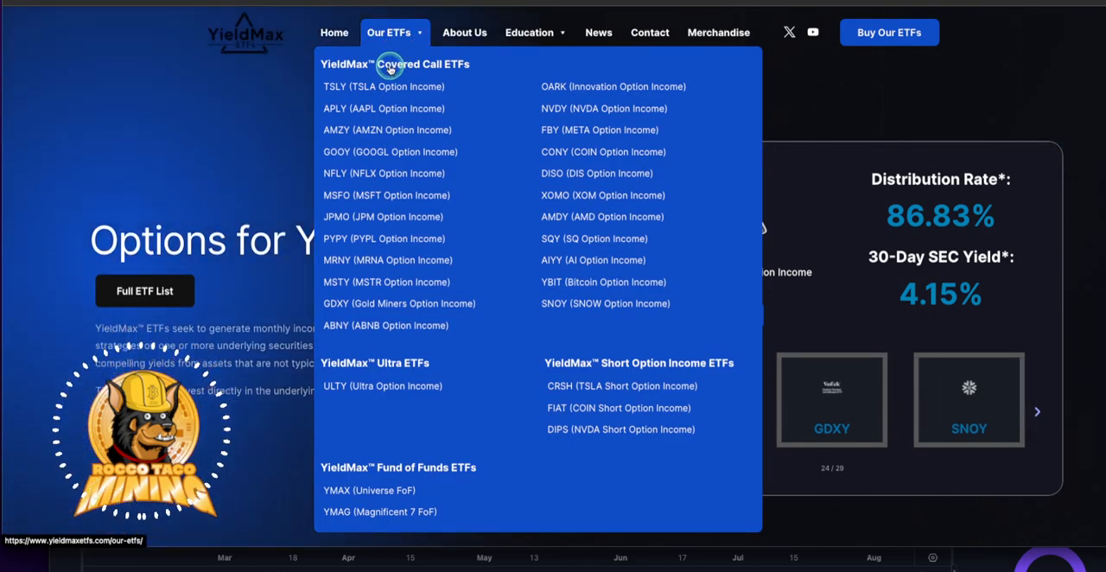
mouse_move(640, 397)
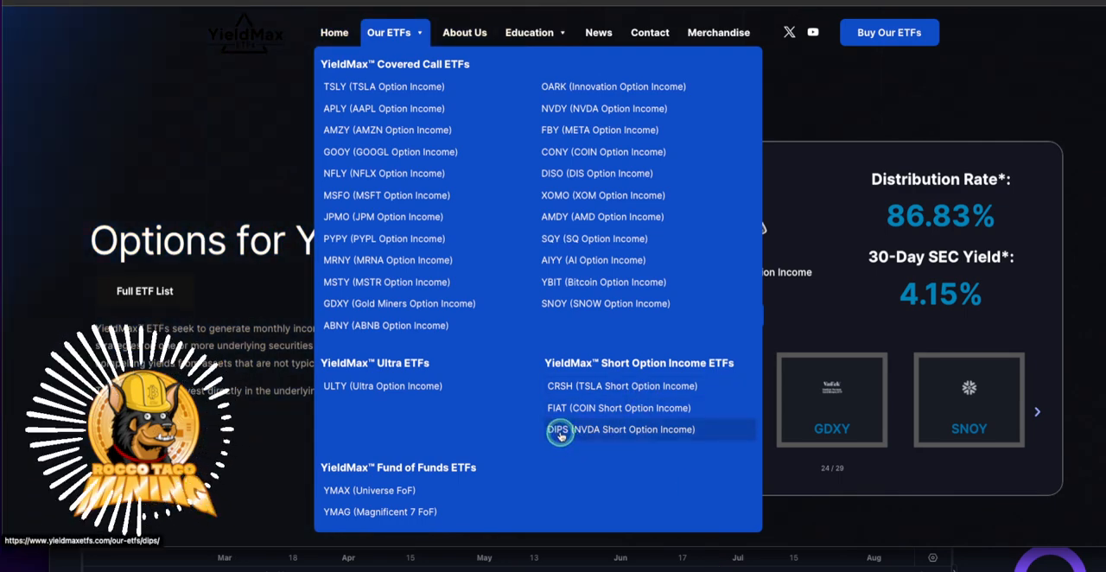
left_click(1036, 412)
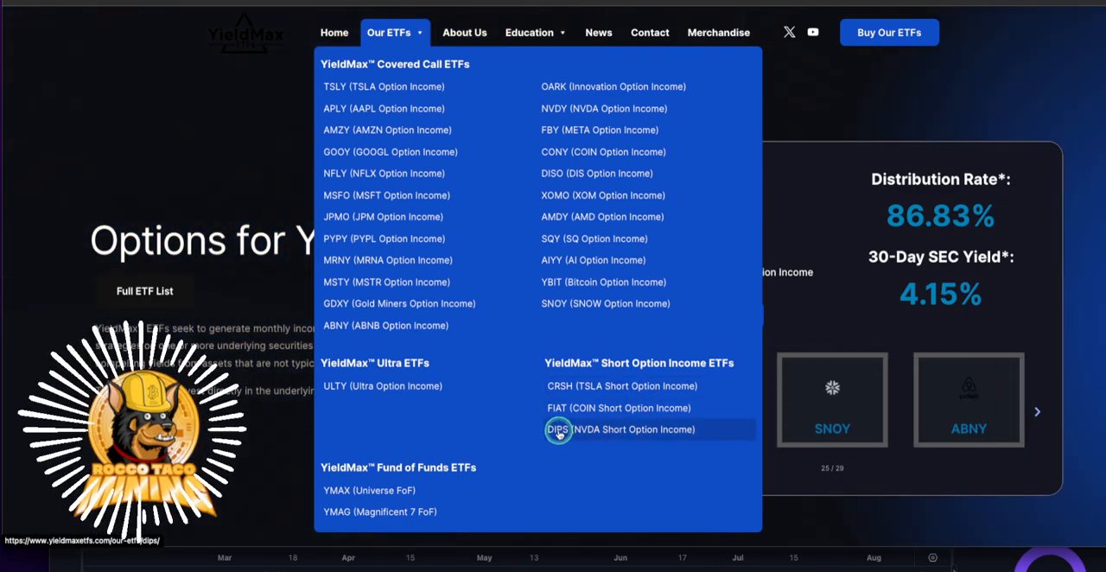
mouse_move(557, 408)
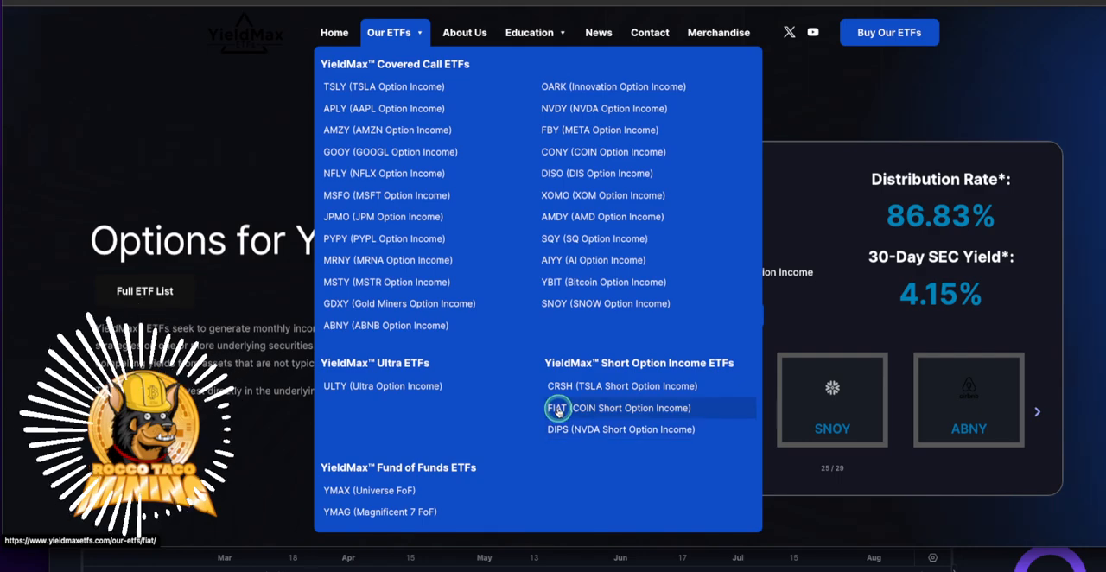
mouse_move(560, 390)
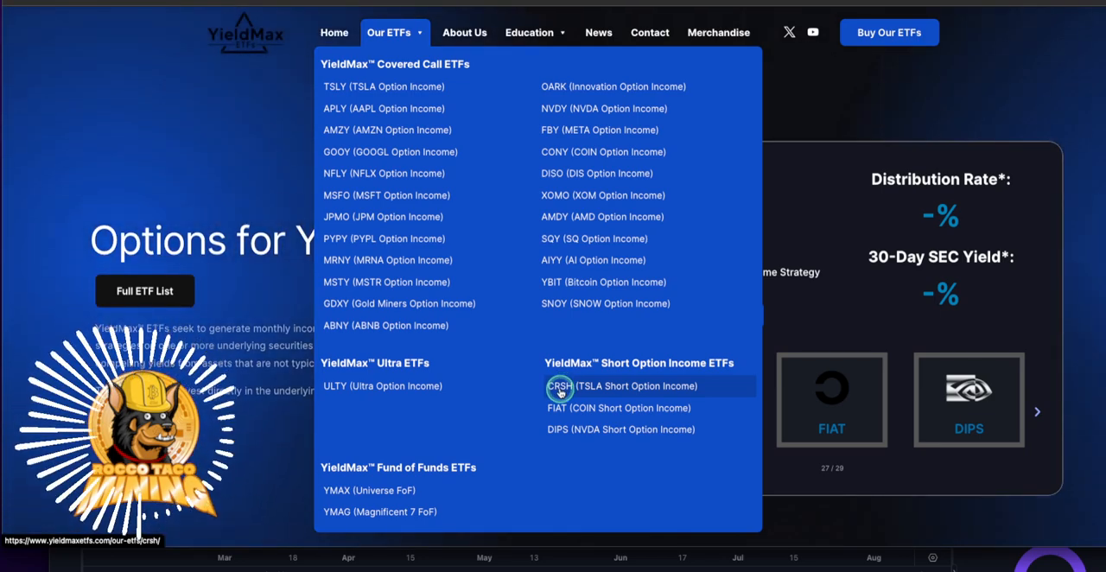
left_click(1037, 411)
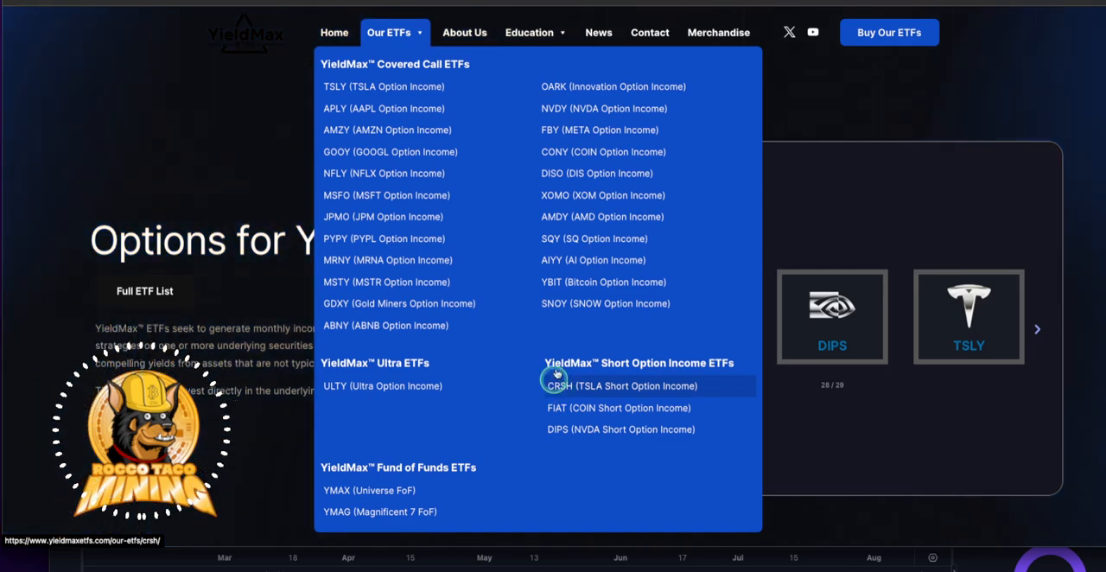
mouse_move(383, 87)
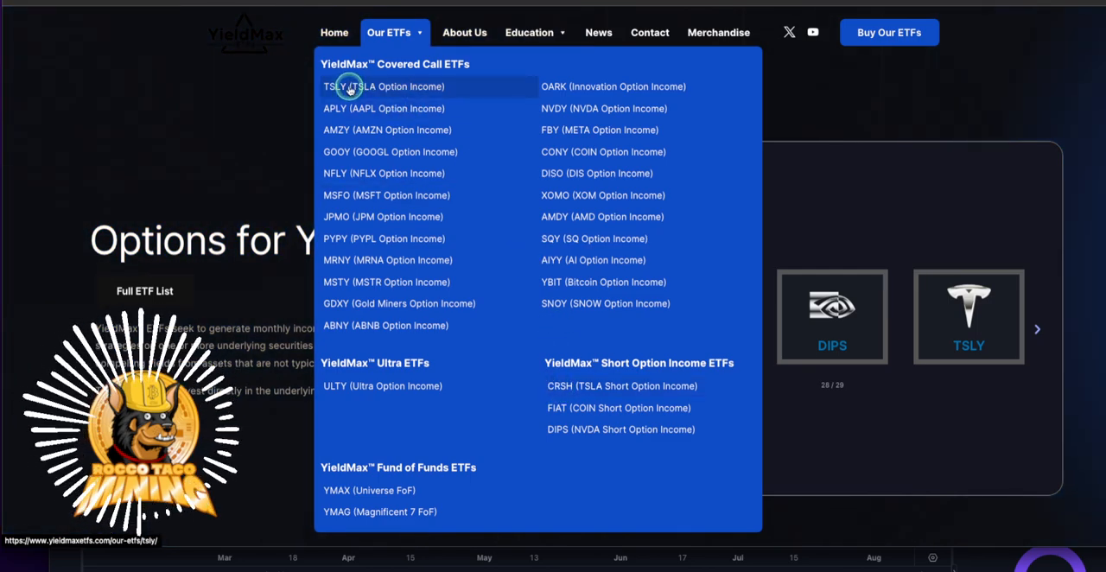
mouse_move(400, 304)
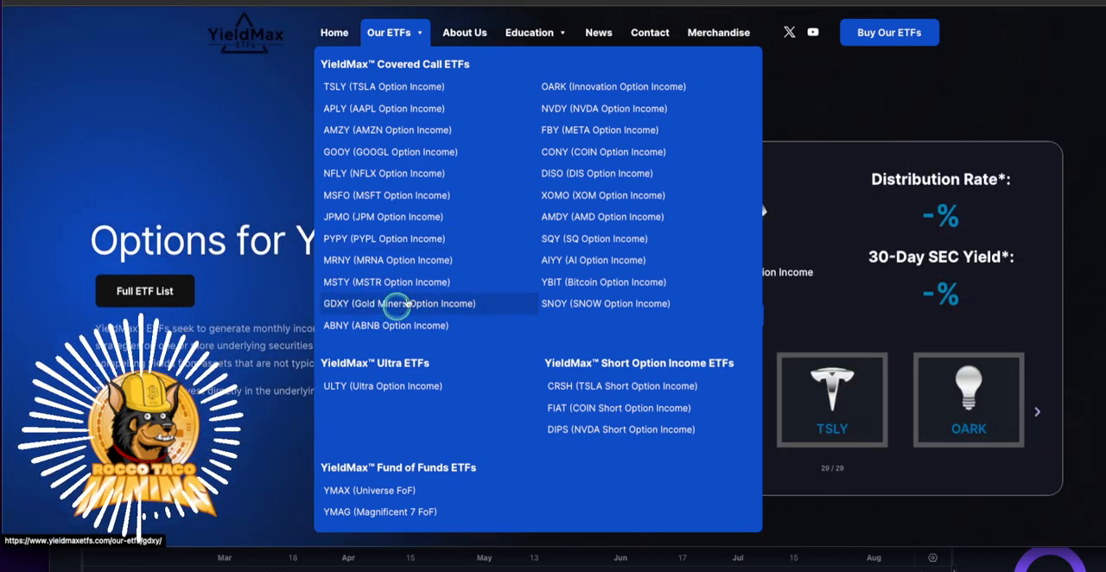
mouse_move(397, 282)
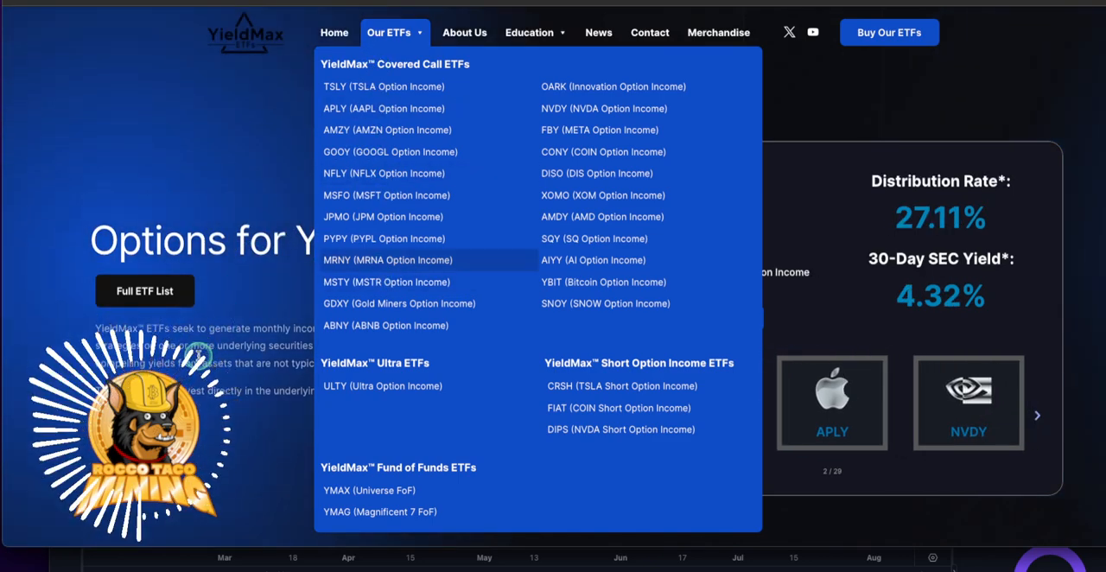
Load the full YieldMax ETF table and scroll down past YMAX and YMAG toward MSTY and ULTY
left_click(145, 291)
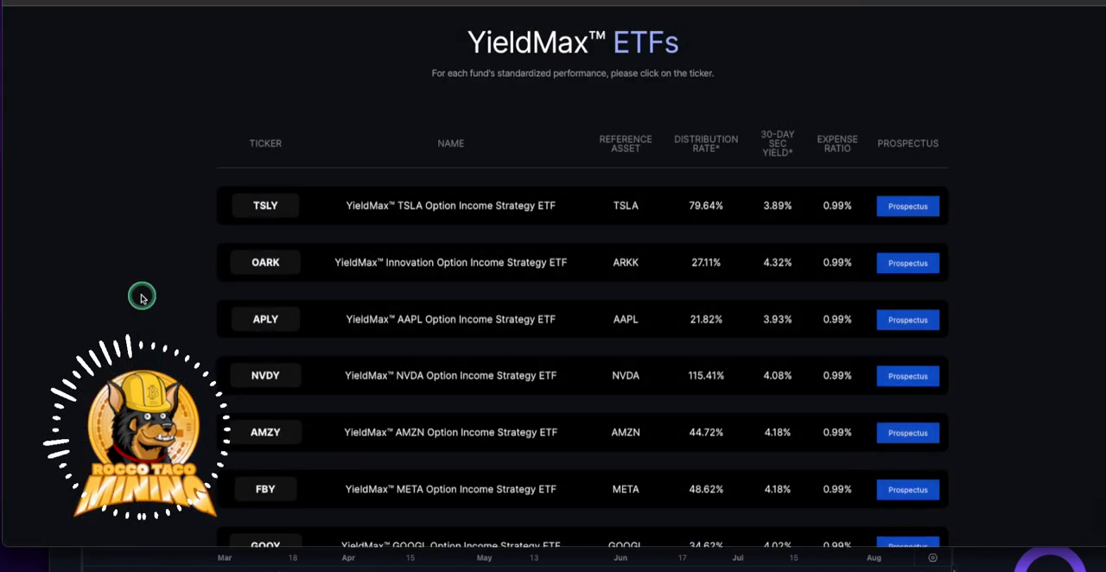
mouse_move(128, 304)
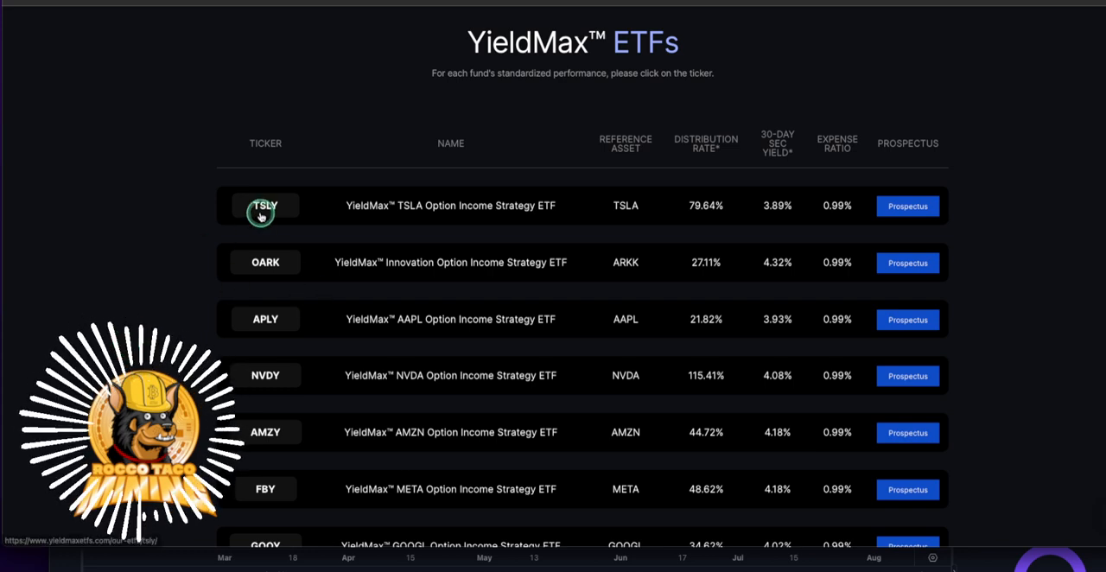
mouse_move(705, 225)
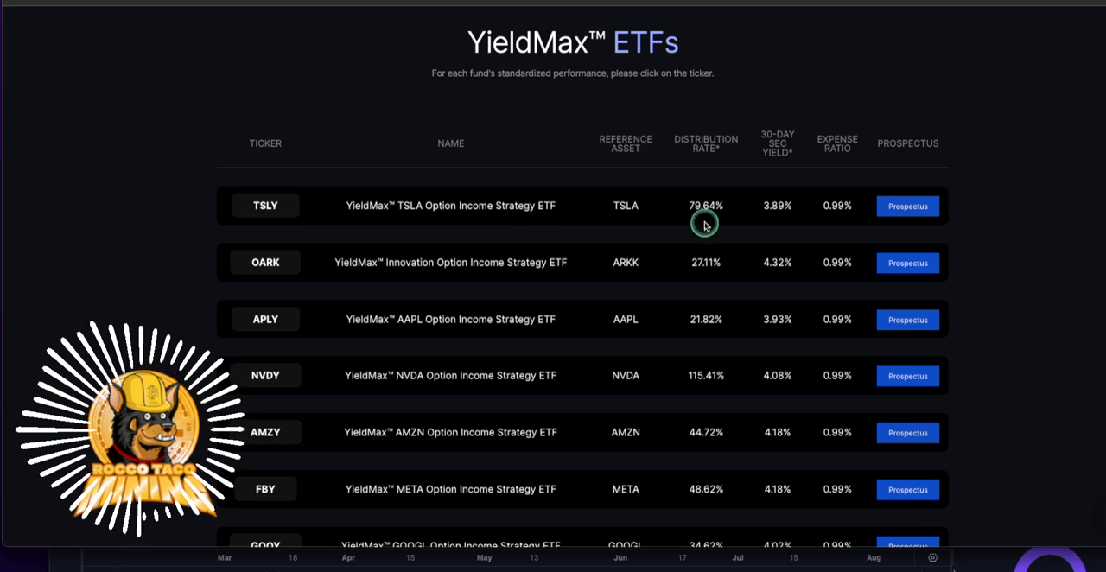
mouse_move(705, 216)
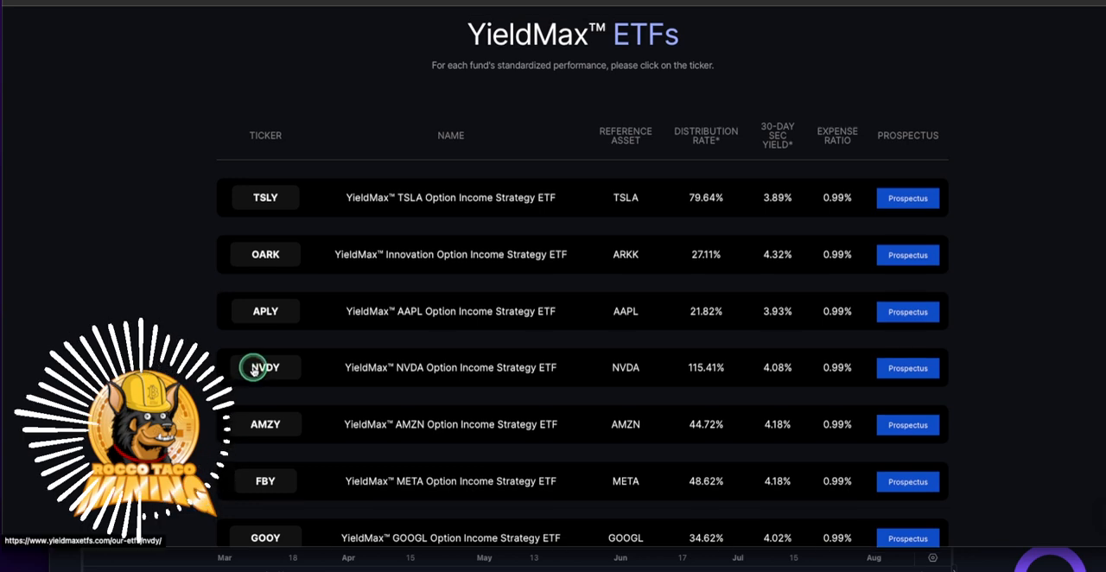
scroll("down", 3)
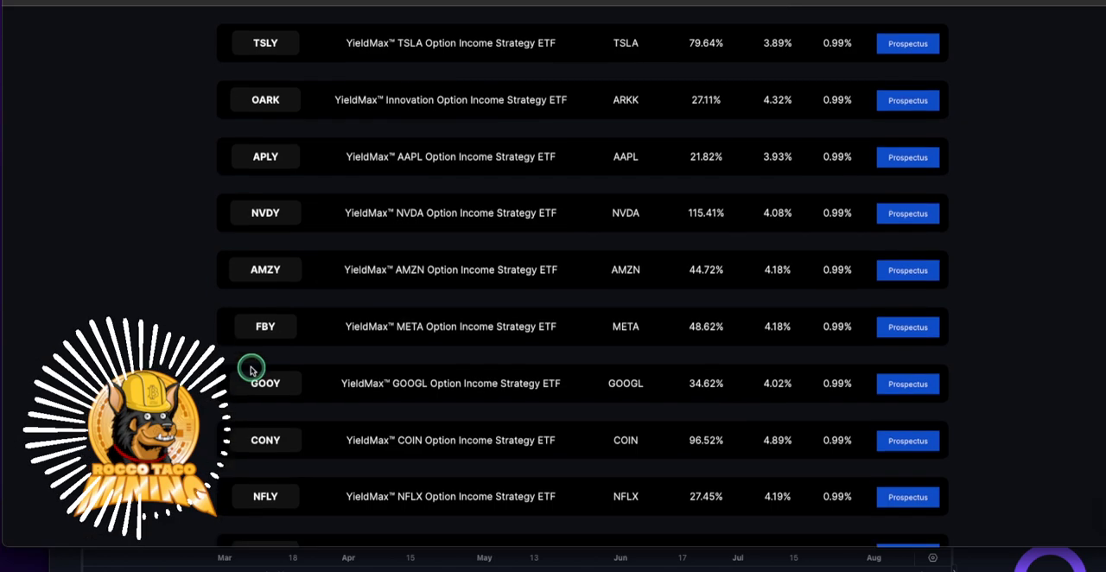
scroll("down", 3)
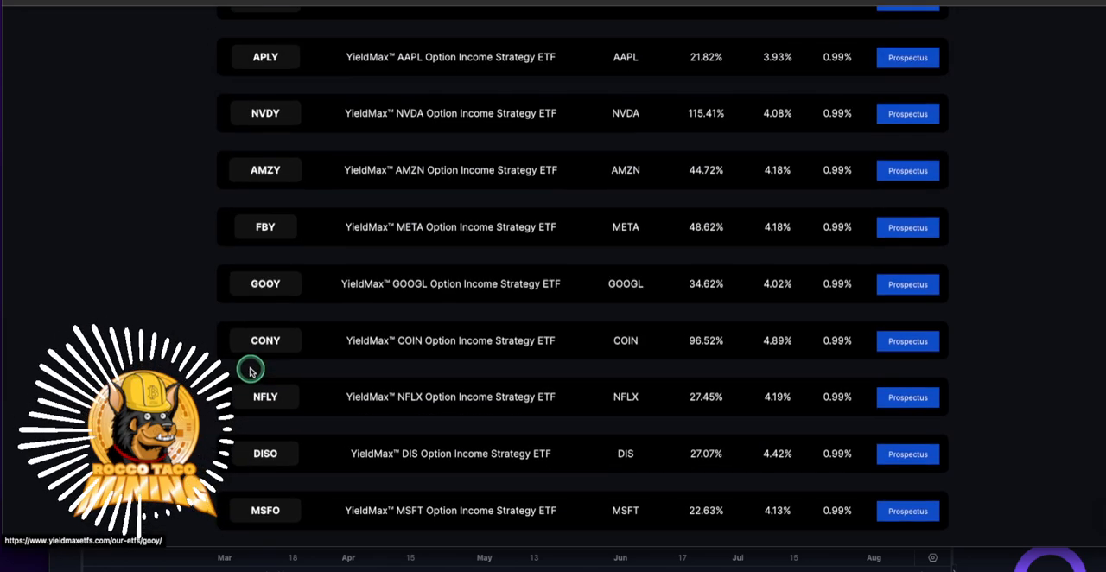
scroll("down", 3)
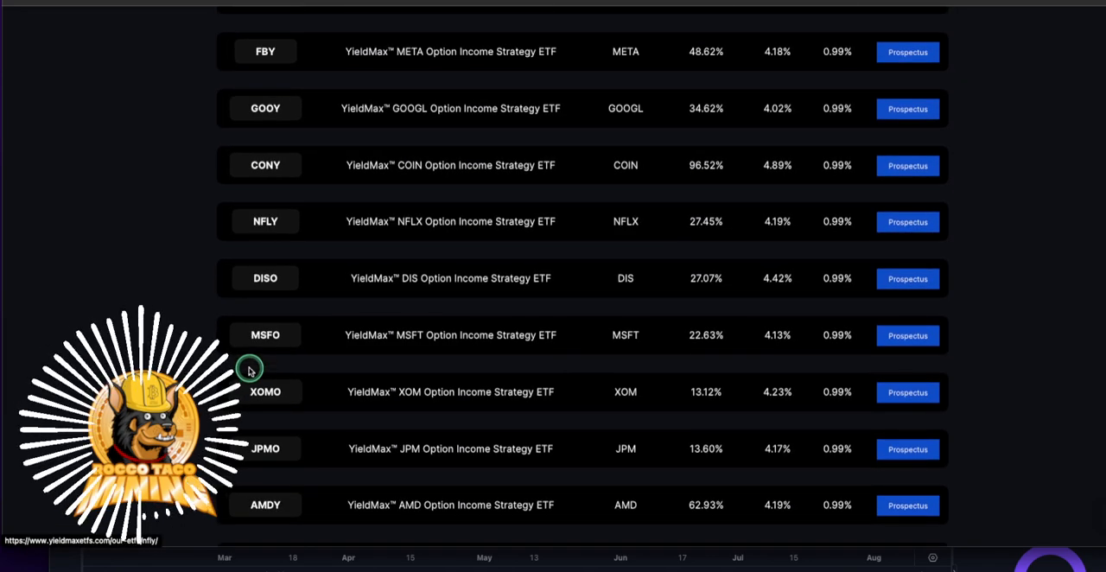
scroll("down", 3)
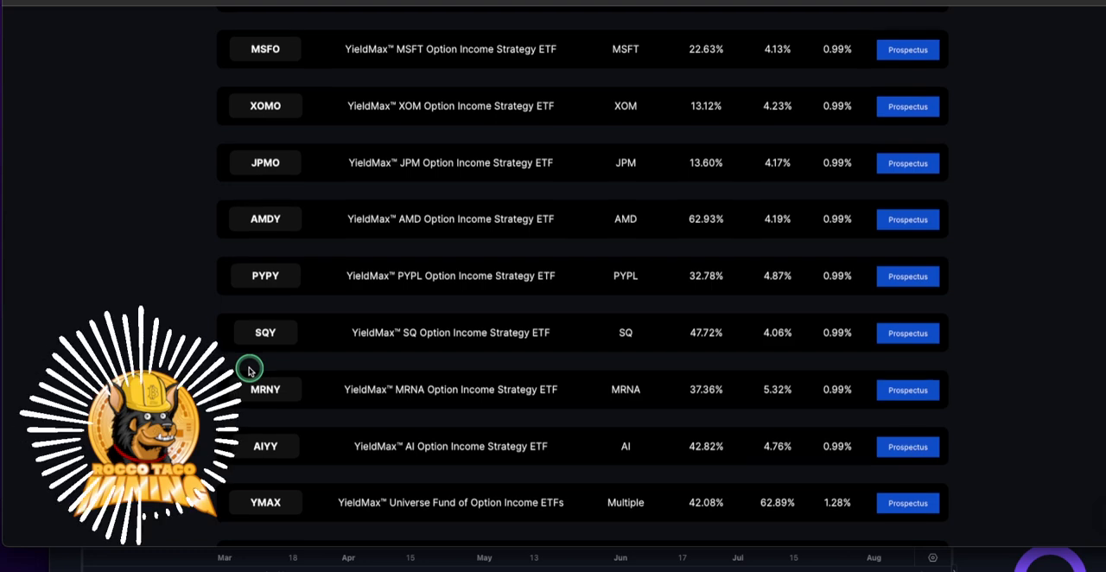
scroll("down", 3)
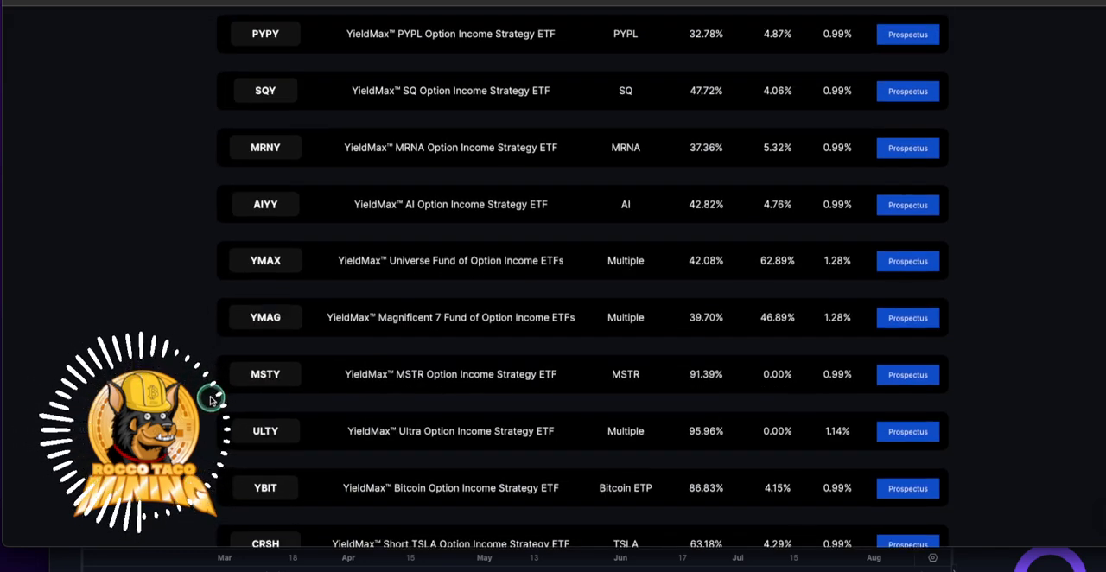
mouse_move(475, 391)
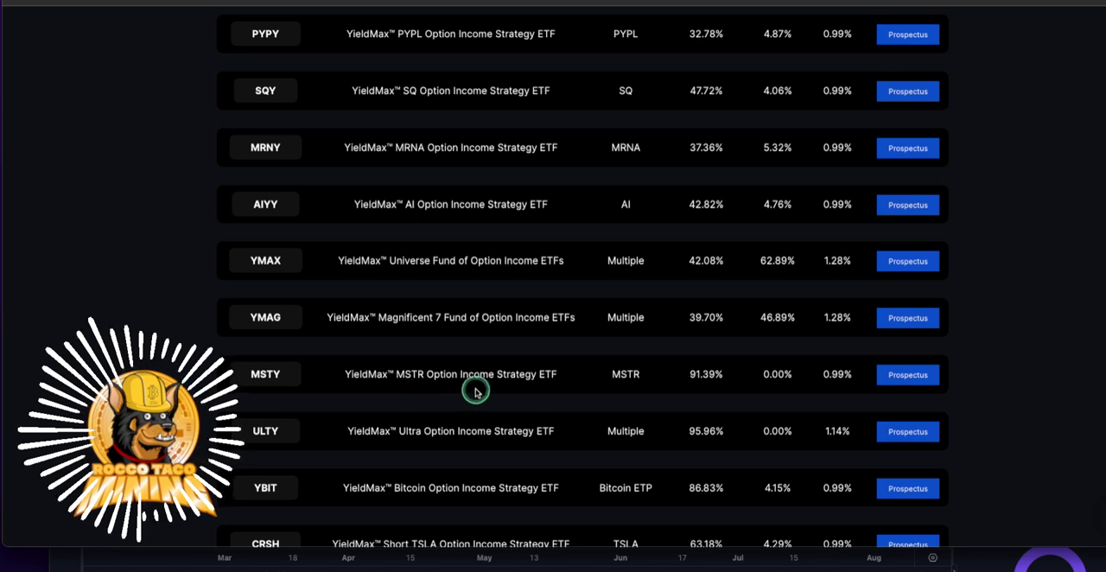
mouse_move(705, 377)
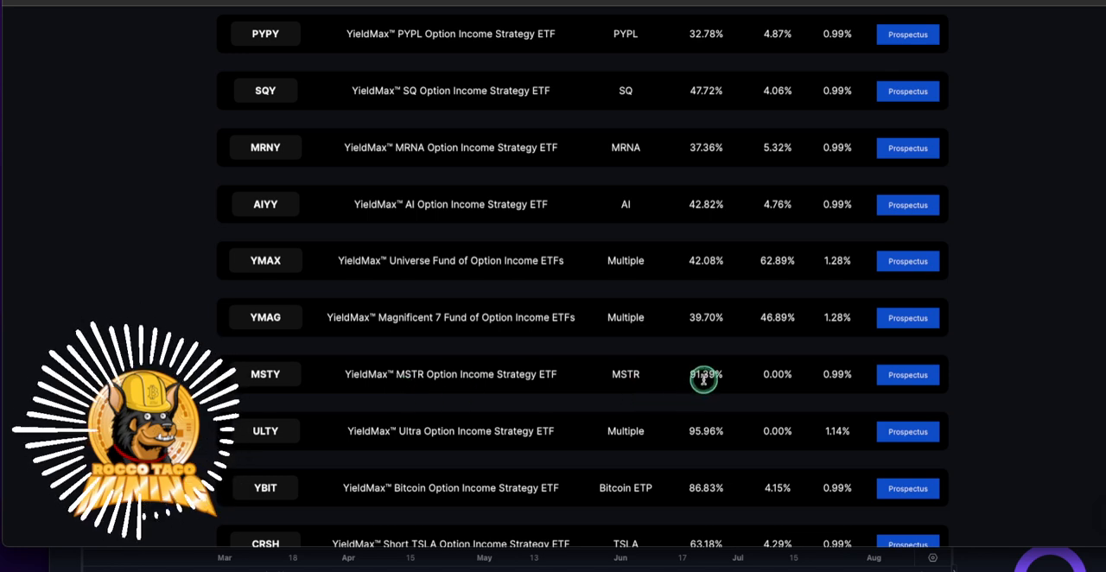
Scroll back and forth through the distribution rate rows to settle on MSTY and ULTY
scroll("up", 3)
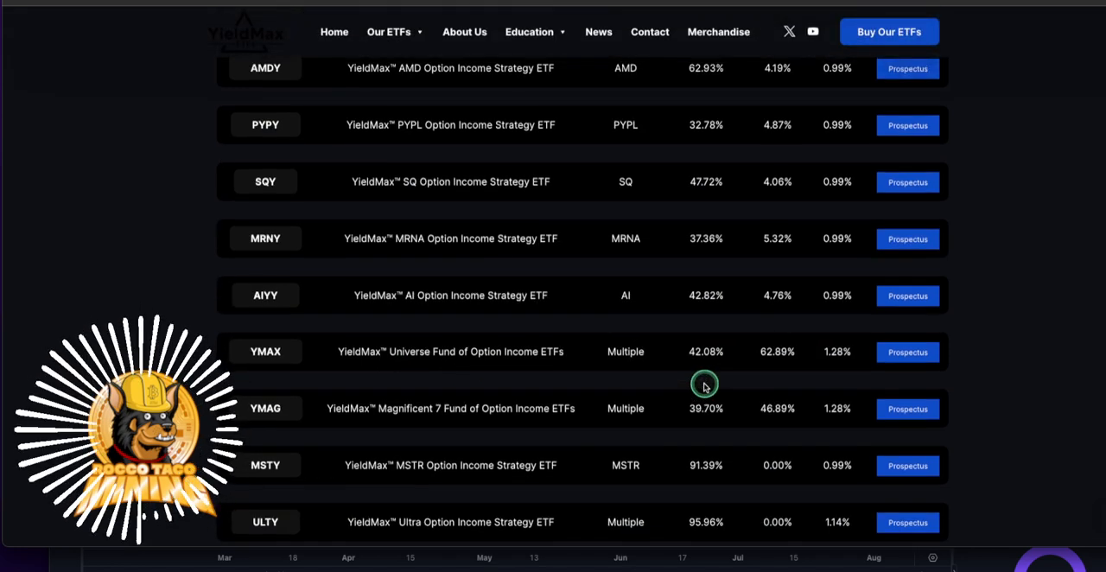
scroll("up", 3)
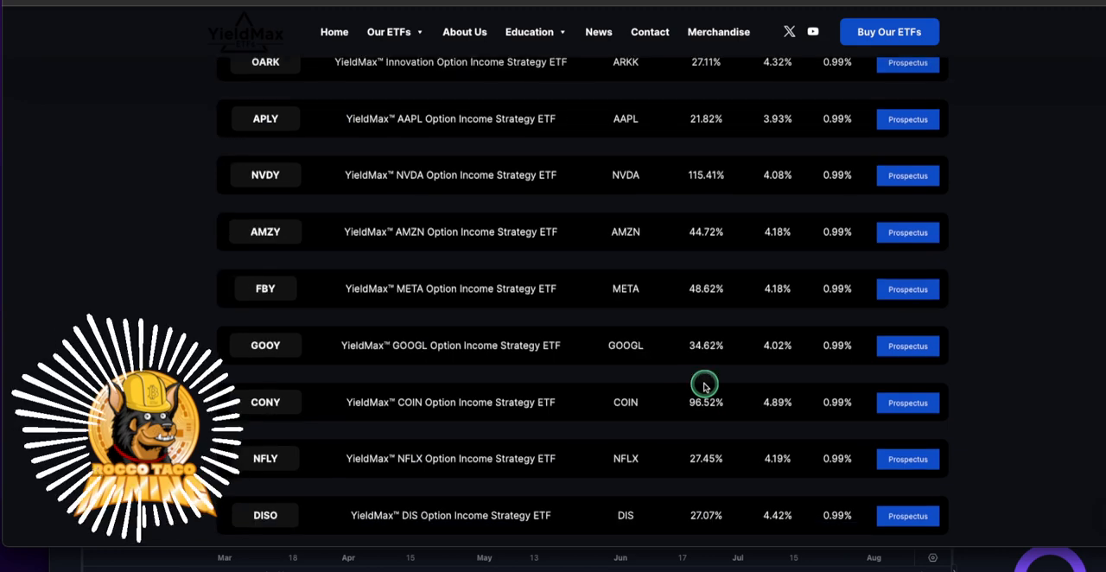
scroll("up", 3)
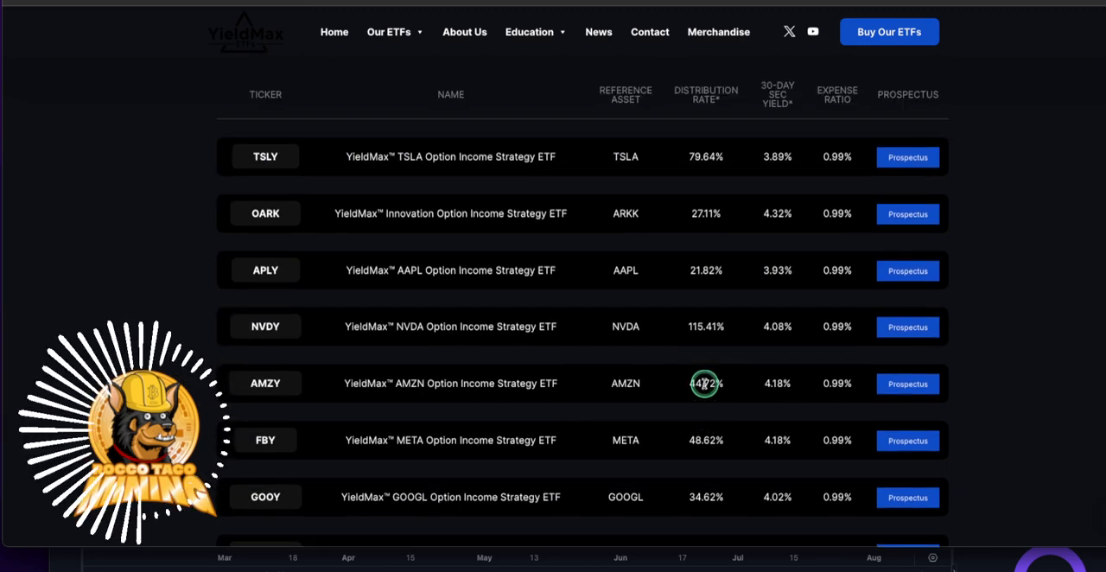
mouse_move(706, 335)
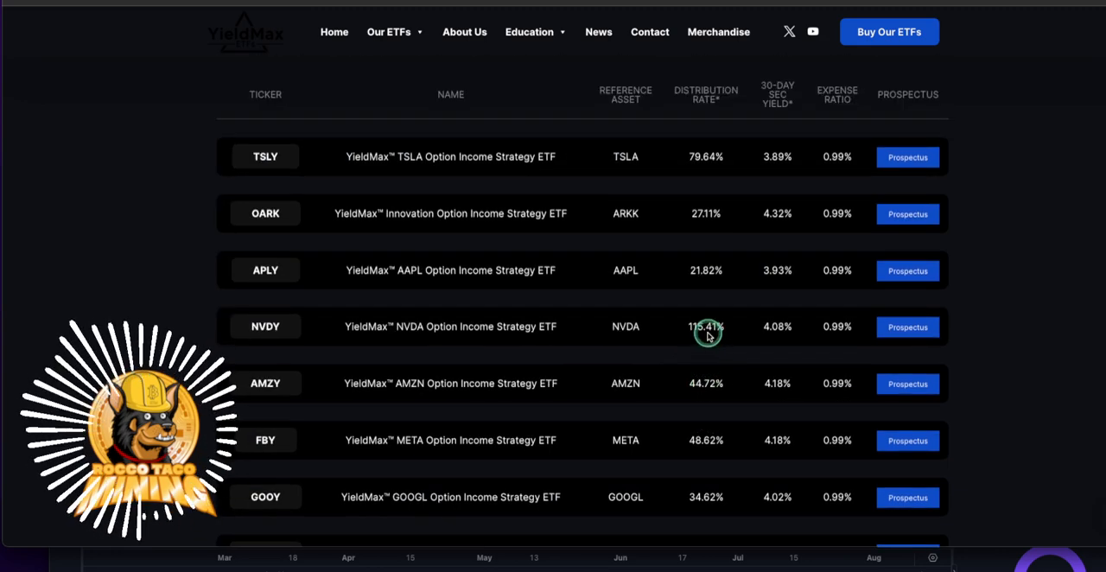
scroll("down", 3)
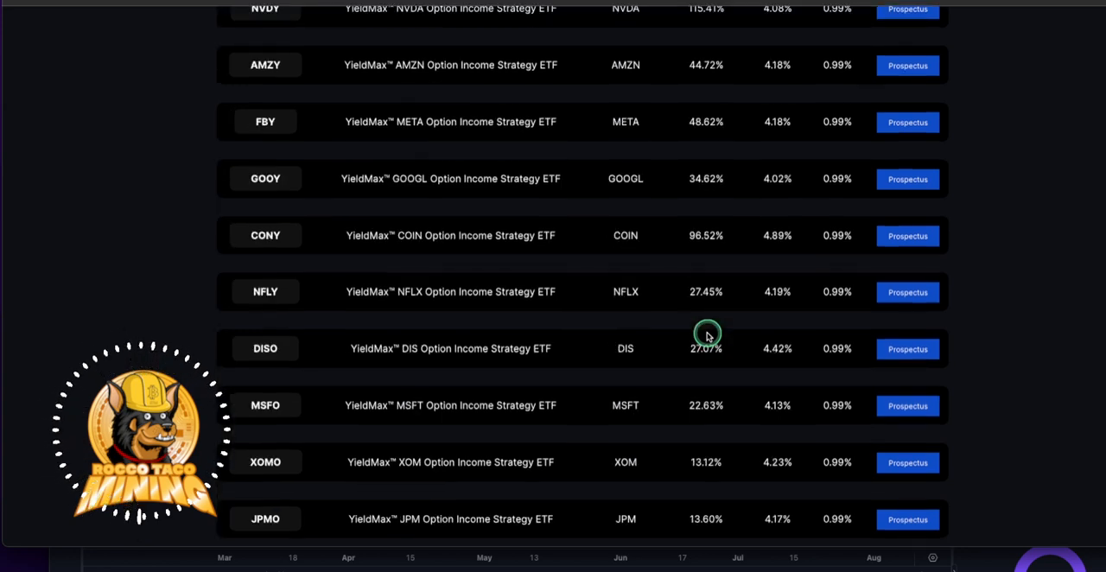
scroll("down", 3)
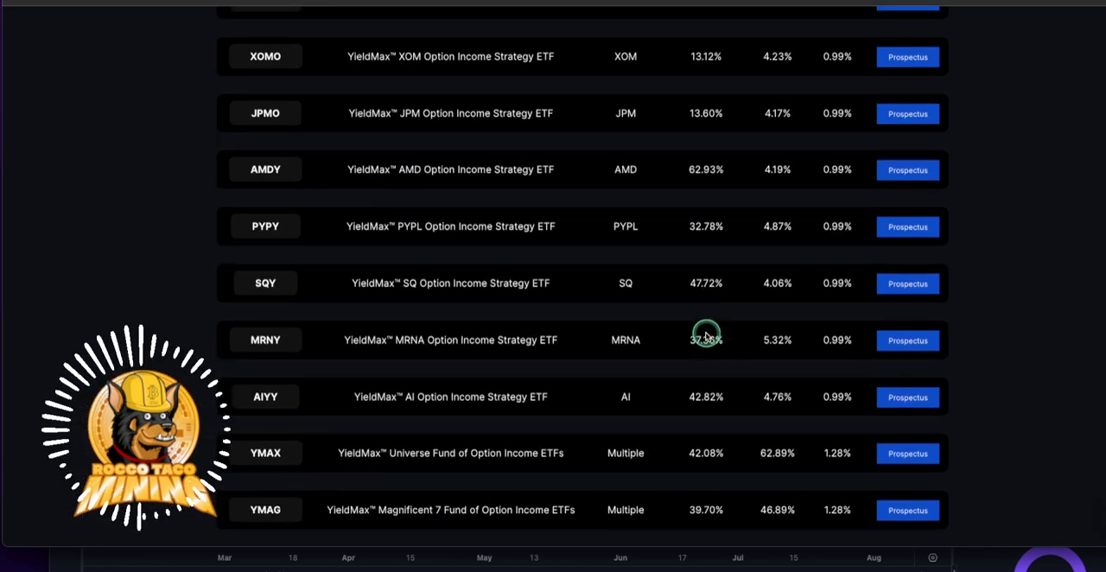
scroll("up", 3)
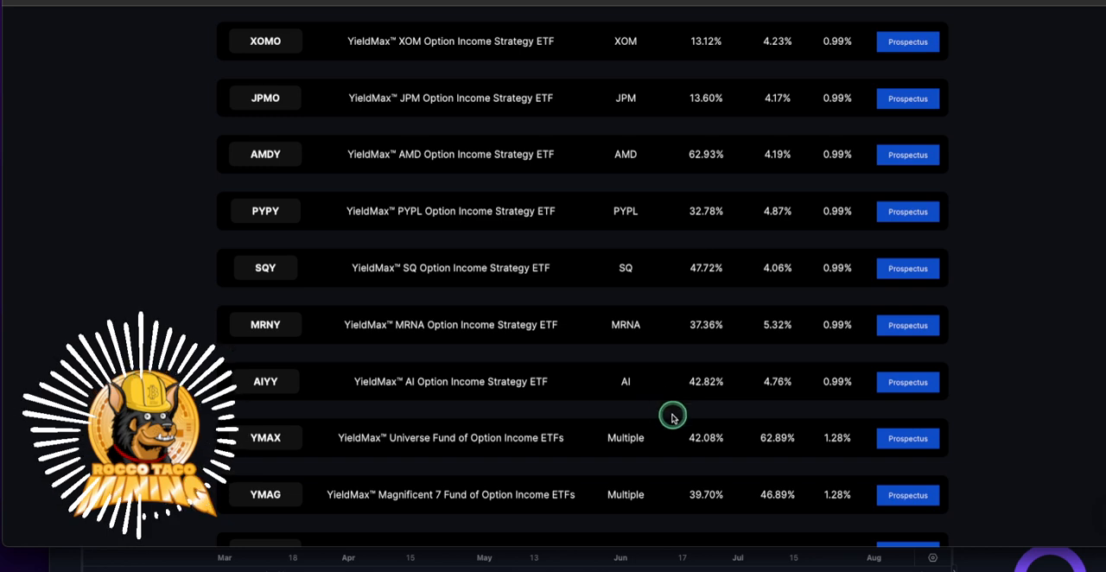
mouse_move(692, 434)
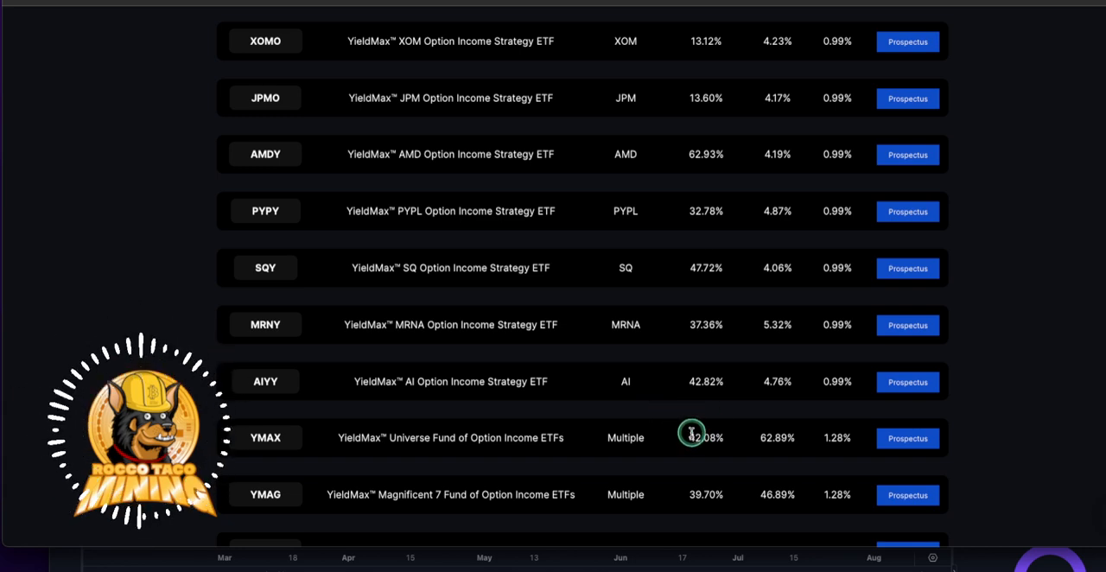
mouse_move(588, 373)
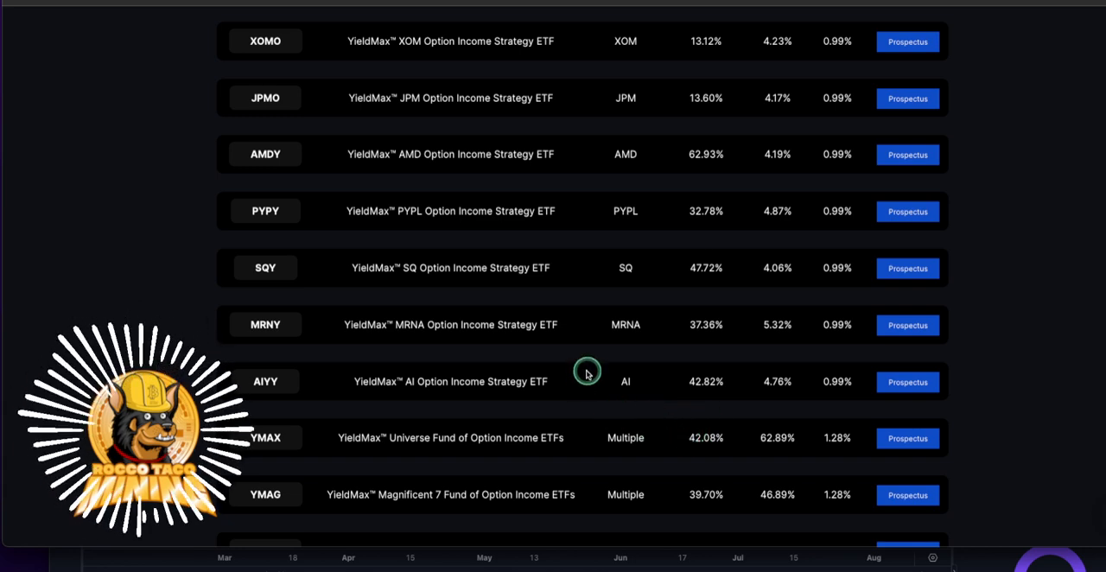
scroll("down", 3)
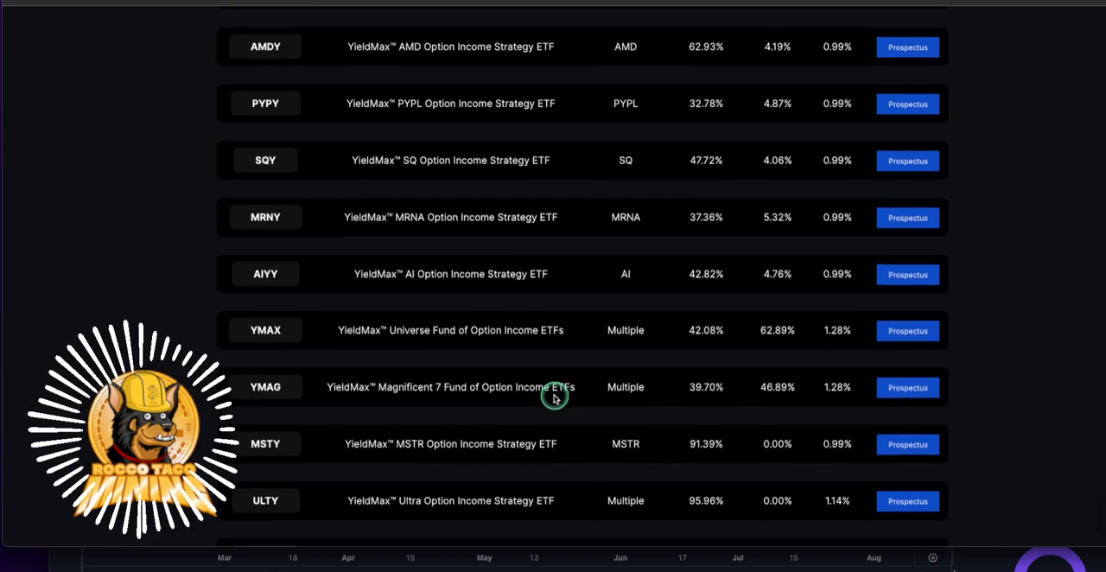
mouse_move(687, 448)
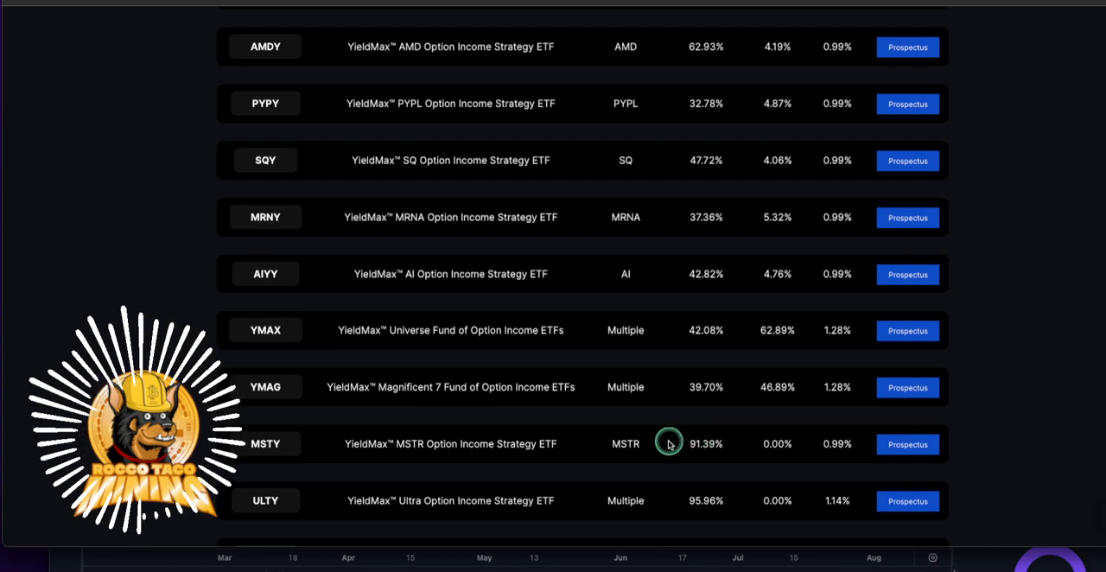
mouse_move(650, 429)
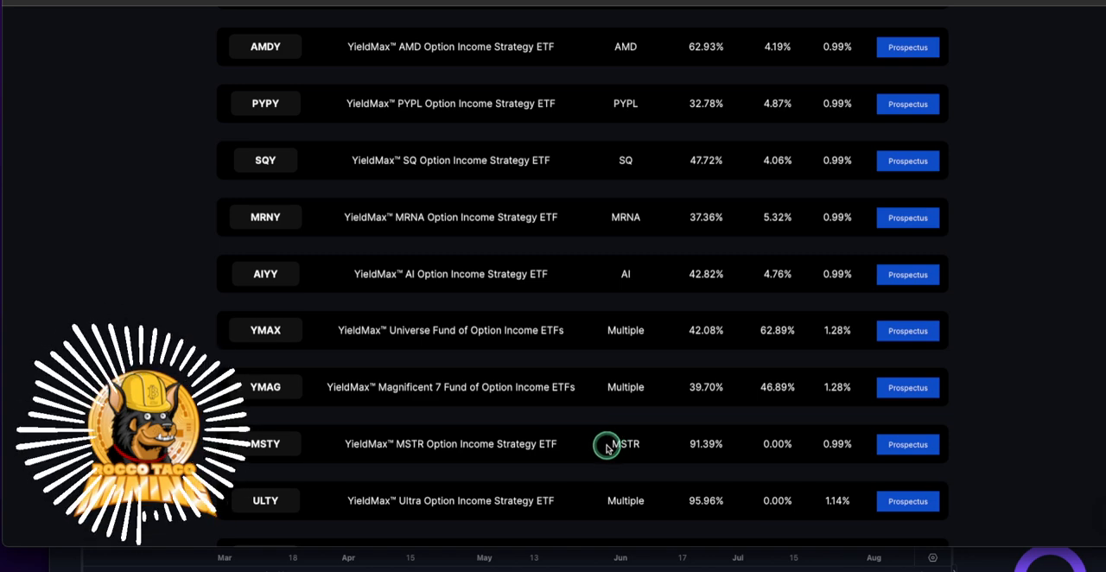
mouse_move(695, 444)
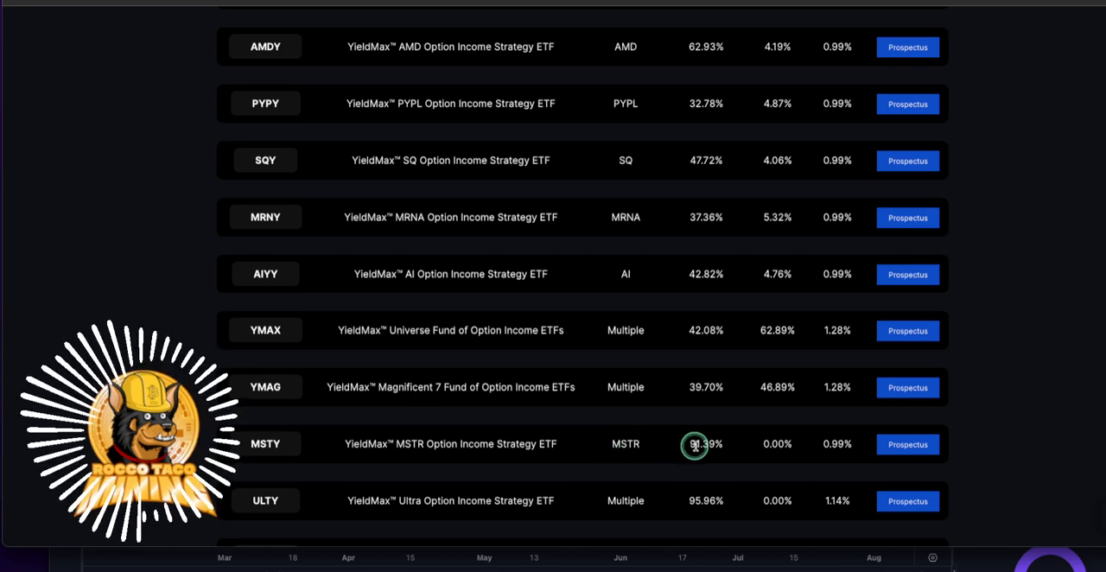
mouse_move(667, 443)
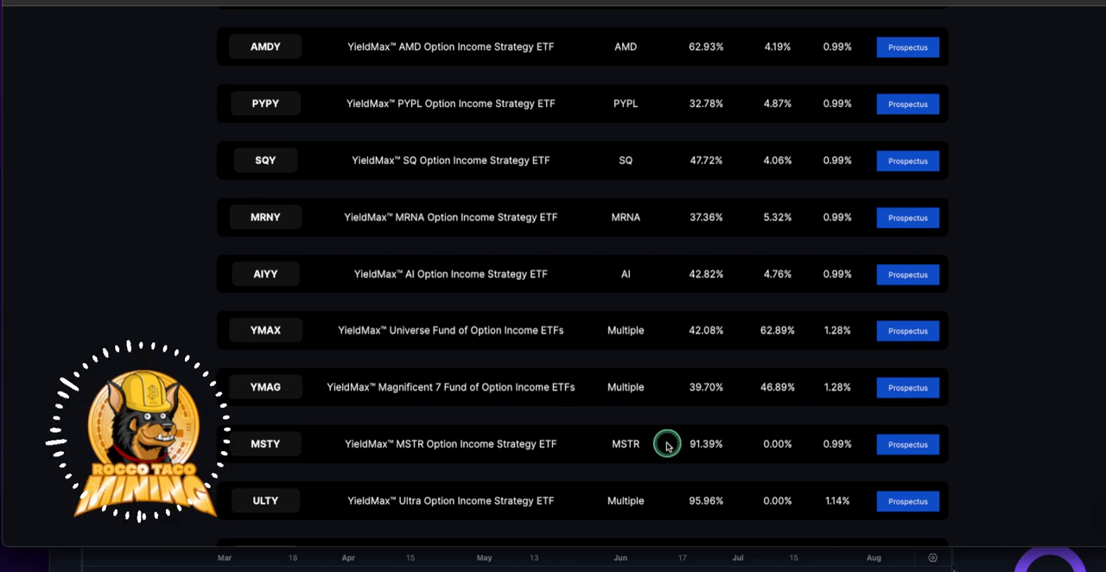
mouse_move(708, 446)
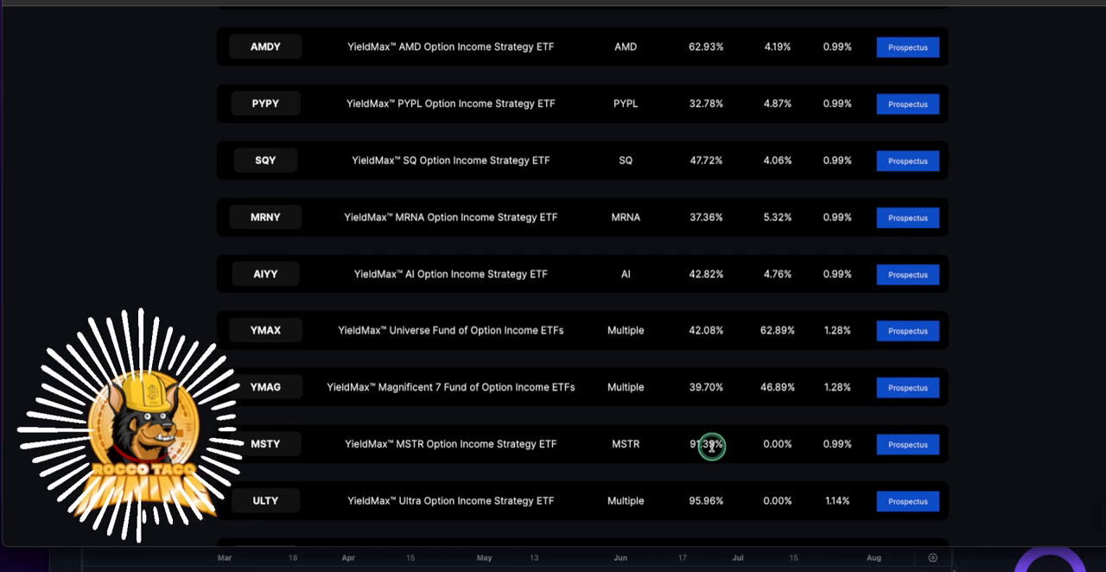
mouse_move(688, 446)
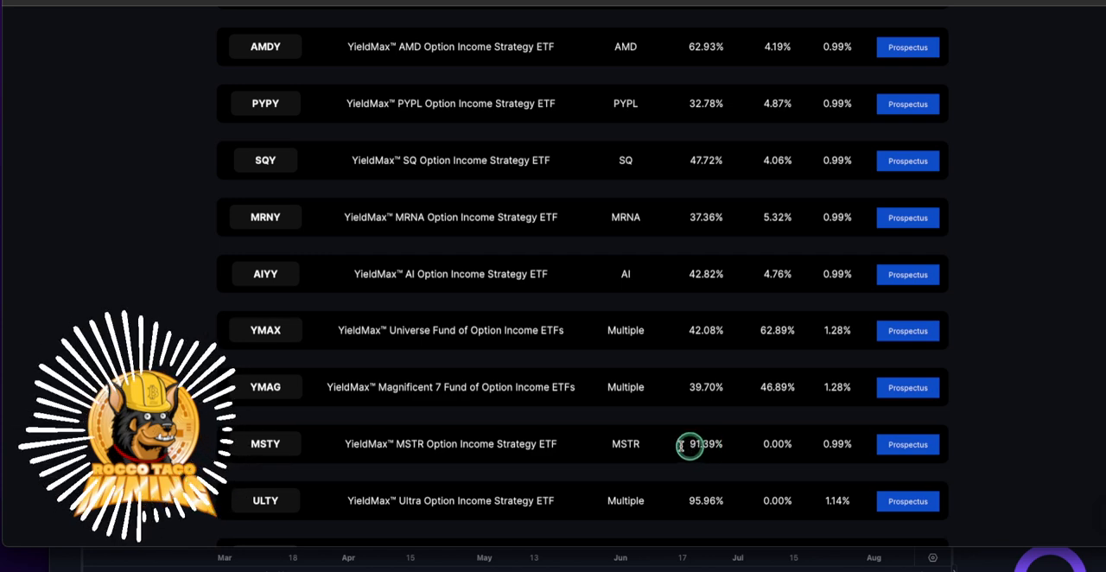
mouse_move(460, 261)
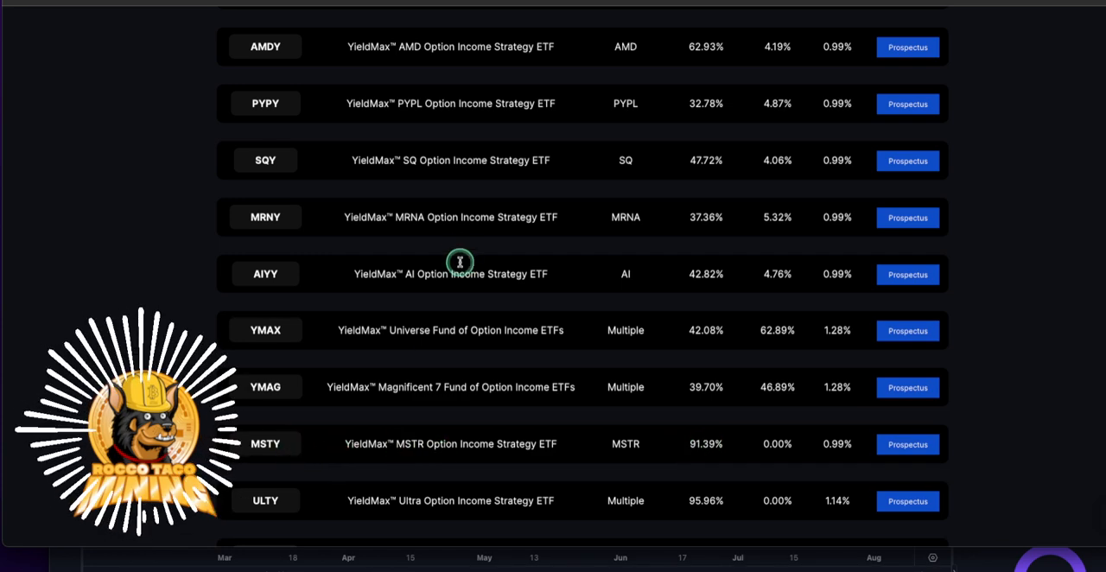
Scroll the ETF table back to its header and the first rows TSLY, OARK, APLY and NVDY
scroll("down", 3)
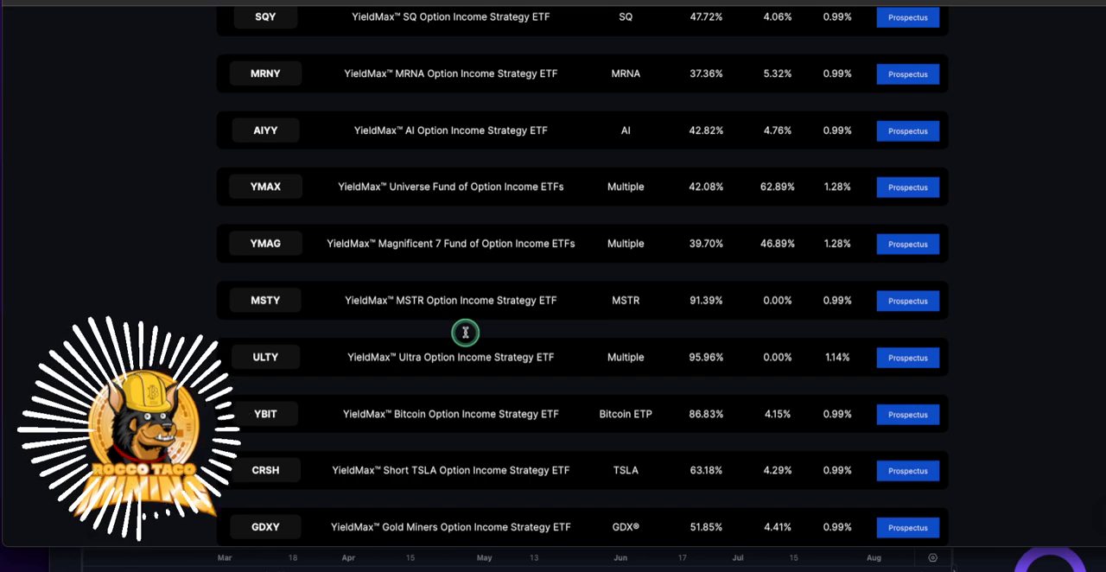
scroll("up", 3)
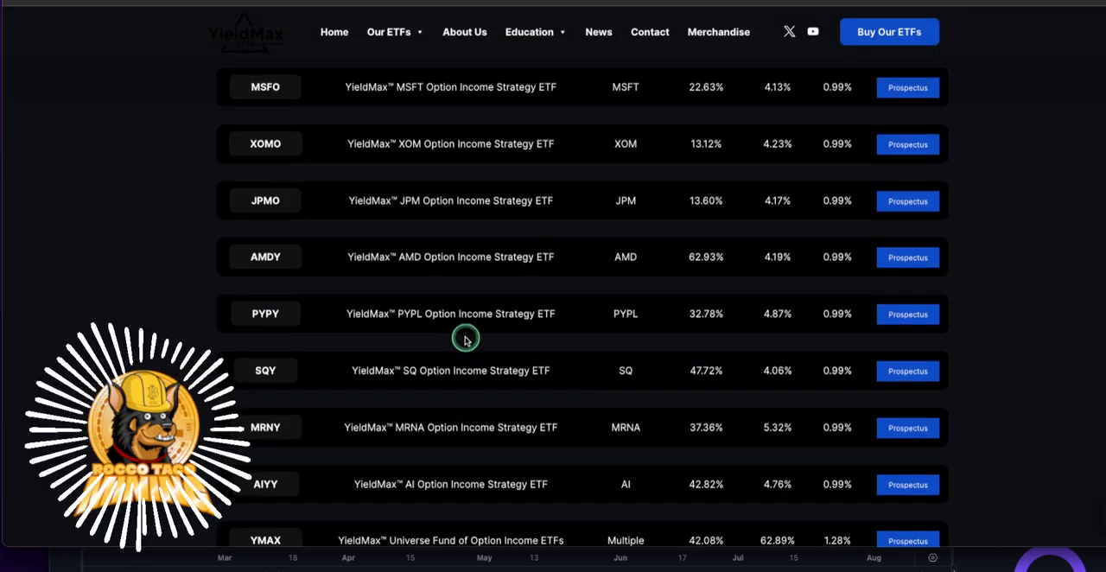
scroll("up", 3)
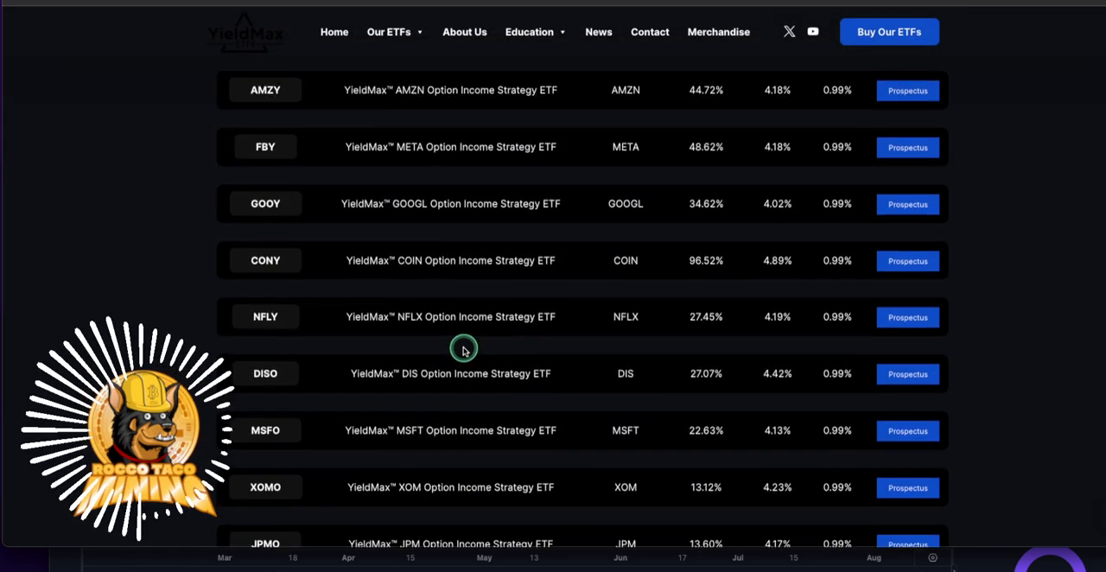
scroll("up", 3)
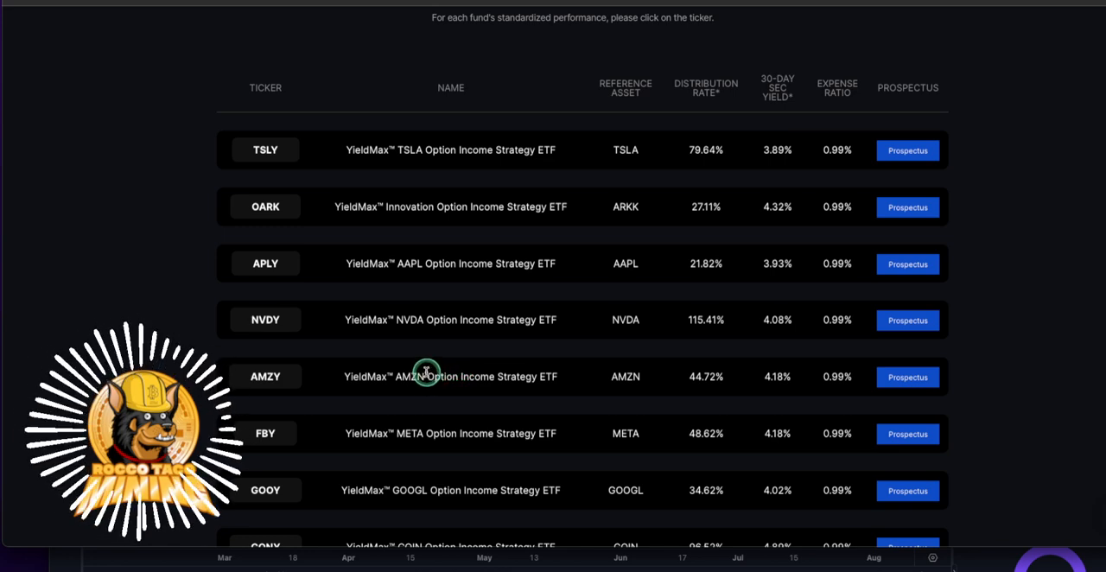
Scroll the ETF table down again past the top funds toward MSTY and ULTY
scroll("down", 3)
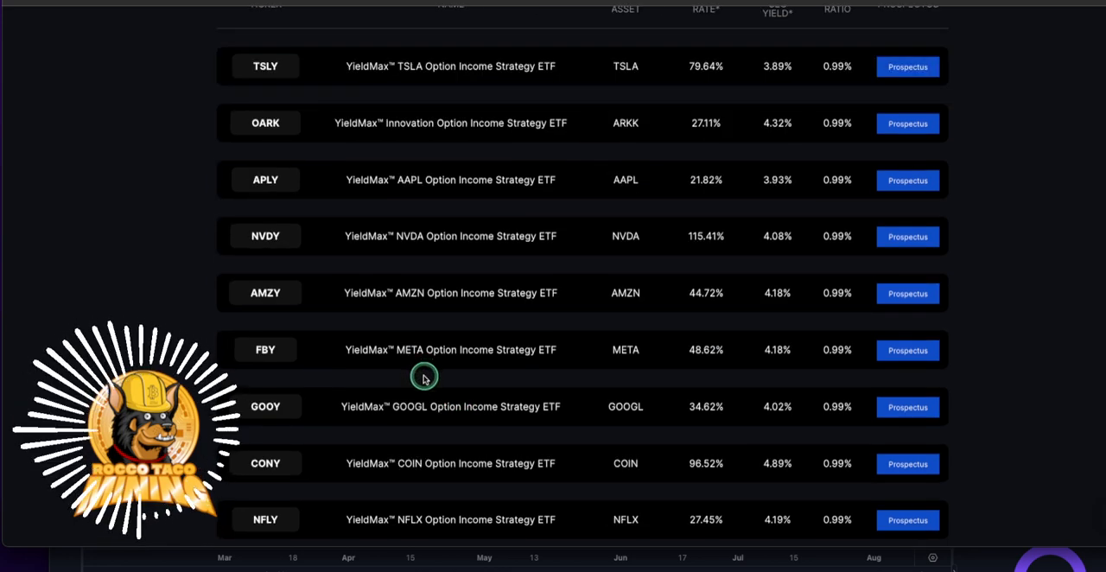
scroll("up", 3)
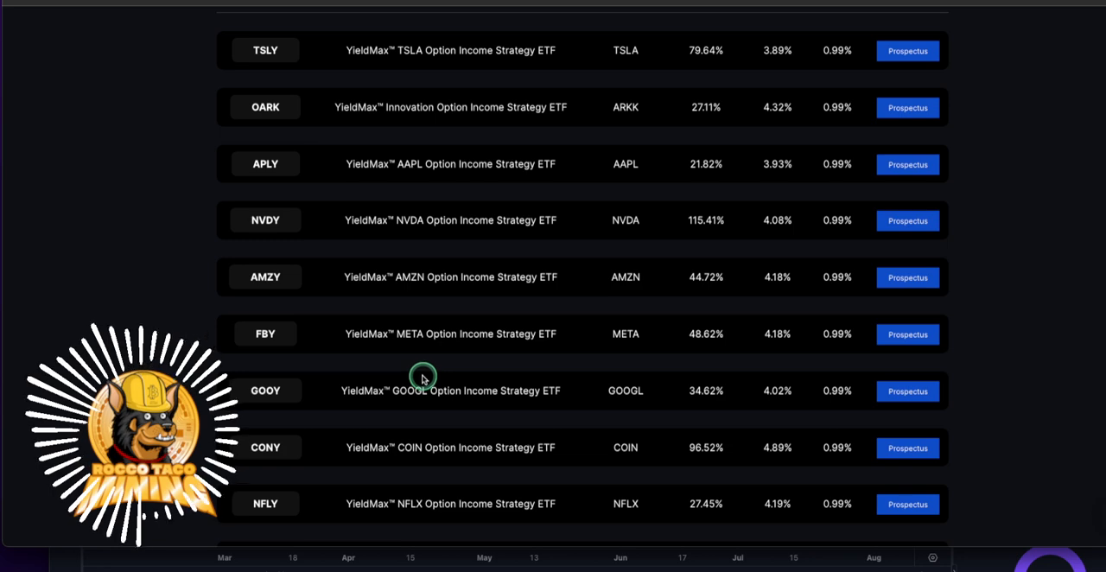
mouse_move(387, 349)
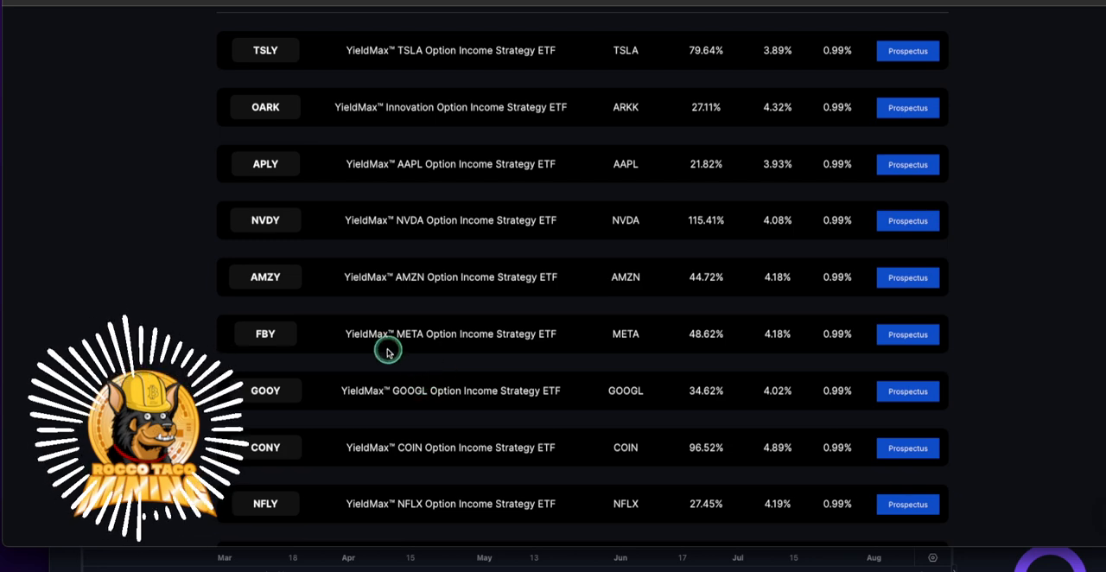
scroll("up", 3)
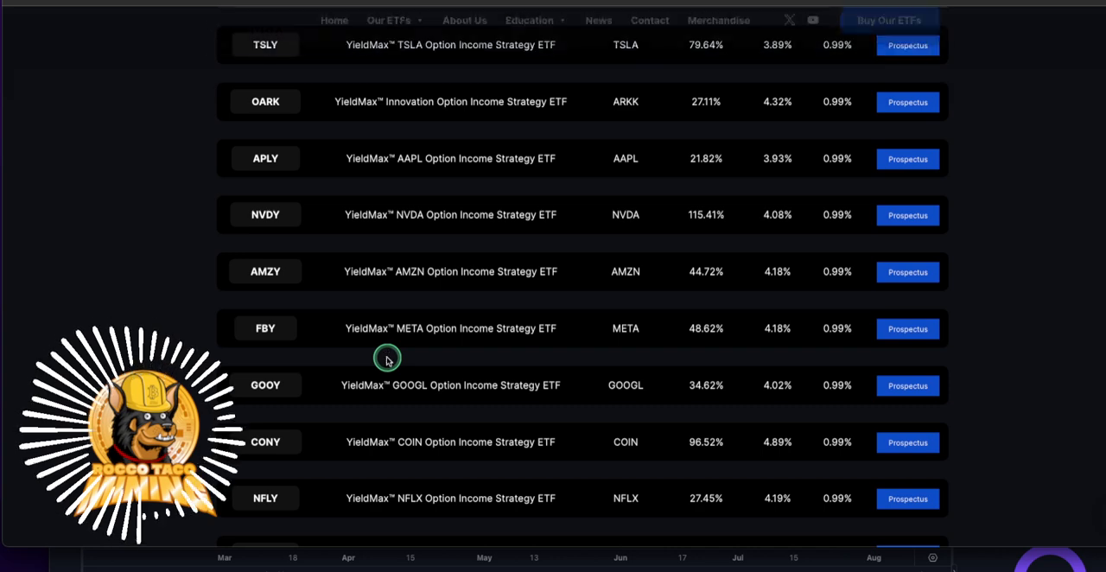
scroll("down", 3)
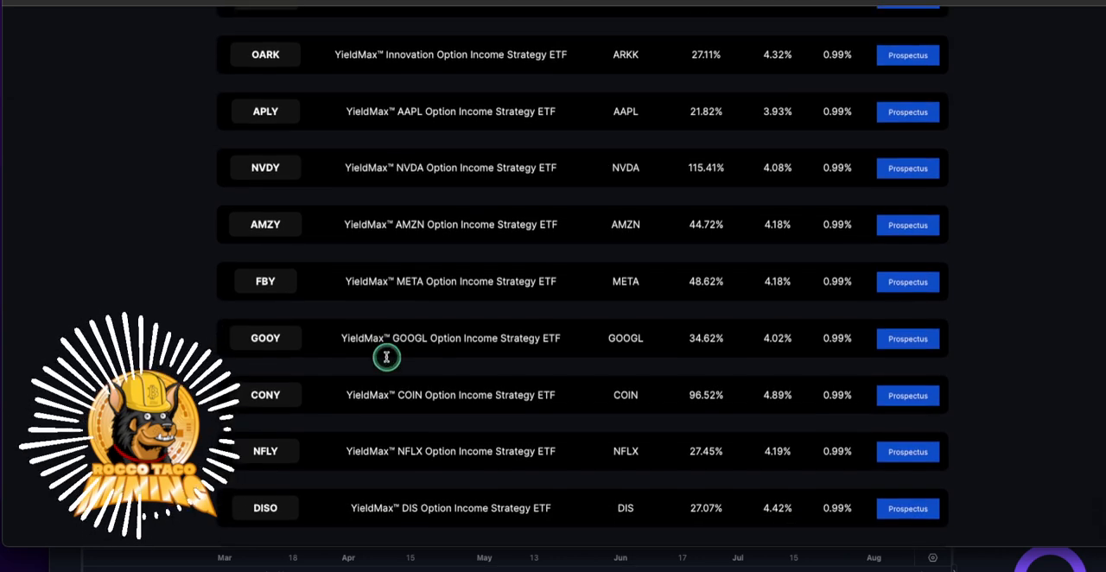
scroll("down", 3)
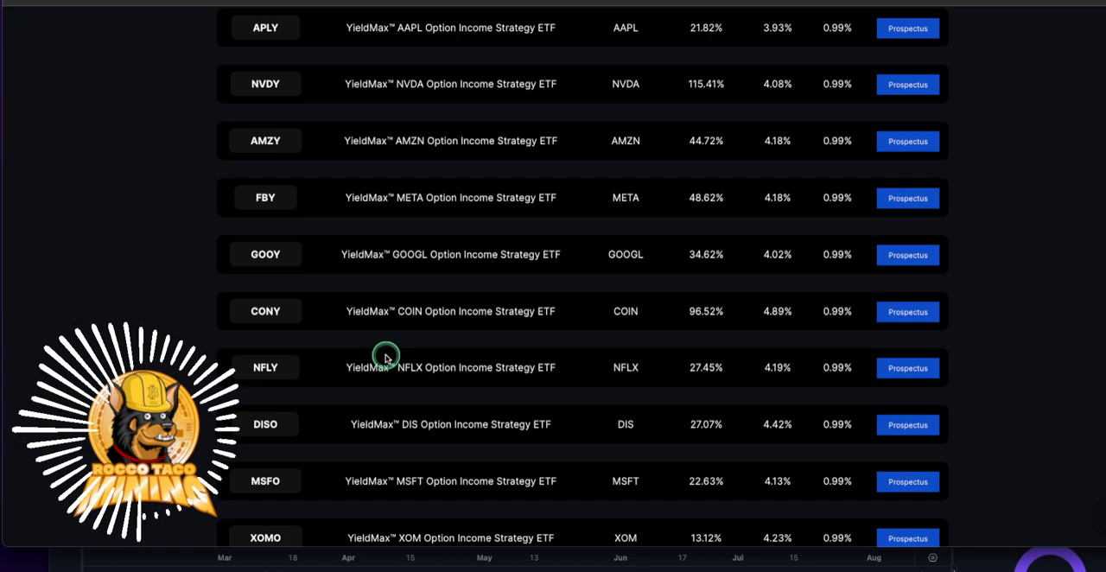
scroll("down", 3)
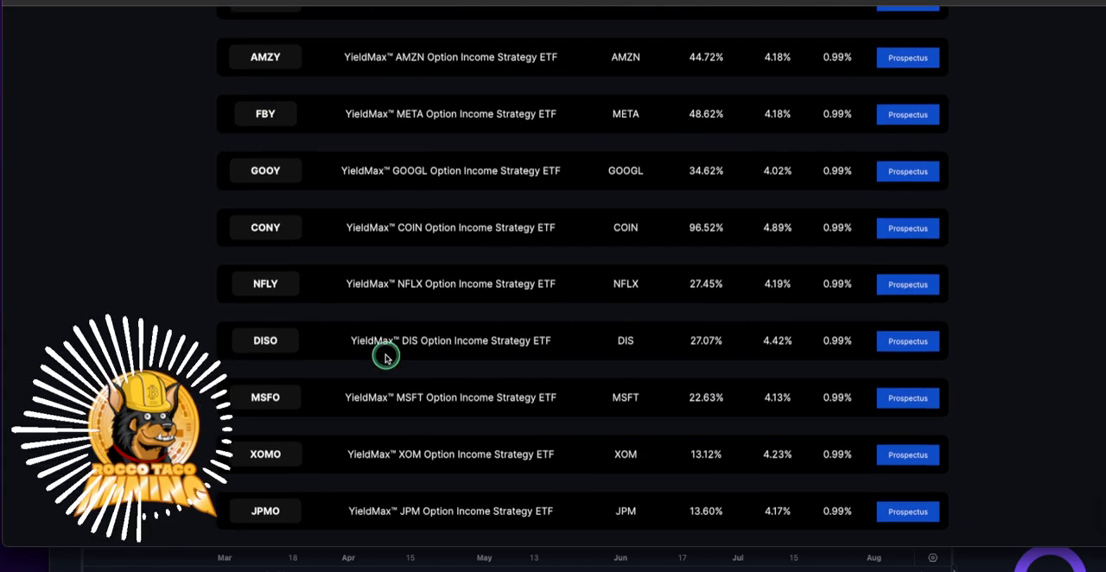
Continue down to the bottom rows showing CRSH, GDXY, SNOY and ABNY
scroll("down", 3)
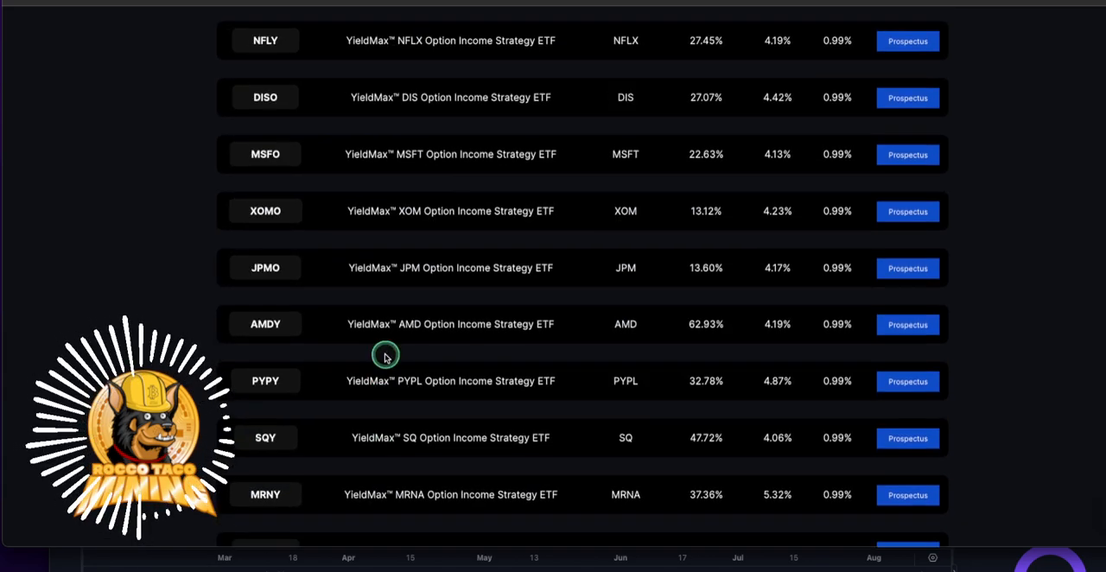
scroll("down", 3)
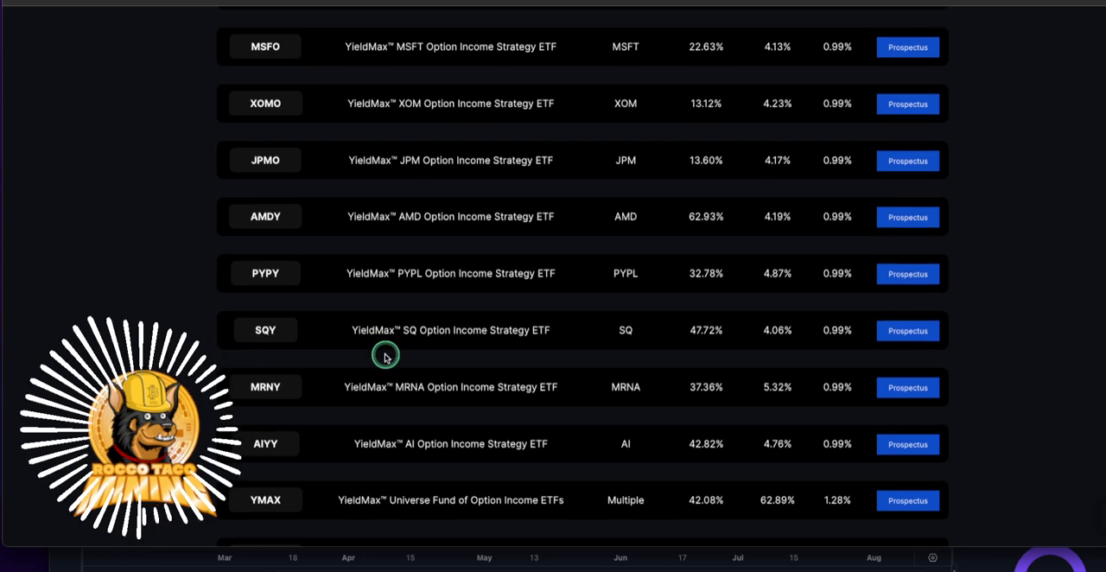
scroll("down", 3)
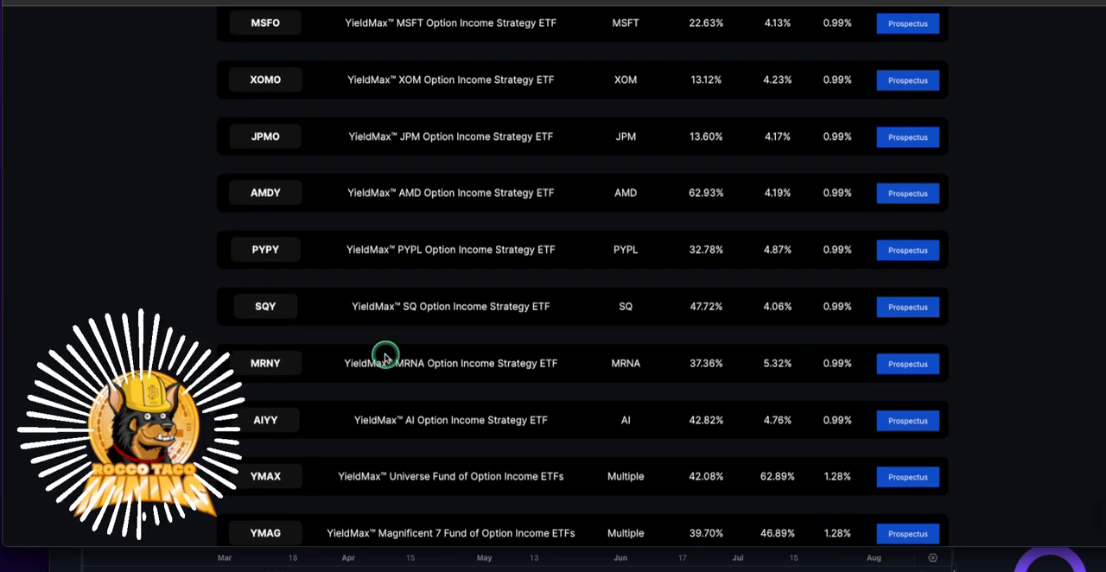
scroll("down", 3)
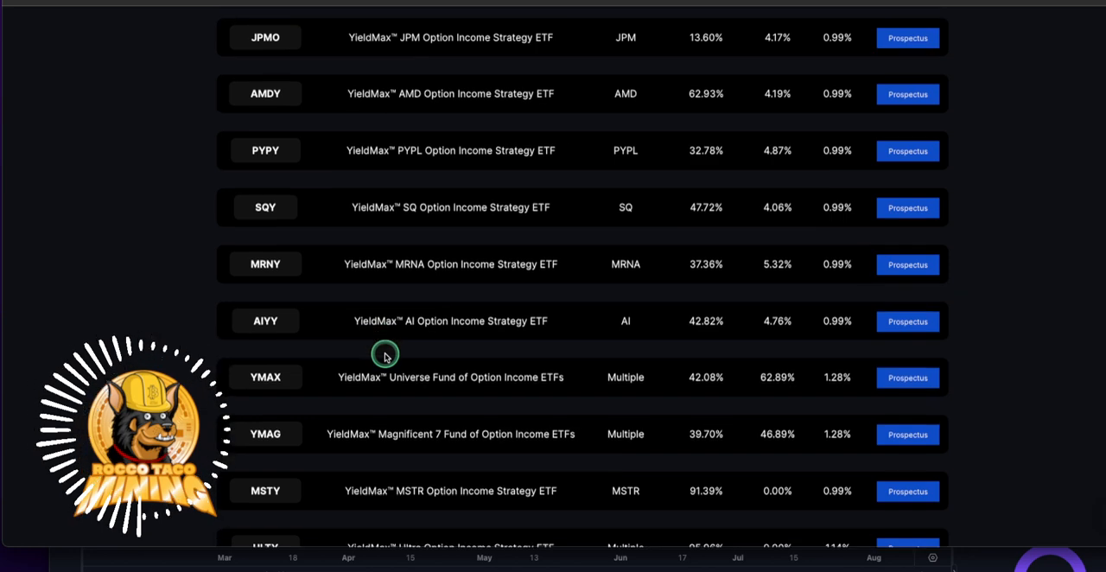
scroll("down", 3)
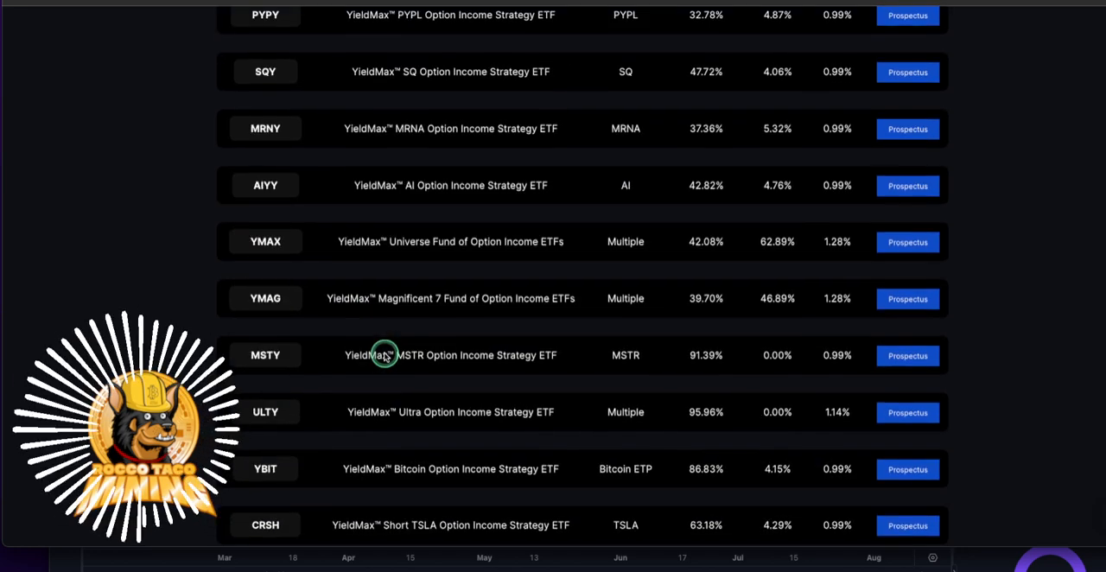
scroll("down", 3)
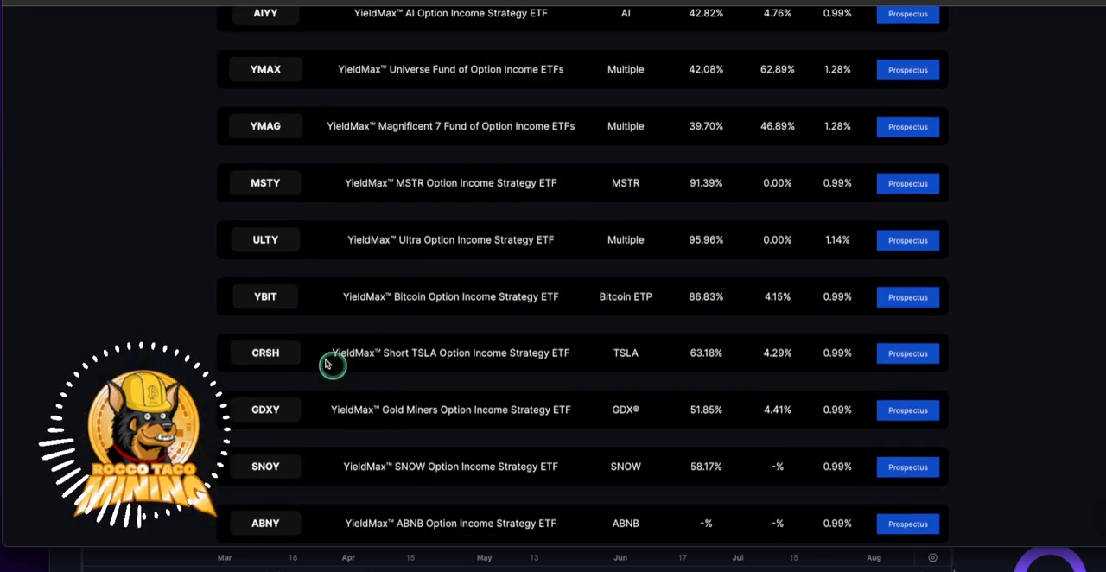
mouse_move(441, 356)
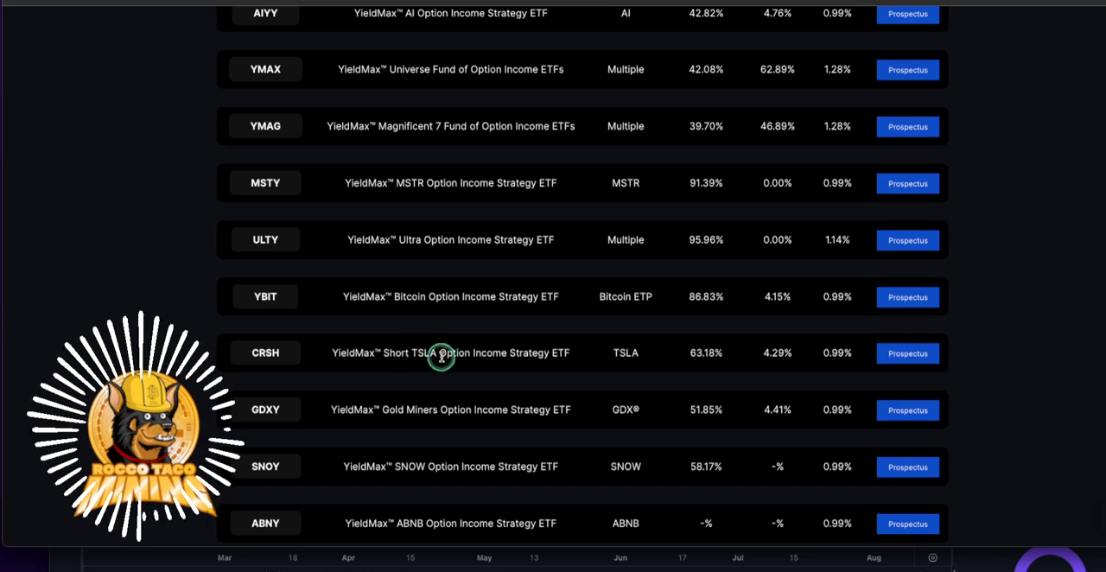
mouse_move(689, 354)
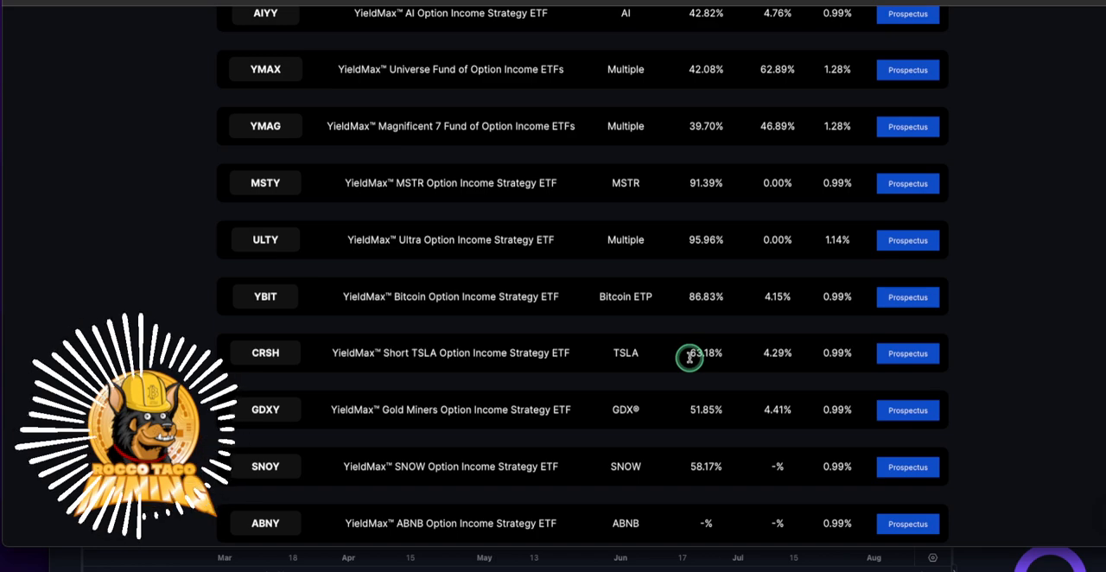
scroll("up", 3)
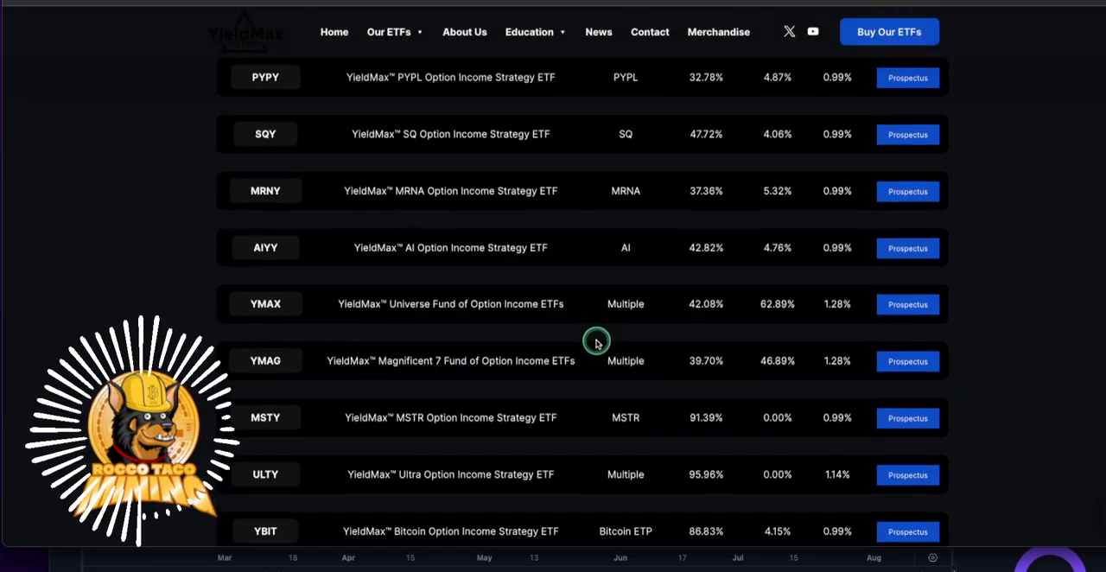
scroll("up", 3)
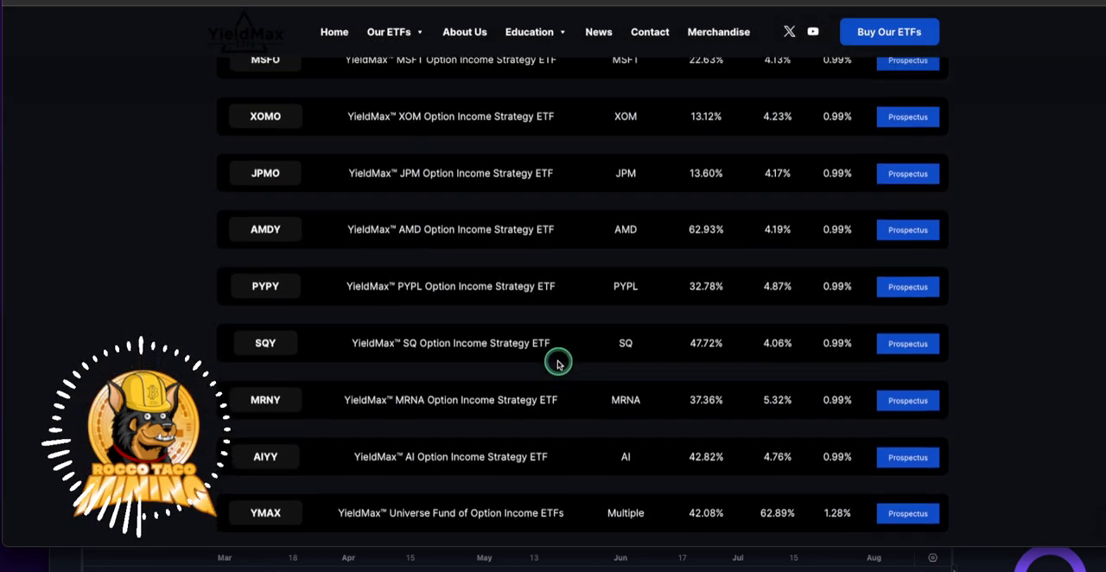
scroll("up", 3)
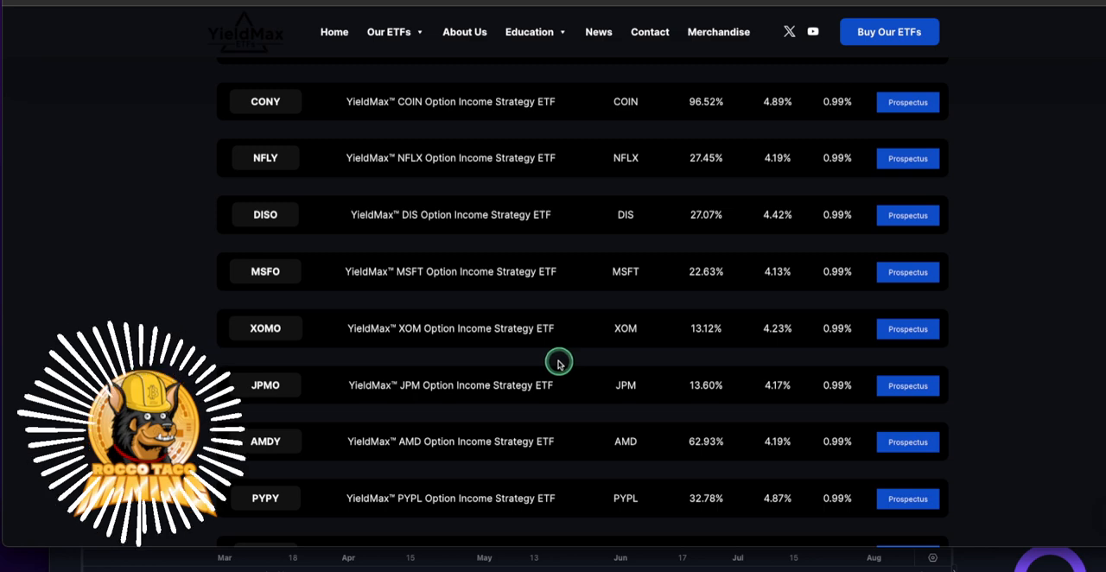
scroll("up", 3)
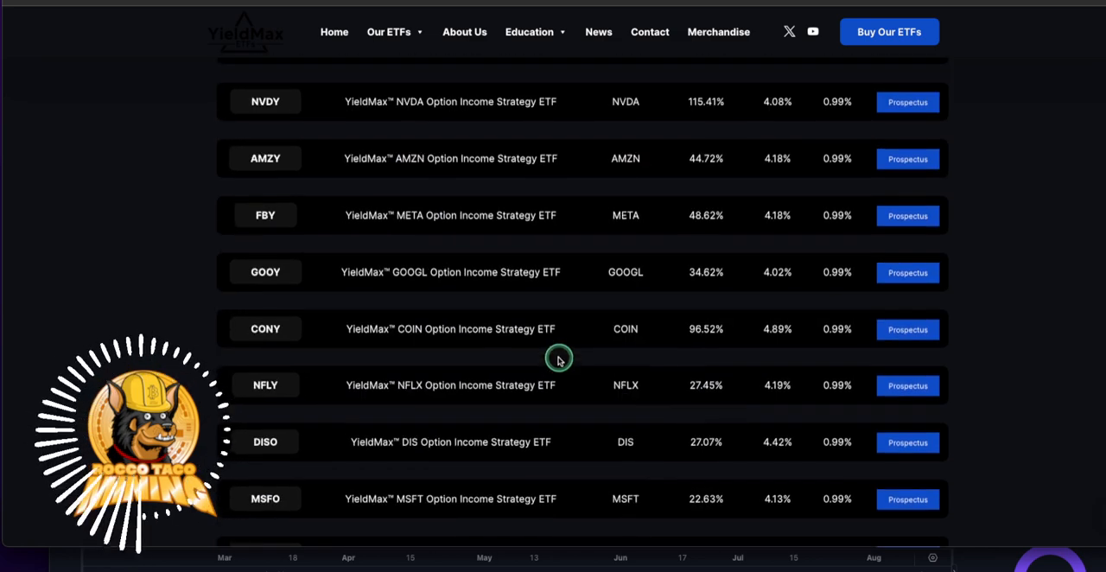
scroll("up", 3)
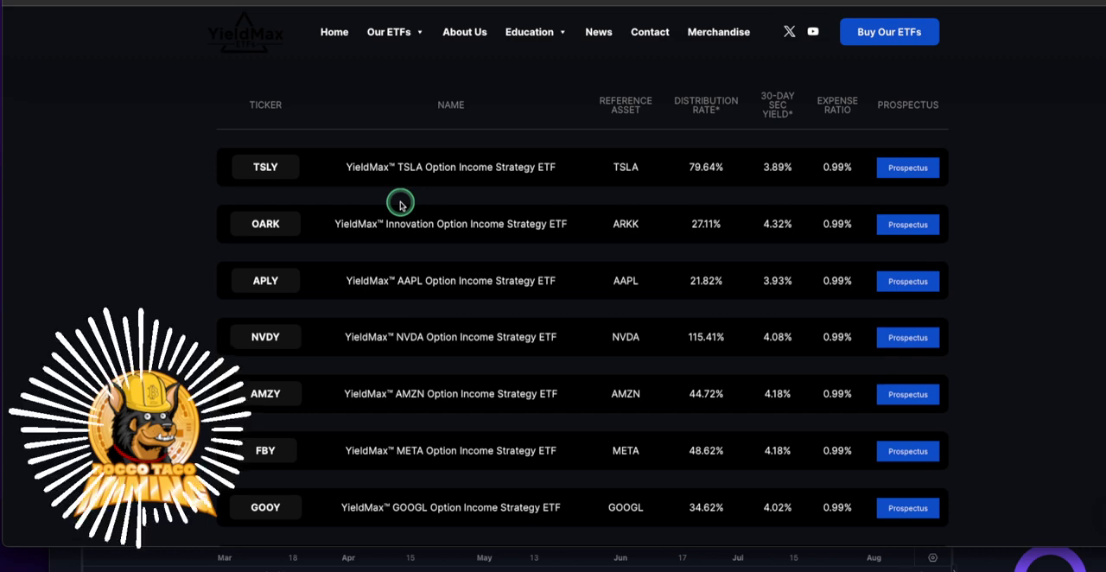
scroll("down", 3)
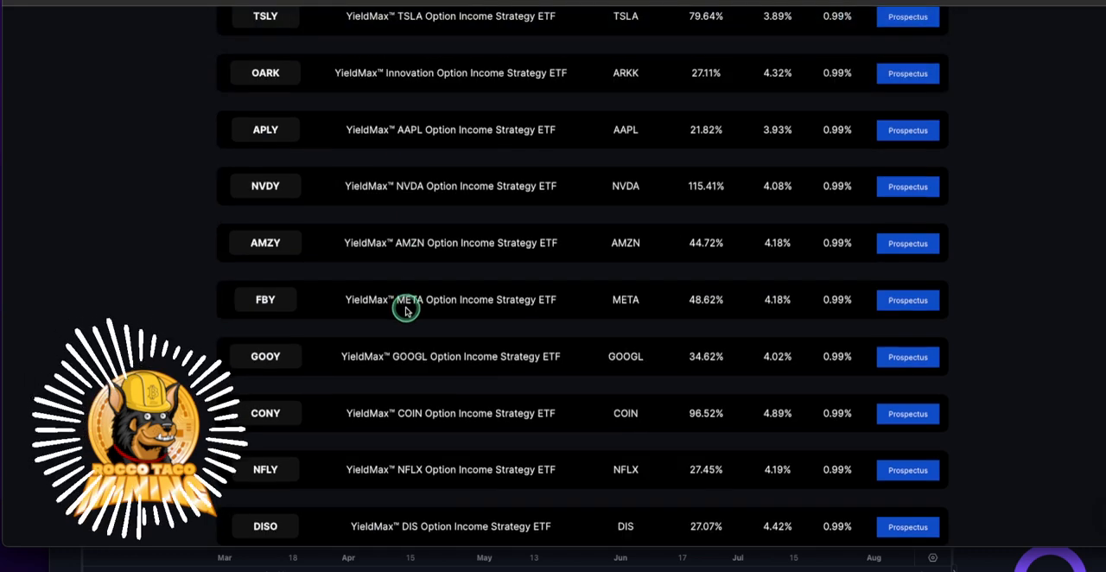
scroll("down", 3)
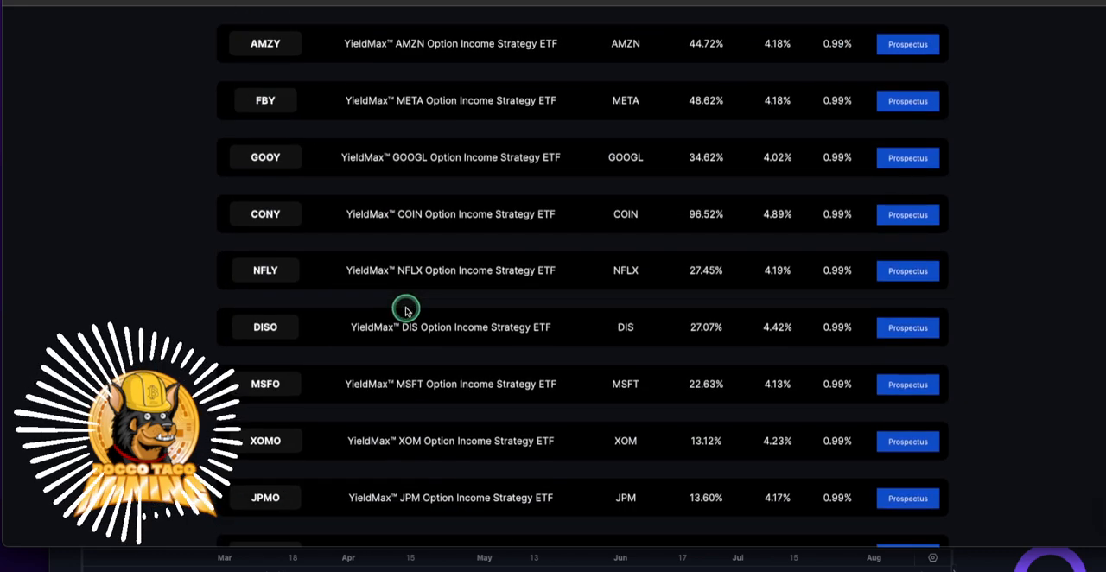
scroll("down", 3)
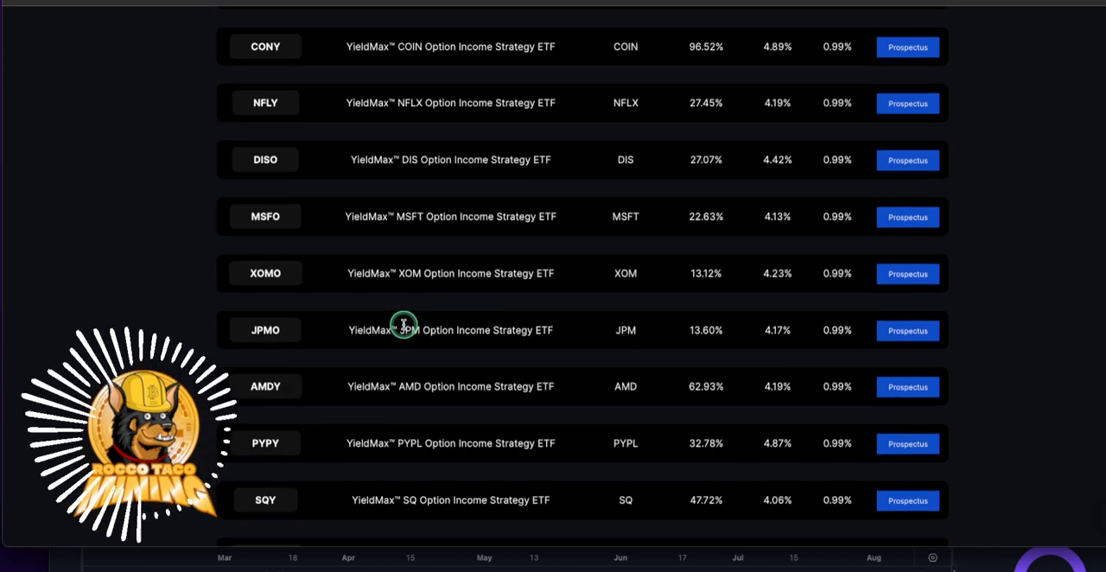
scroll("down", 3)
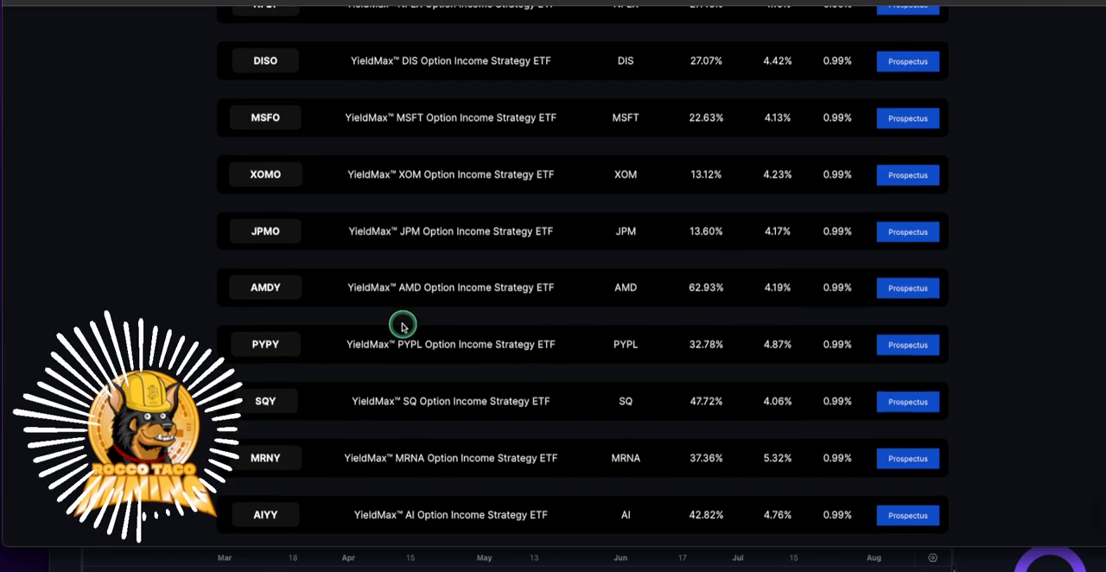
scroll("down", 3)
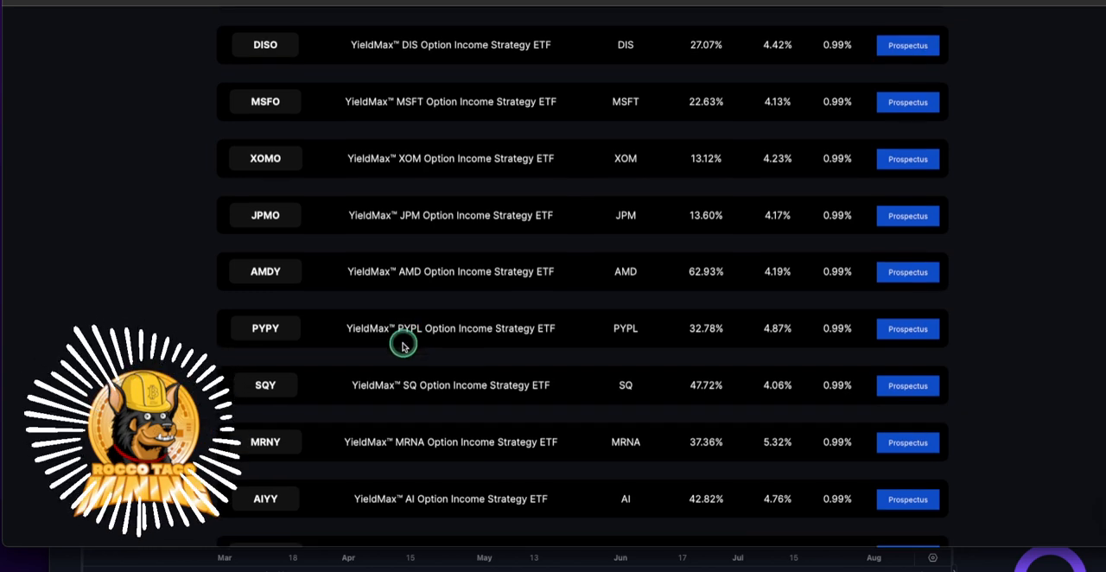
scroll("down", 3)
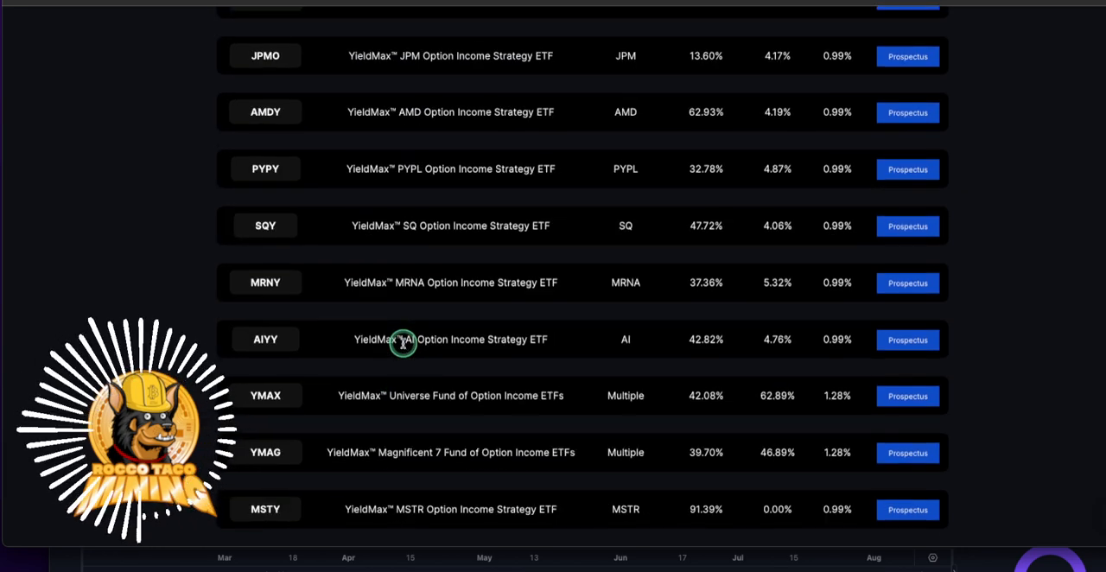
scroll("down", 3)
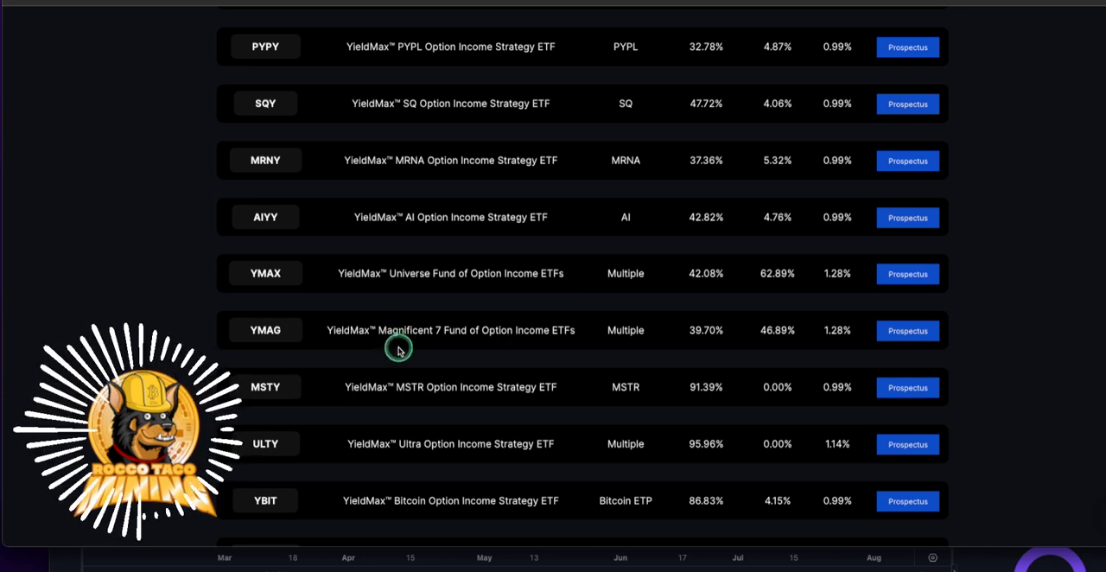
scroll("up", 3)
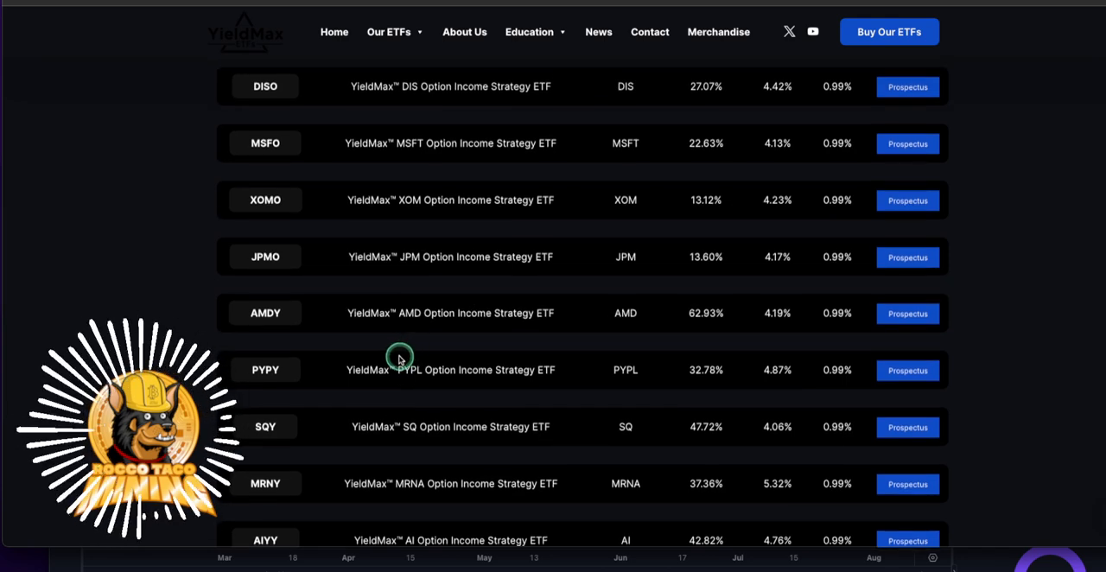
scroll("up", 3)
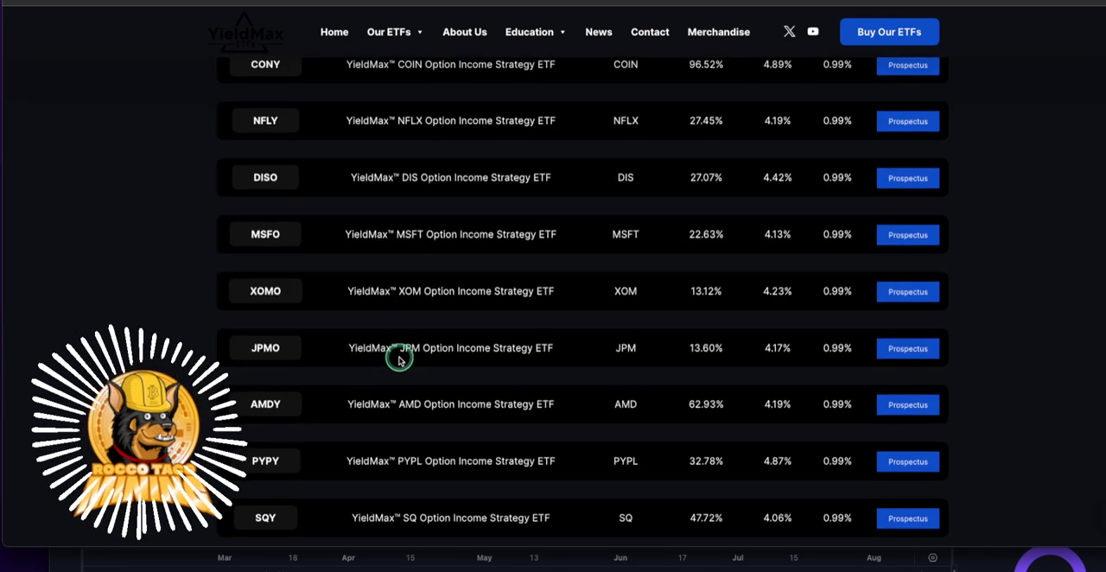
scroll("up", 3)
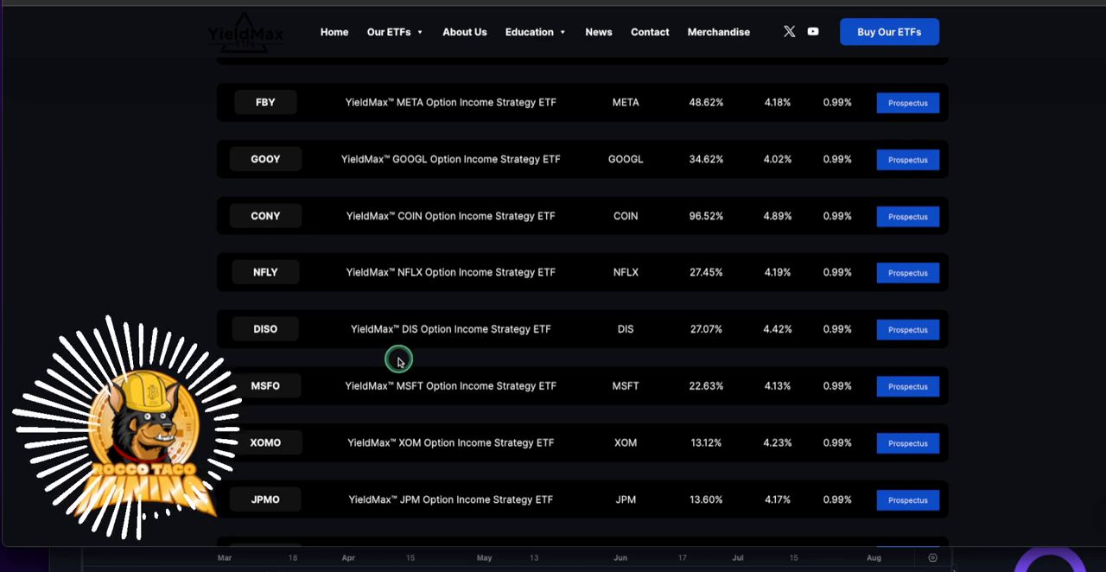
scroll("down", 3)
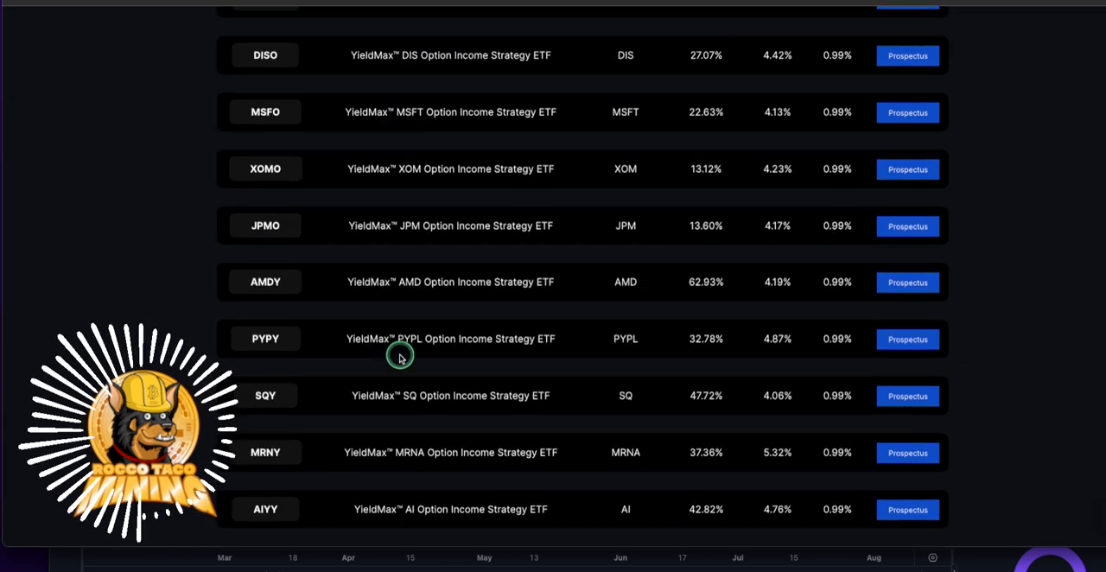
scroll("down", 3)
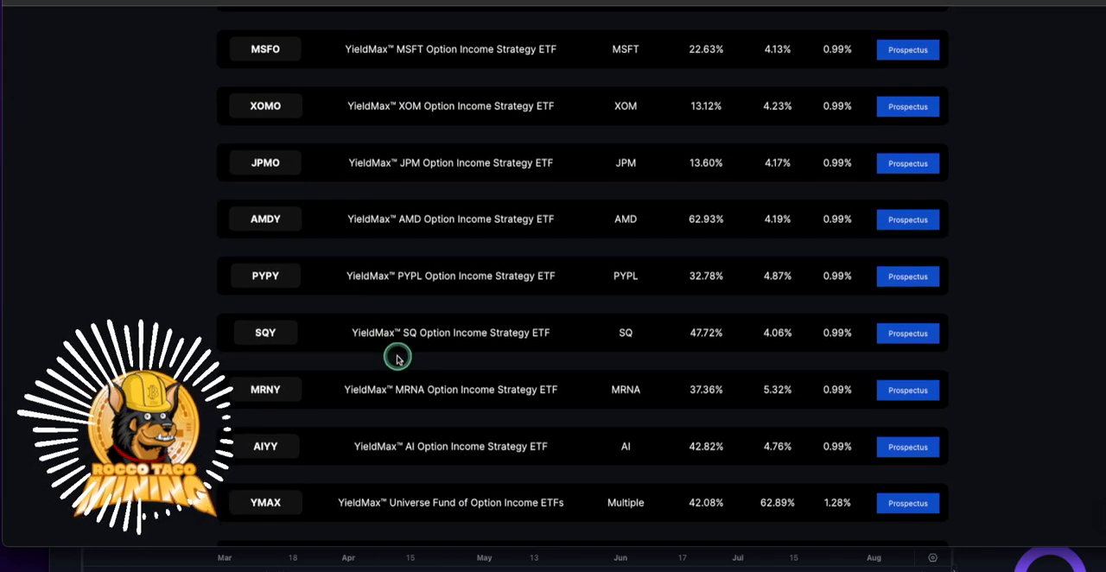
scroll("down", 3)
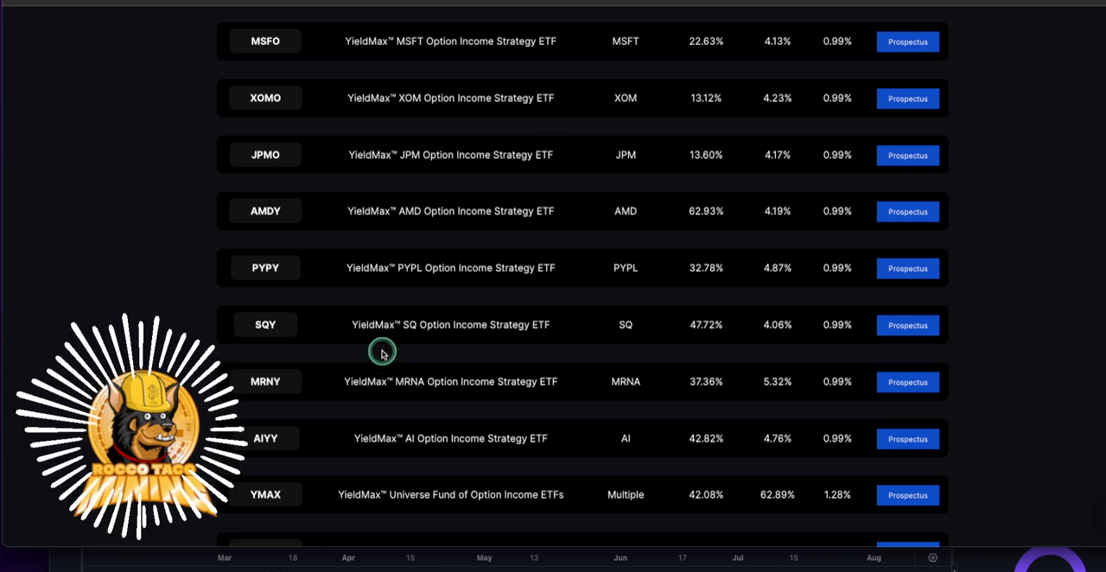
scroll("down", 3)
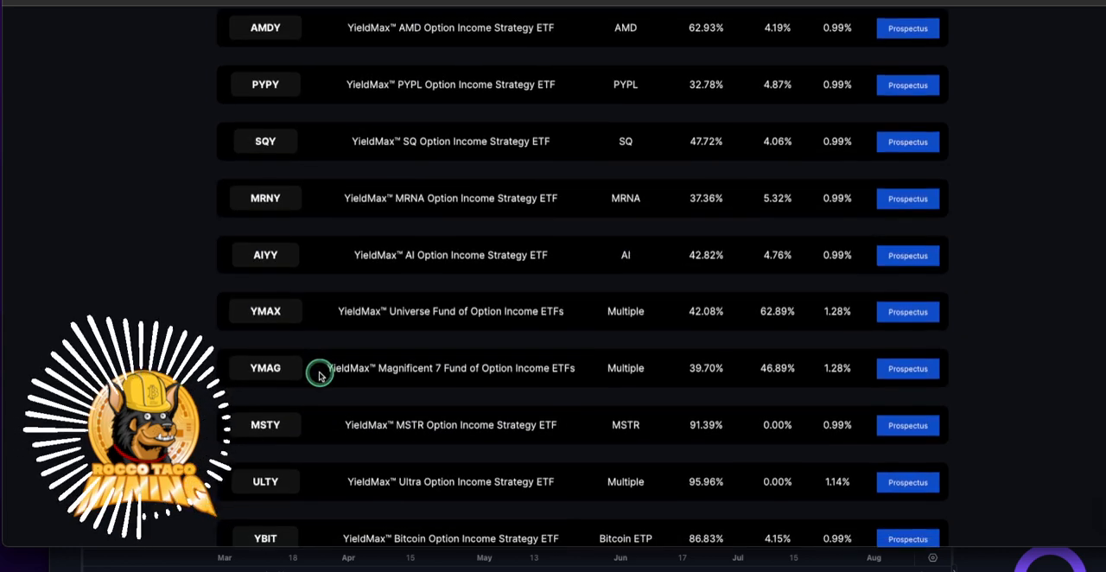
scroll("down", 3)
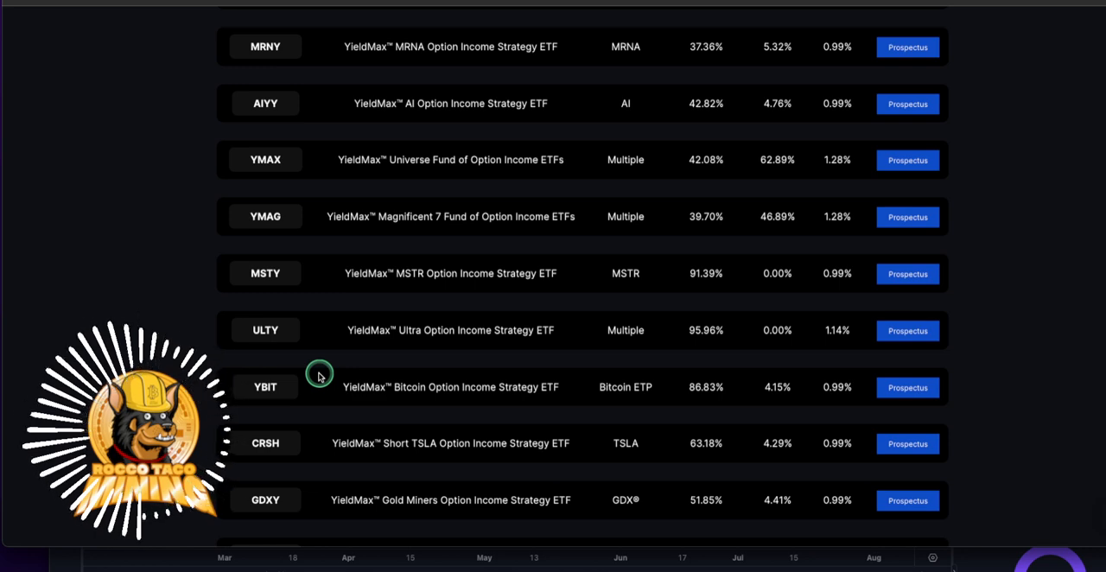
mouse_move(445, 446)
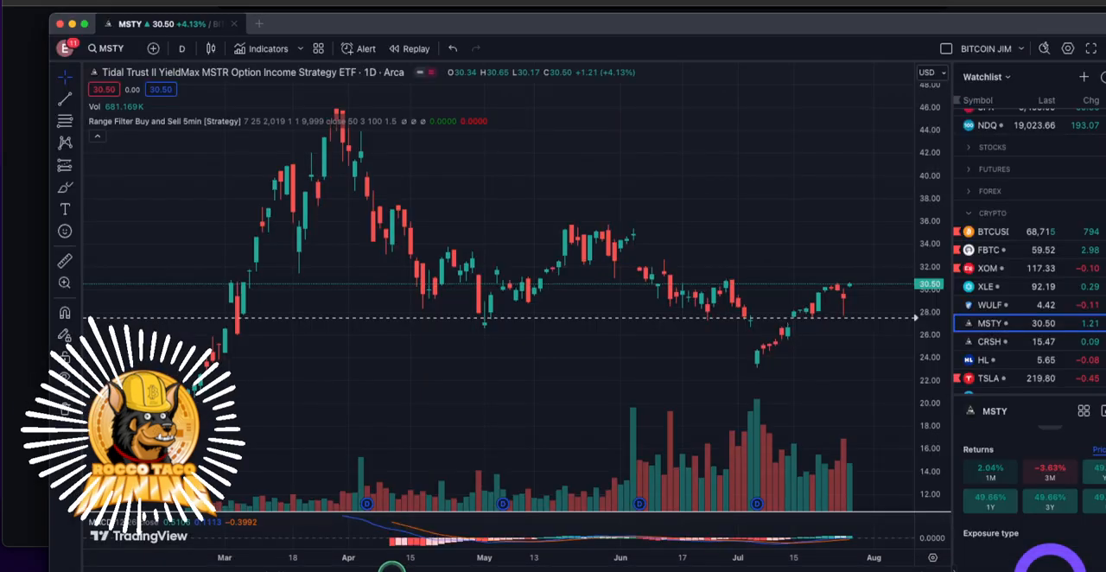
mouse_move(521, 413)
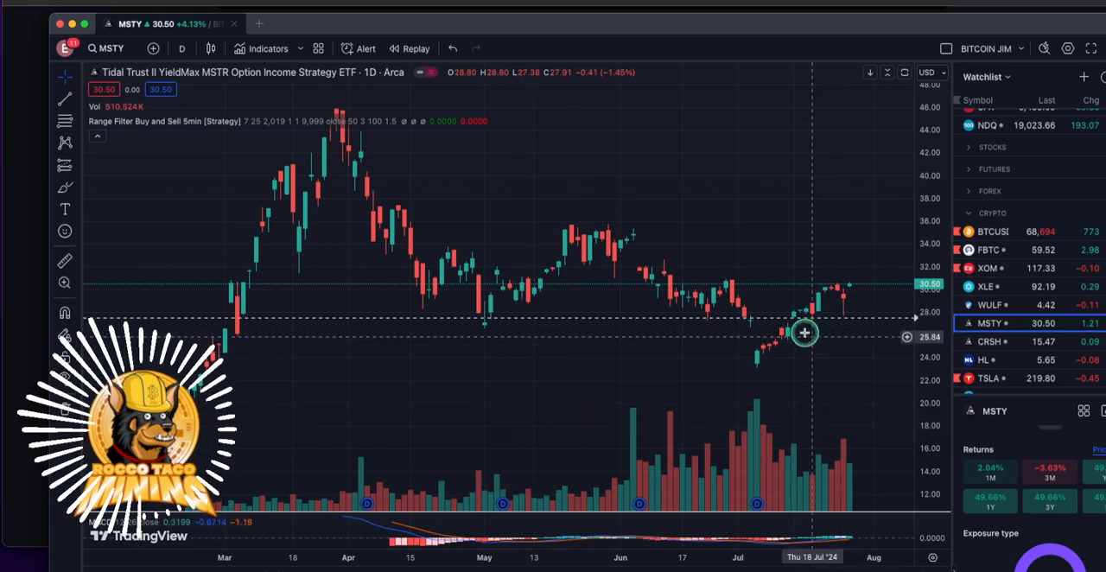
mouse_move(760, 263)
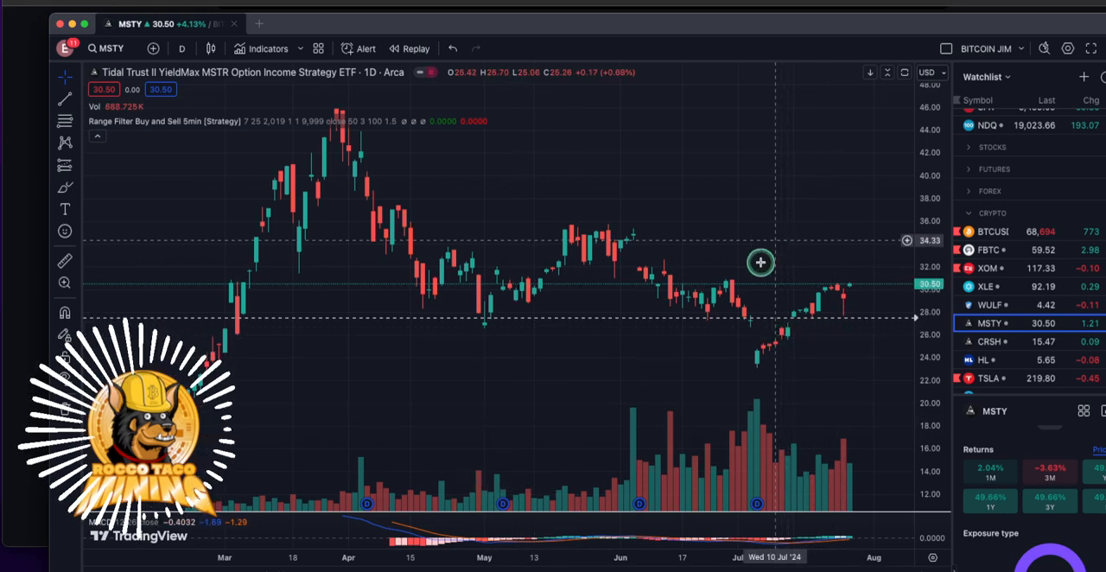
mouse_move(539, 218)
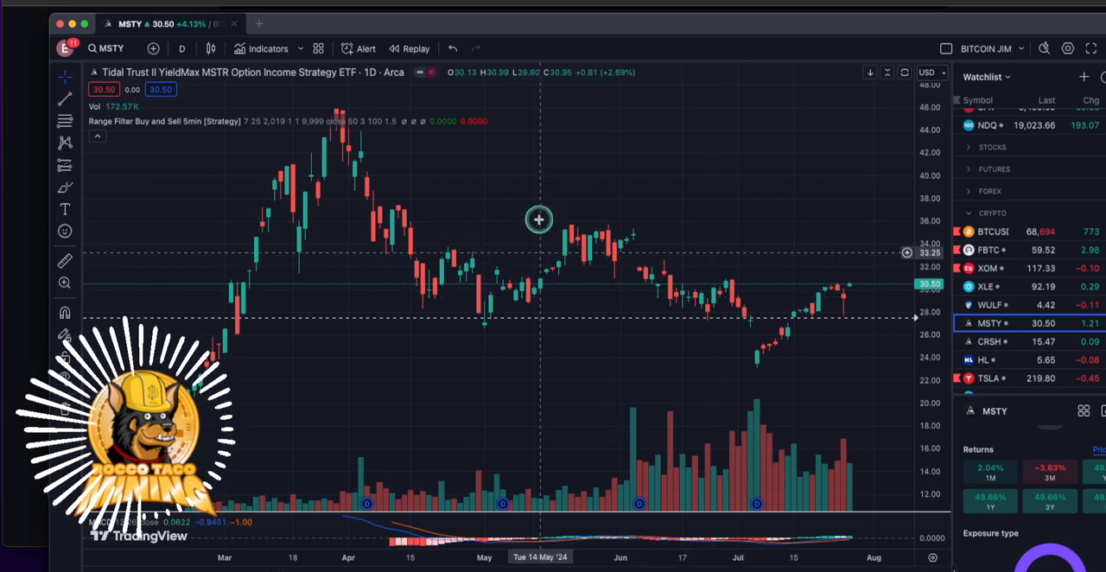
mouse_move(634, 238)
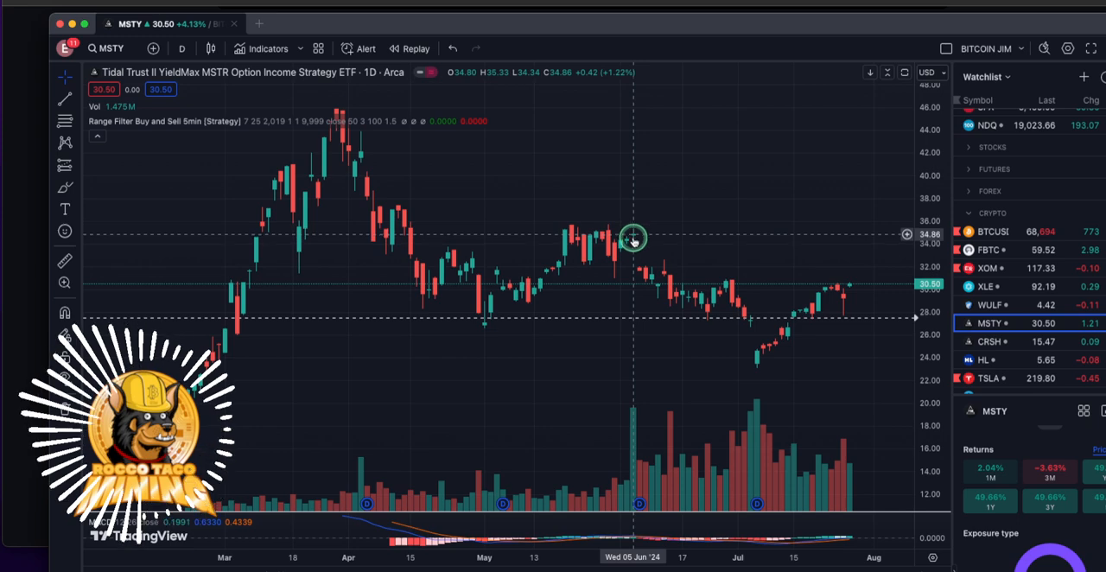
mouse_move(639, 273)
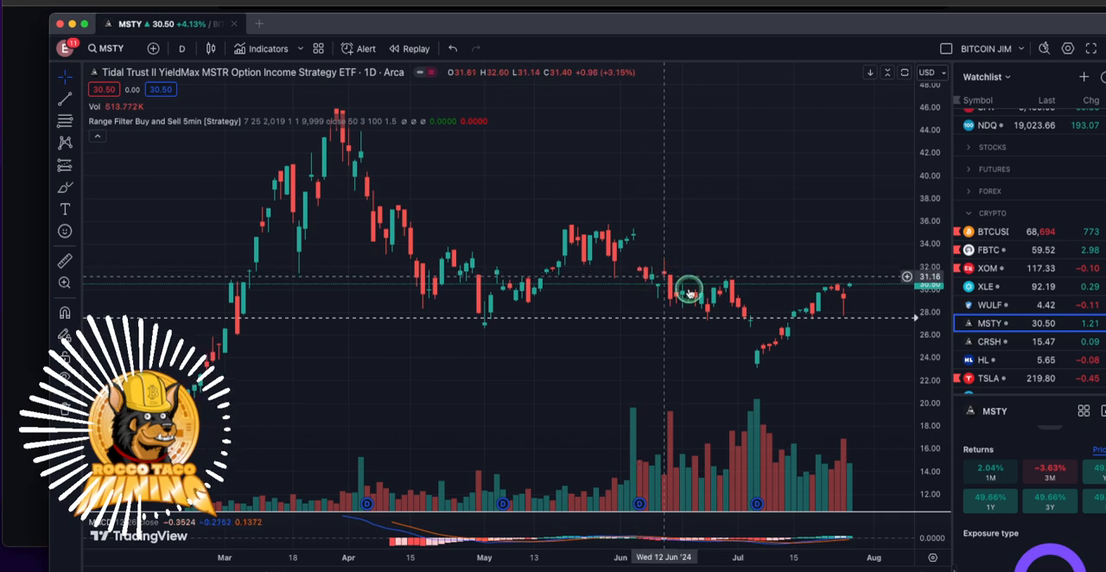
mouse_move(753, 325)
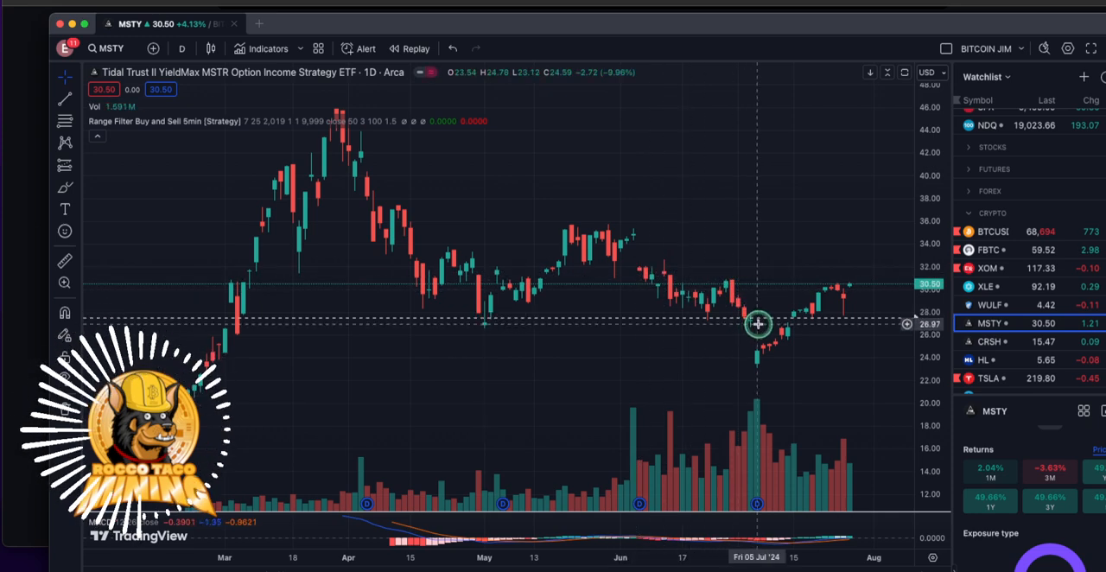
mouse_move(731, 332)
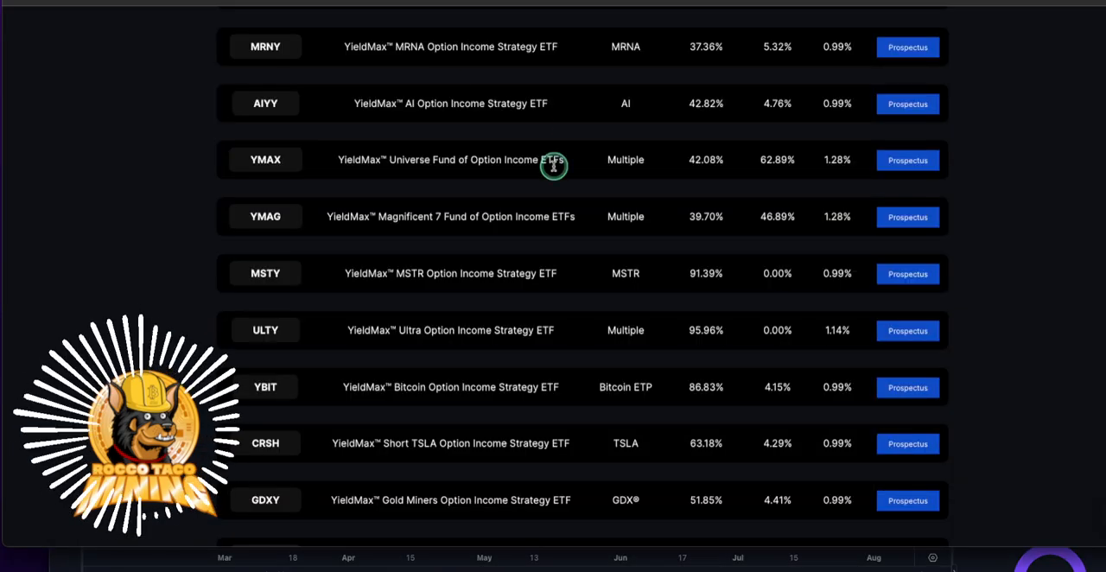
mouse_move(674, 366)
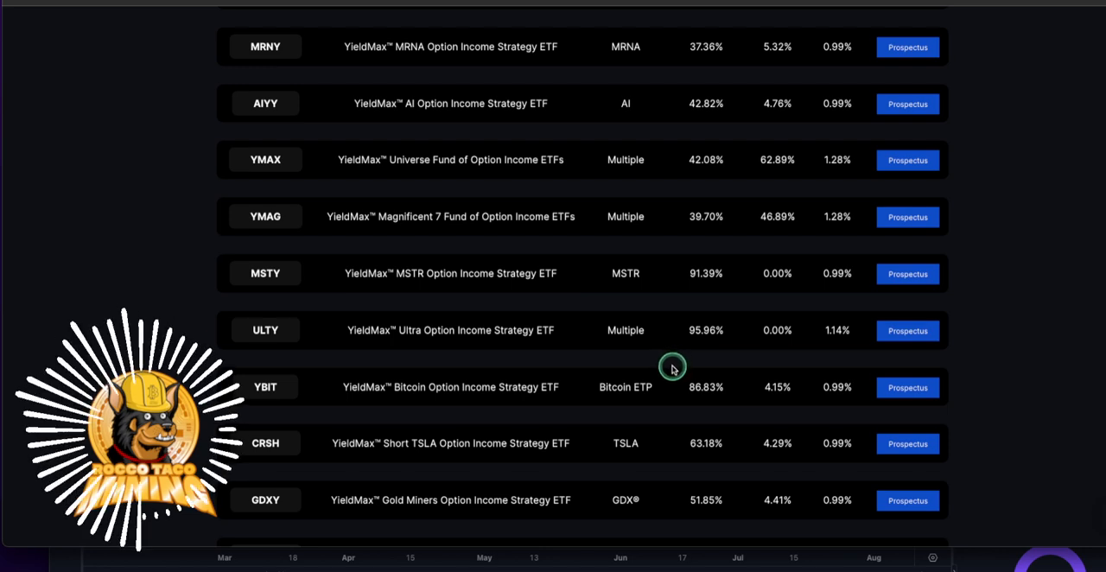
Scroll the ETF table past SNOY, ABNY and FIAT to DIPS and the disclaimer text
scroll("down", 3)
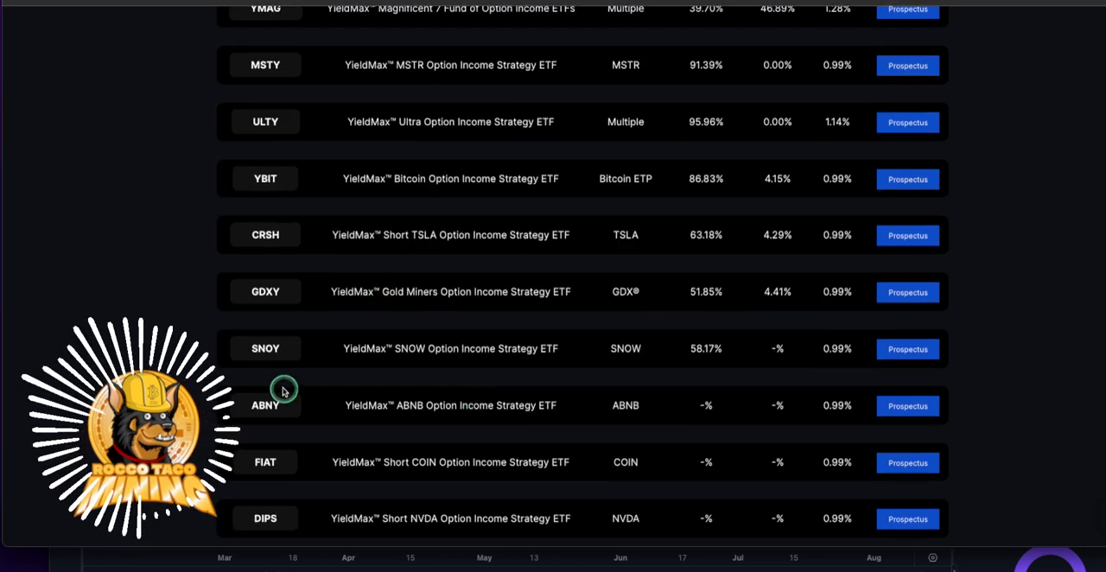
mouse_move(308, 389)
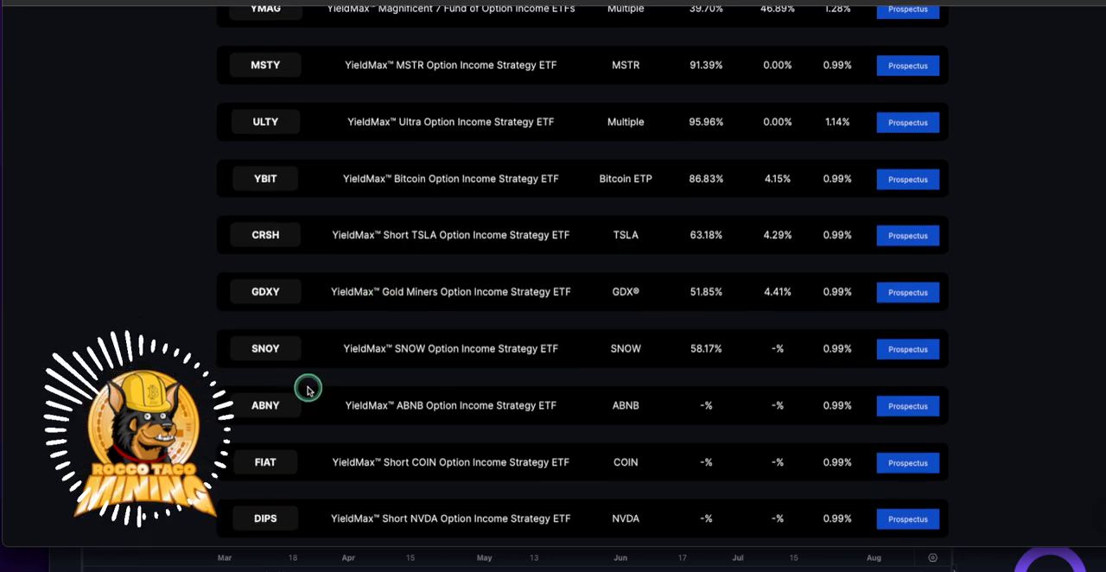
mouse_move(342, 382)
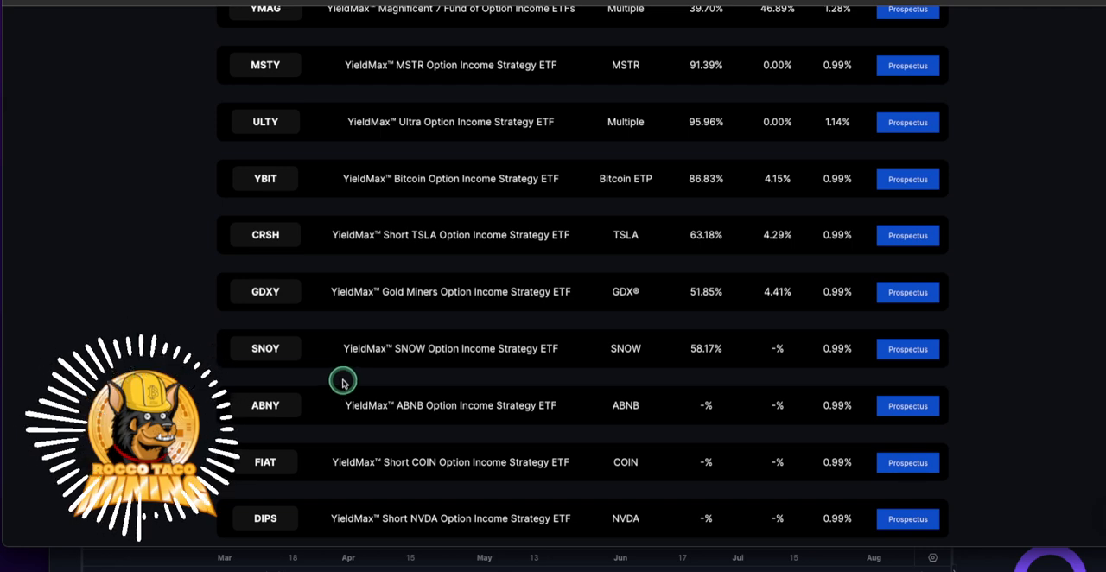
mouse_move(332, 390)
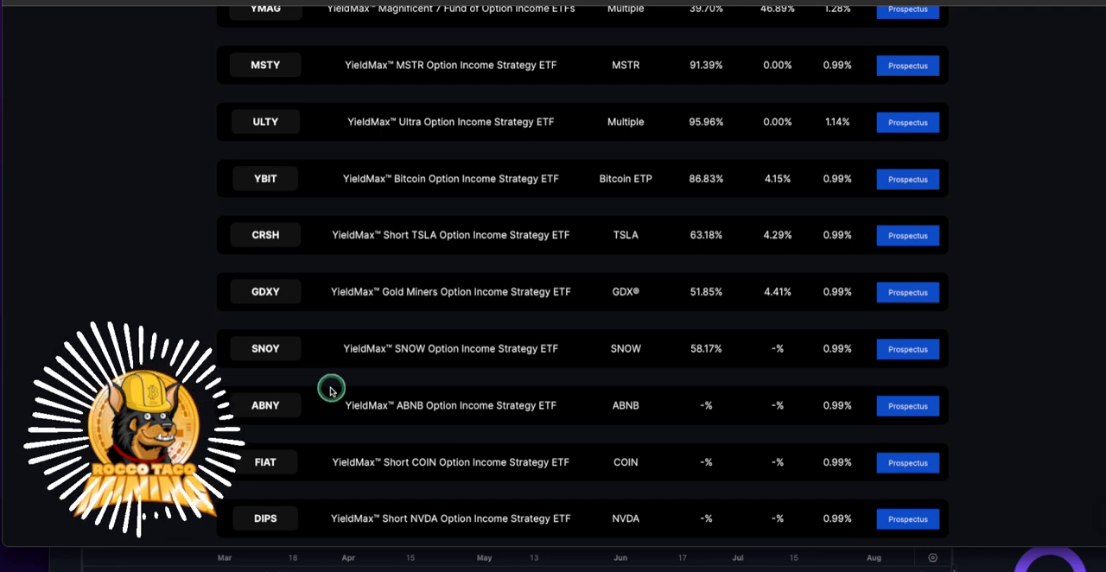
mouse_move(274, 461)
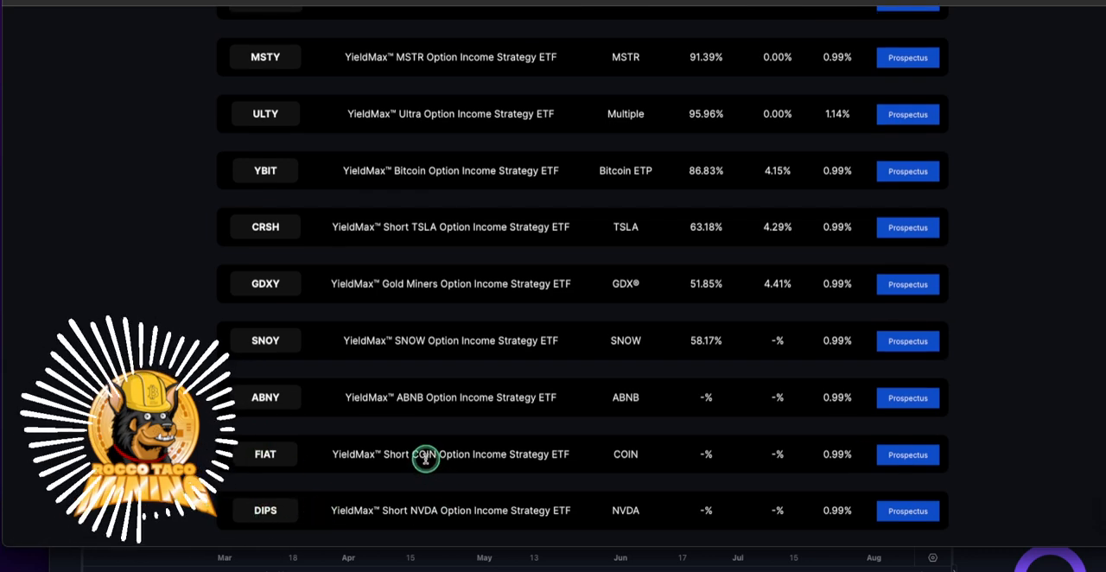
scroll("down", 3)
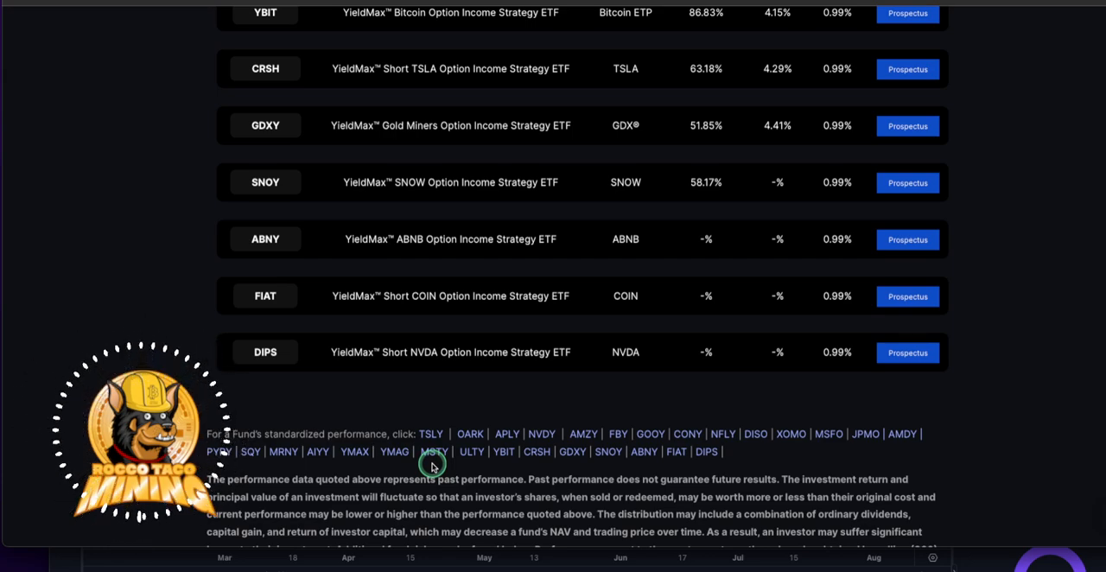
scroll("down", 3)
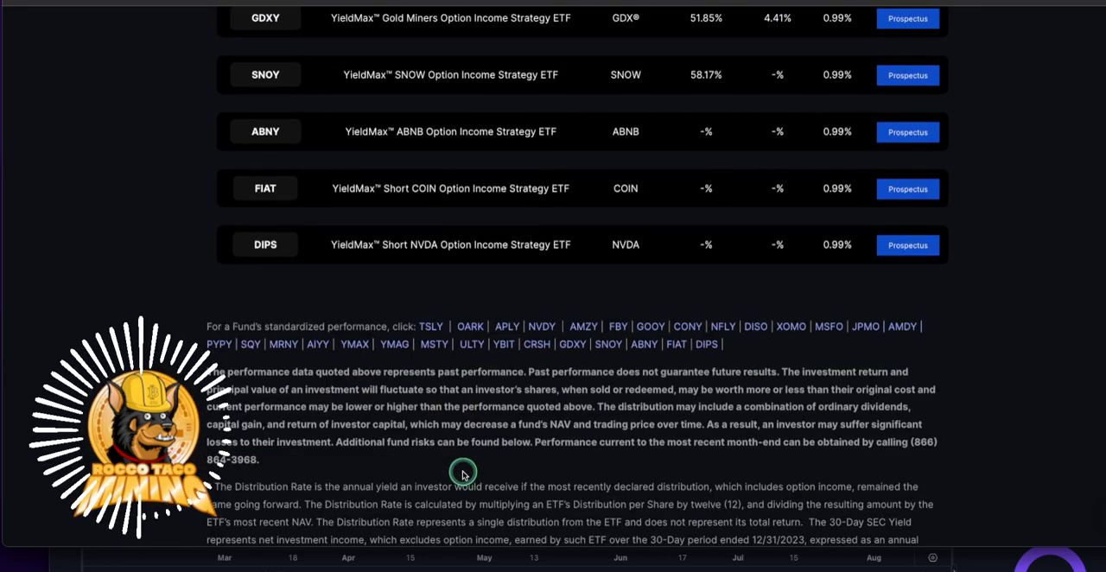
scroll("down", 3)
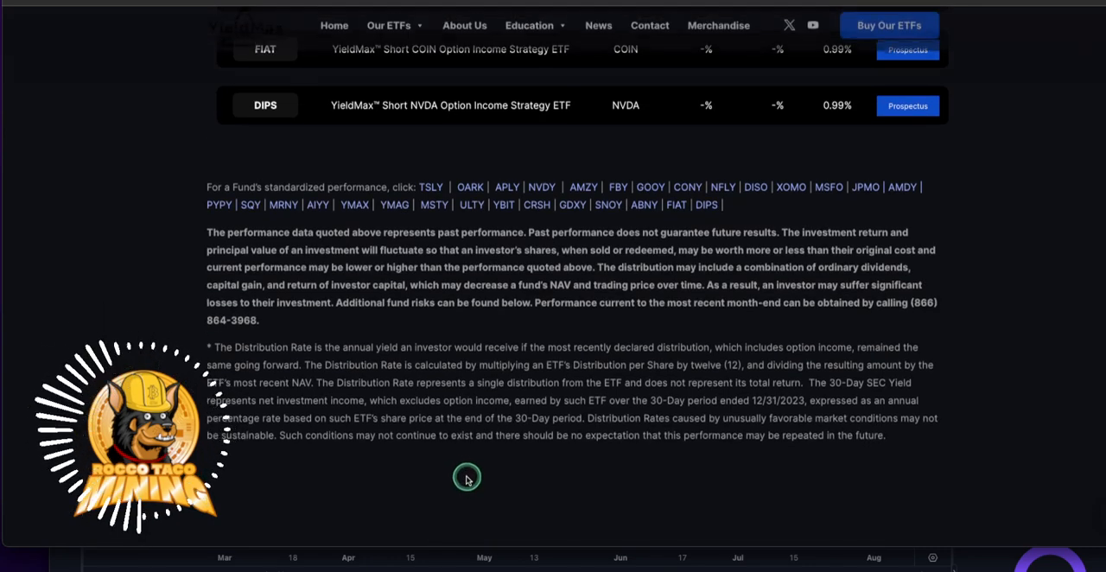
scroll("down", 3)
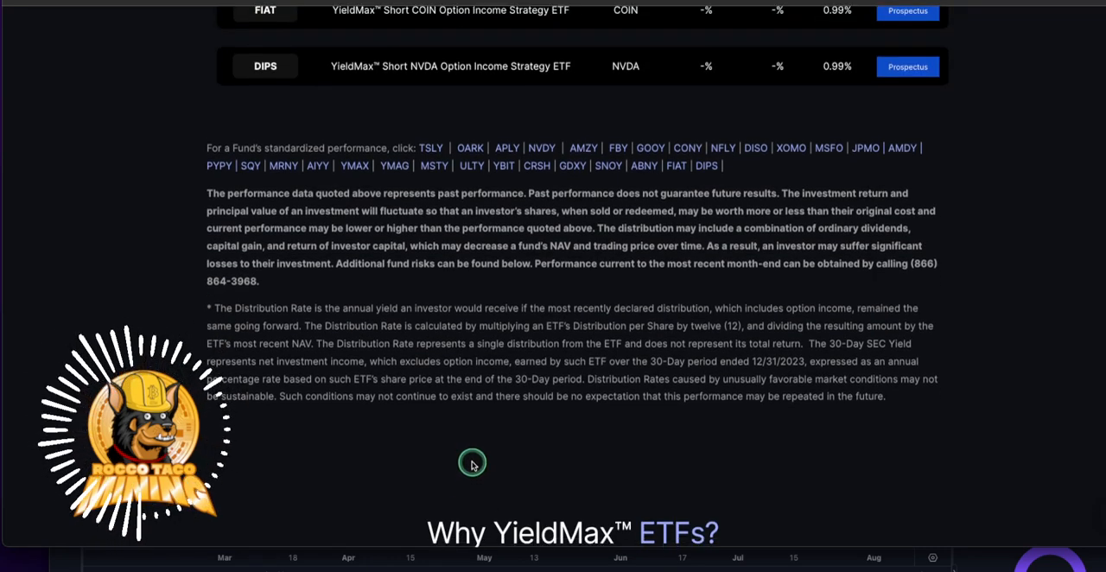
scroll("down", 3)
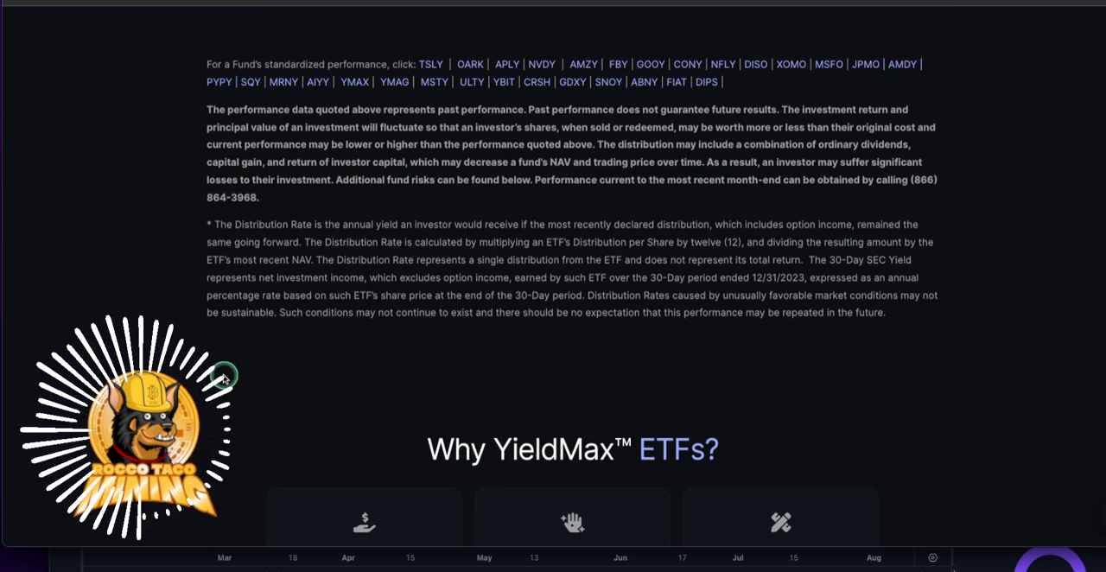
scroll("down", 3)
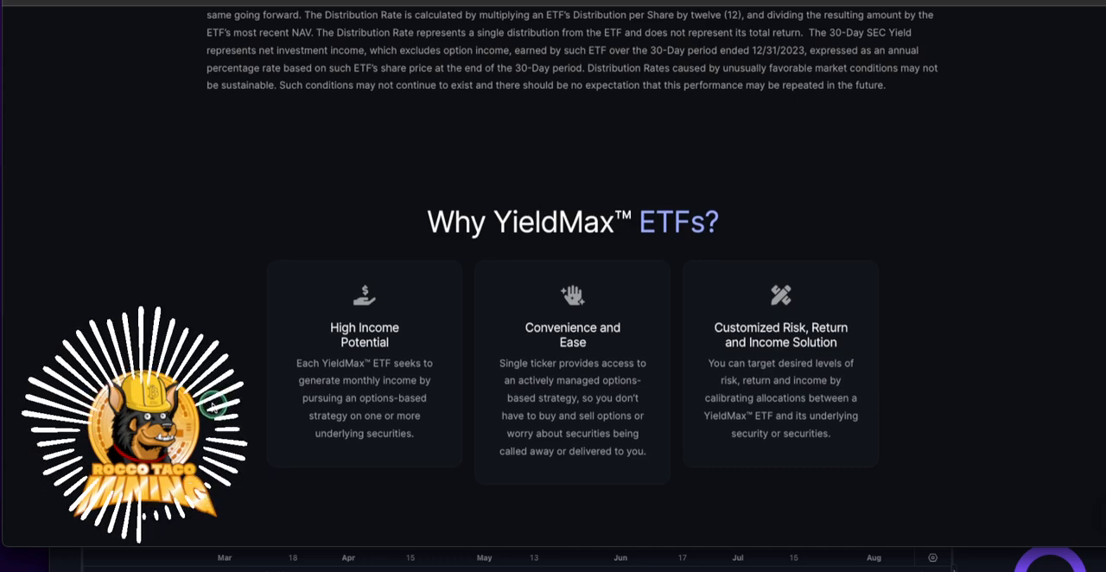
scroll("down", 3)
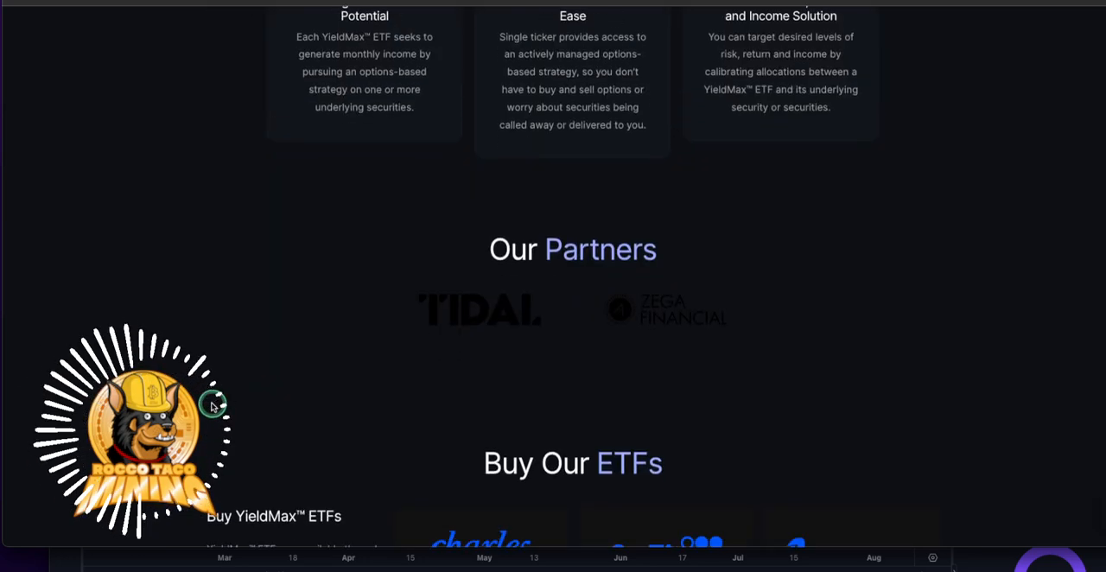
scroll("up", 3)
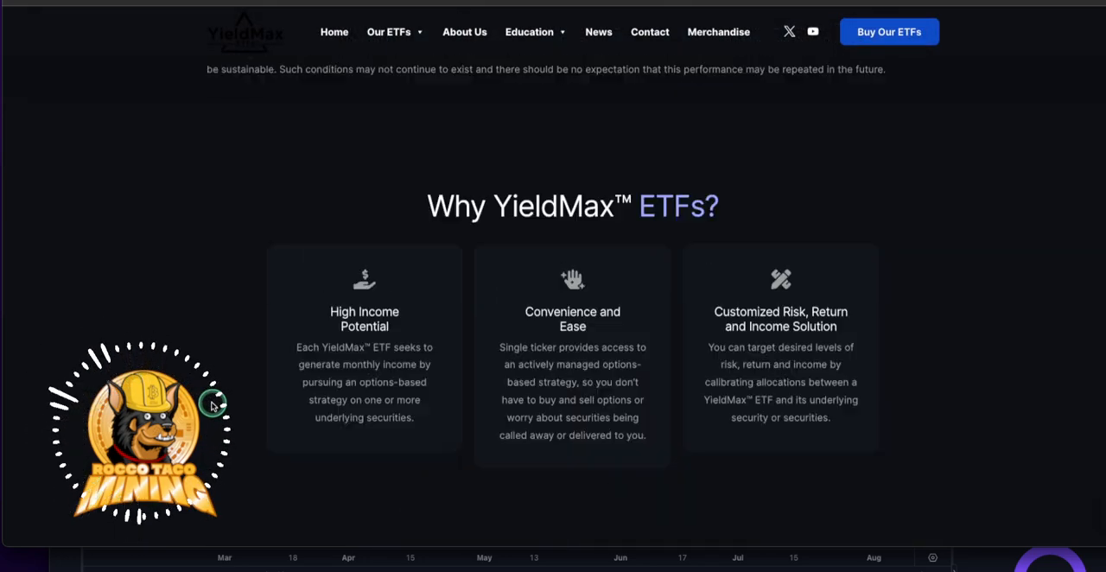
scroll("up", 3)
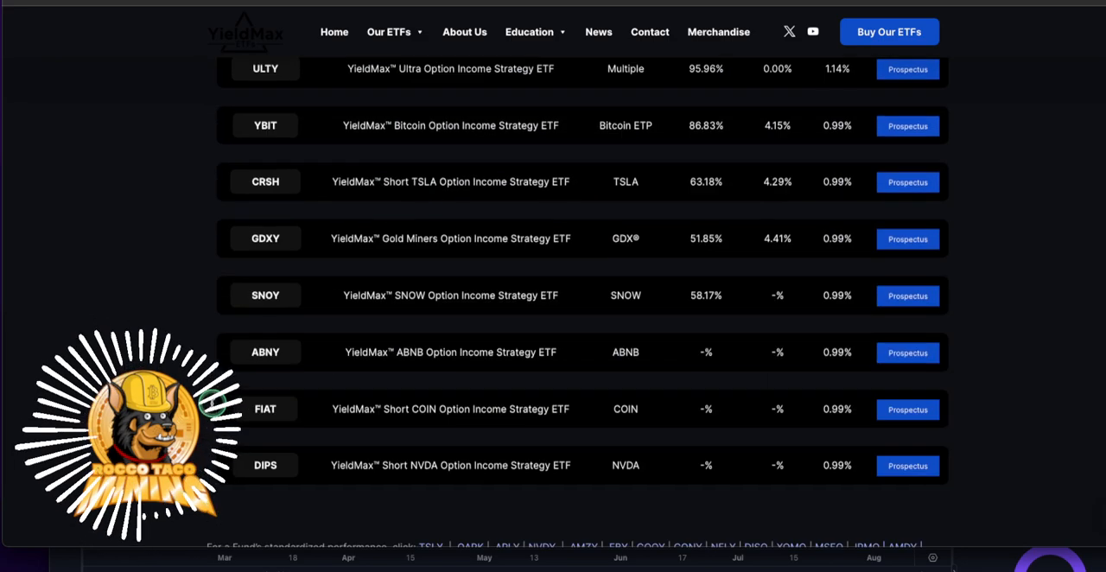
scroll("up", 3)
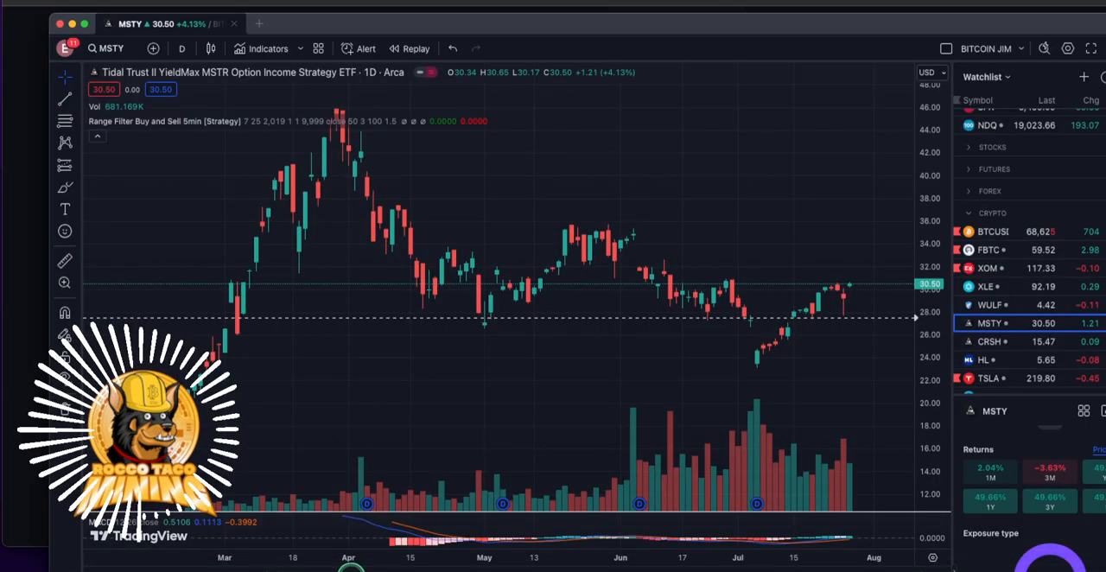
mouse_move(845, 318)
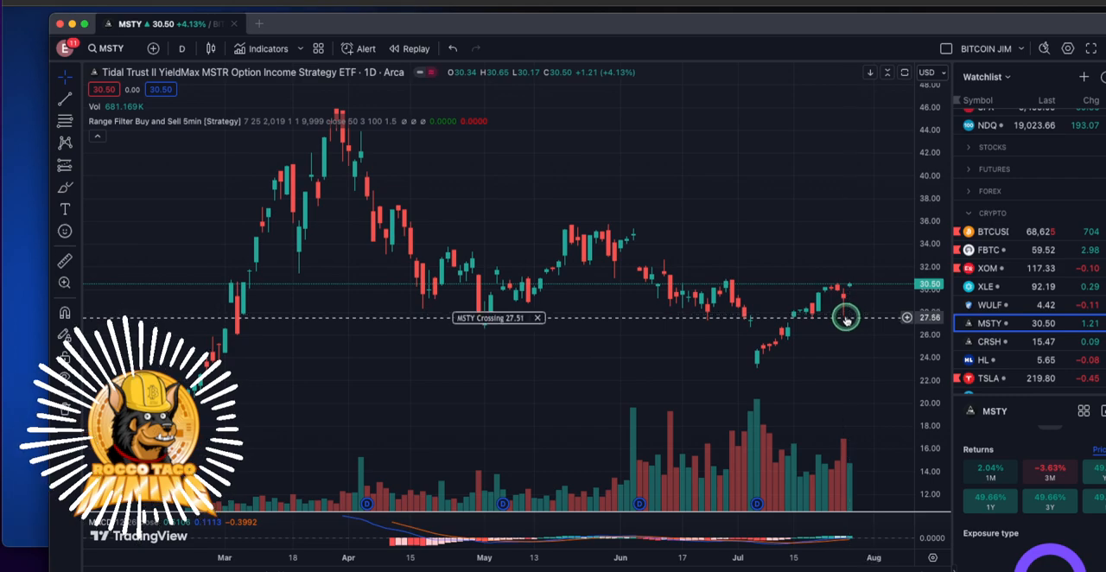
mouse_move(836, 292)
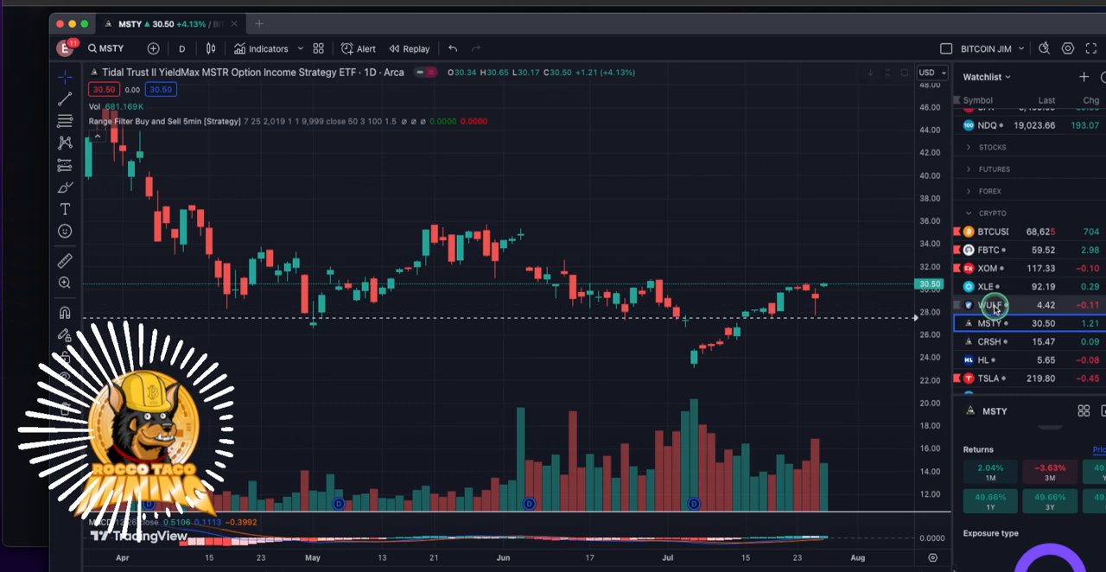
Load TeraWulf (WULF) from the watchlist to view its daily Range Filter signals
left_click(988, 304)
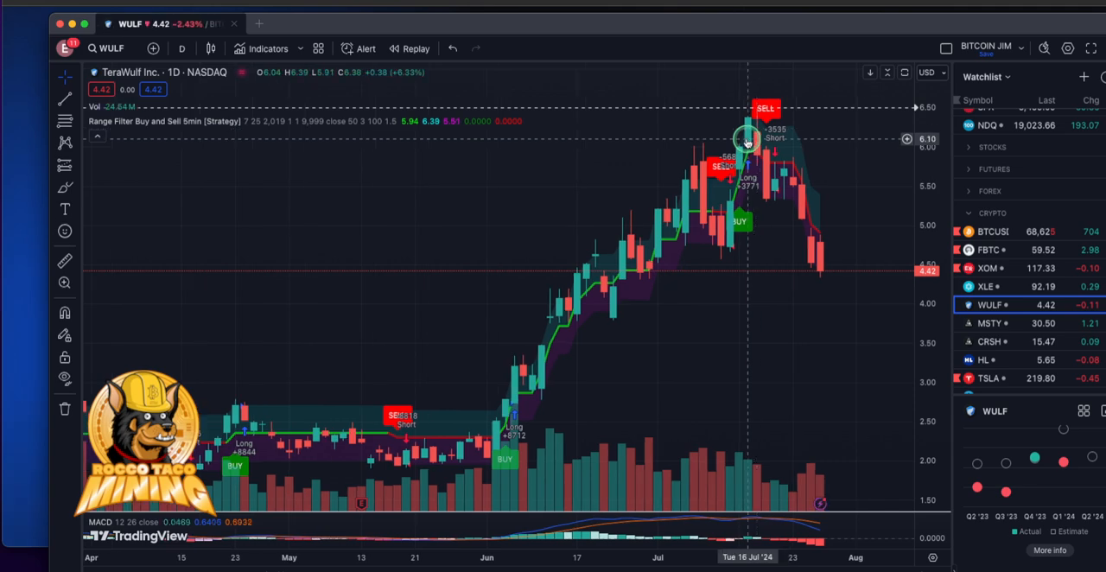
mouse_move(702, 146)
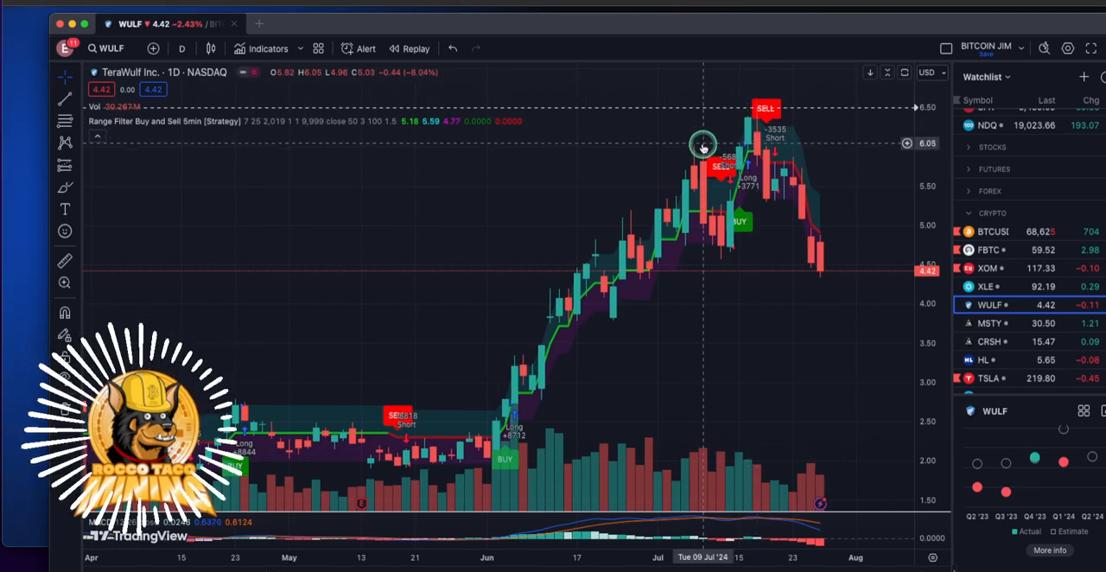
mouse_move(802, 114)
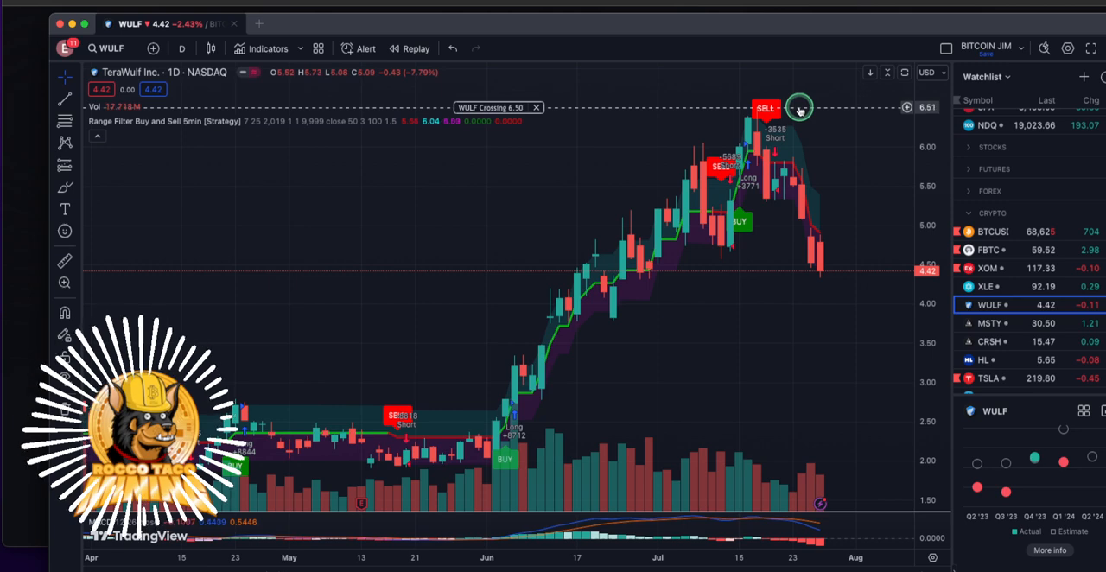
mouse_move(786, 129)
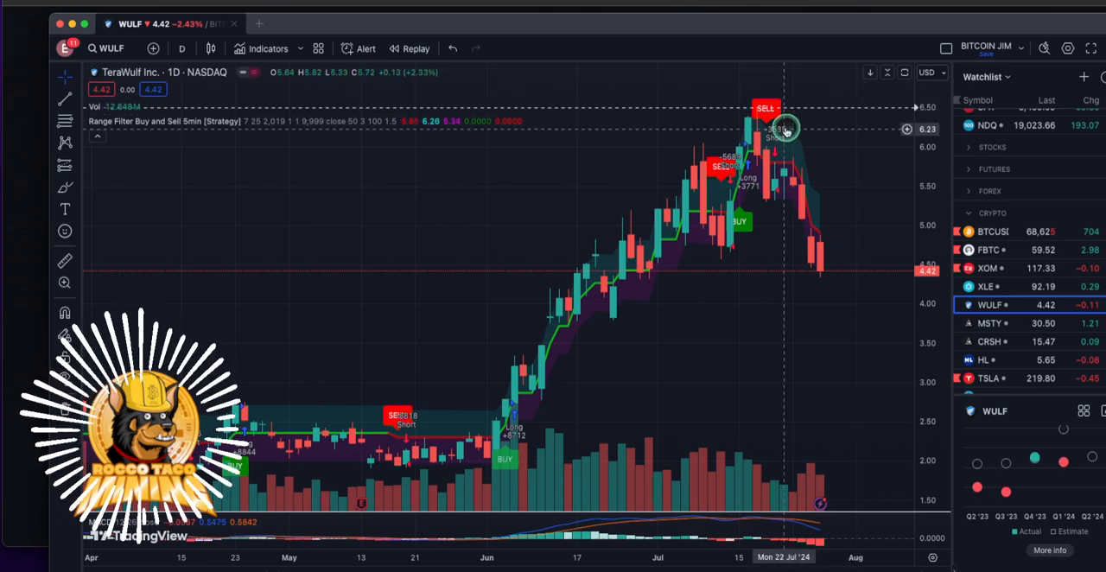
mouse_move(884, 418)
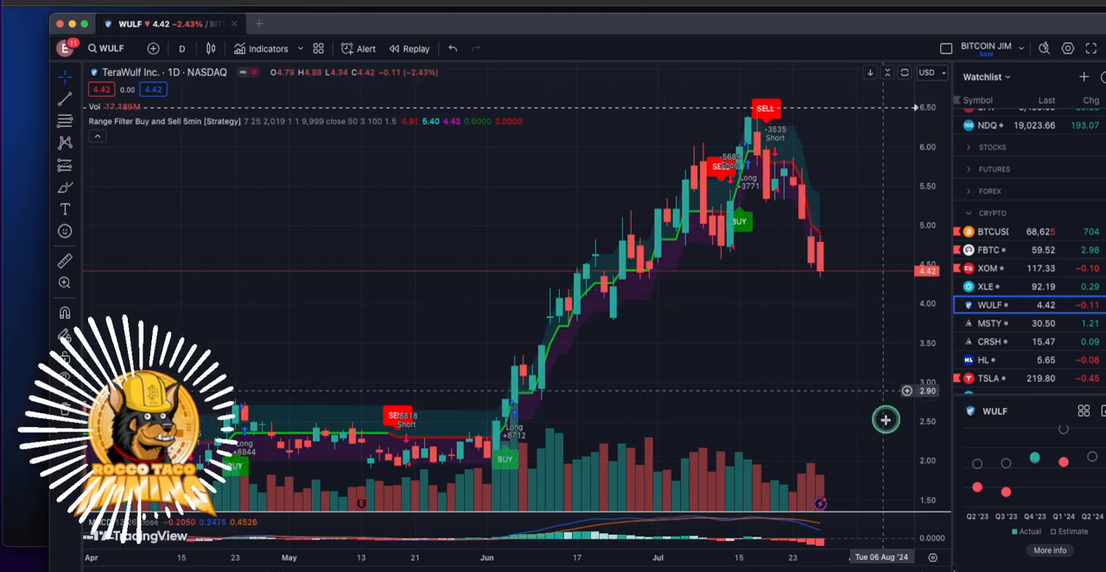
mouse_move(744, 129)
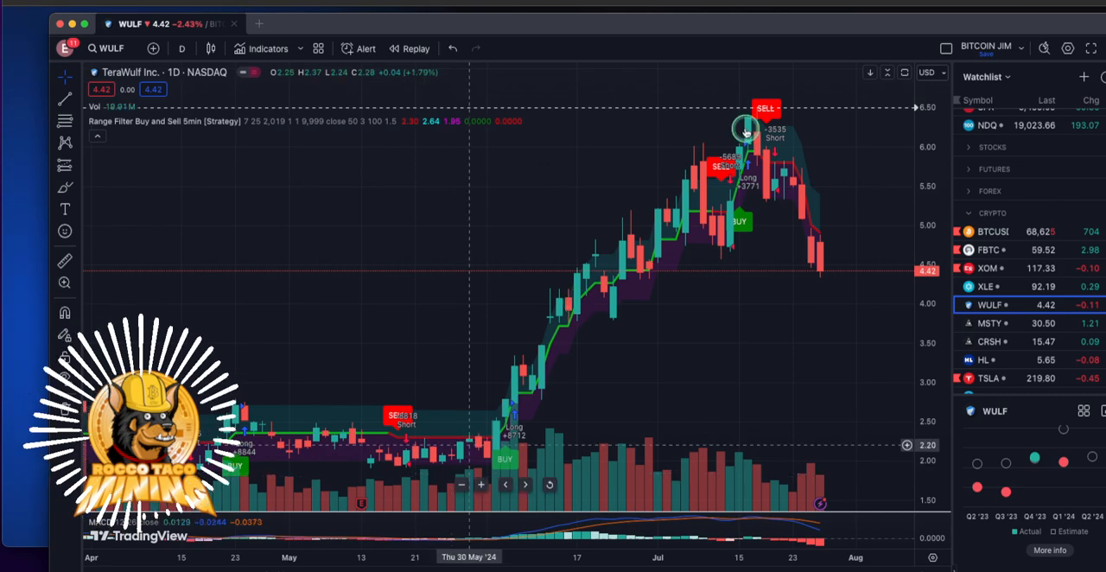
mouse_move(788, 135)
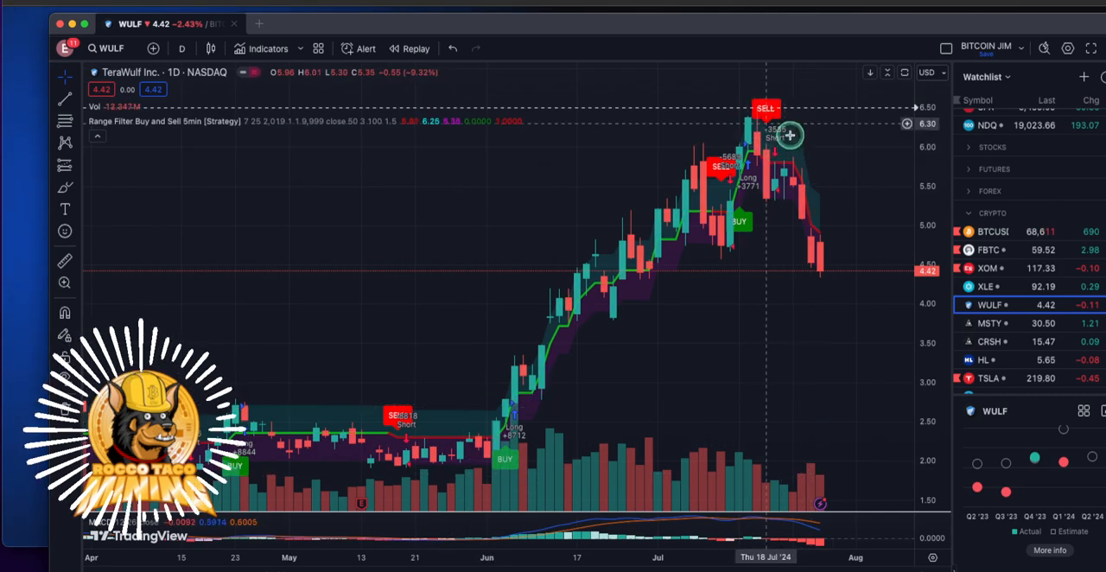
mouse_move(778, 147)
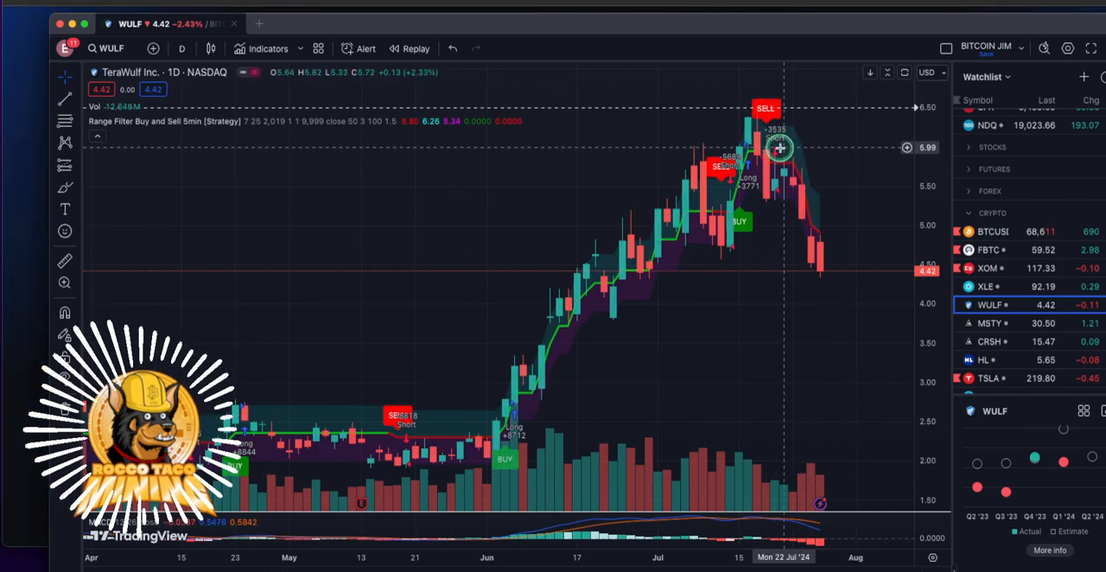
mouse_move(774, 153)
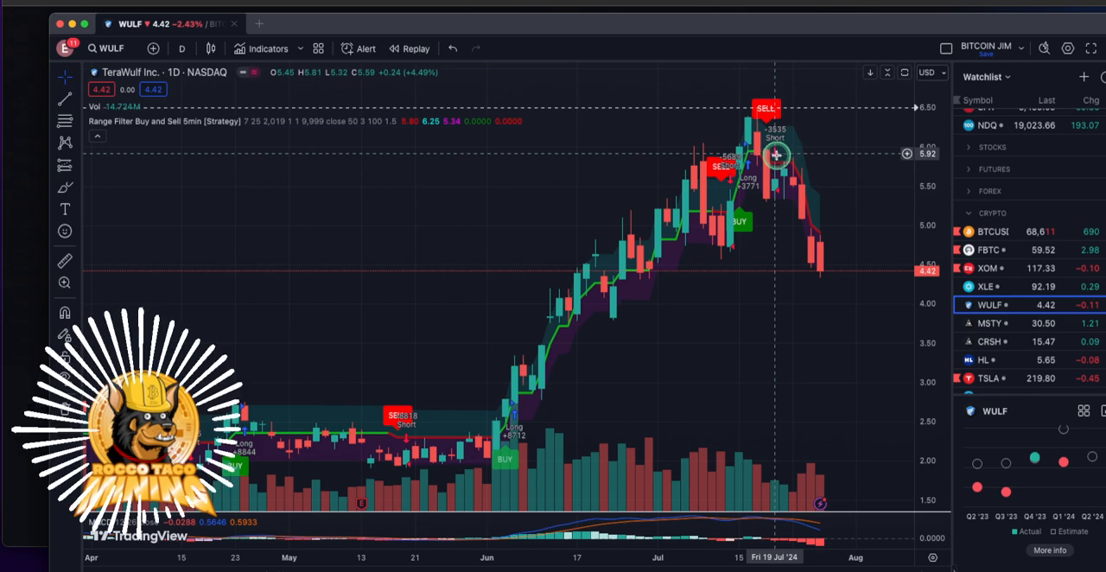
mouse_move(823, 278)
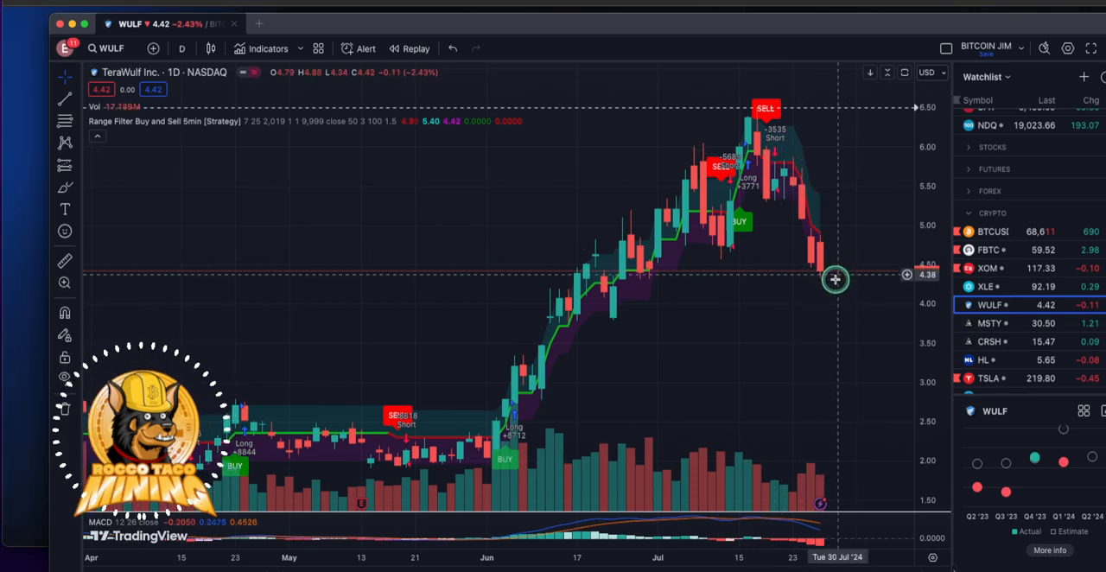
mouse_move(764, 275)
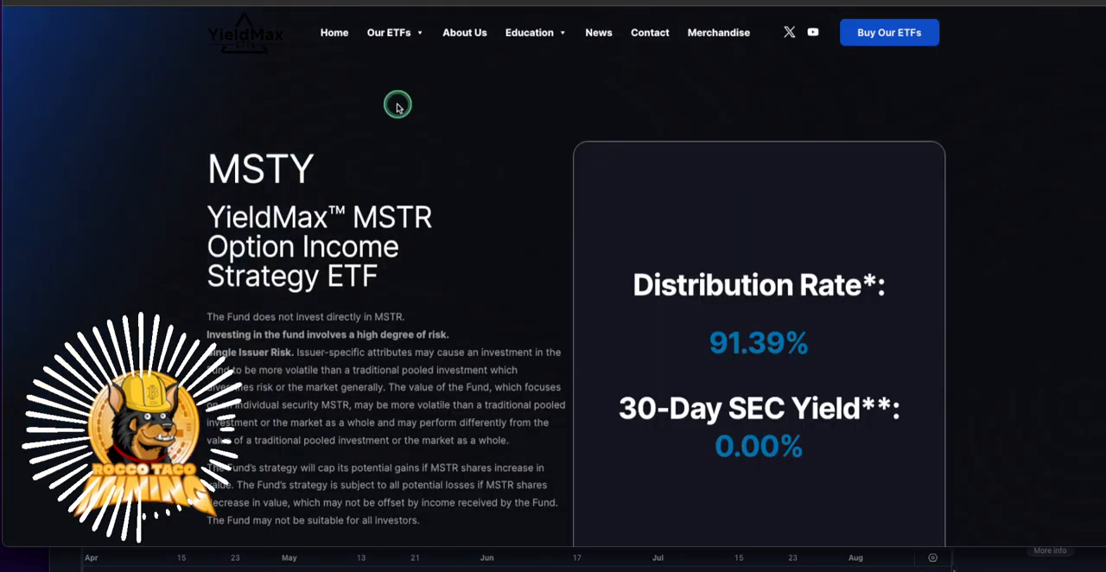
Scroll the MSTY page past the 91.39% distribution rate to the Distribution Details table
scroll("down", 3)
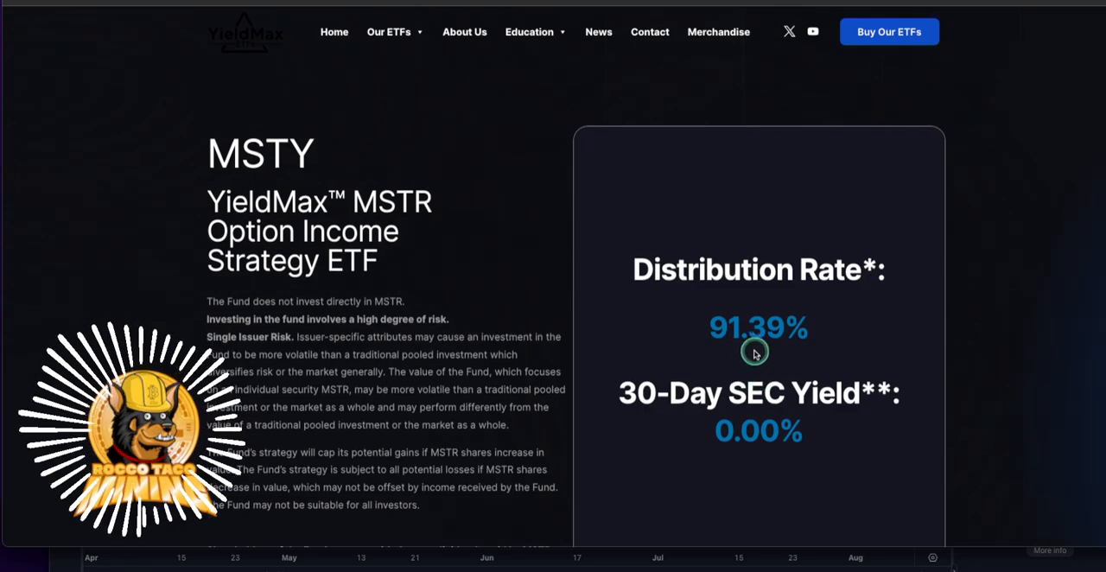
mouse_move(734, 325)
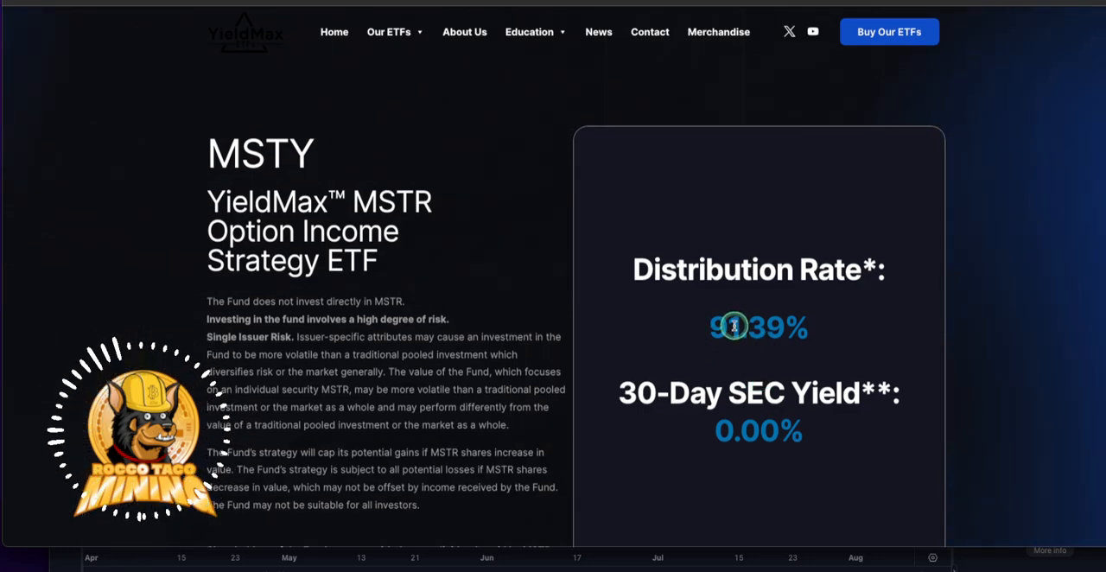
scroll("down", 3)
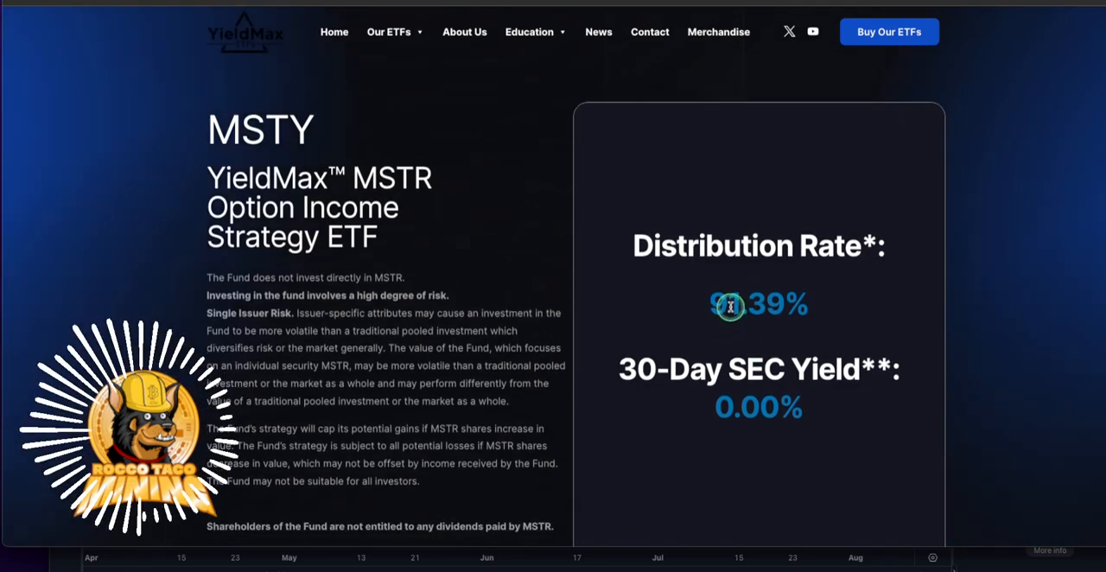
scroll("up", 3)
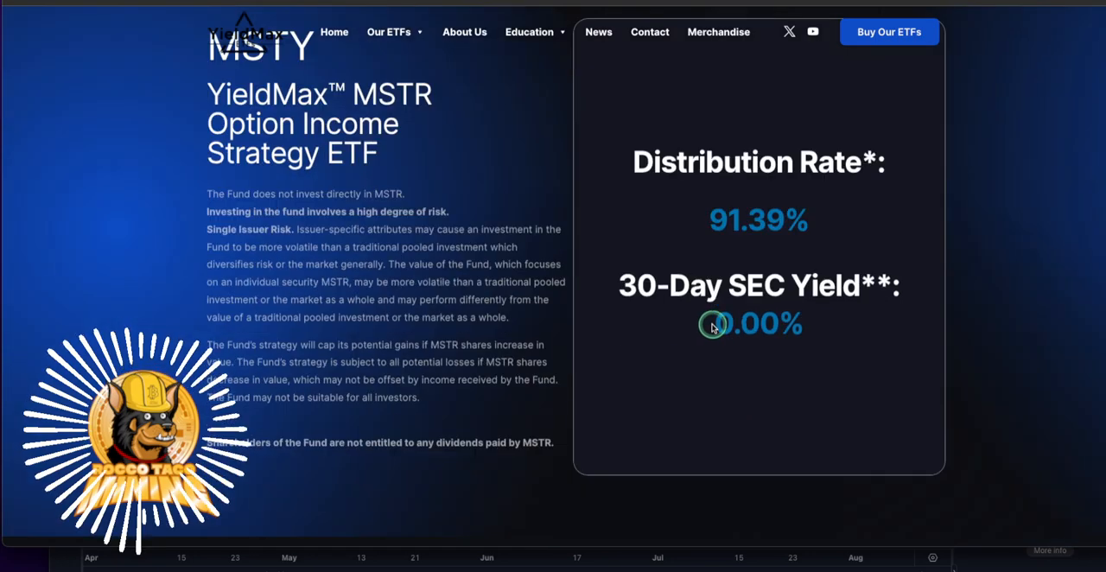
scroll("down", 3)
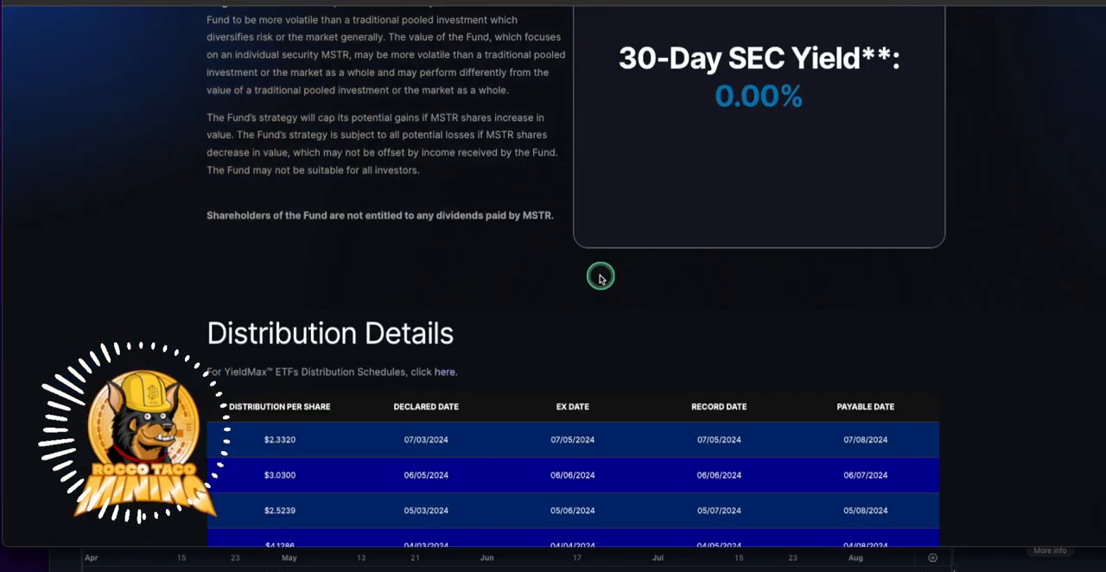
scroll("down", 3)
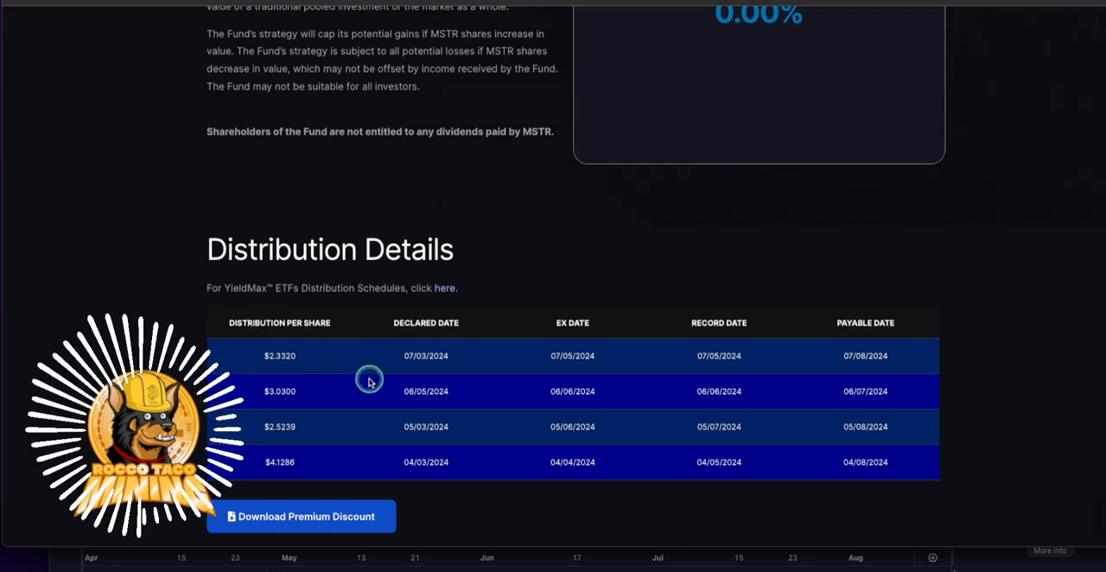
mouse_move(573, 377)
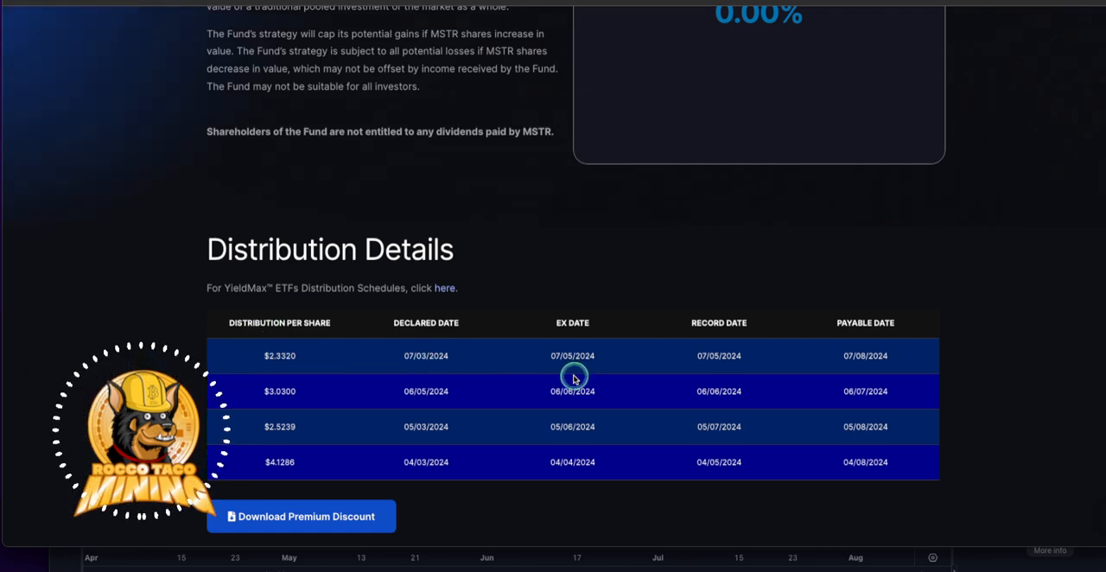
mouse_move(570, 359)
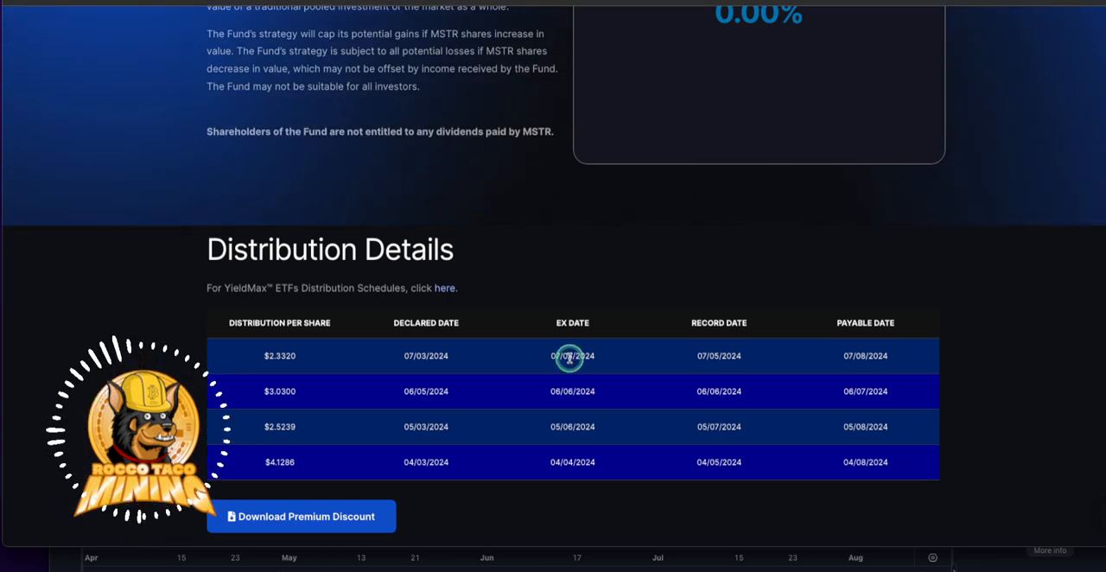
mouse_move(567, 384)
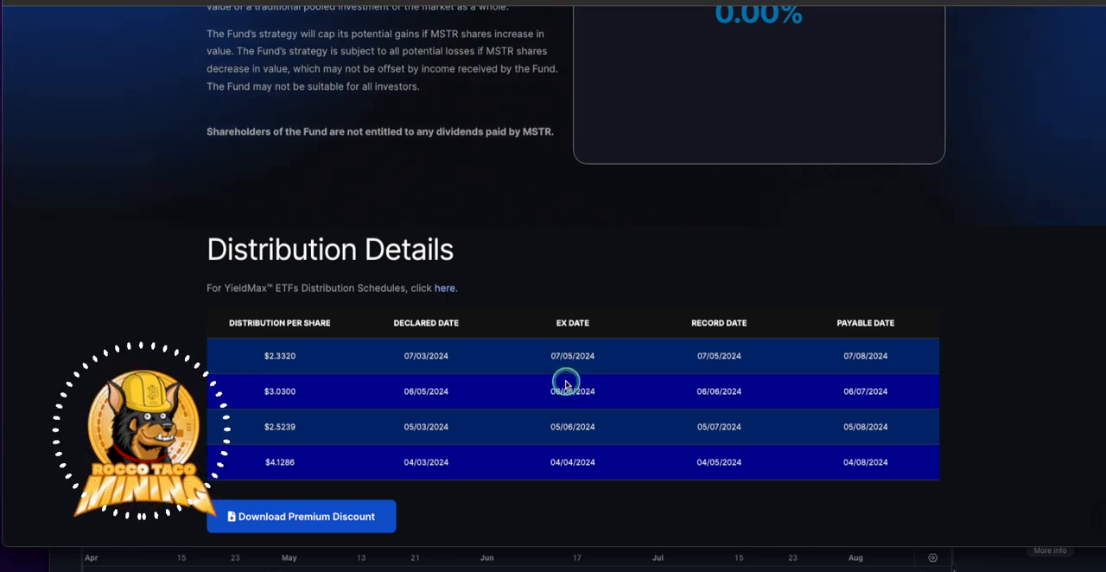
mouse_move(605, 435)
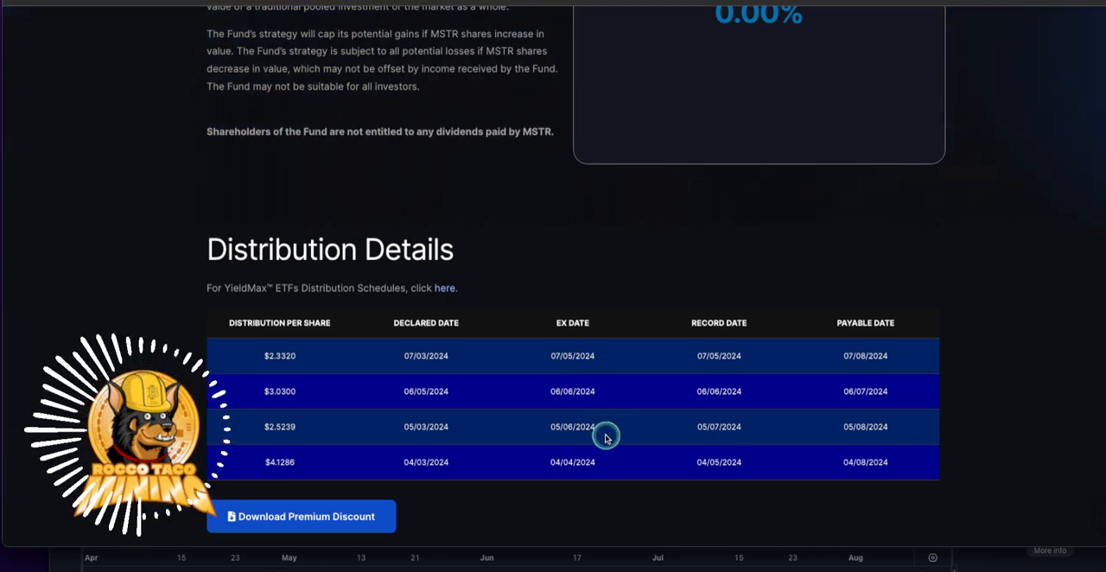
mouse_move(588, 450)
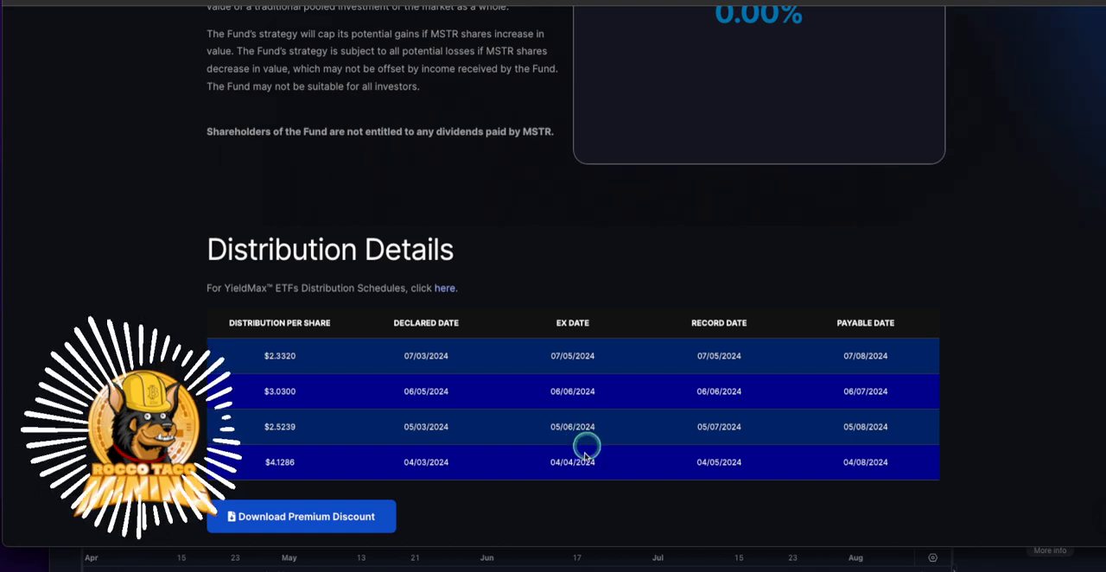
scroll("down", 3)
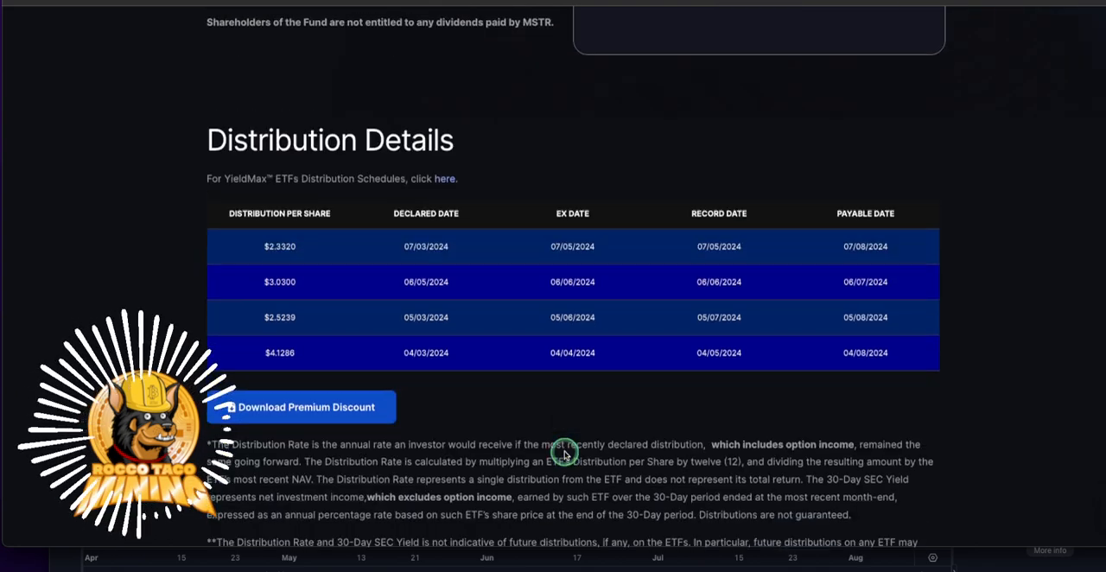
scroll("up", 3)
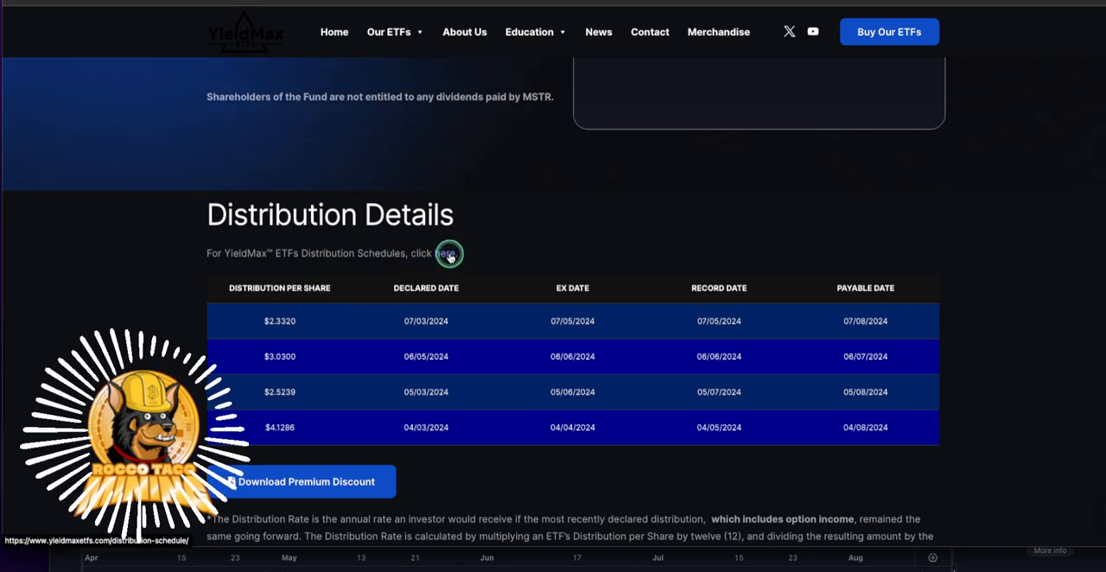
Review the 2024 Distribution Schedule table for all ETFs, January through December
left_click(446, 252)
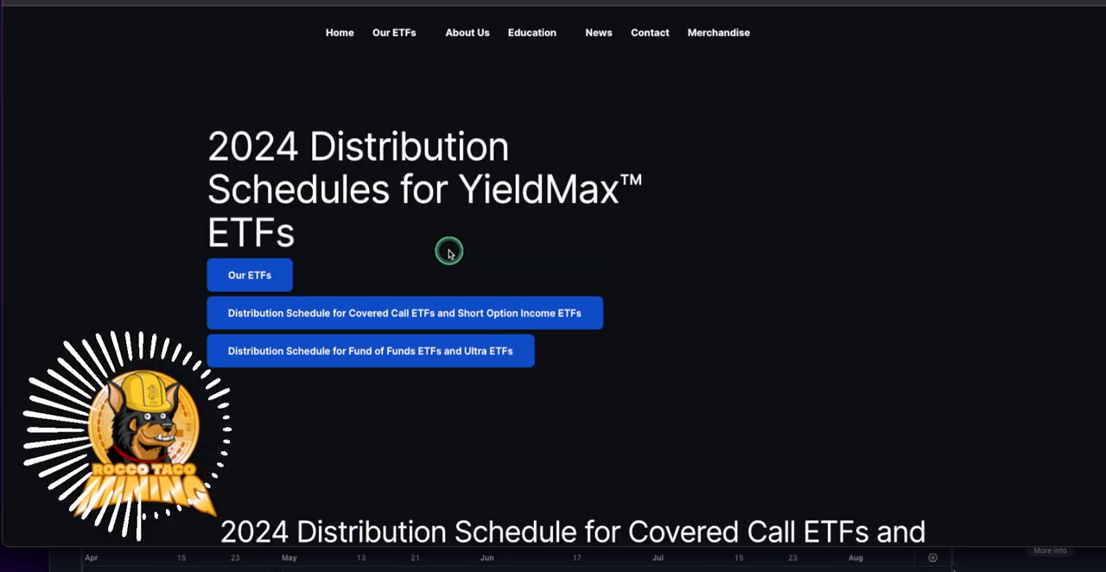
mouse_move(544, 297)
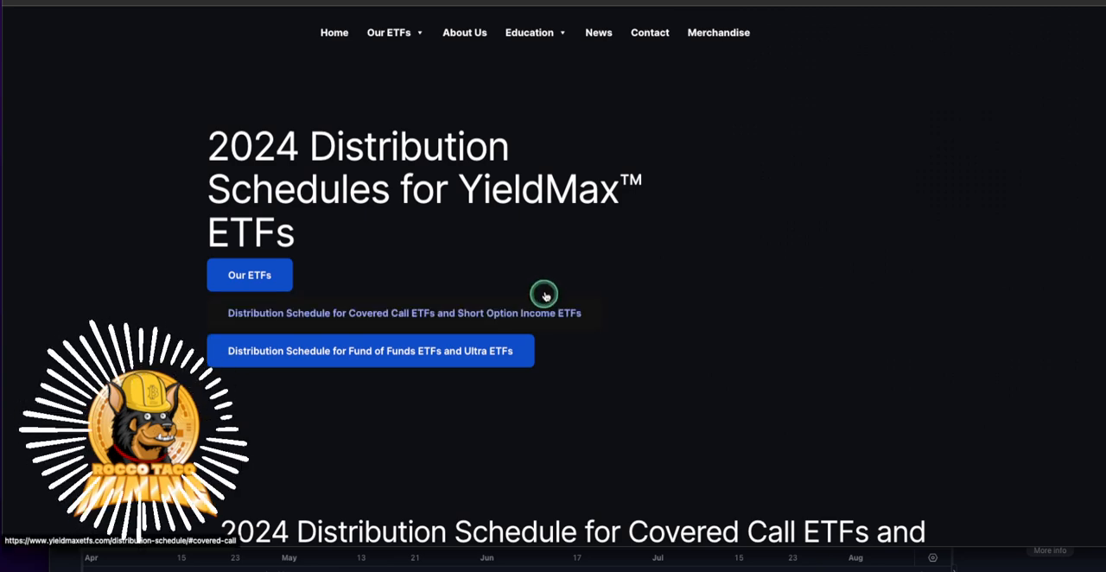
scroll("up", 3)
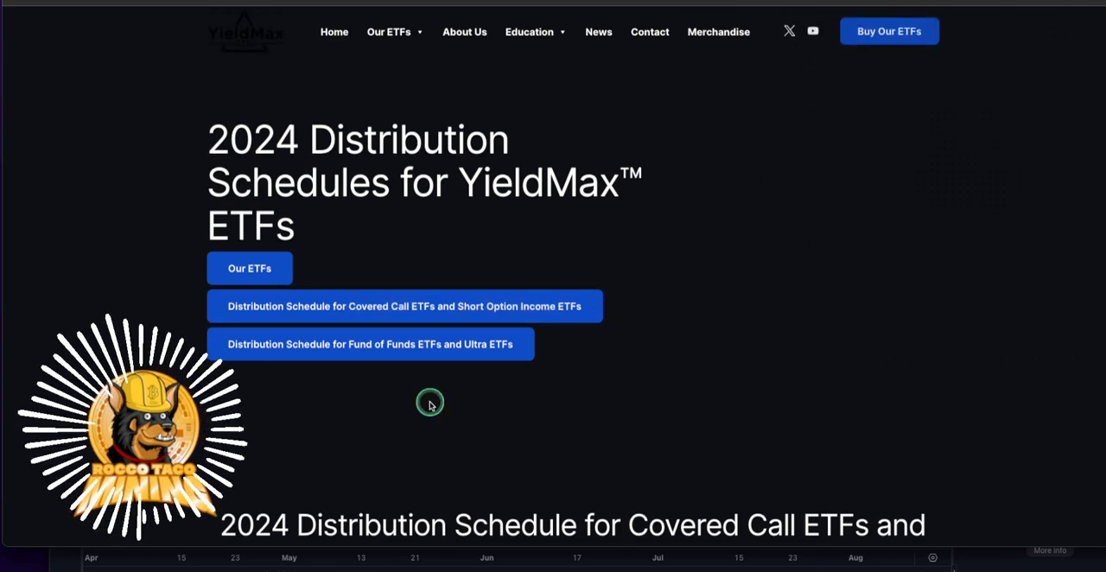
scroll("down", 3)
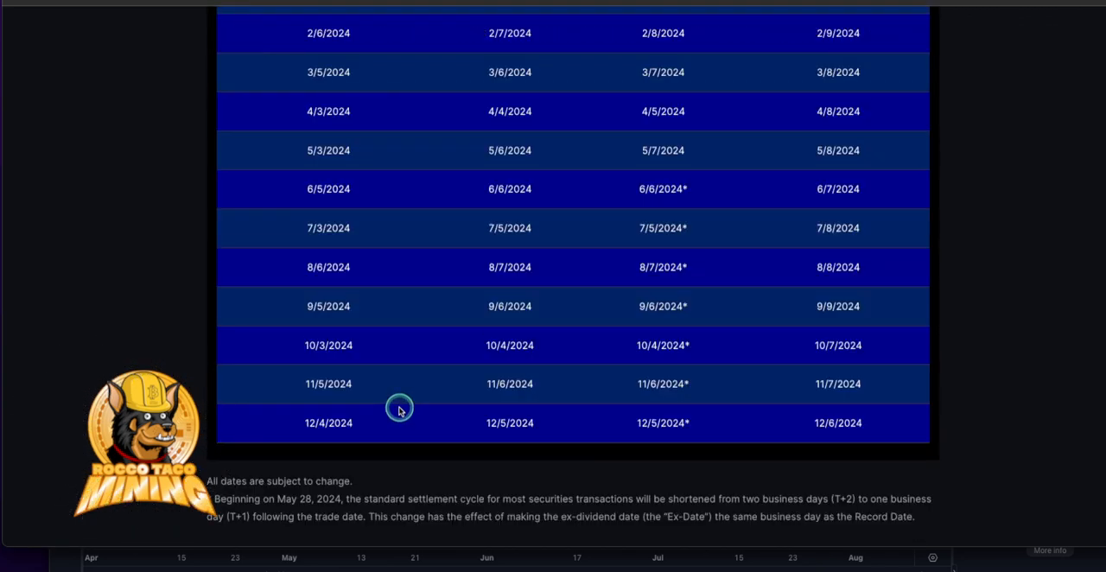
scroll("up", 3)
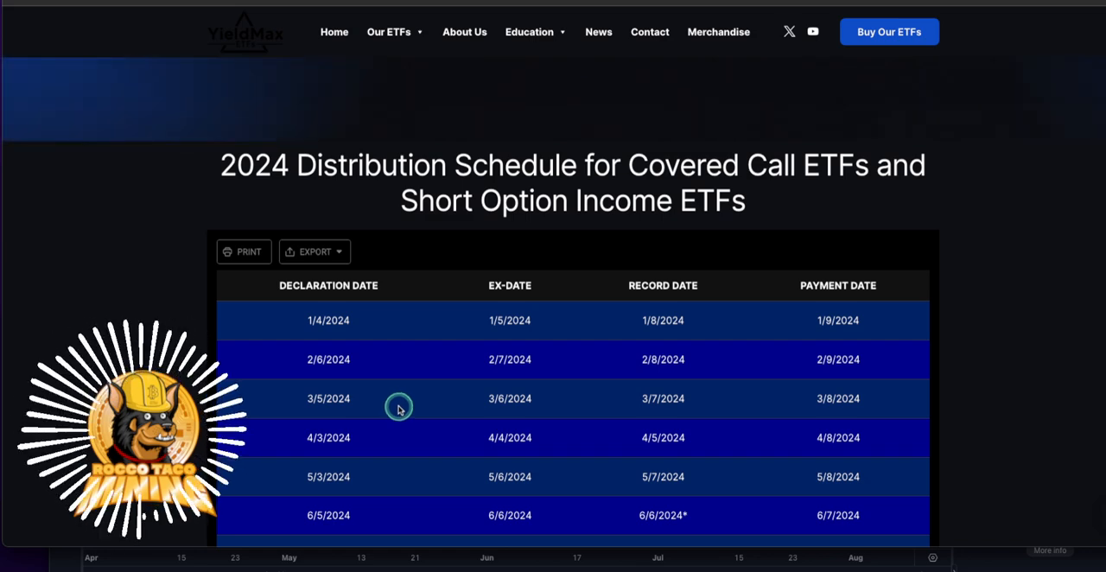
scroll("down", 3)
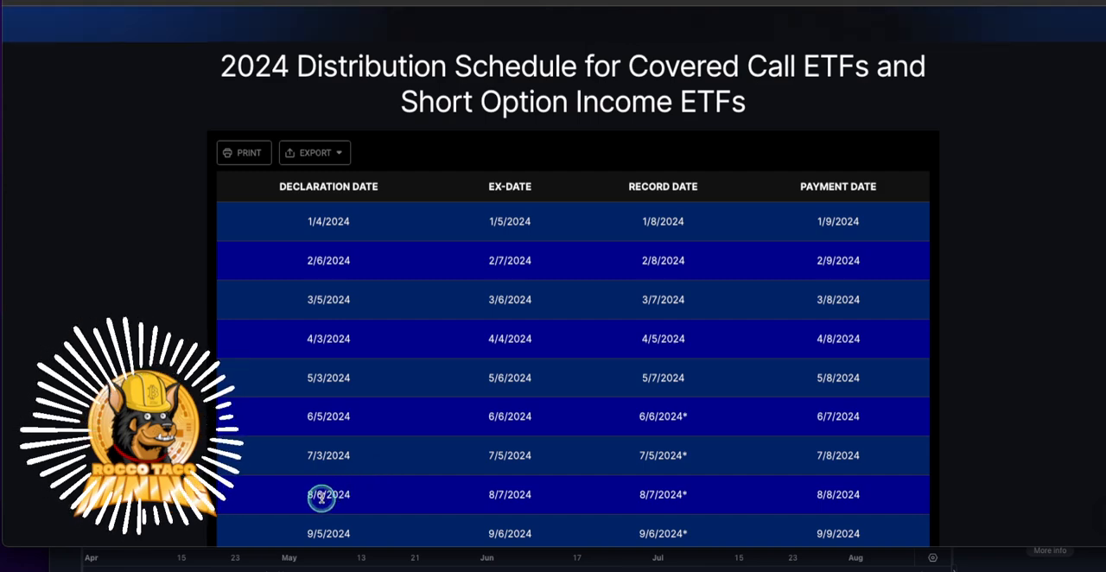
mouse_move(522, 504)
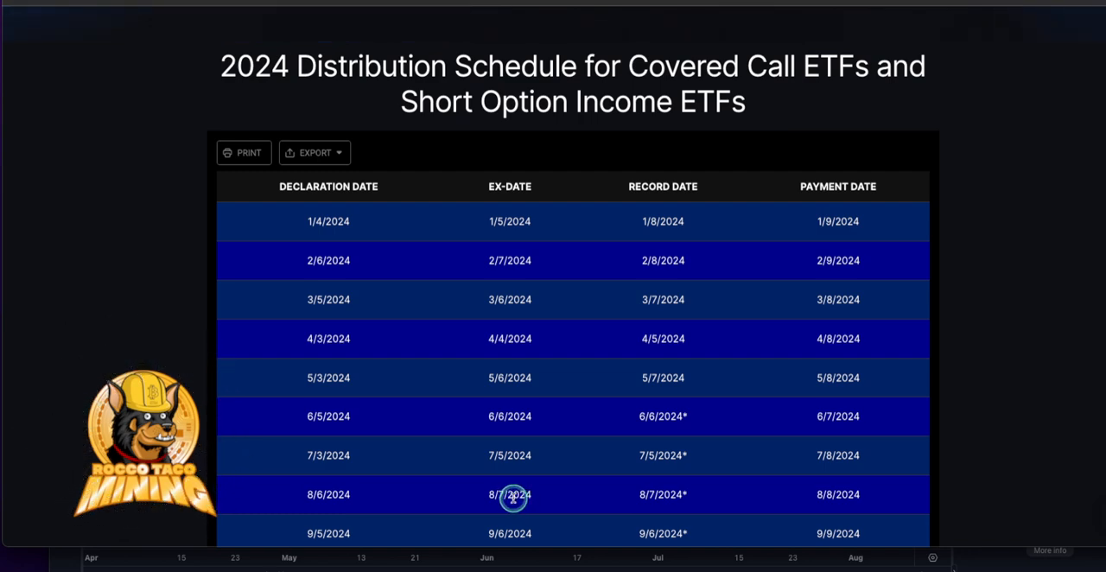
mouse_move(826, 495)
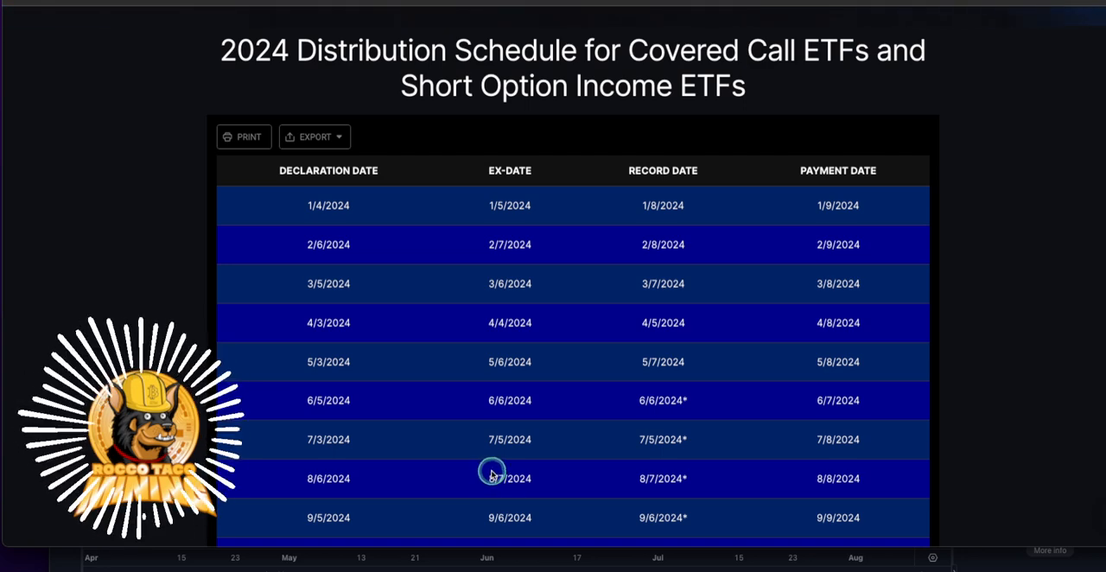
scroll("down", 3)
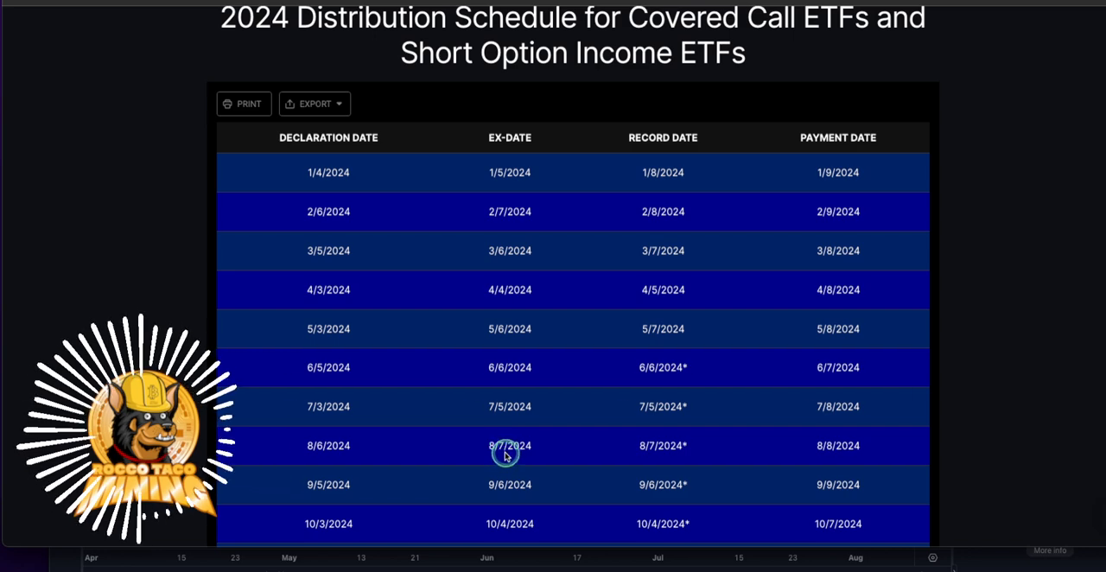
scroll("down", 3)
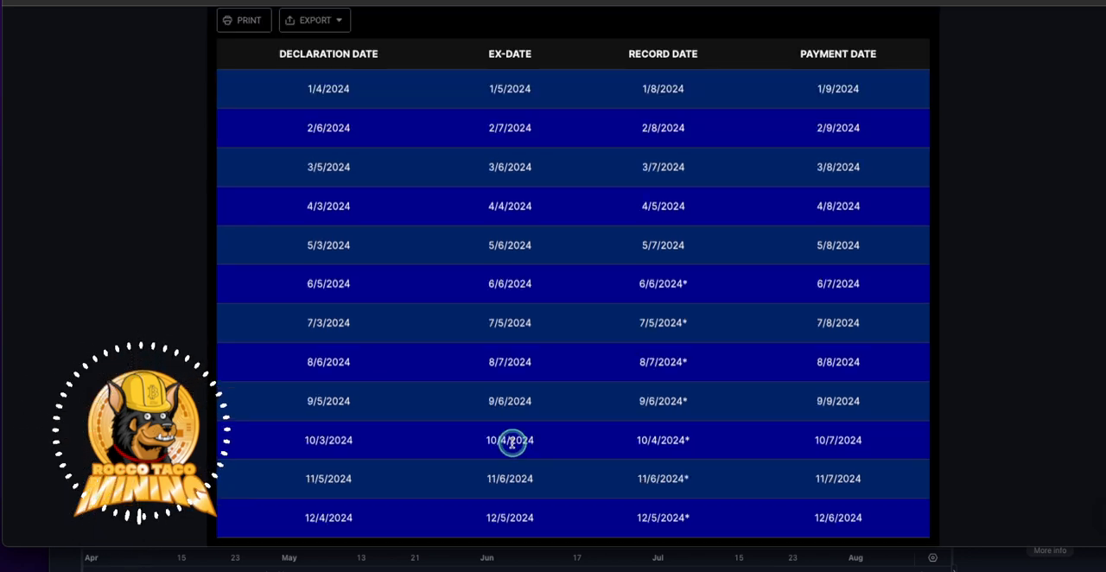
scroll("up", 3)
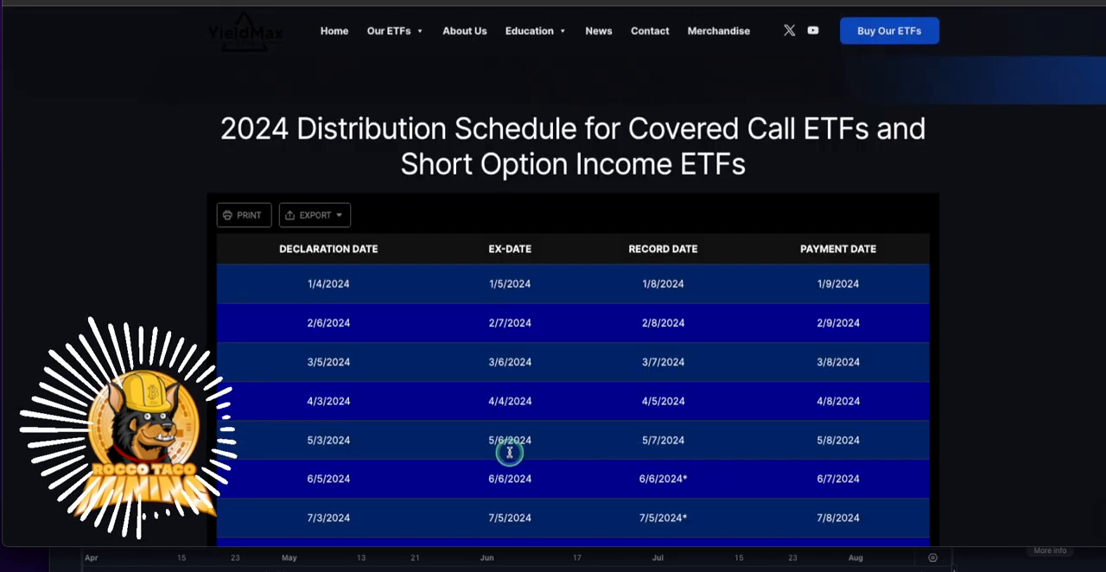
mouse_move(329, 283)
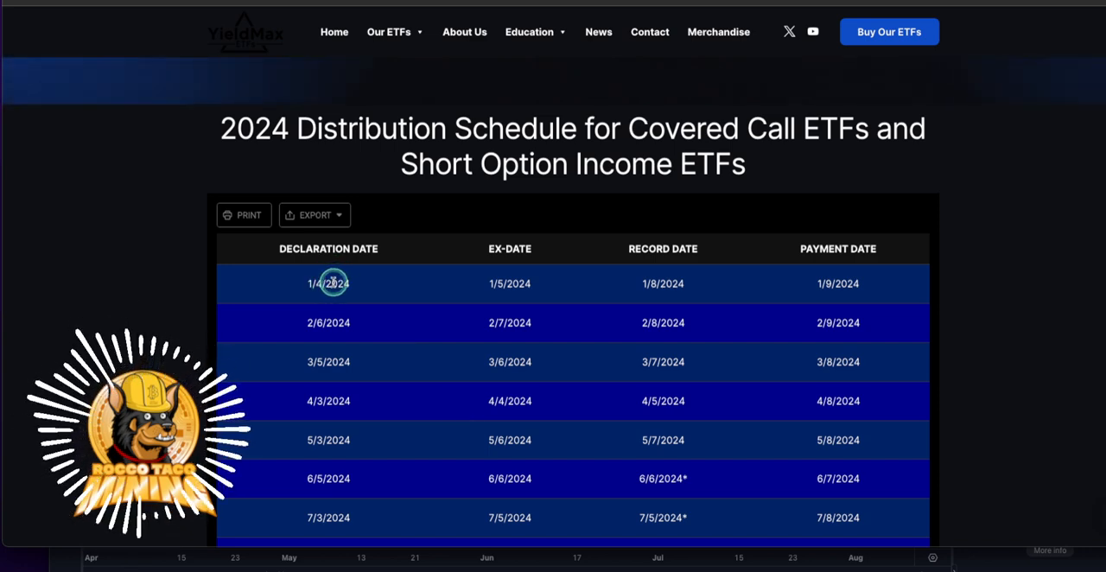
mouse_move(585, 357)
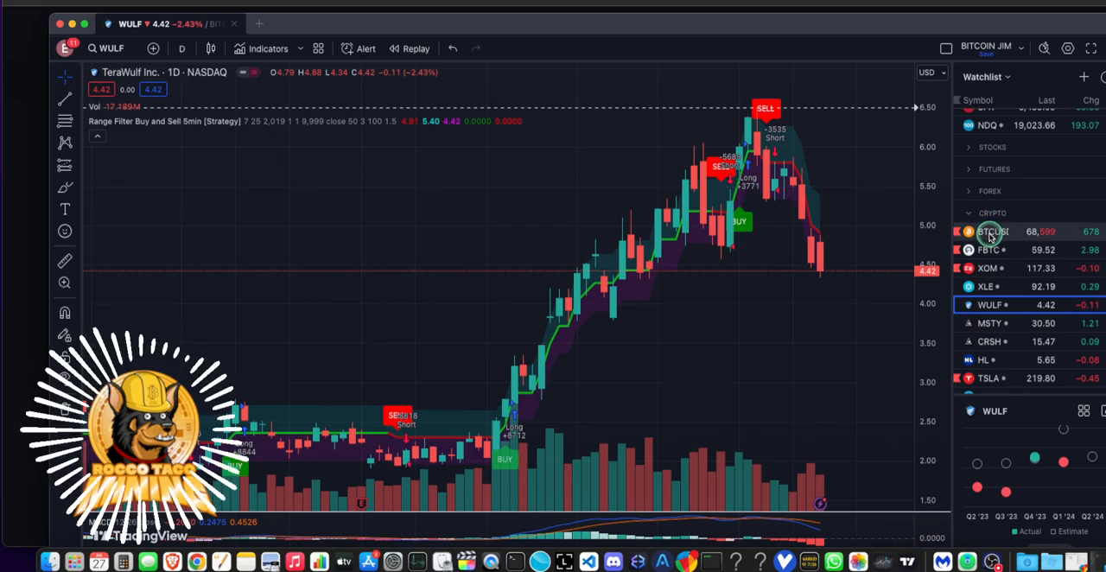
Load the Bitcoin / U.S. Dollar chart from the watchlist on 4-hour candles
left_click(992, 231)
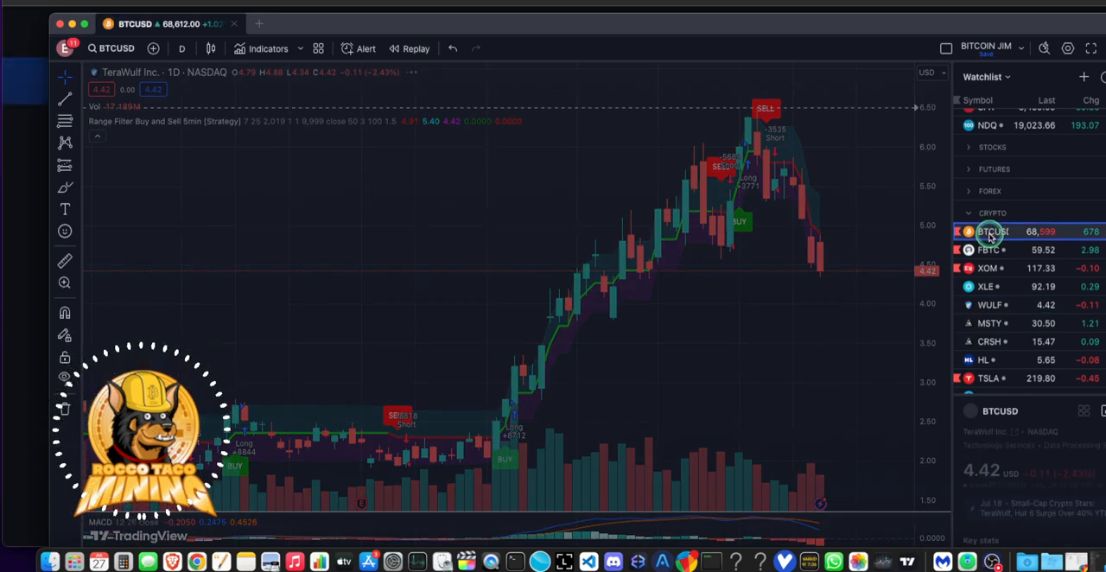
left_click(992, 232)
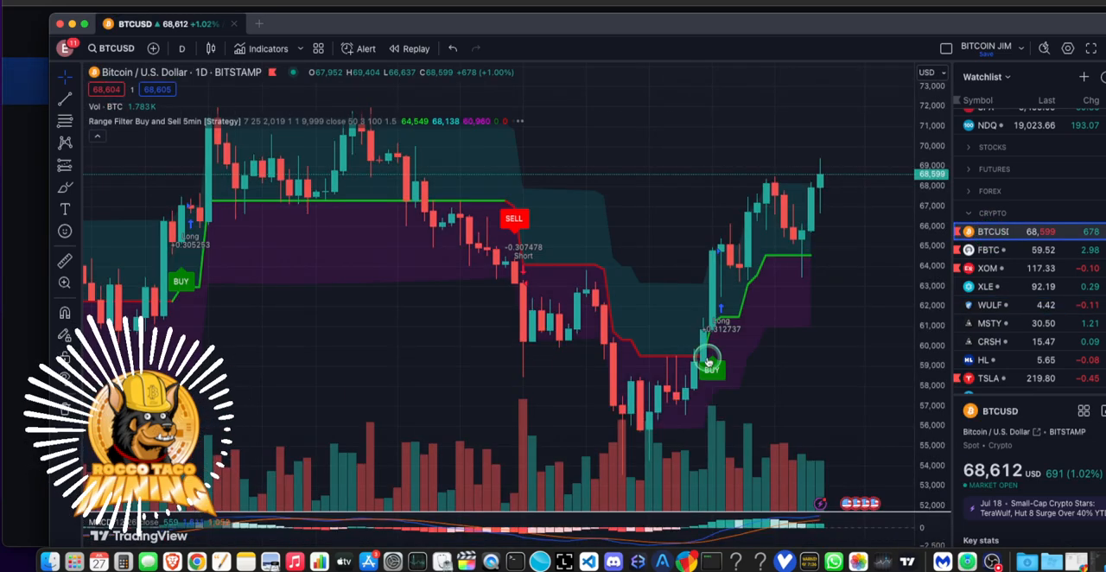
mouse_move(591, 423)
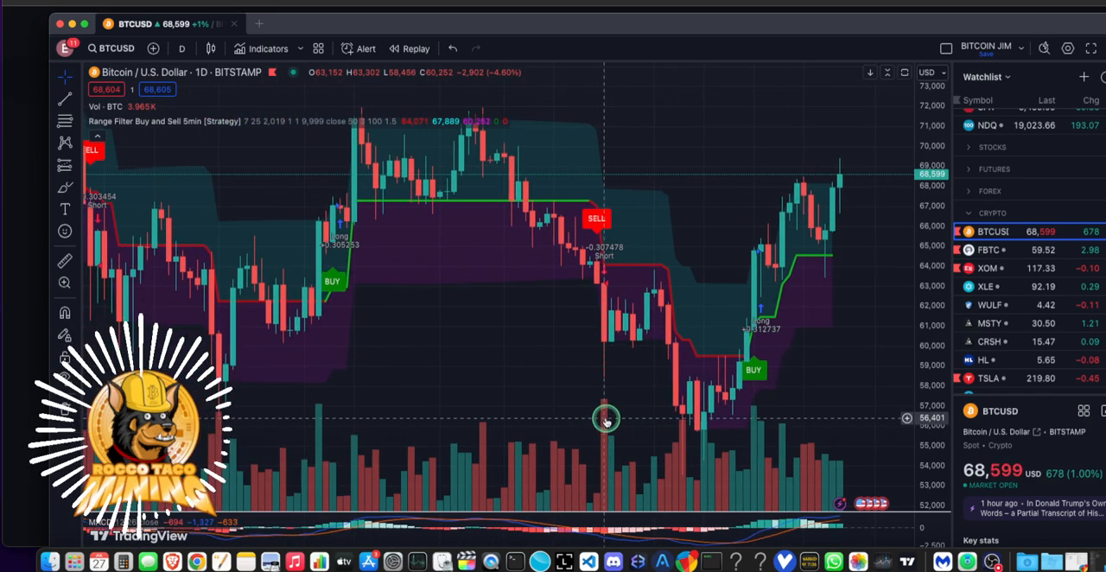
mouse_move(447, 322)
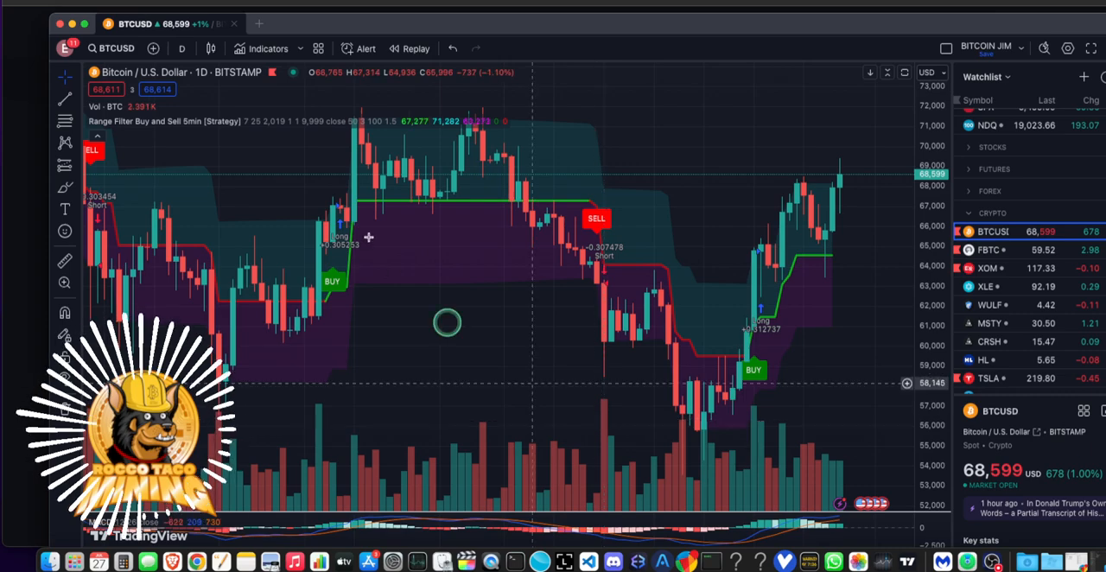
left_click(181, 48)
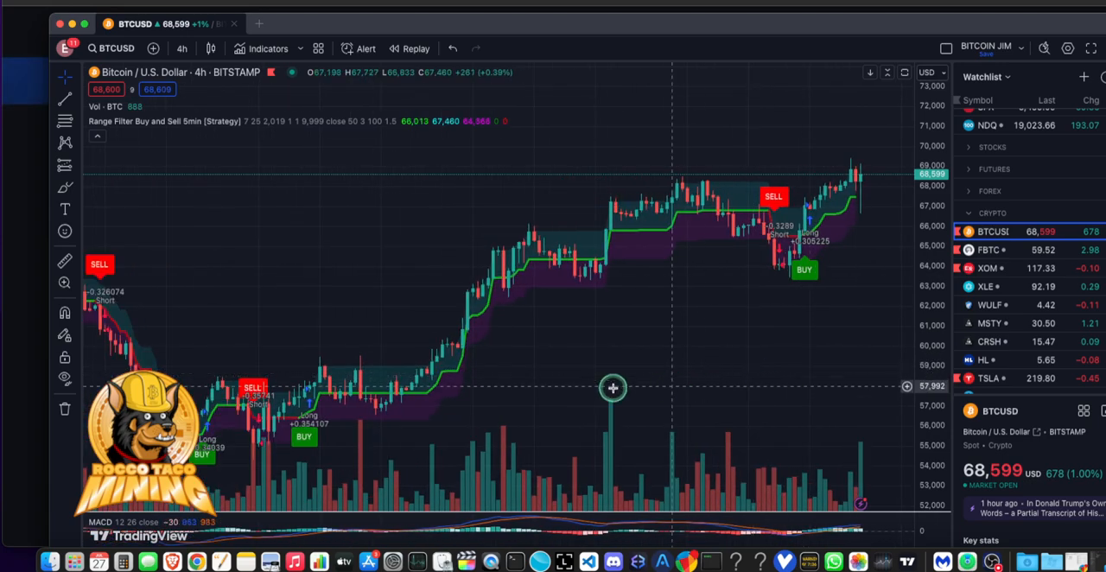
Pan the Bitcoin 4-hour chart back to earlier candles with more BUY and SELL signals
left_click_drag(613, 387, 515, 402)
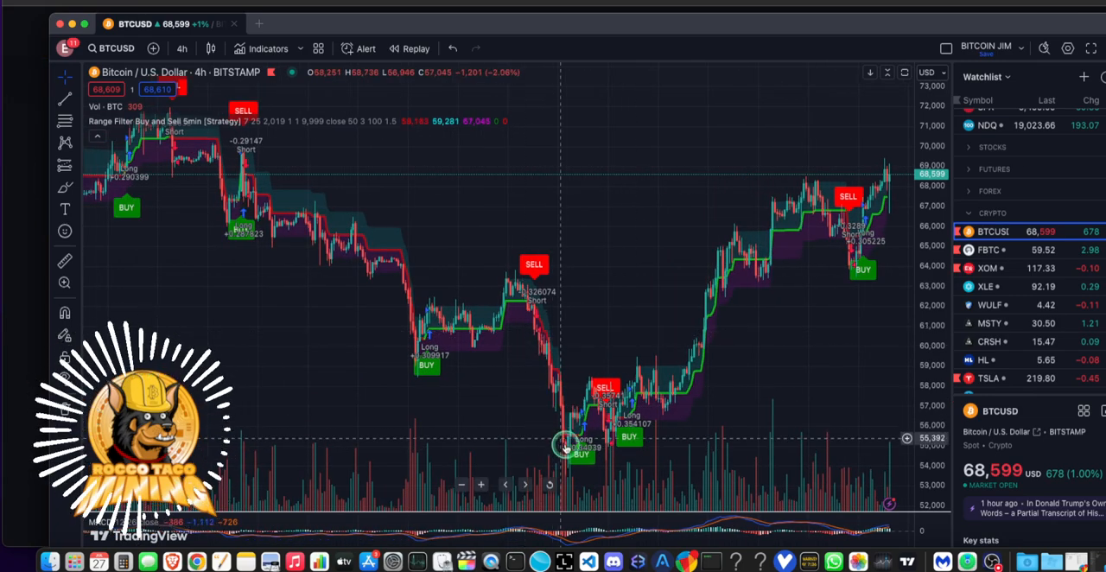
mouse_move(510, 285)
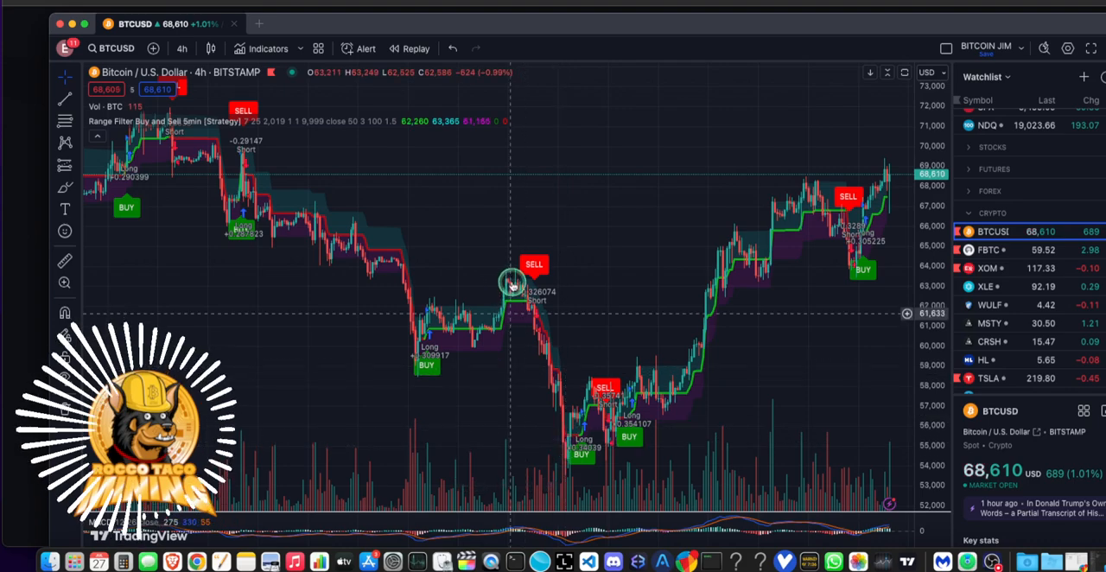
mouse_move(567, 432)
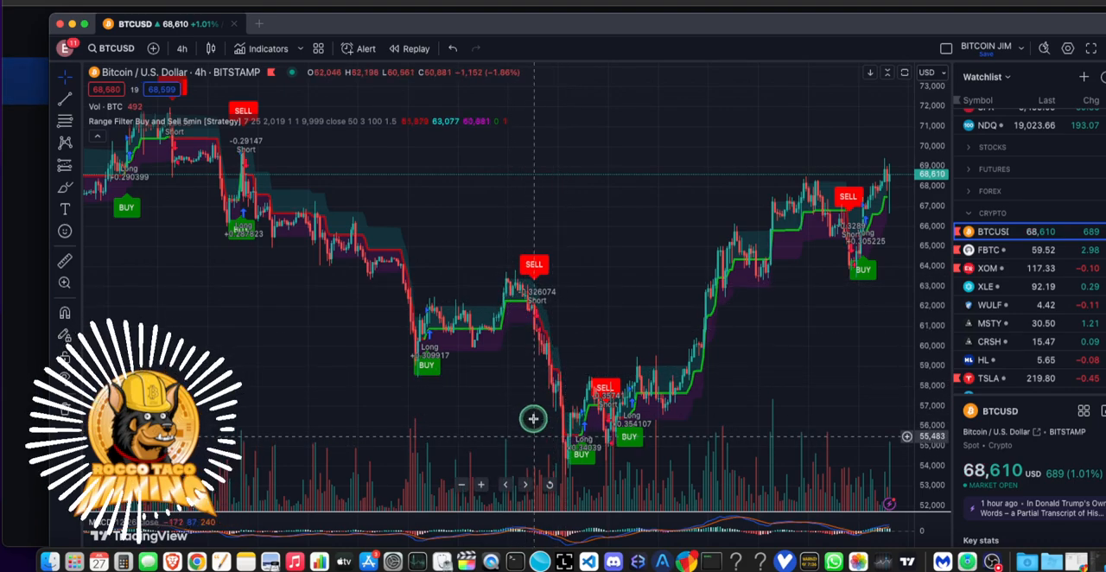
mouse_move(536, 394)
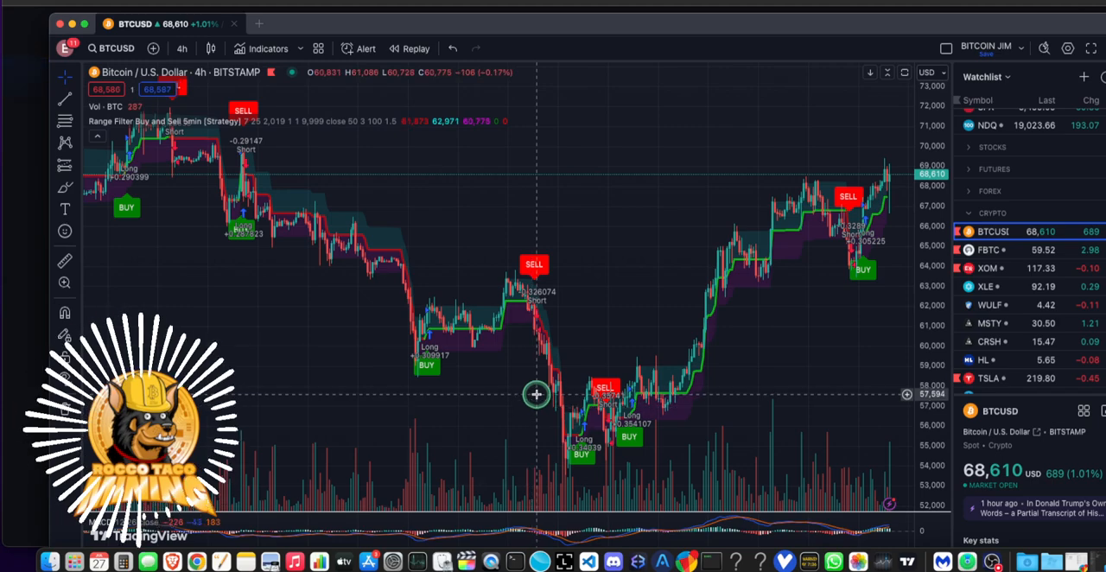
mouse_move(539, 384)
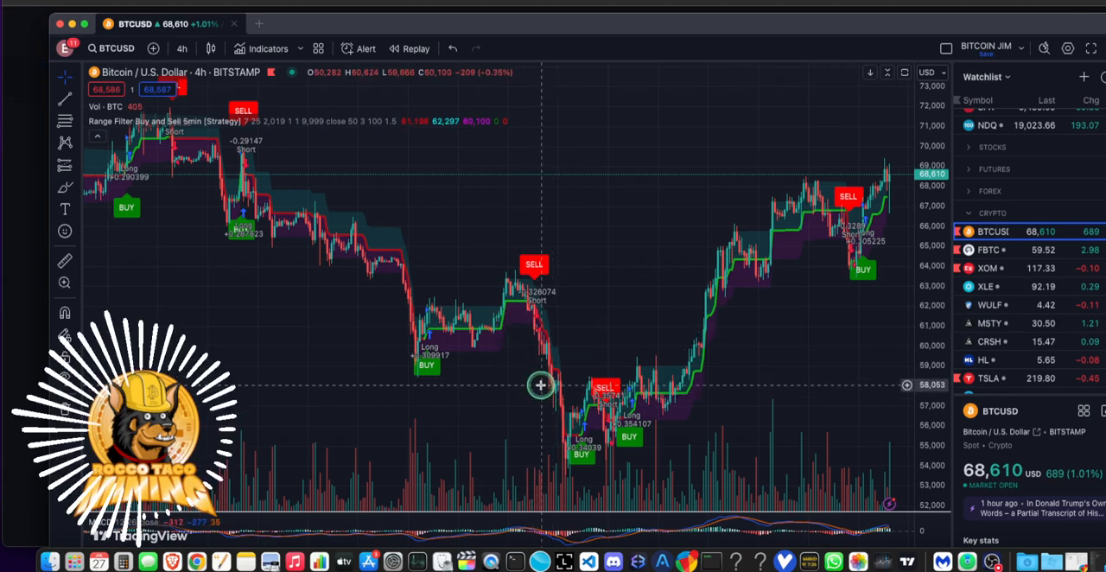
mouse_move(801, 360)
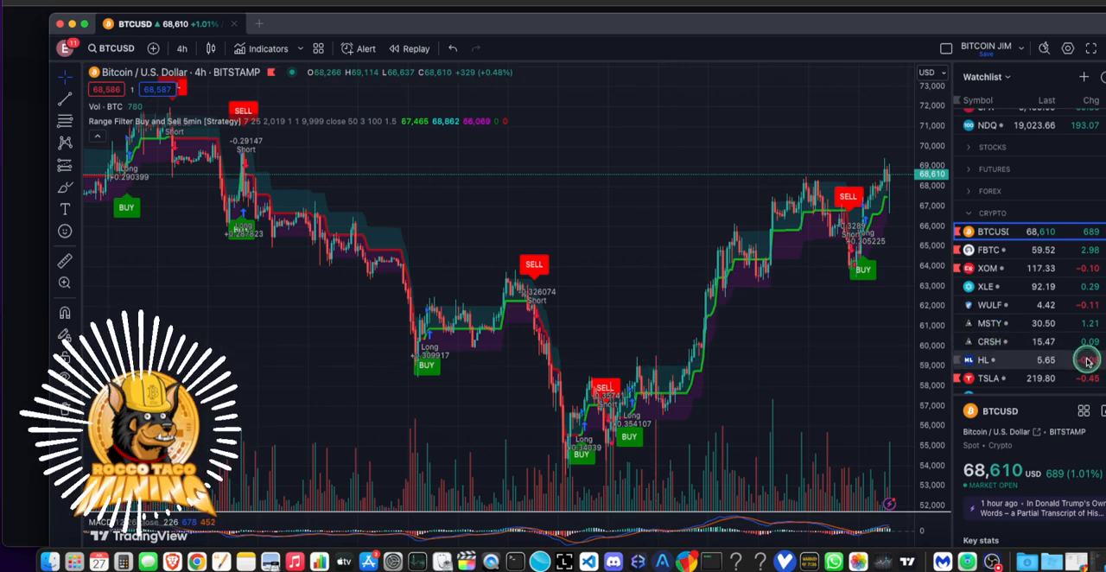
scroll("down", 3)
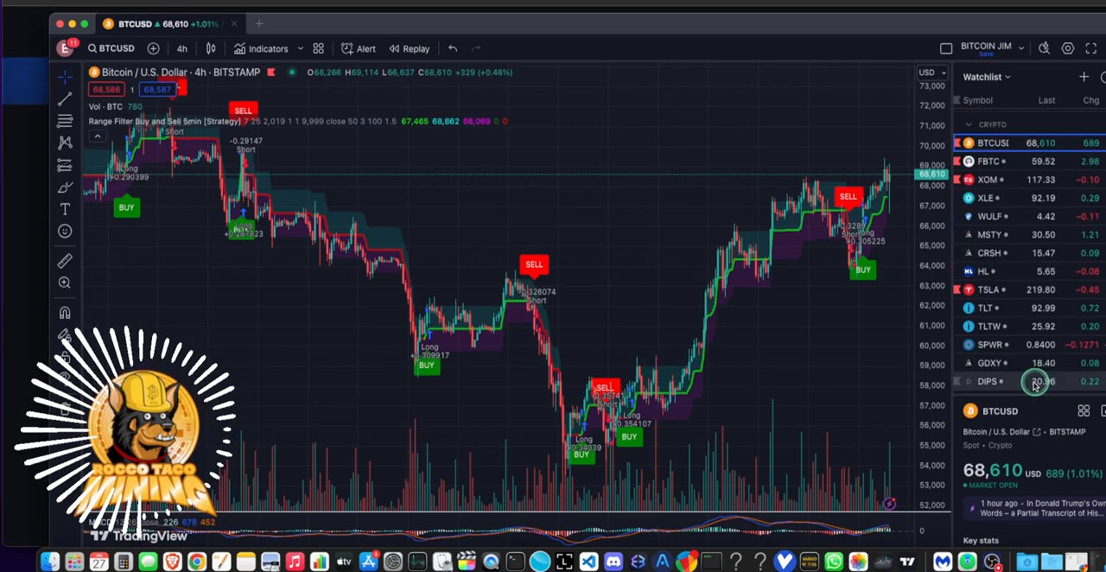
mouse_move(1020, 349)
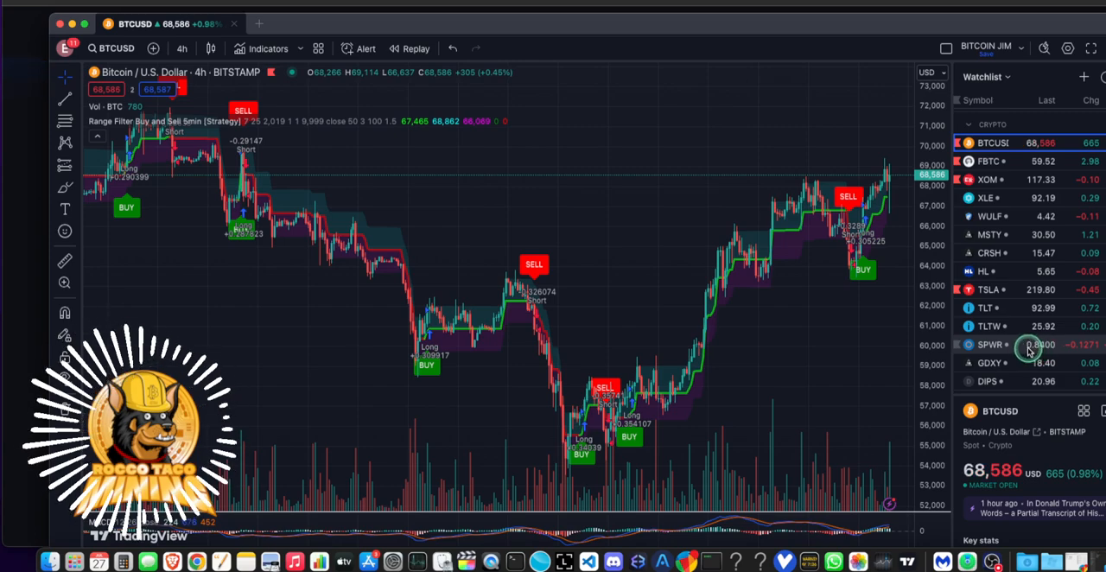
mouse_move(1023, 345)
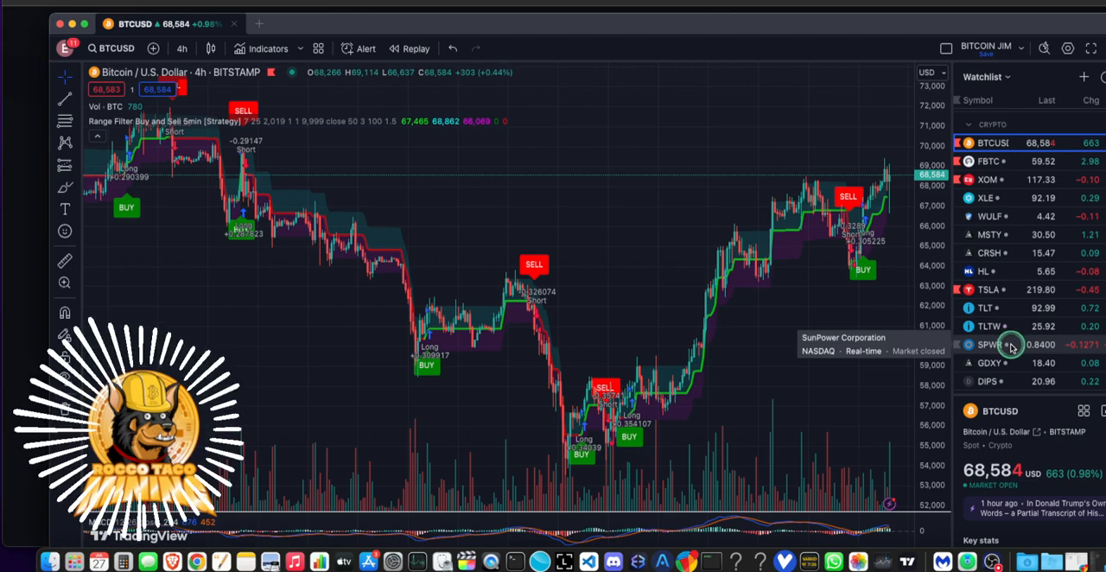
mouse_move(1023, 337)
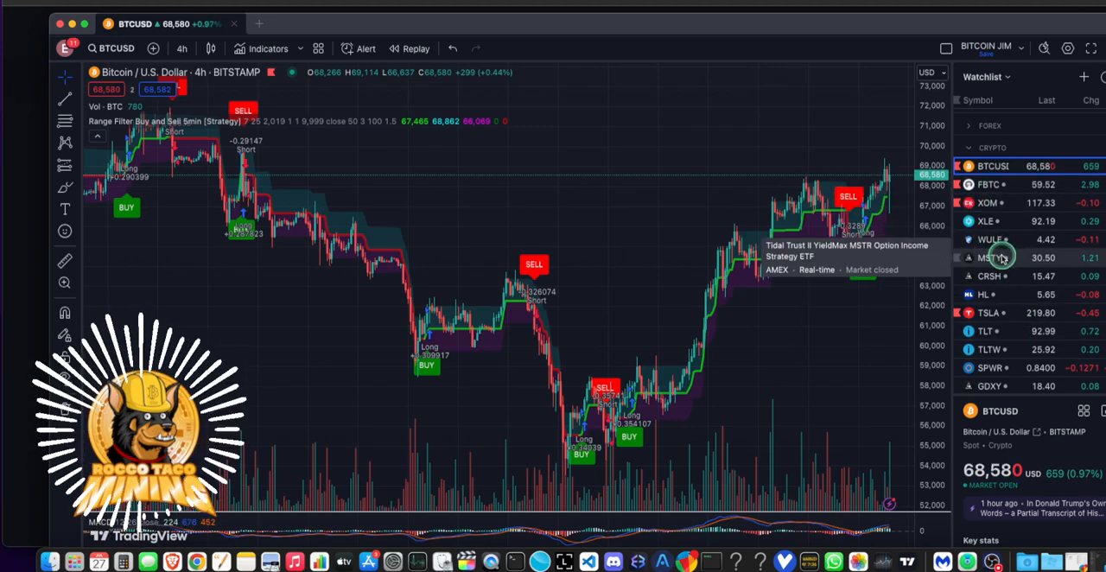
mouse_move(992, 176)
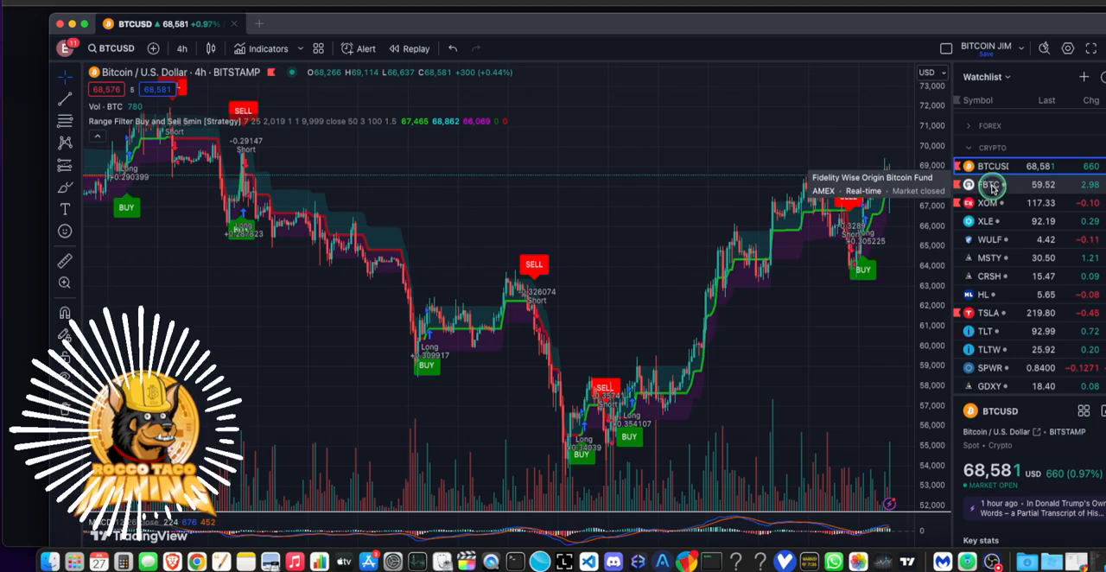
mouse_move(999, 325)
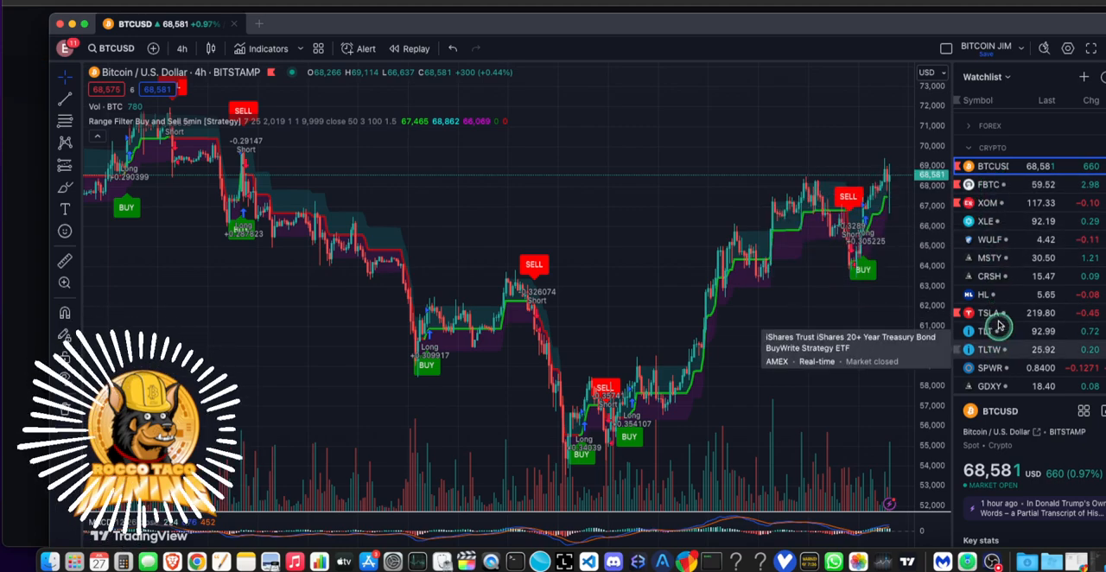
mouse_move(999, 275)
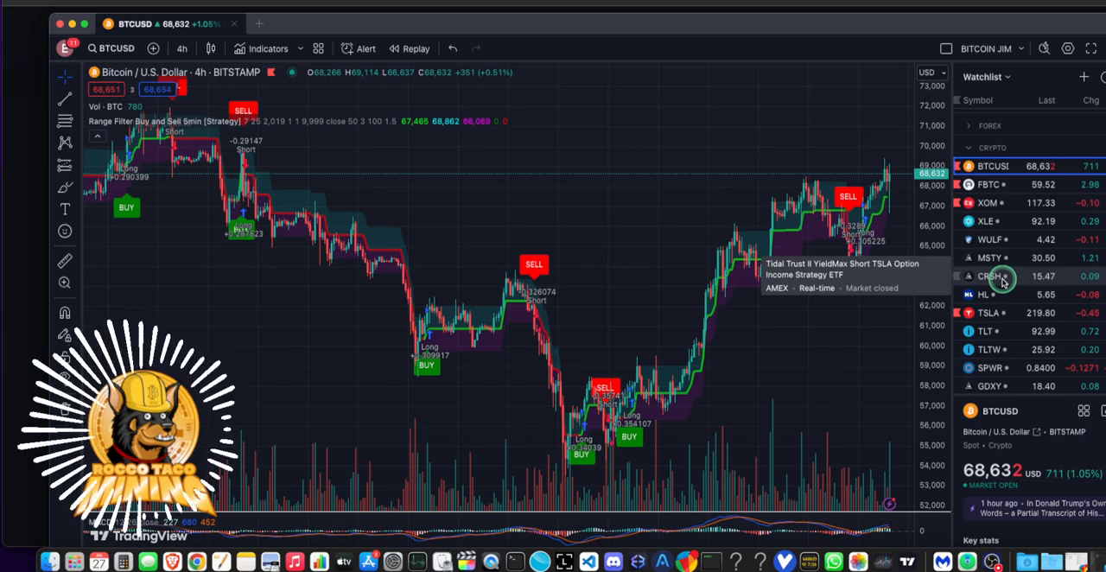
mouse_move(947, 387)
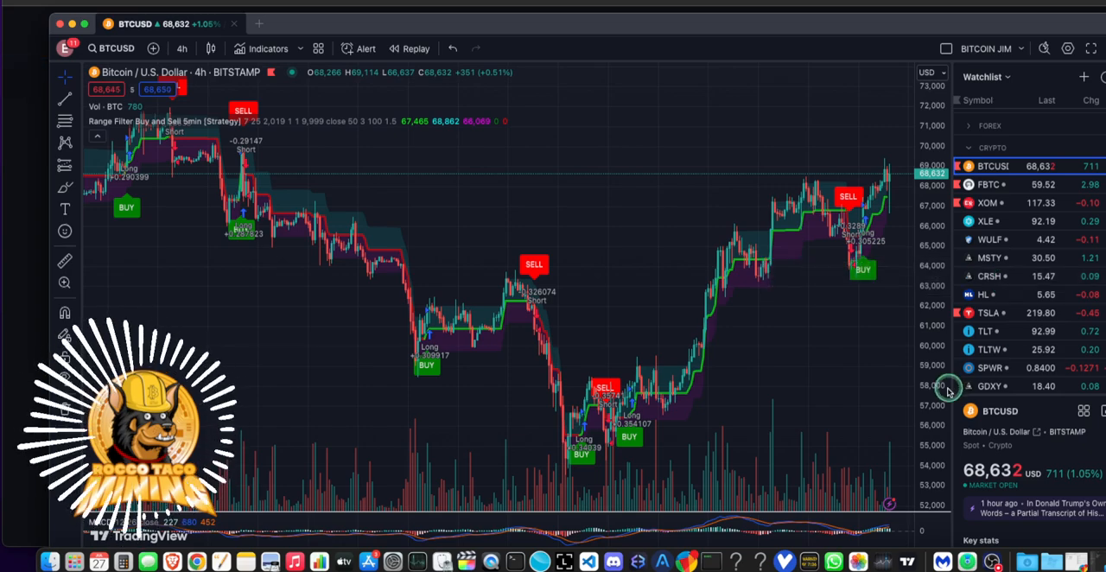